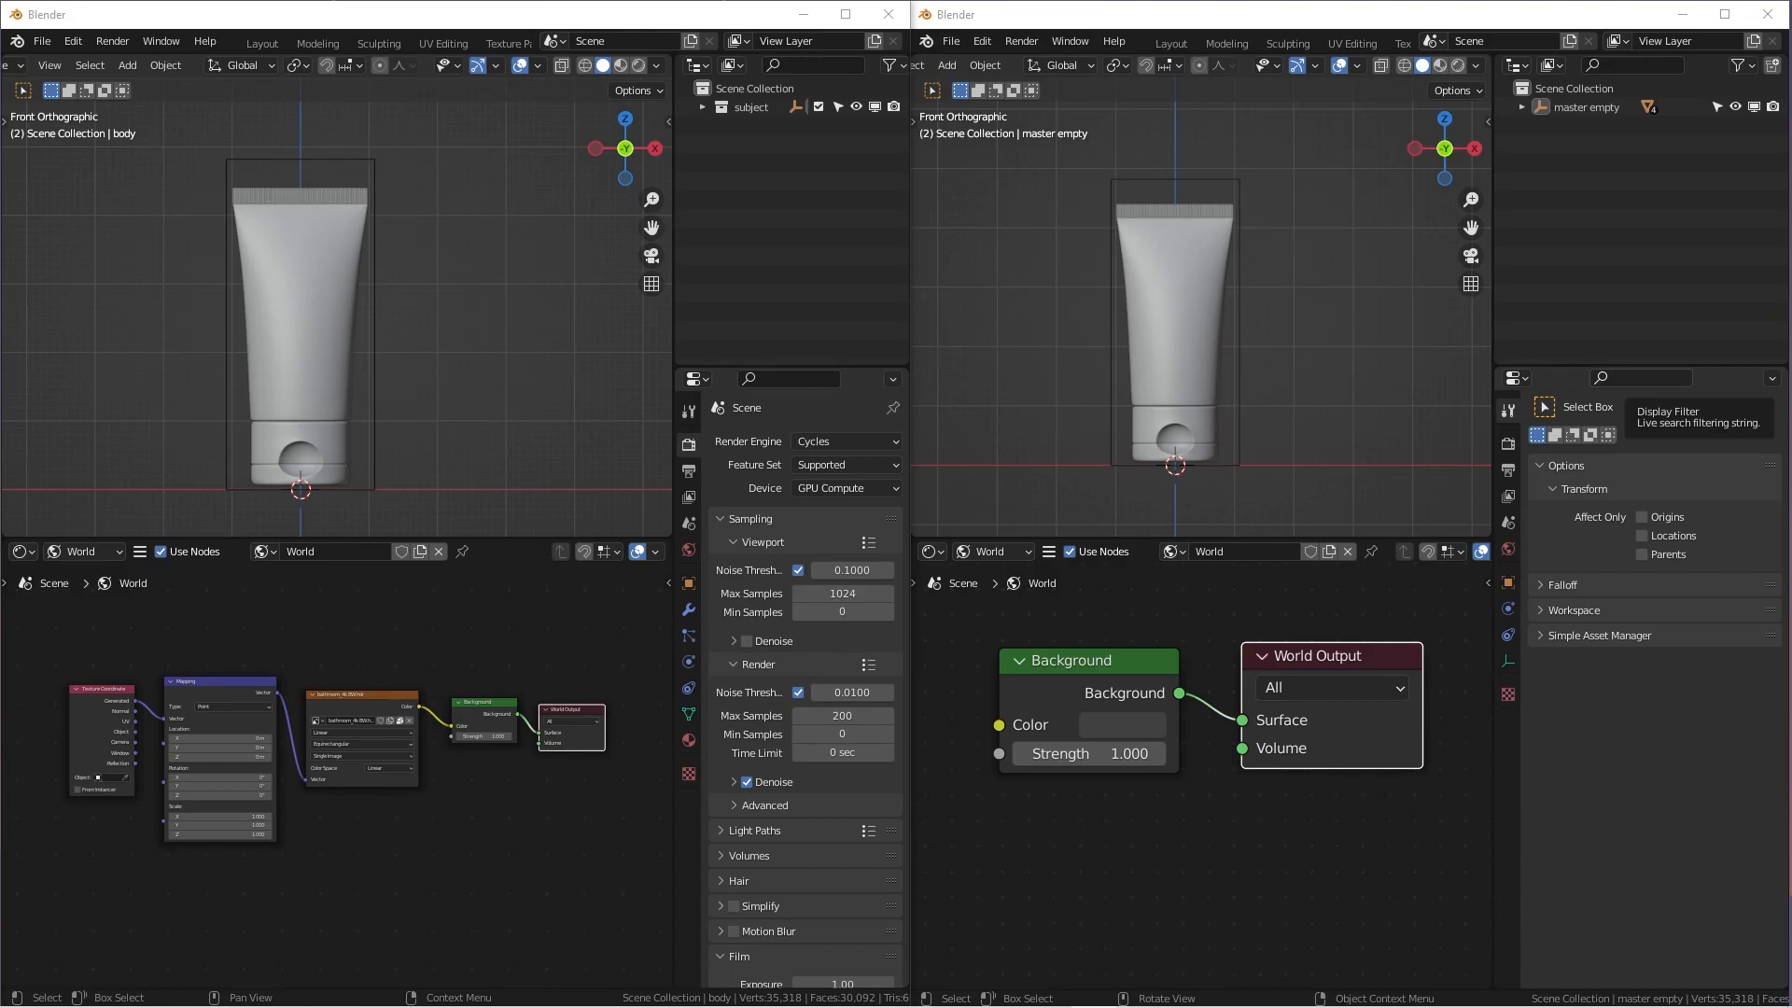
pyautogui.moveTo(1429, 756)
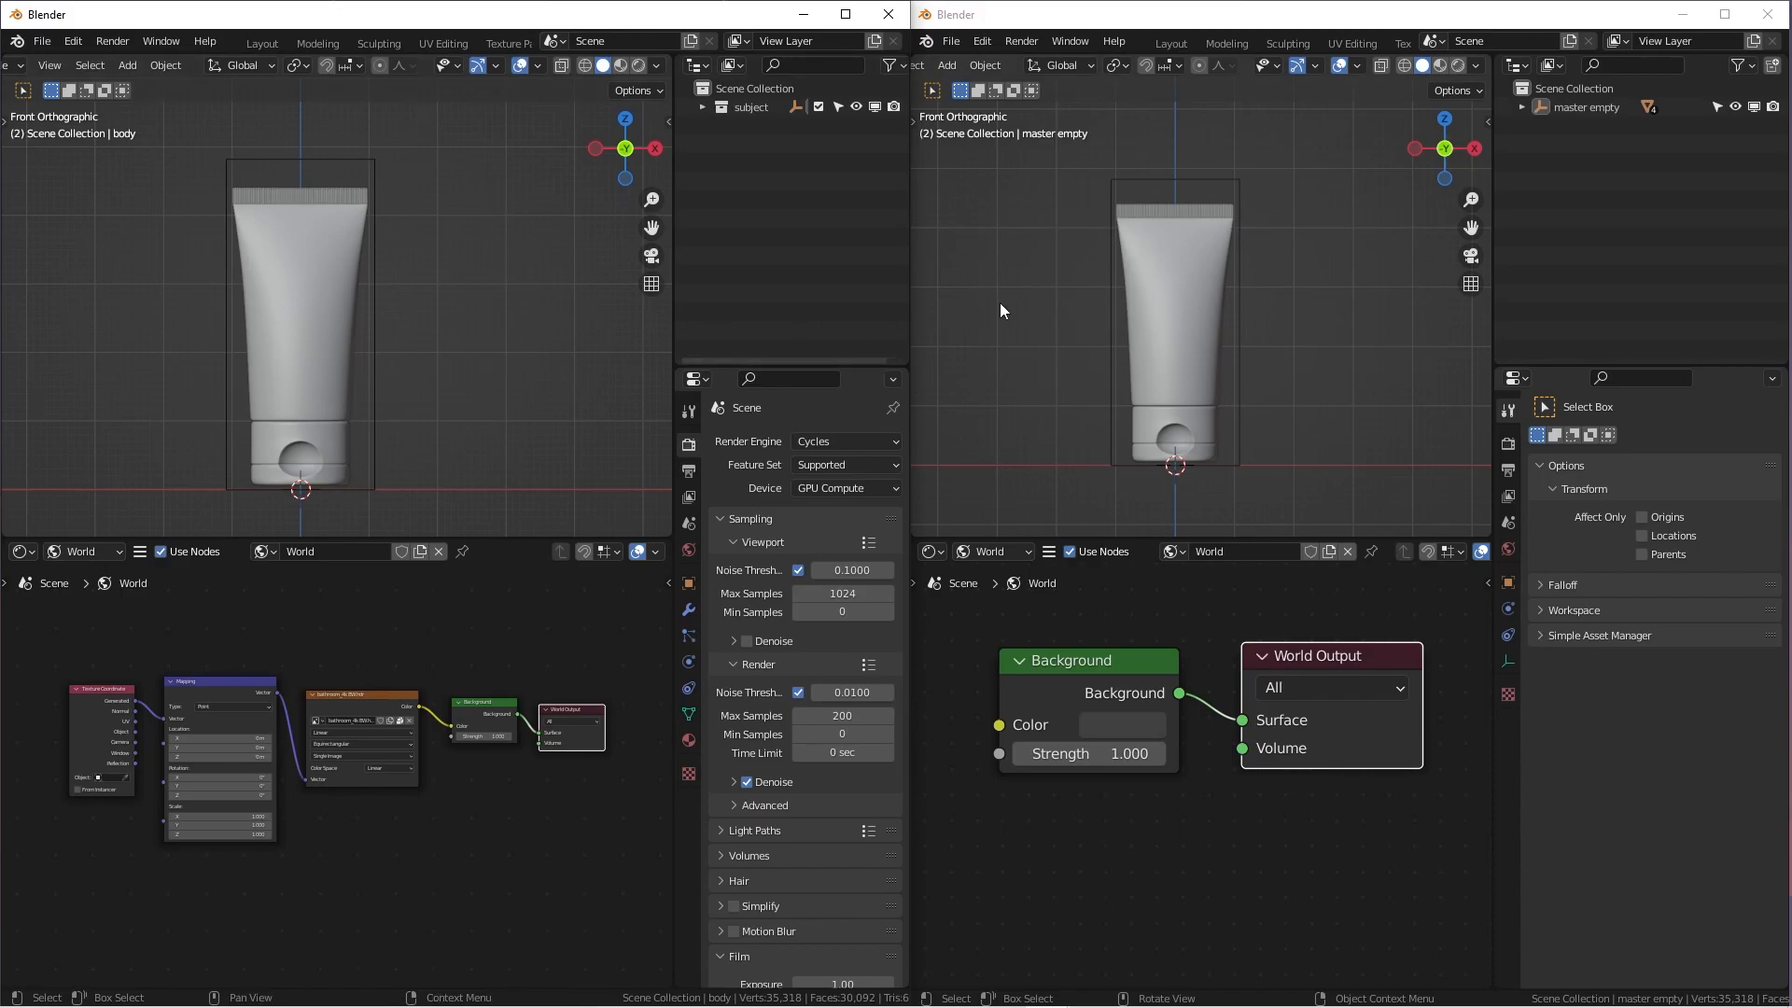
pyautogui.moveTo(943, 321)
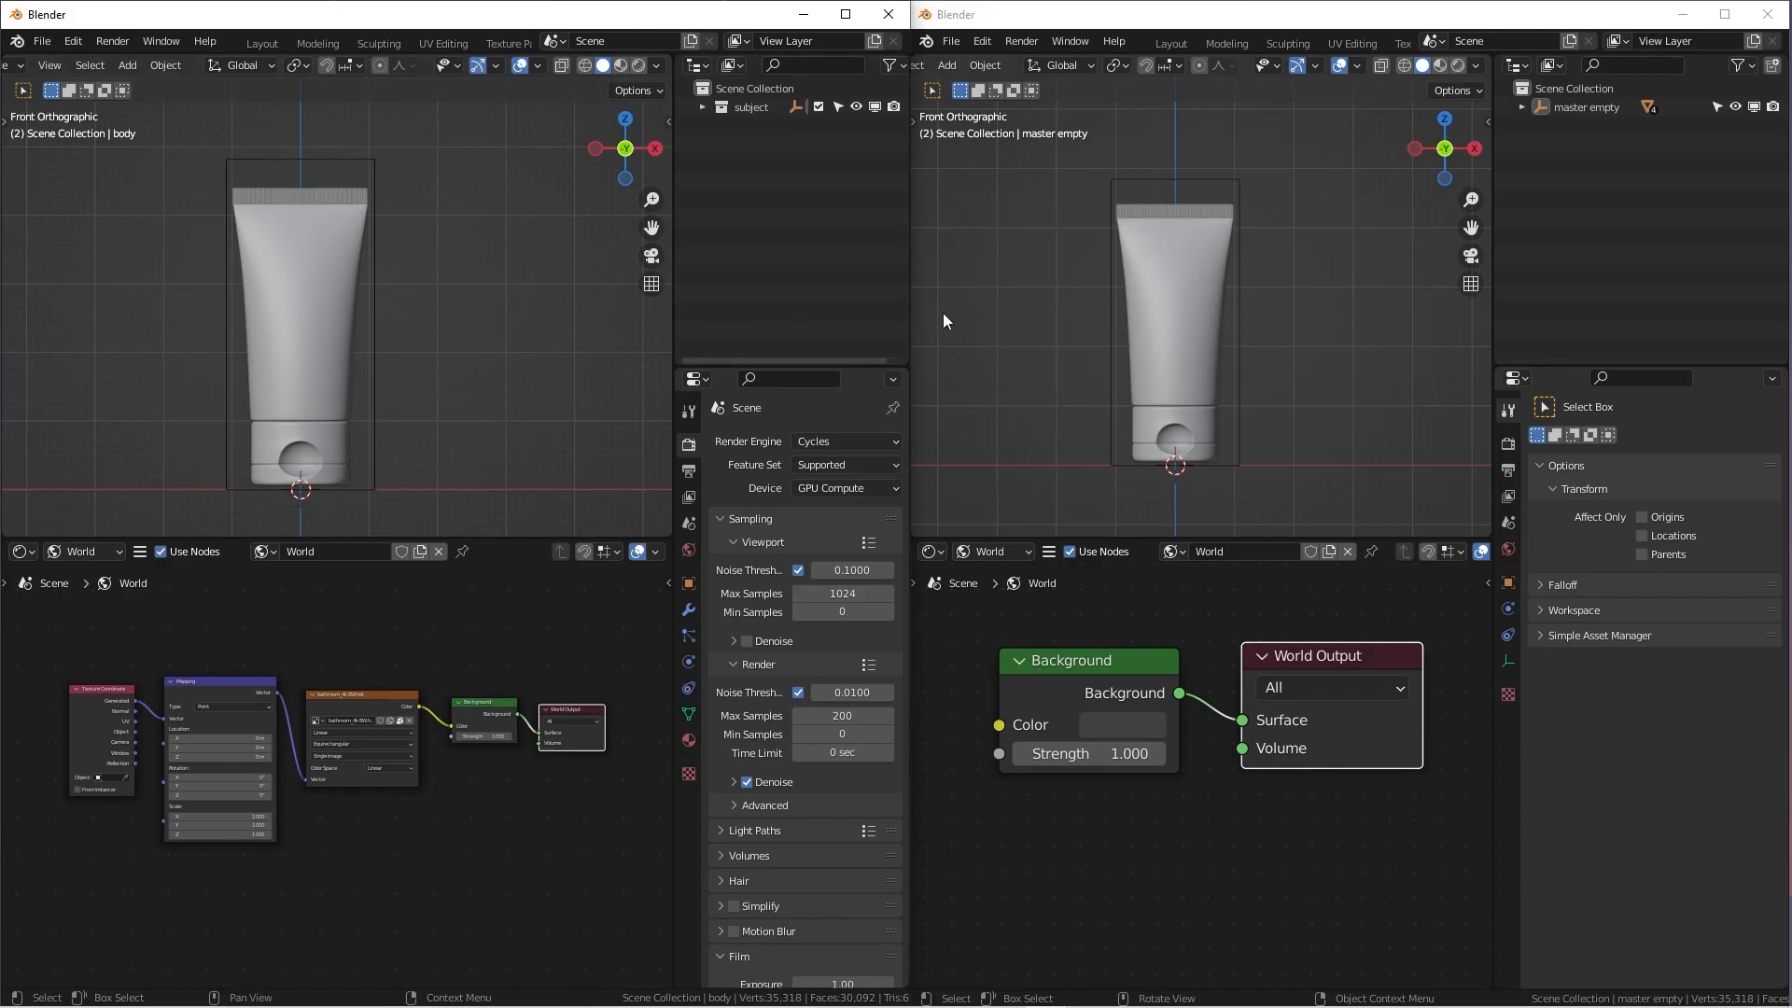
pyautogui.moveTo(992, 315)
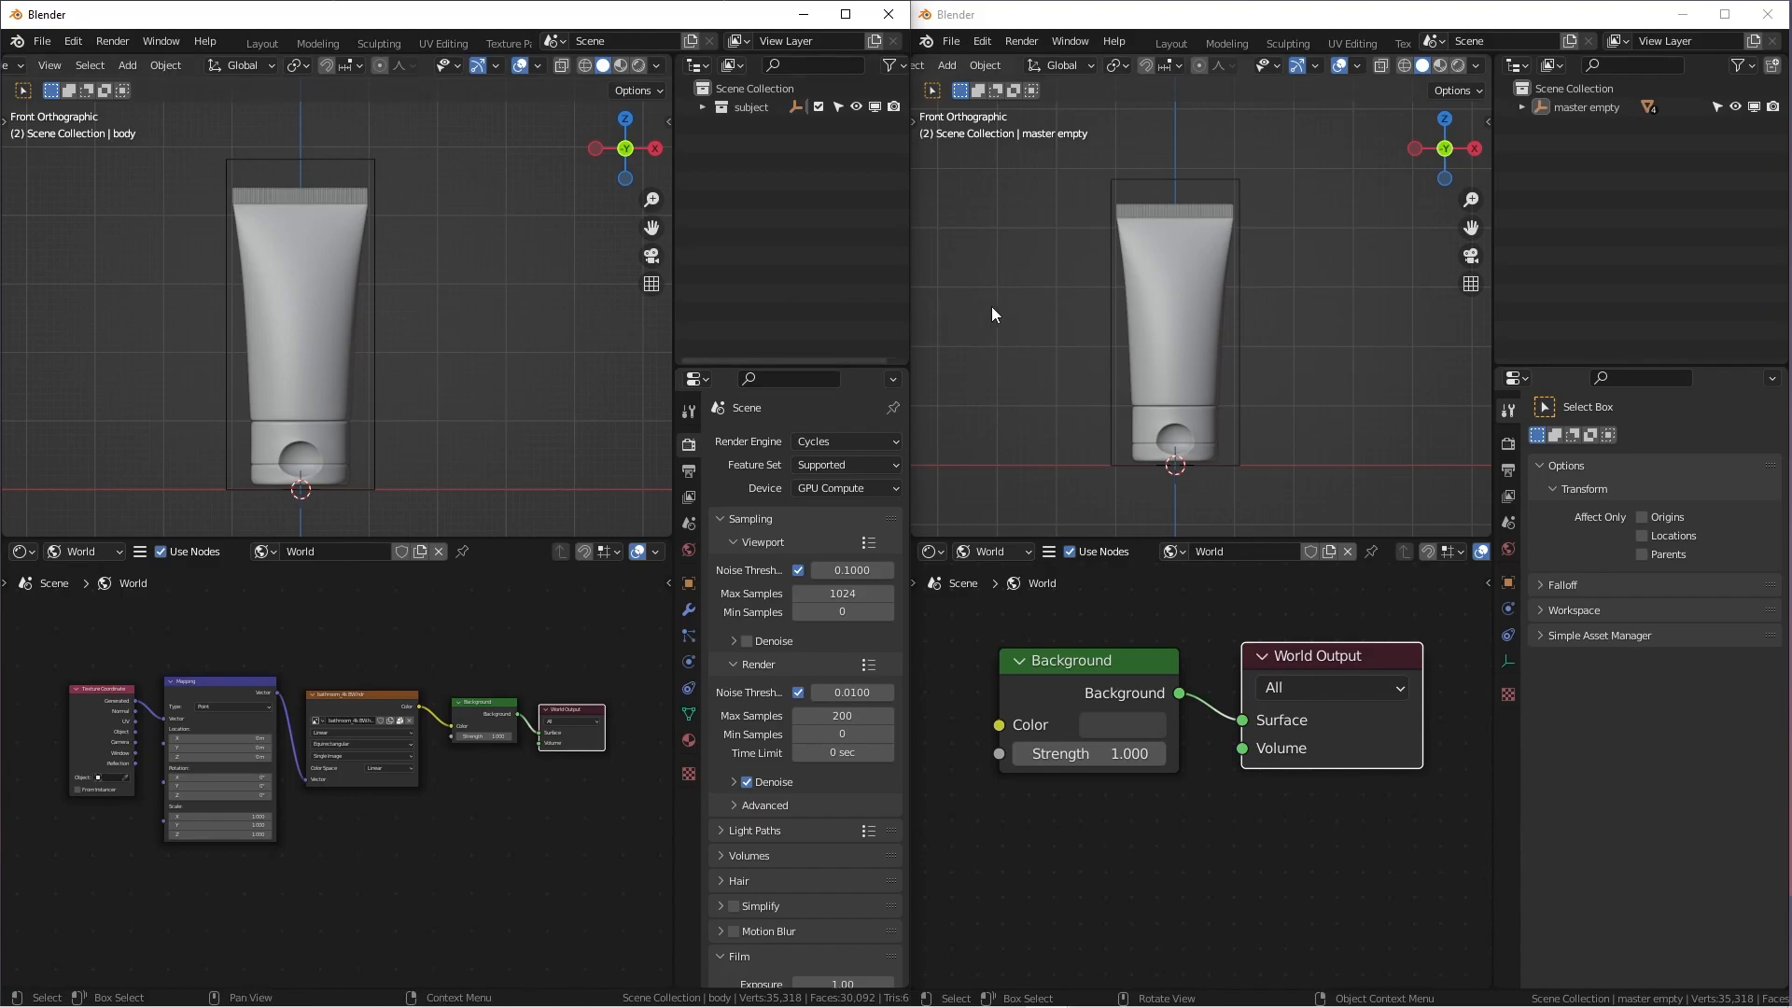
pyautogui.moveTo(1276, 183)
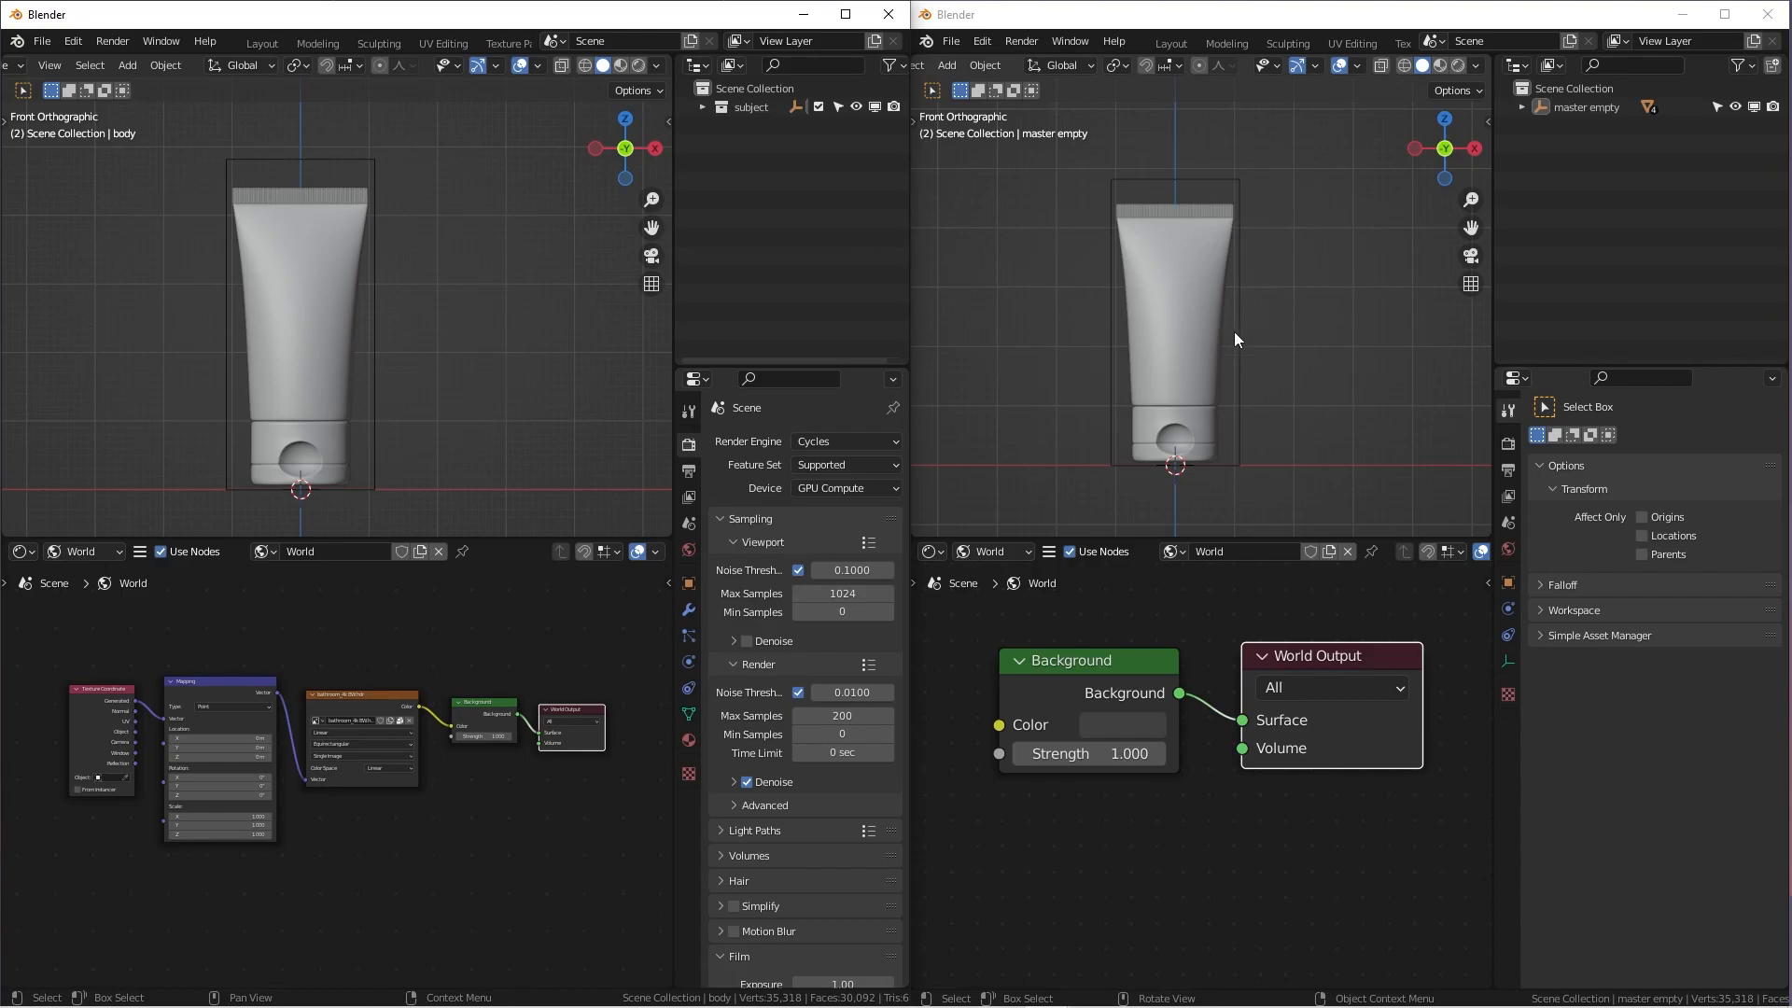
pyautogui.moveTo(1322, 158)
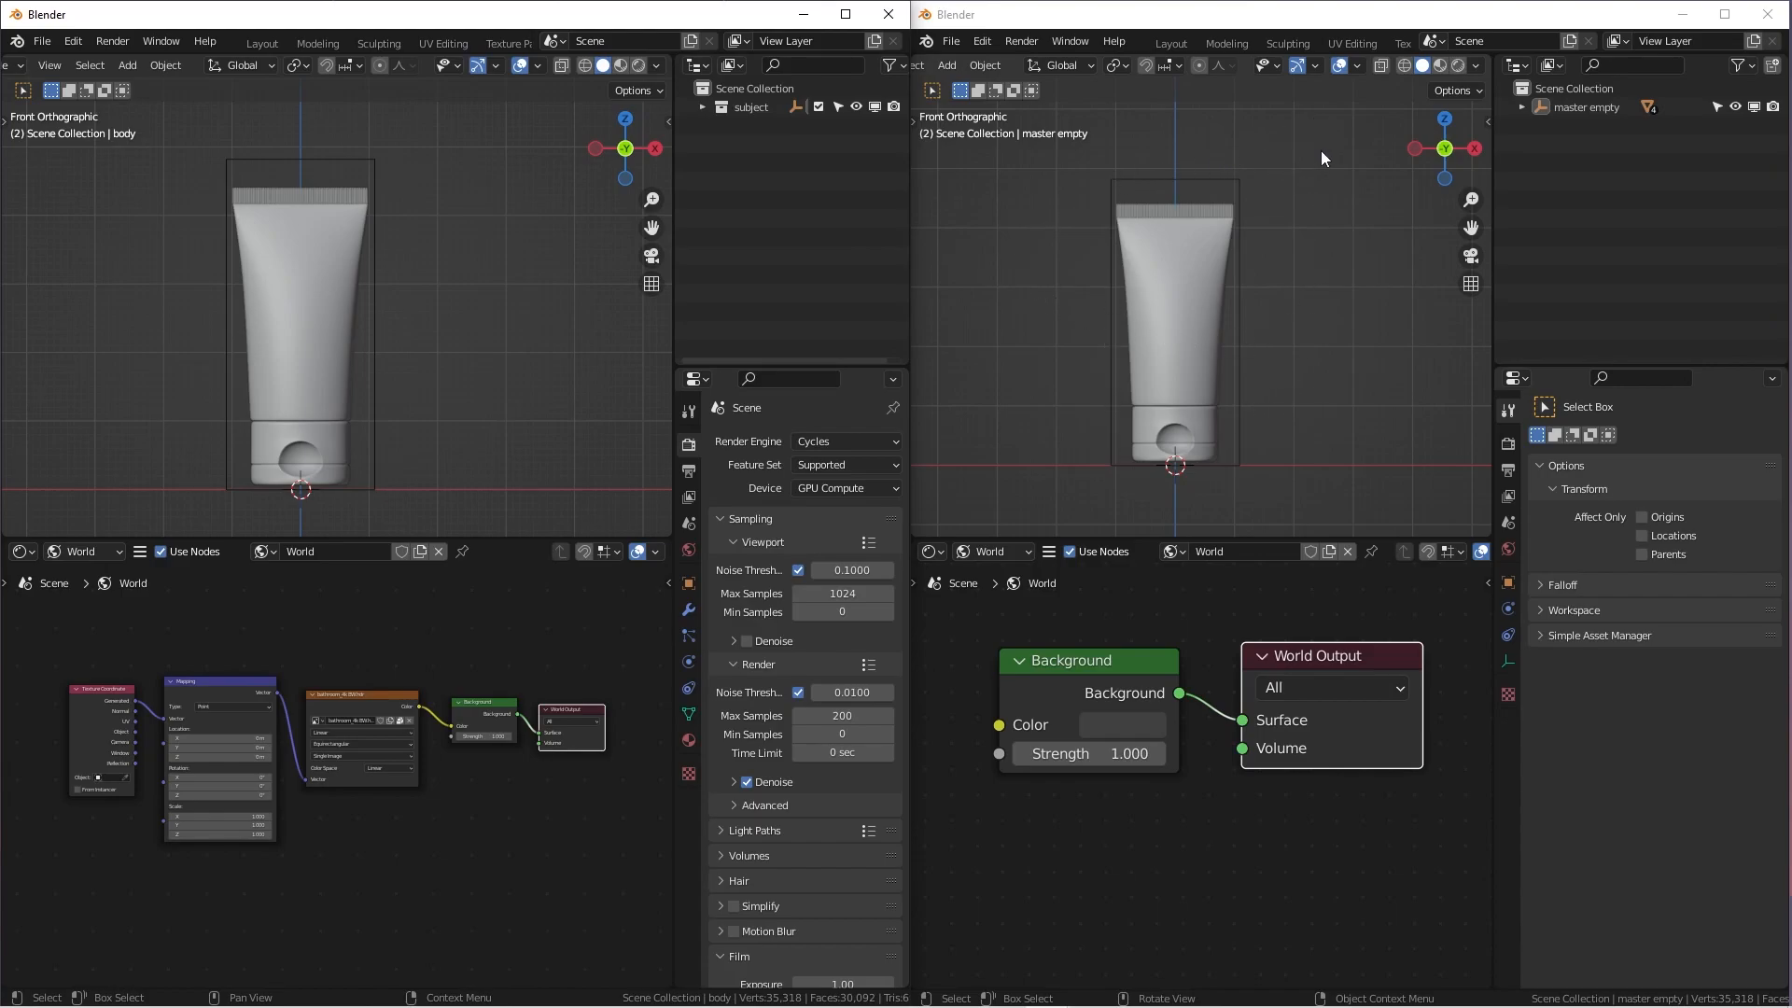
pyautogui.moveTo(1303, 269)
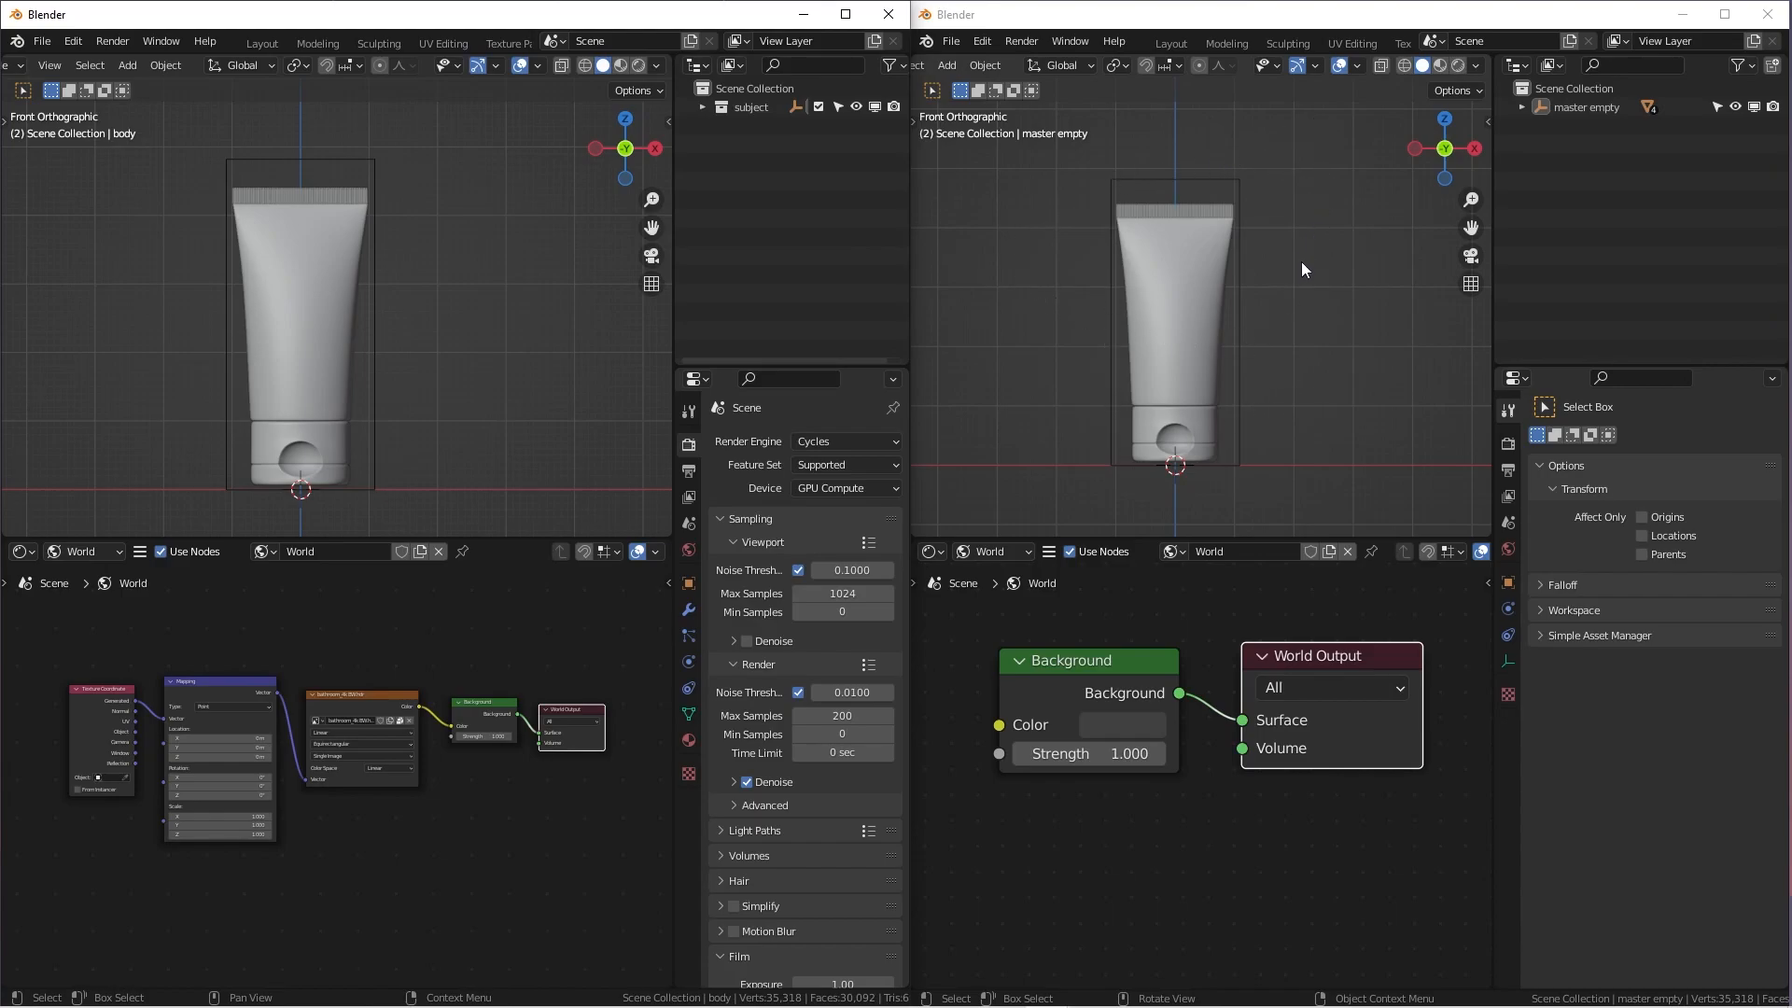
pyautogui.moveTo(1166, 299)
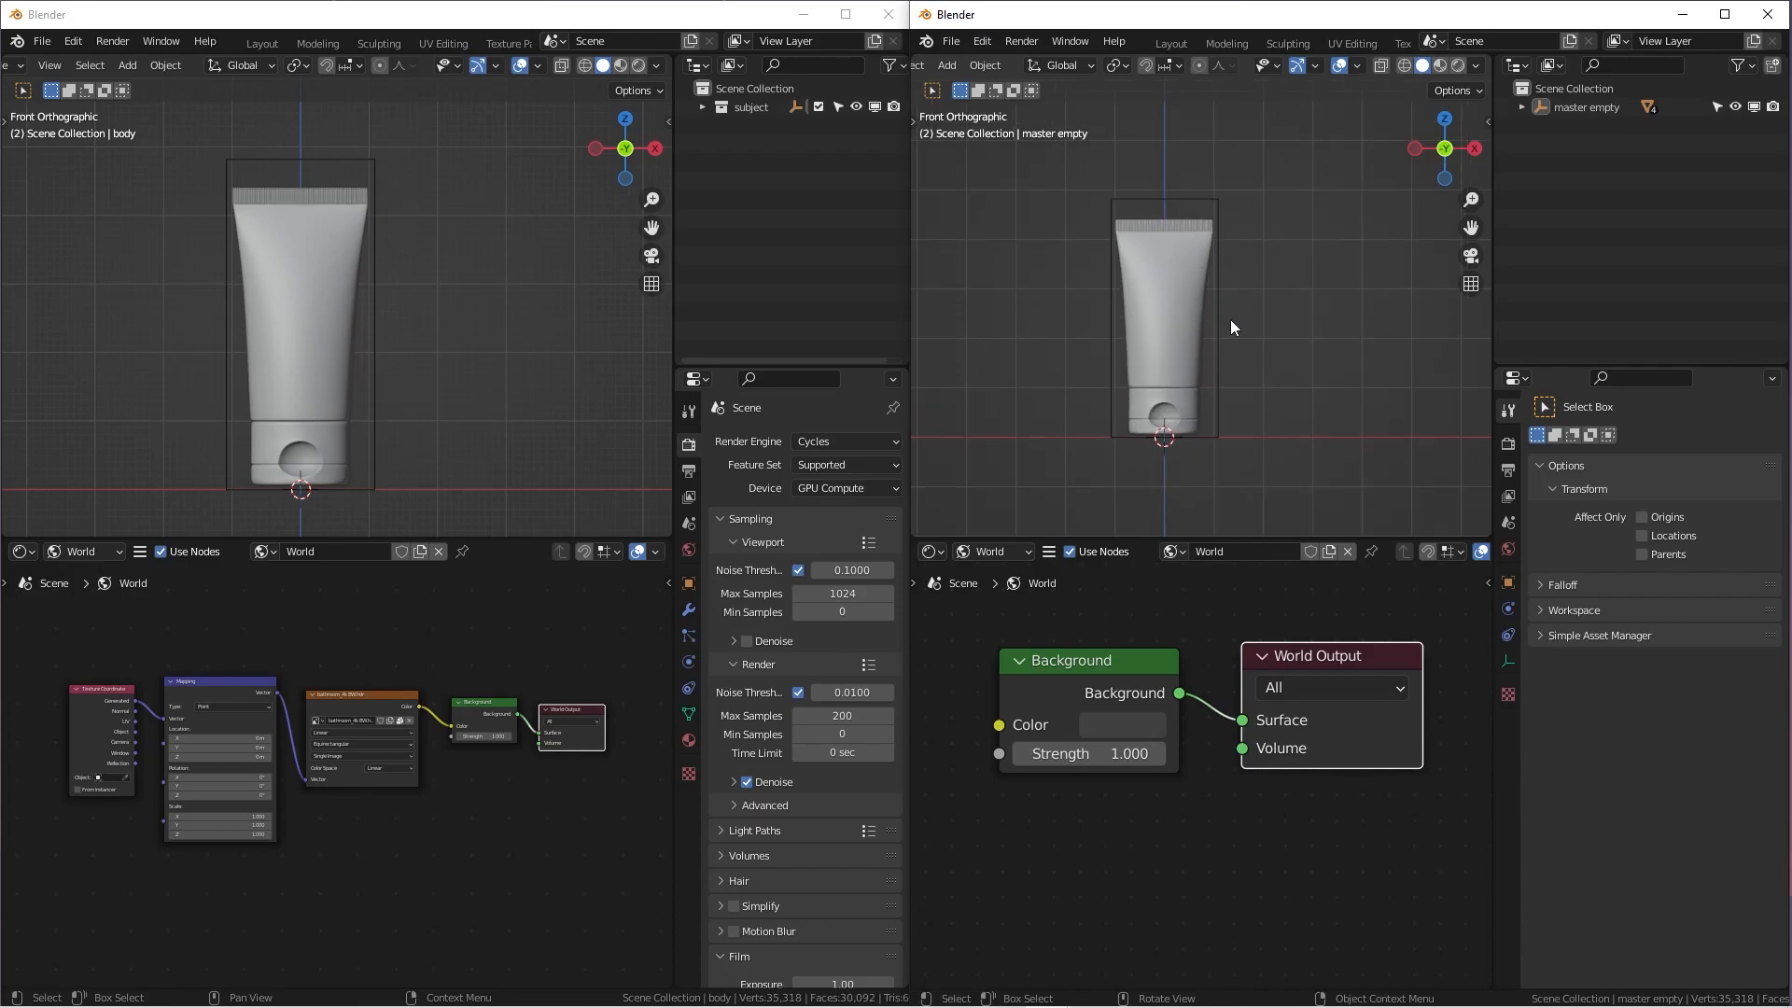
pyautogui.moveTo(1257, 330)
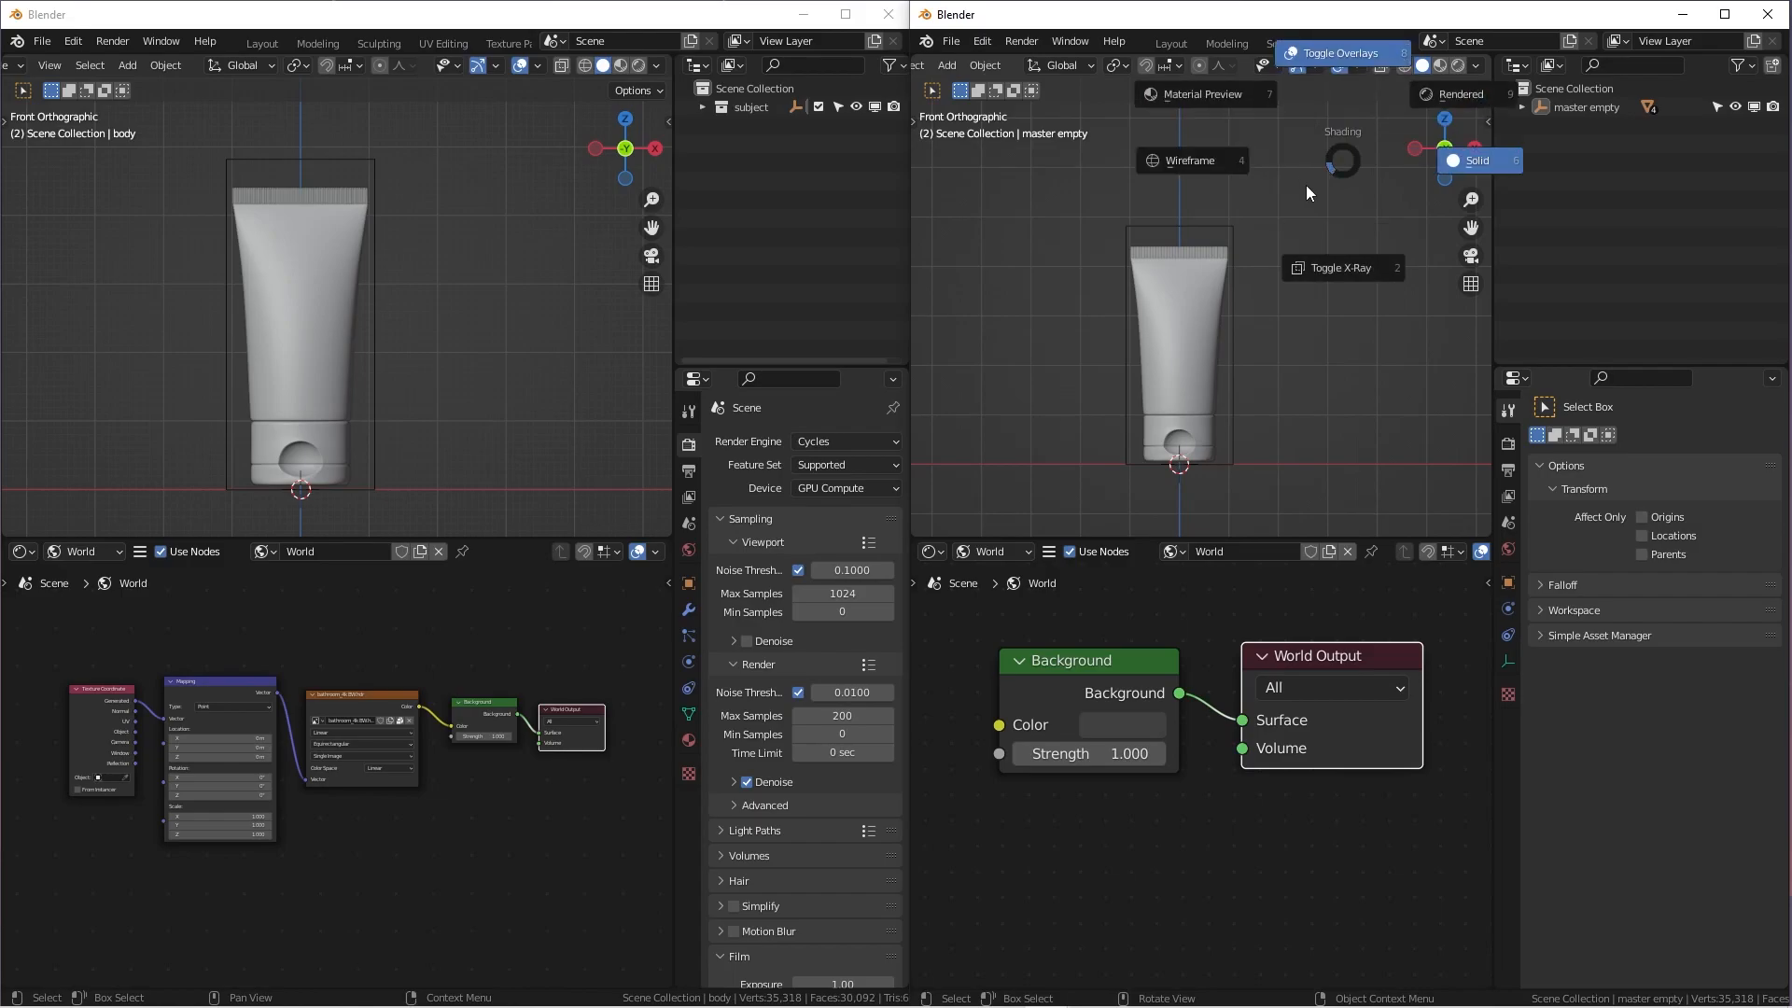
pyautogui.moveTo(1323, 194)
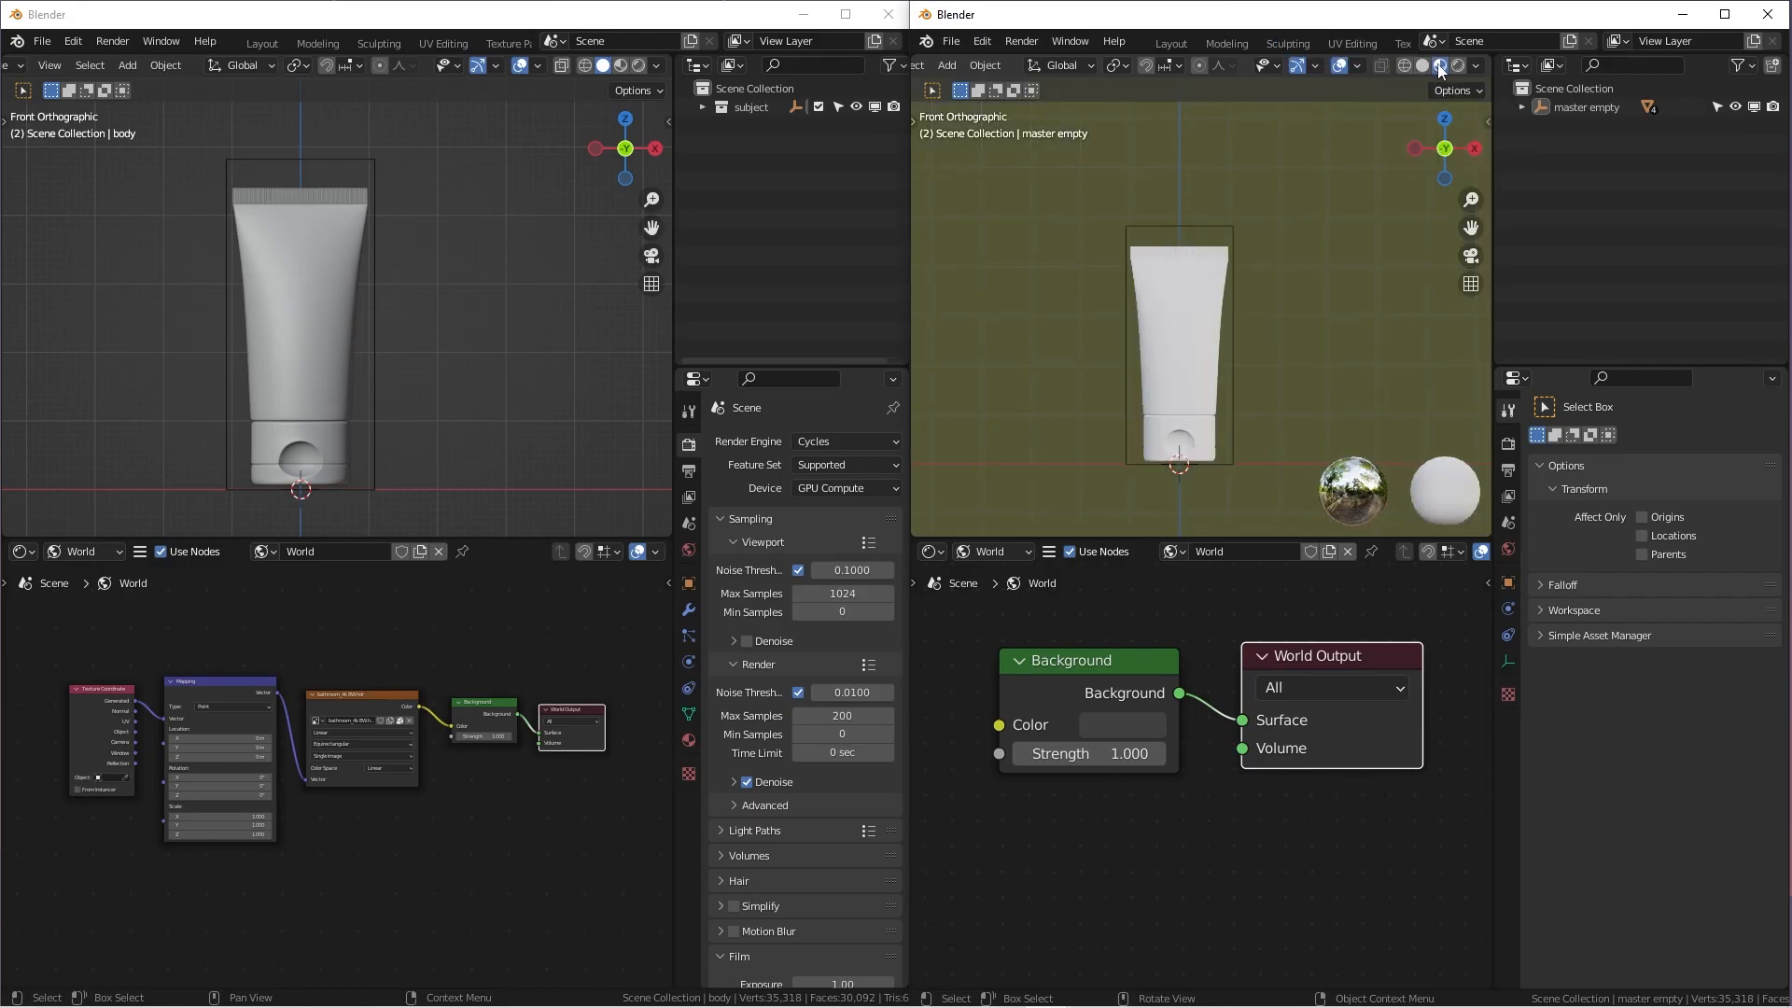
pyautogui.moveTo(1261, 321)
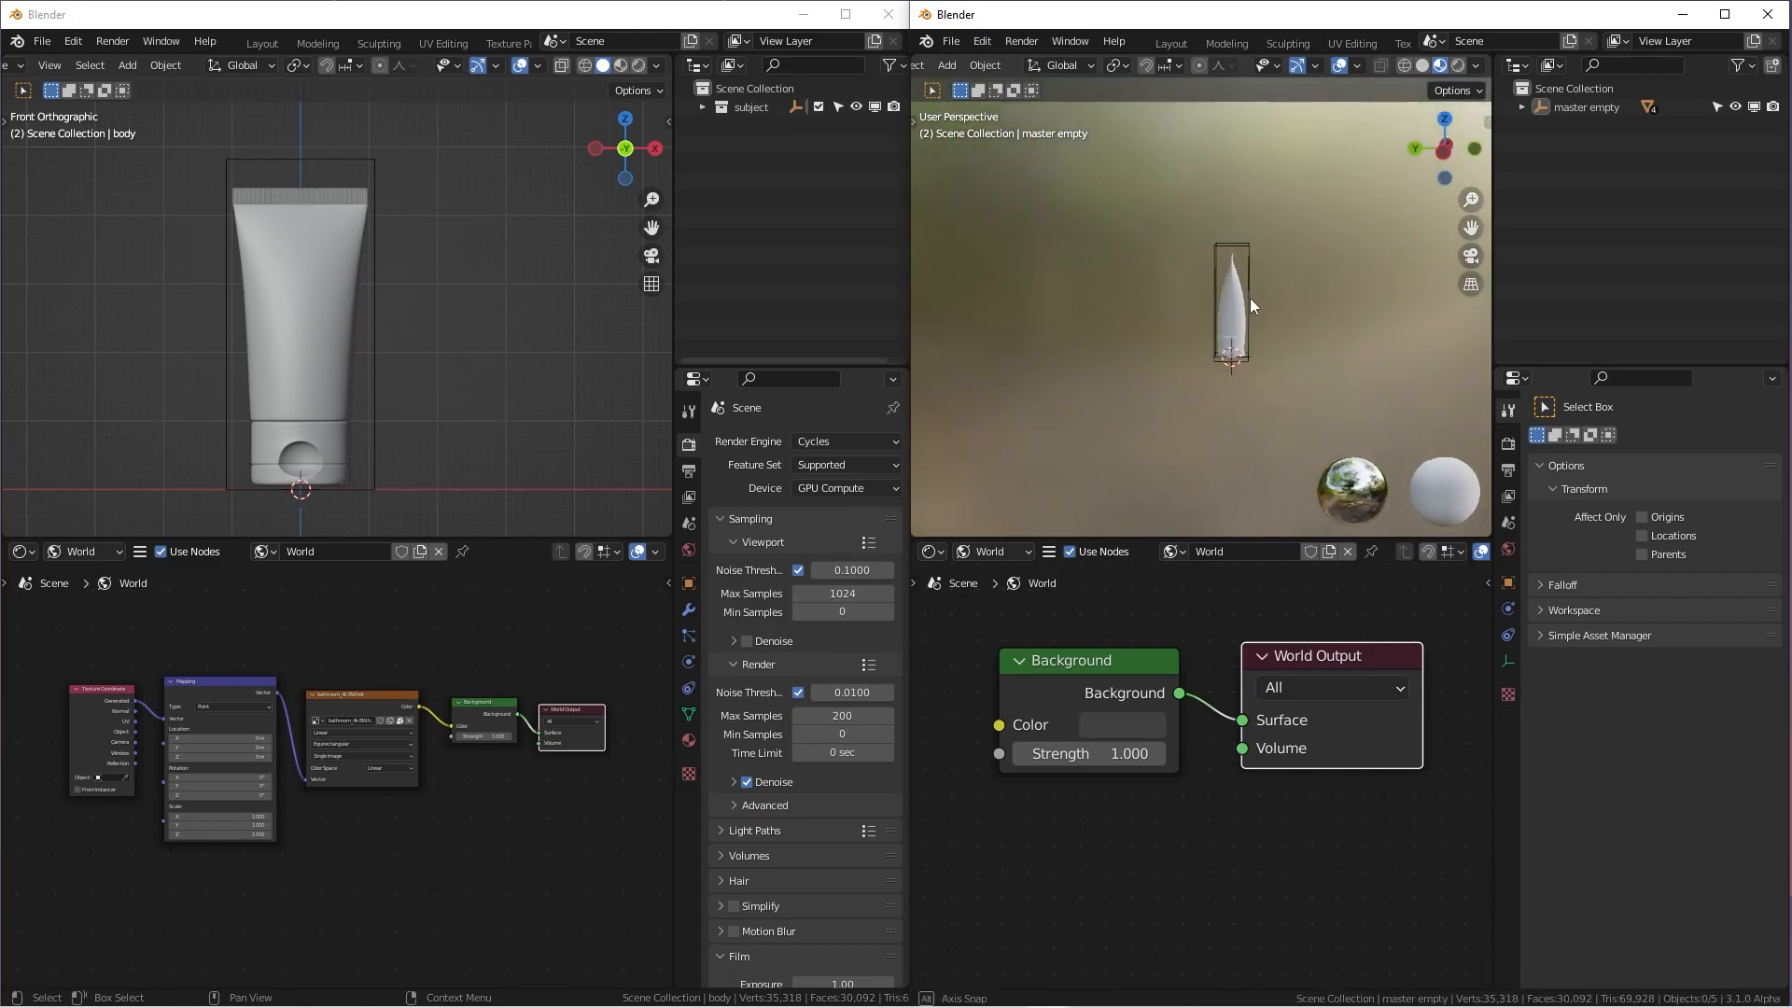
# Orbit the right viewport around the tube in Material Preview shading
pyautogui.moveTo(1231, 303); pyautogui.dragTo(1268, 312)
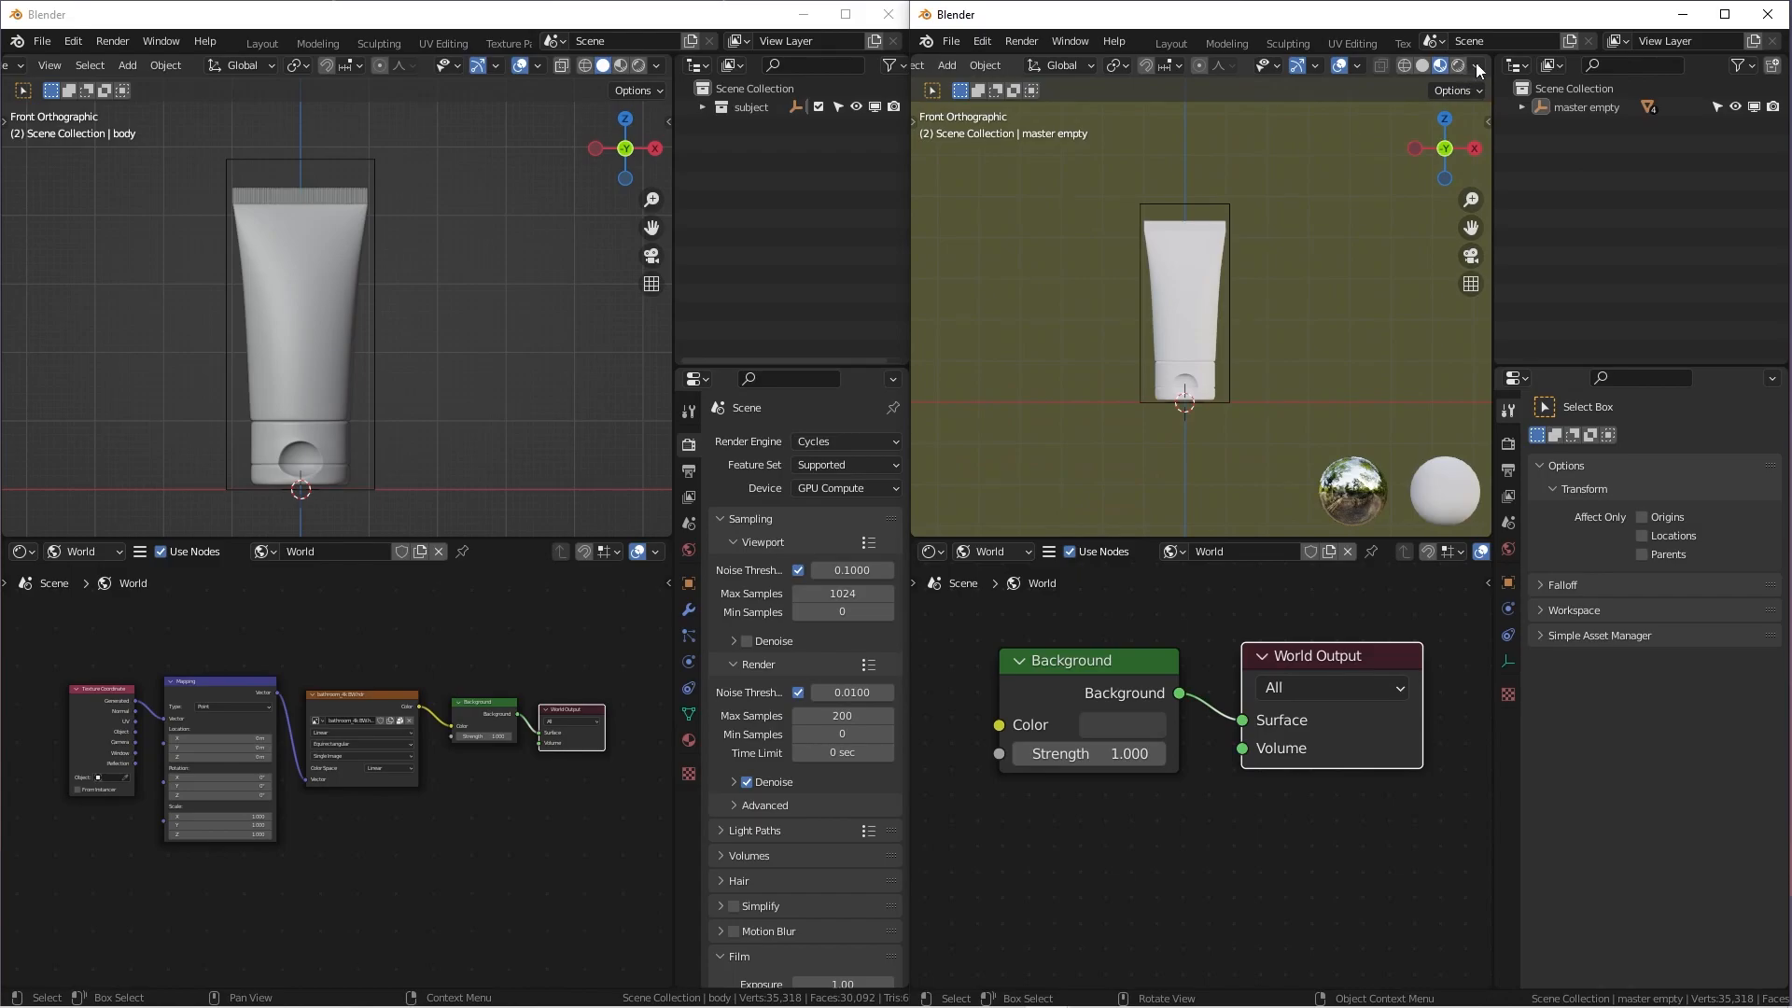
pyautogui.click(1476, 65)
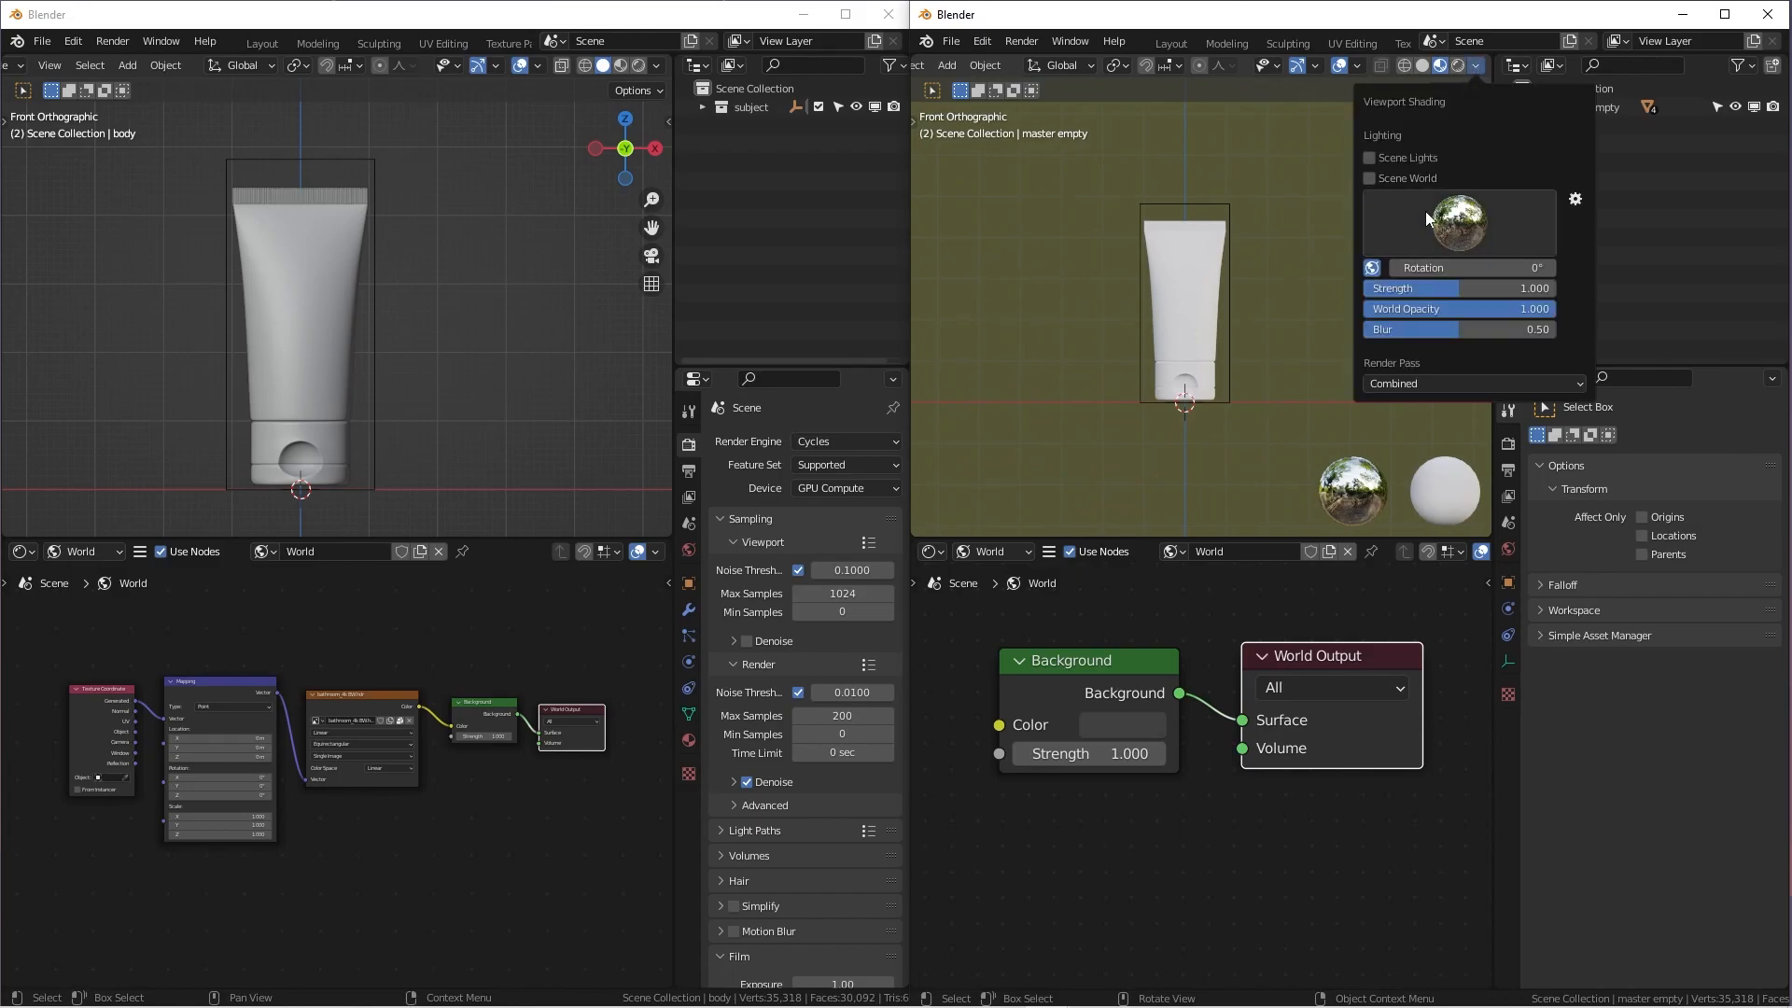
pyautogui.click(1457, 223)
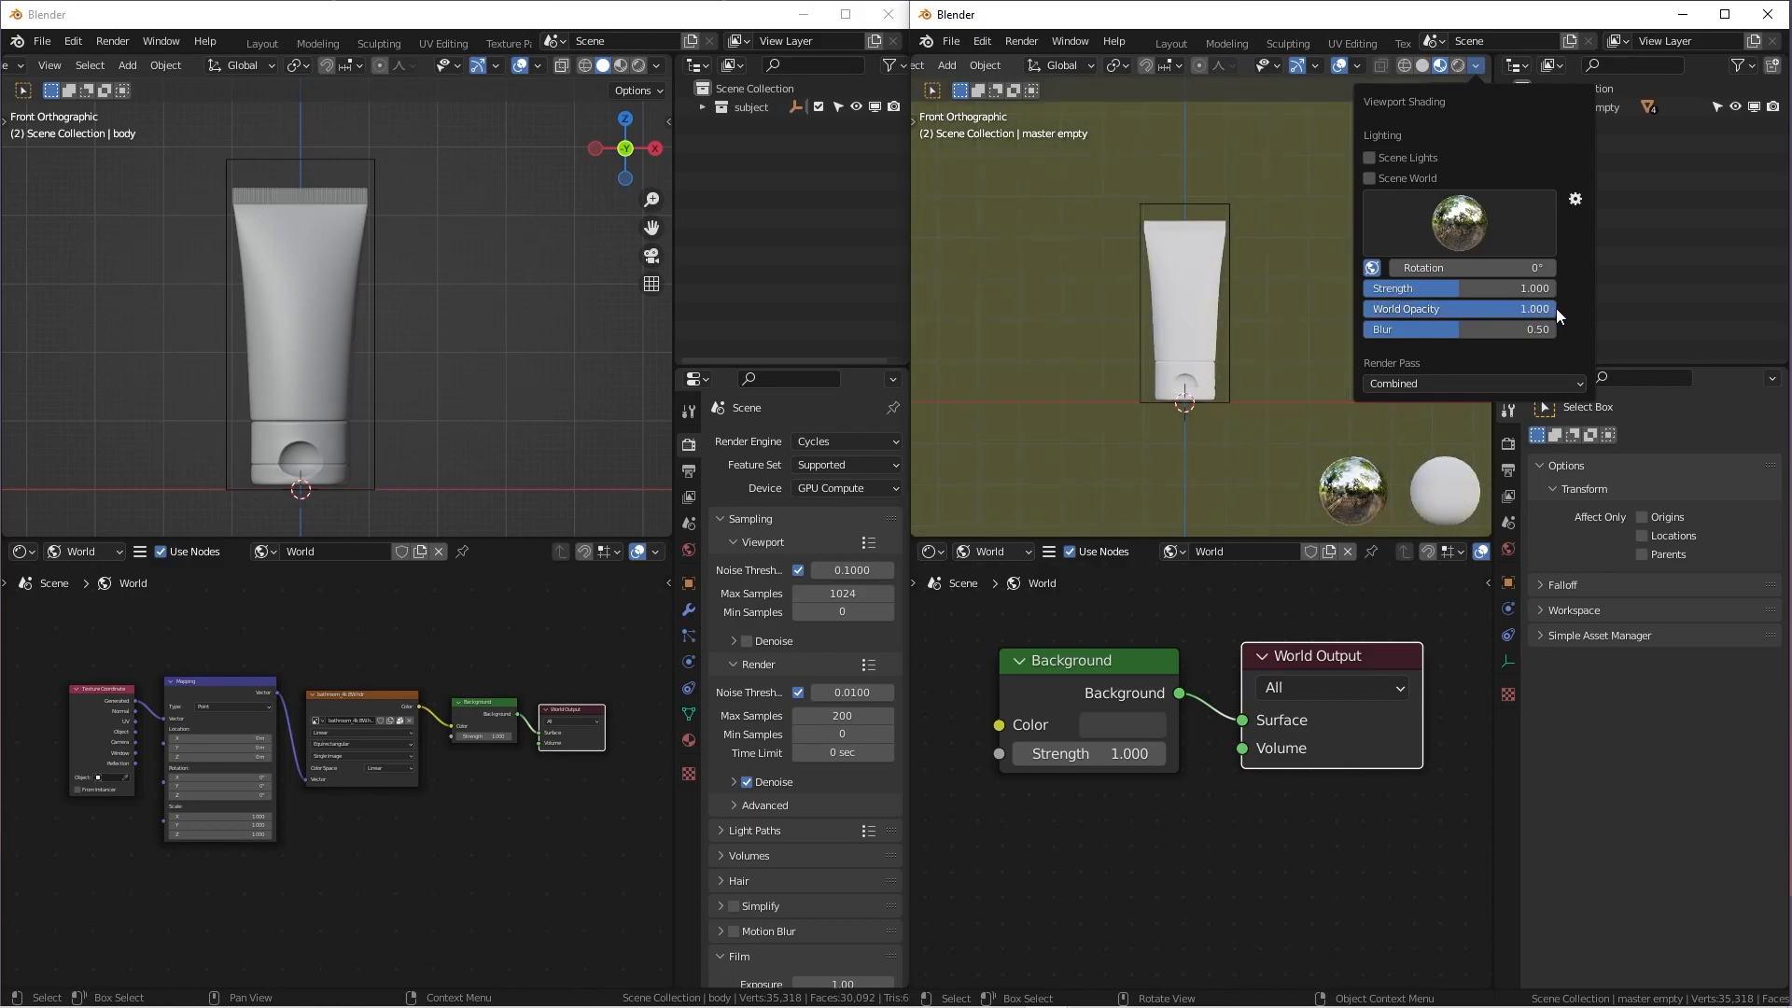
pyautogui.moveTo(1485, 329); pyautogui.dragTo(1429, 329)
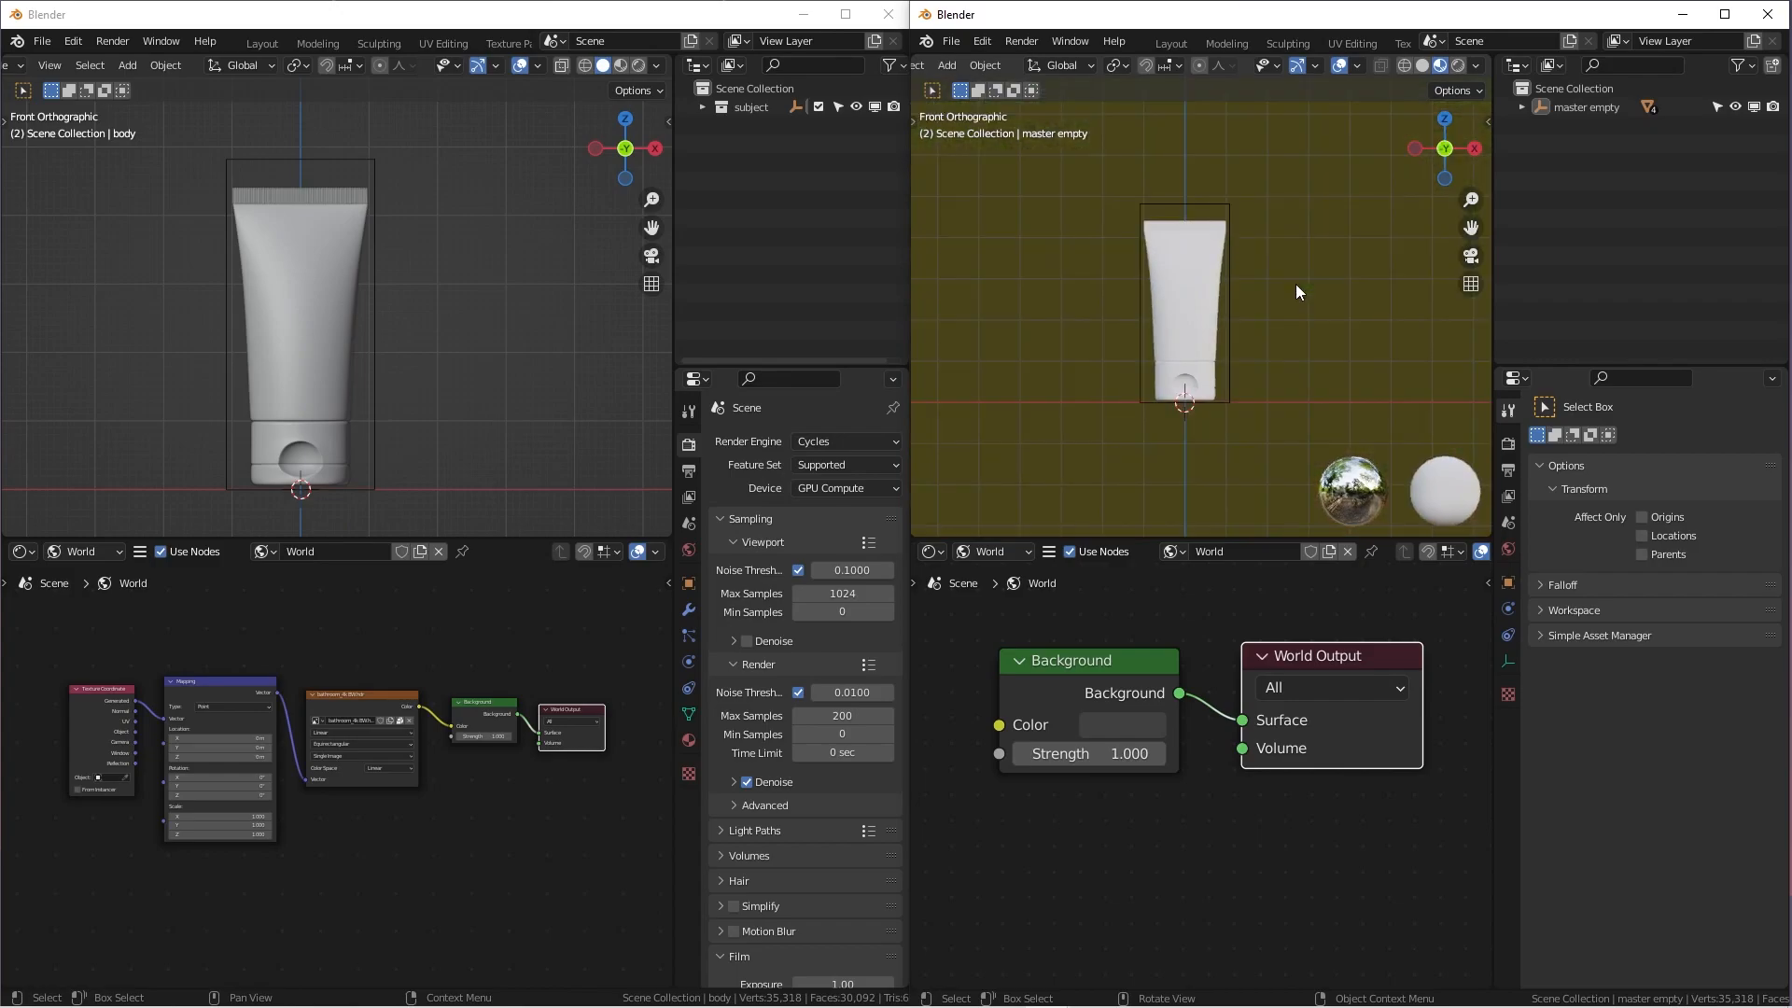
pyautogui.click(1473, 66)
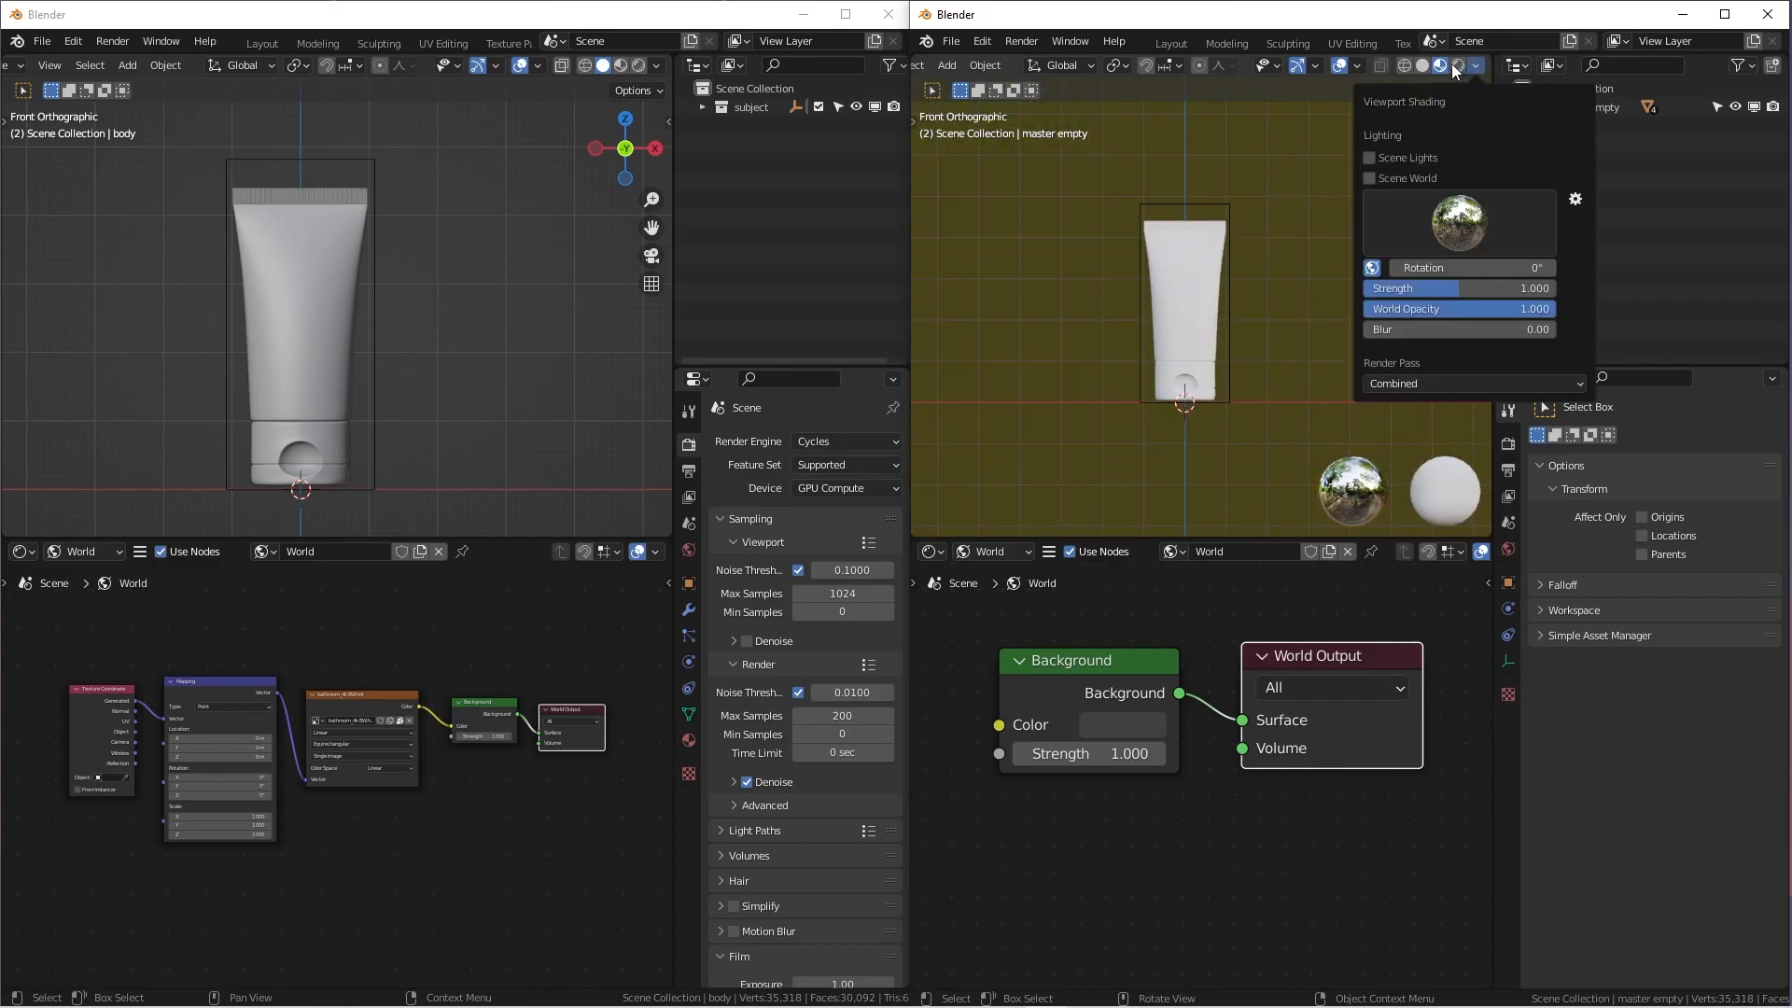
pyautogui.click(1440, 66)
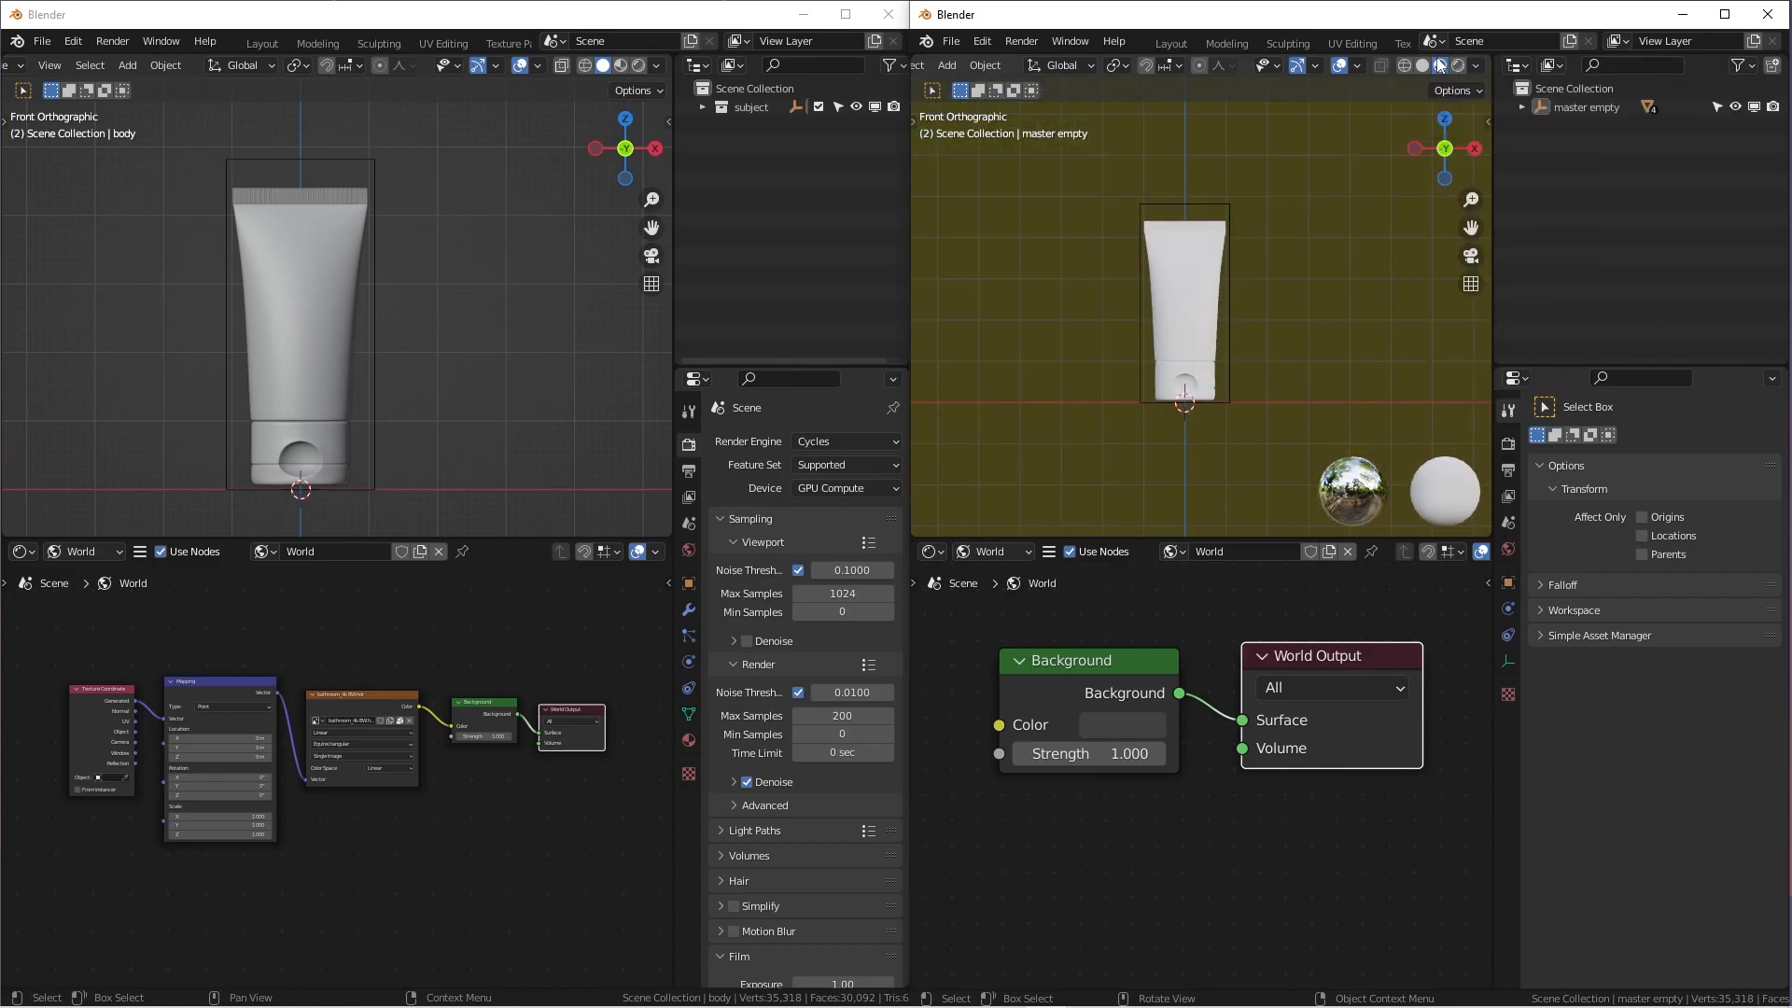
pyautogui.click(1476, 65)
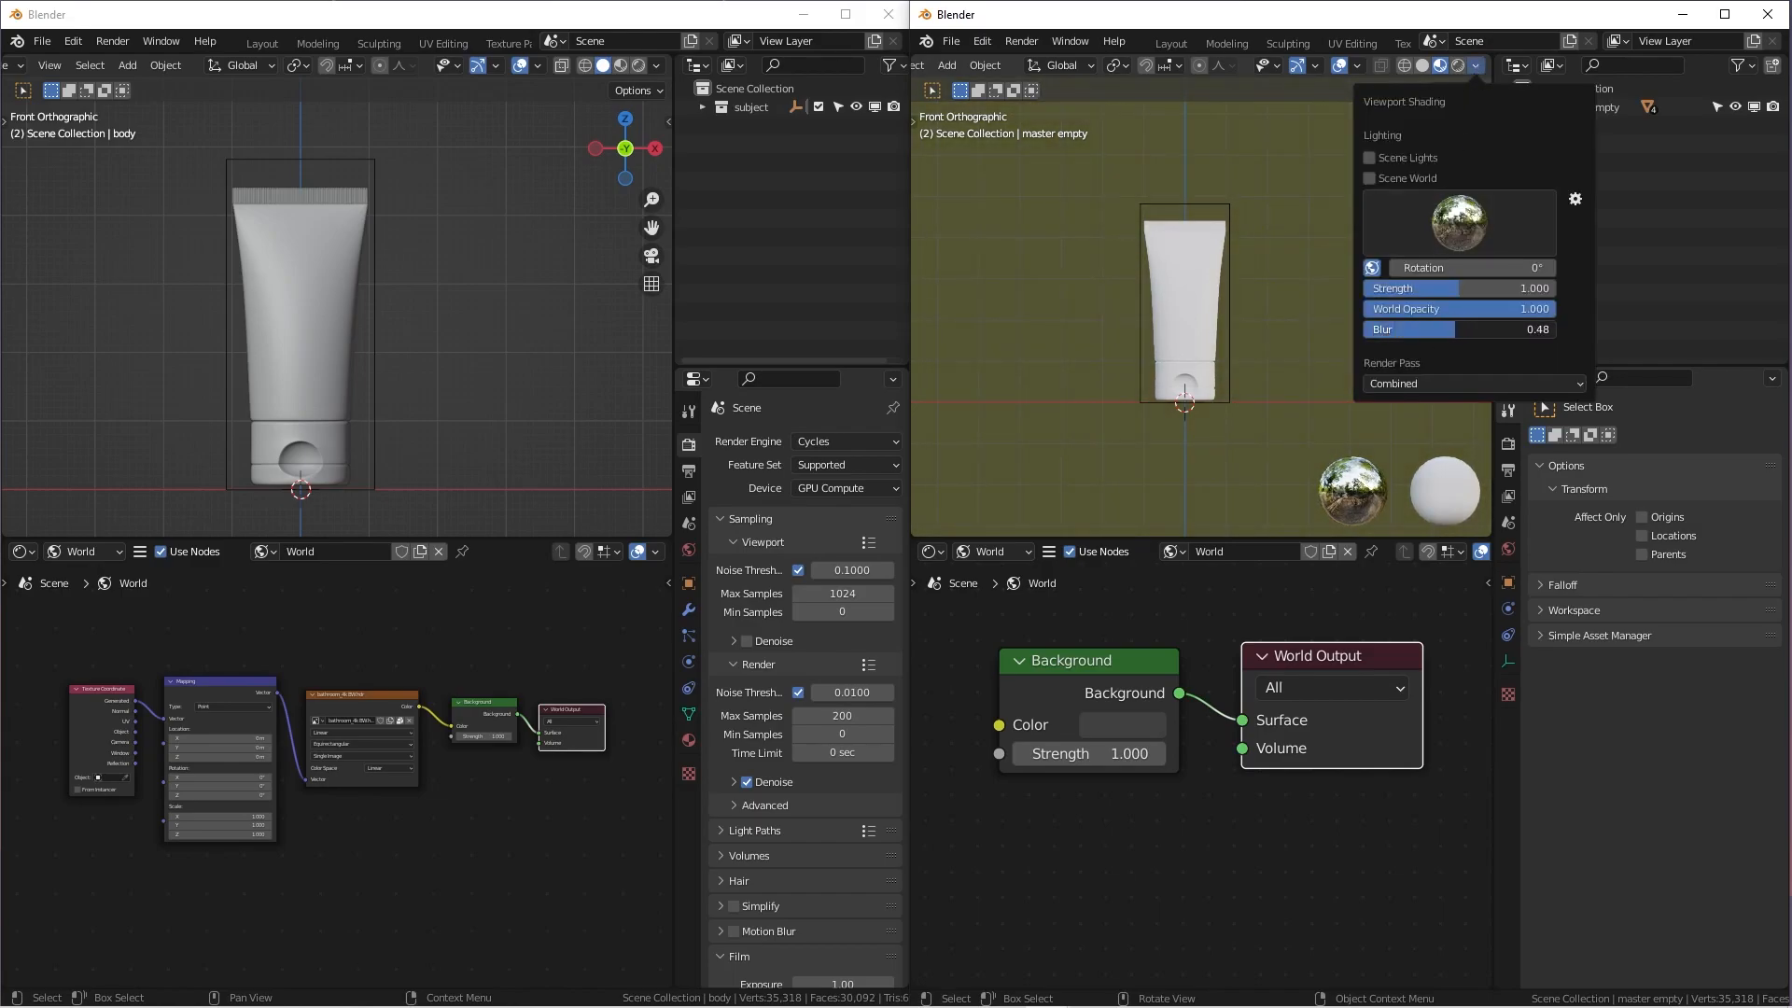
pyautogui.moveTo(1429, 330); pyautogui.dragTo(1463, 329)
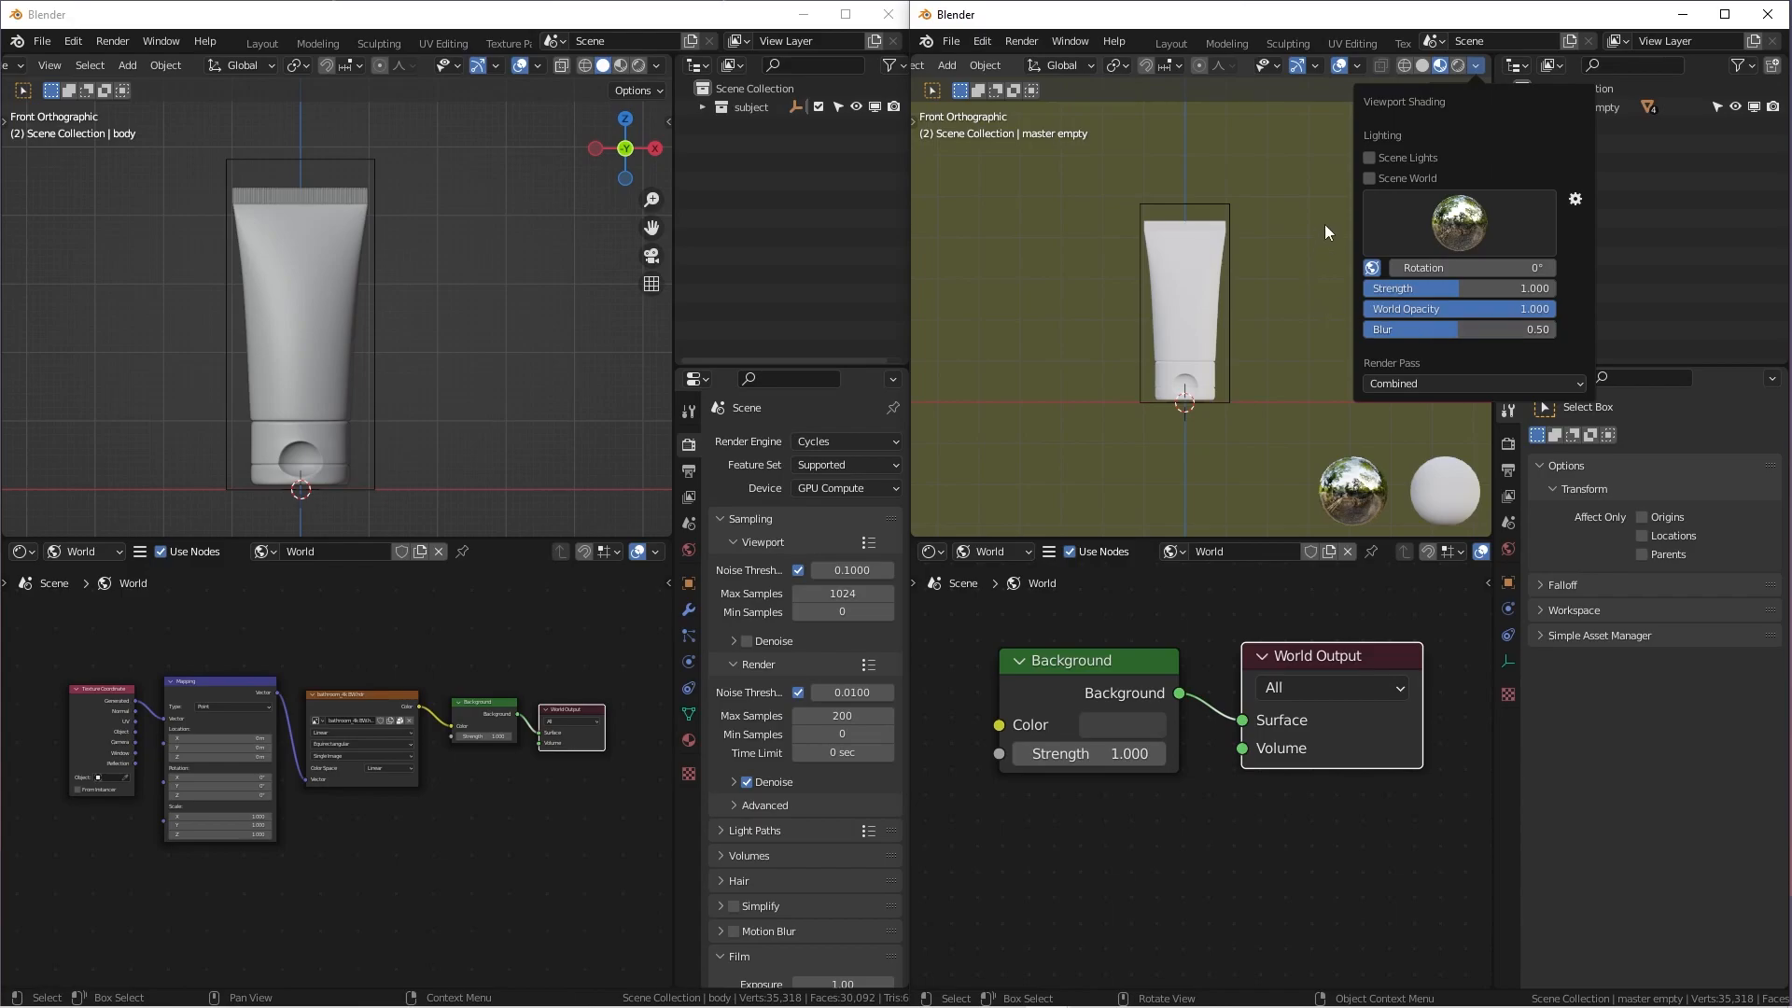
pyautogui.click(1290, 219)
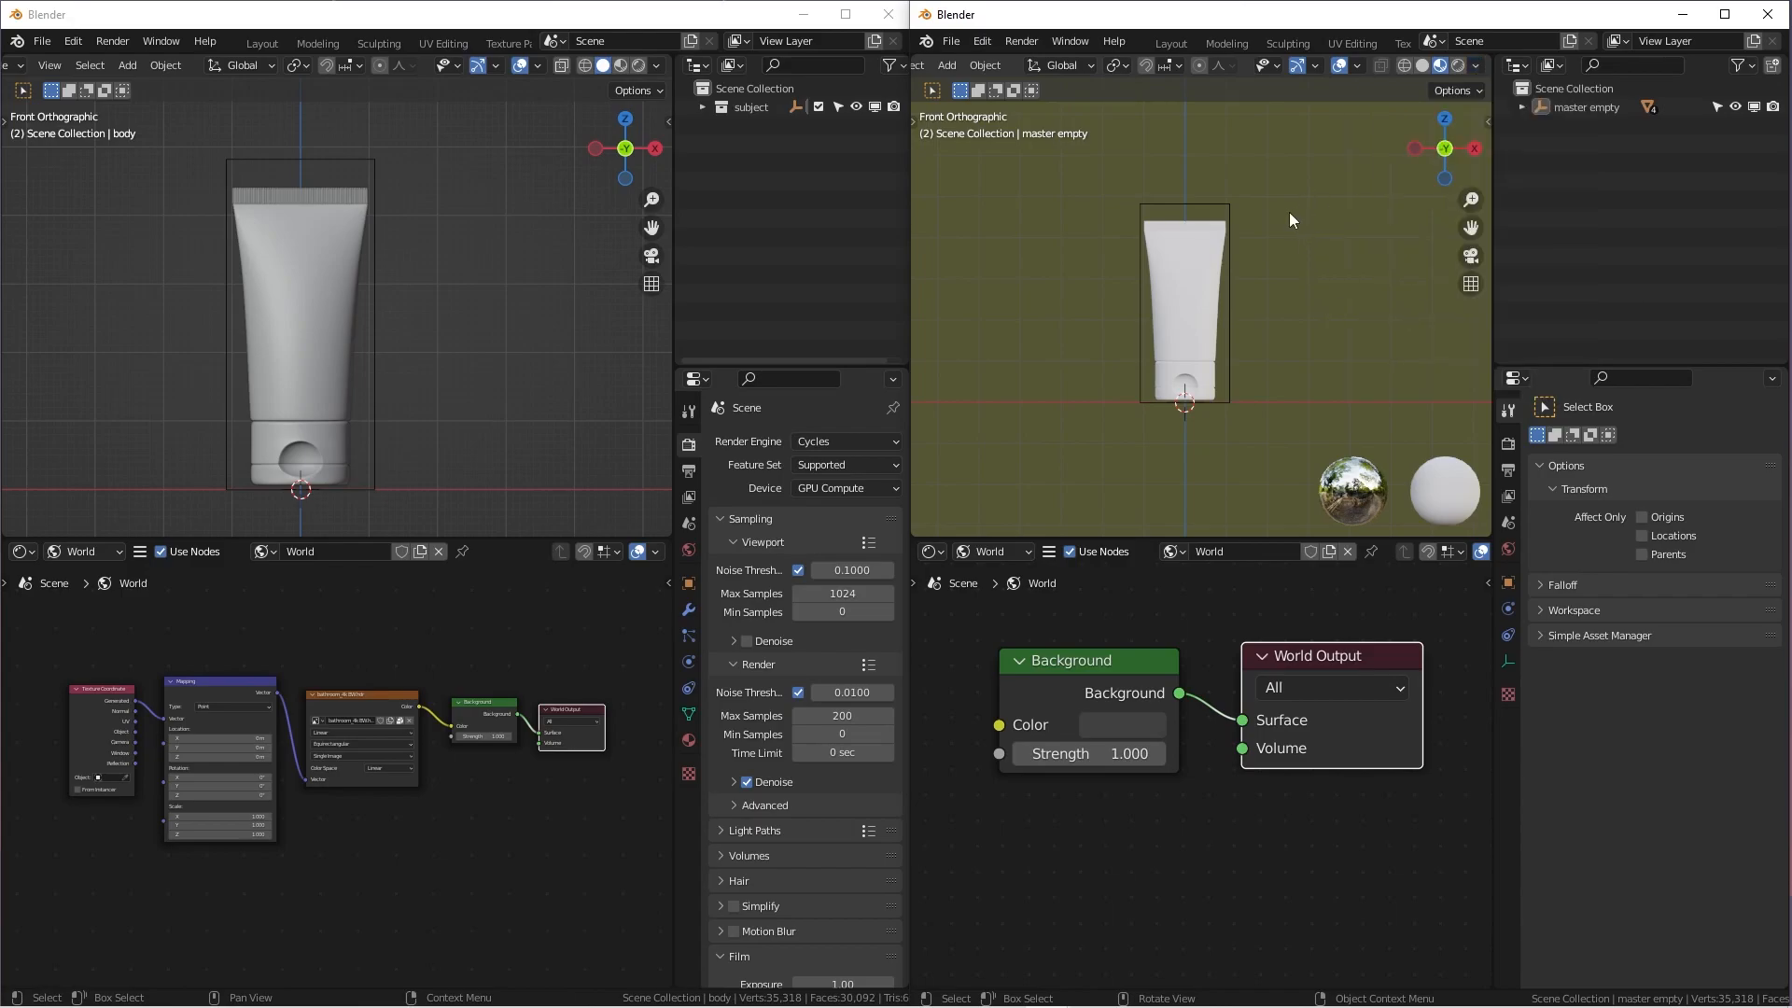
pyautogui.moveTo(1272, 226)
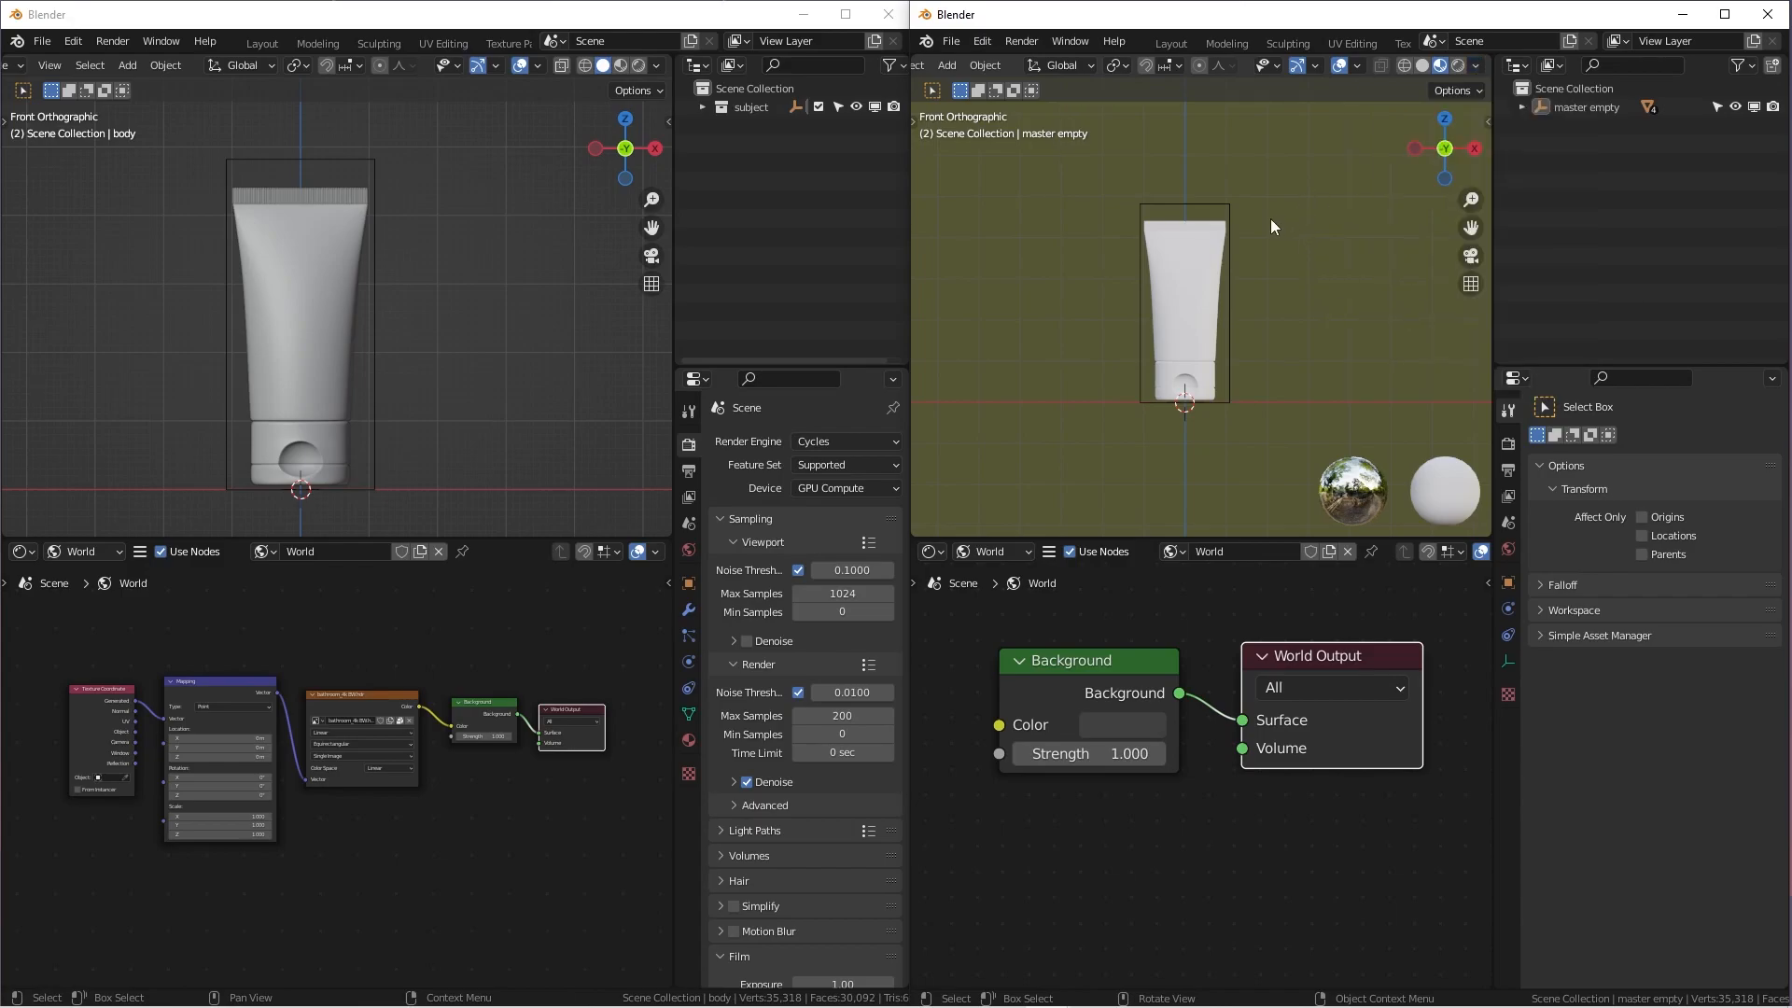
pyautogui.moveTo(1322, 160)
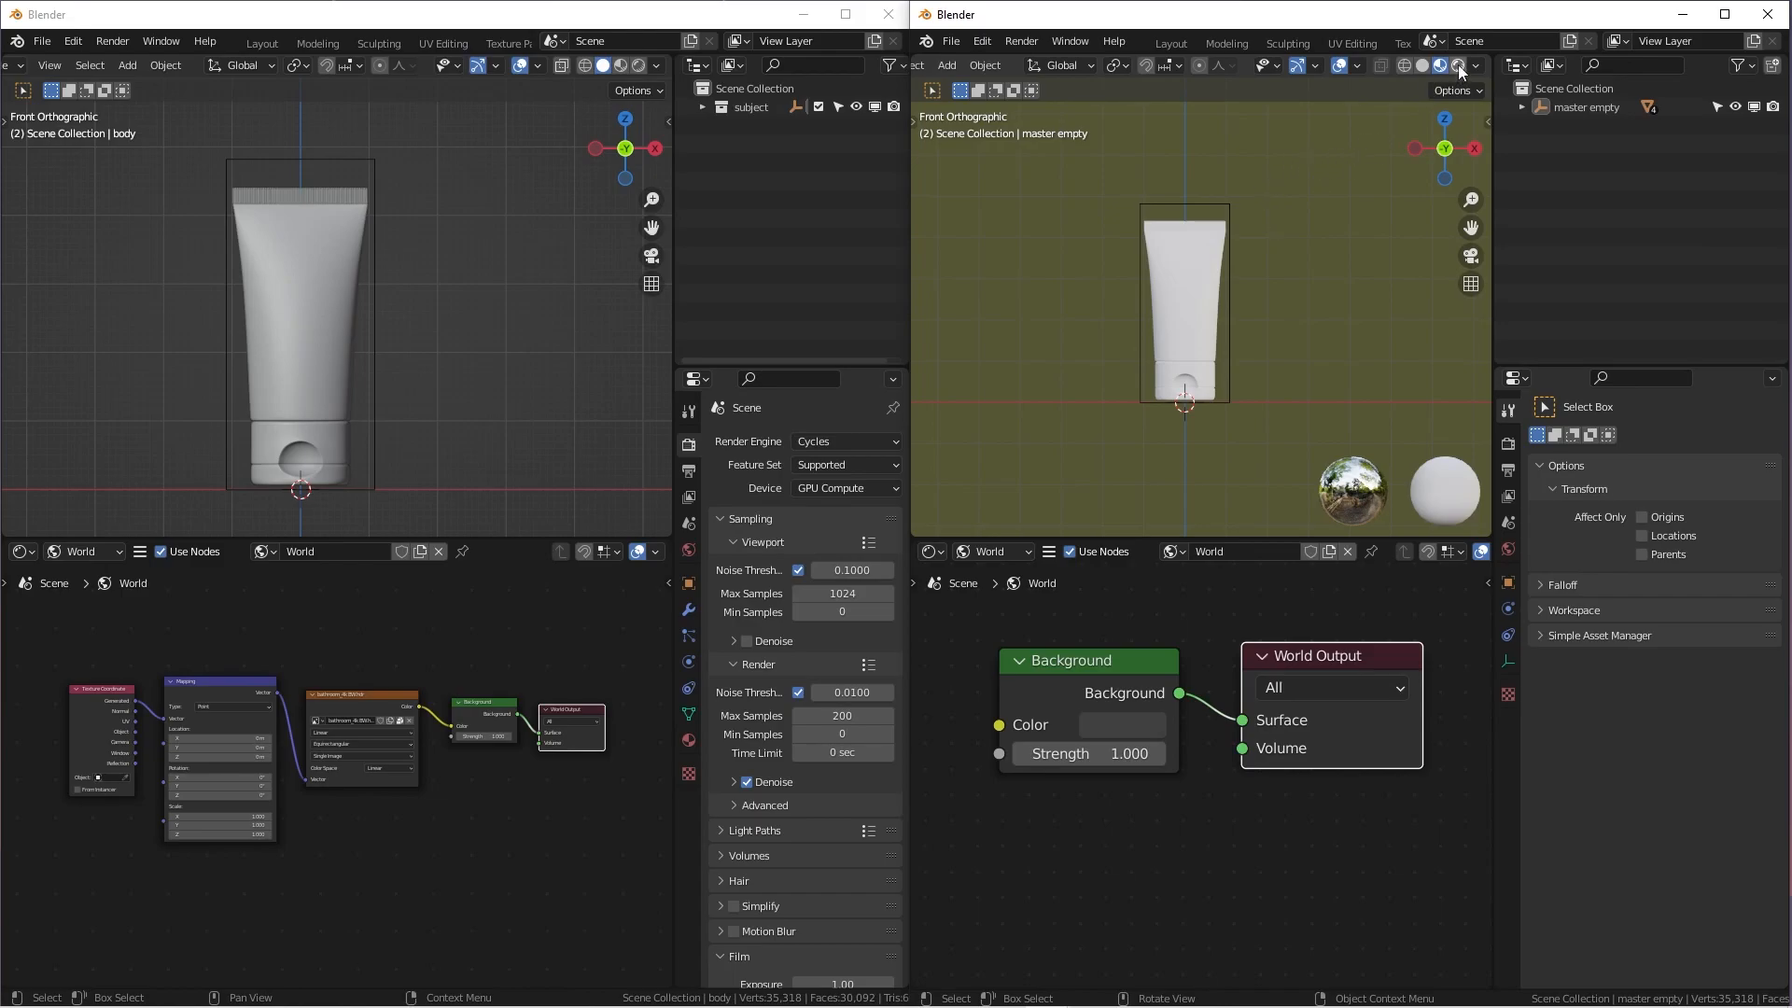
pyautogui.moveTo(1457, 65)
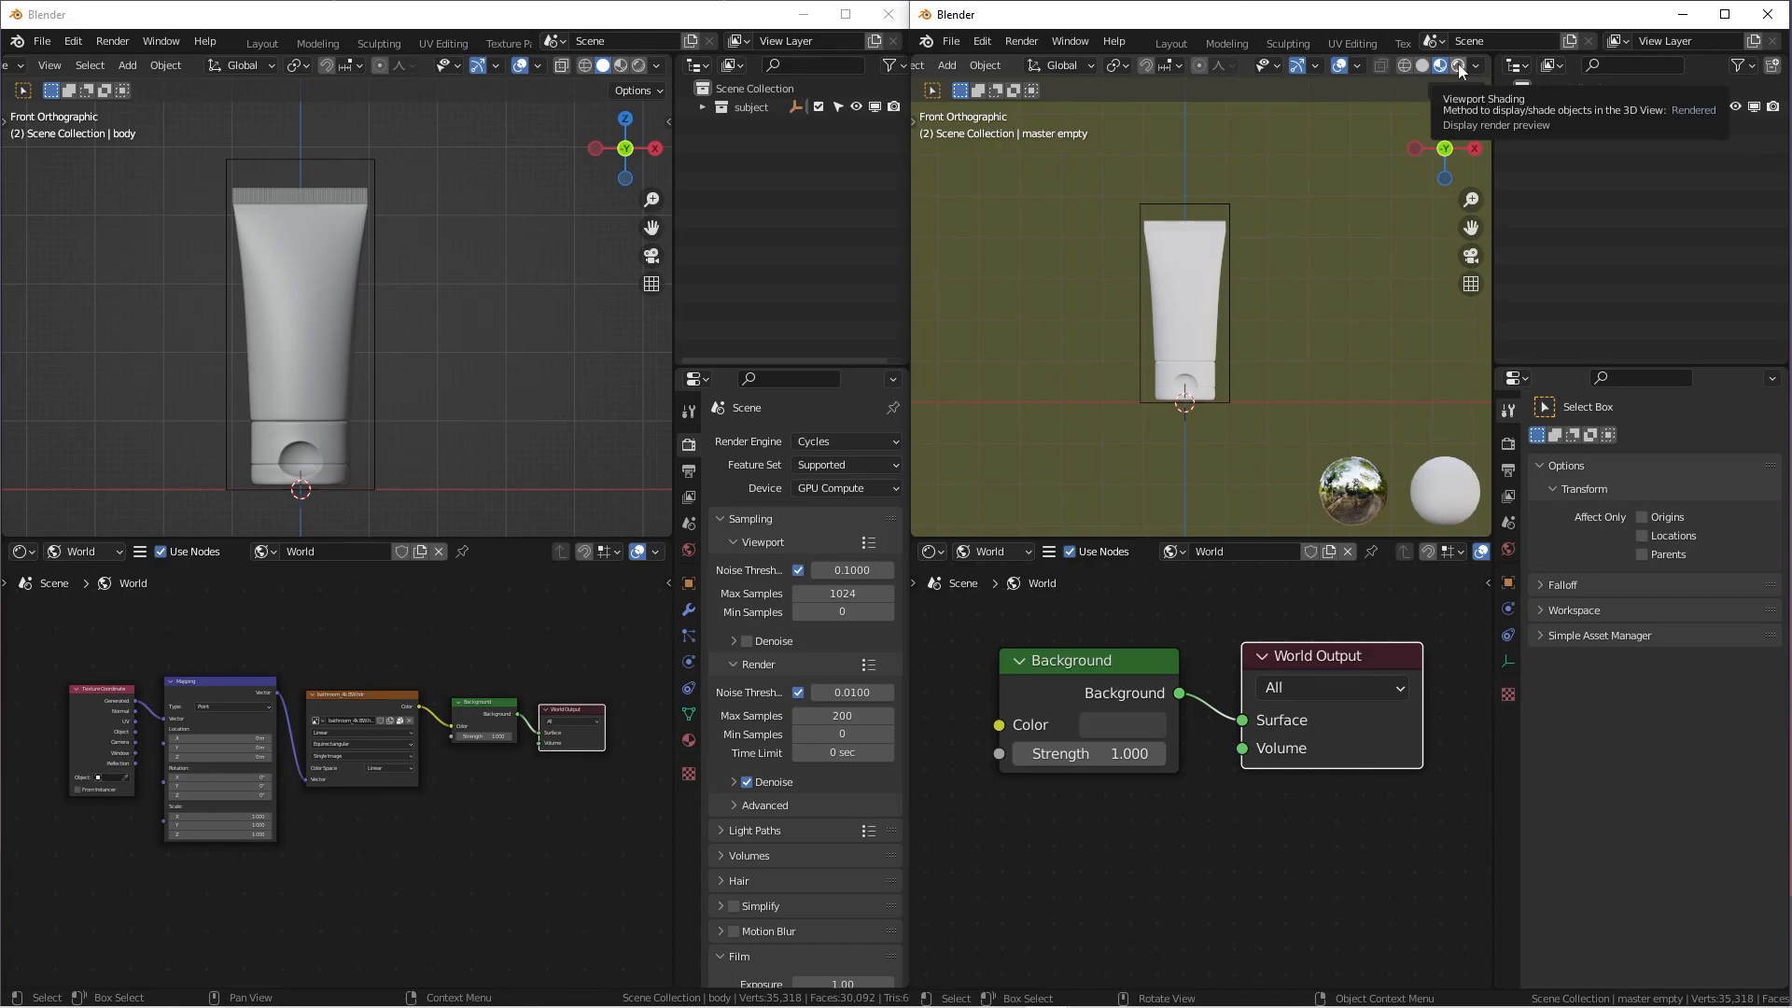
# Switch the right viewport to Rendered shading and let the tube render finish
pyautogui.click(1460, 65)
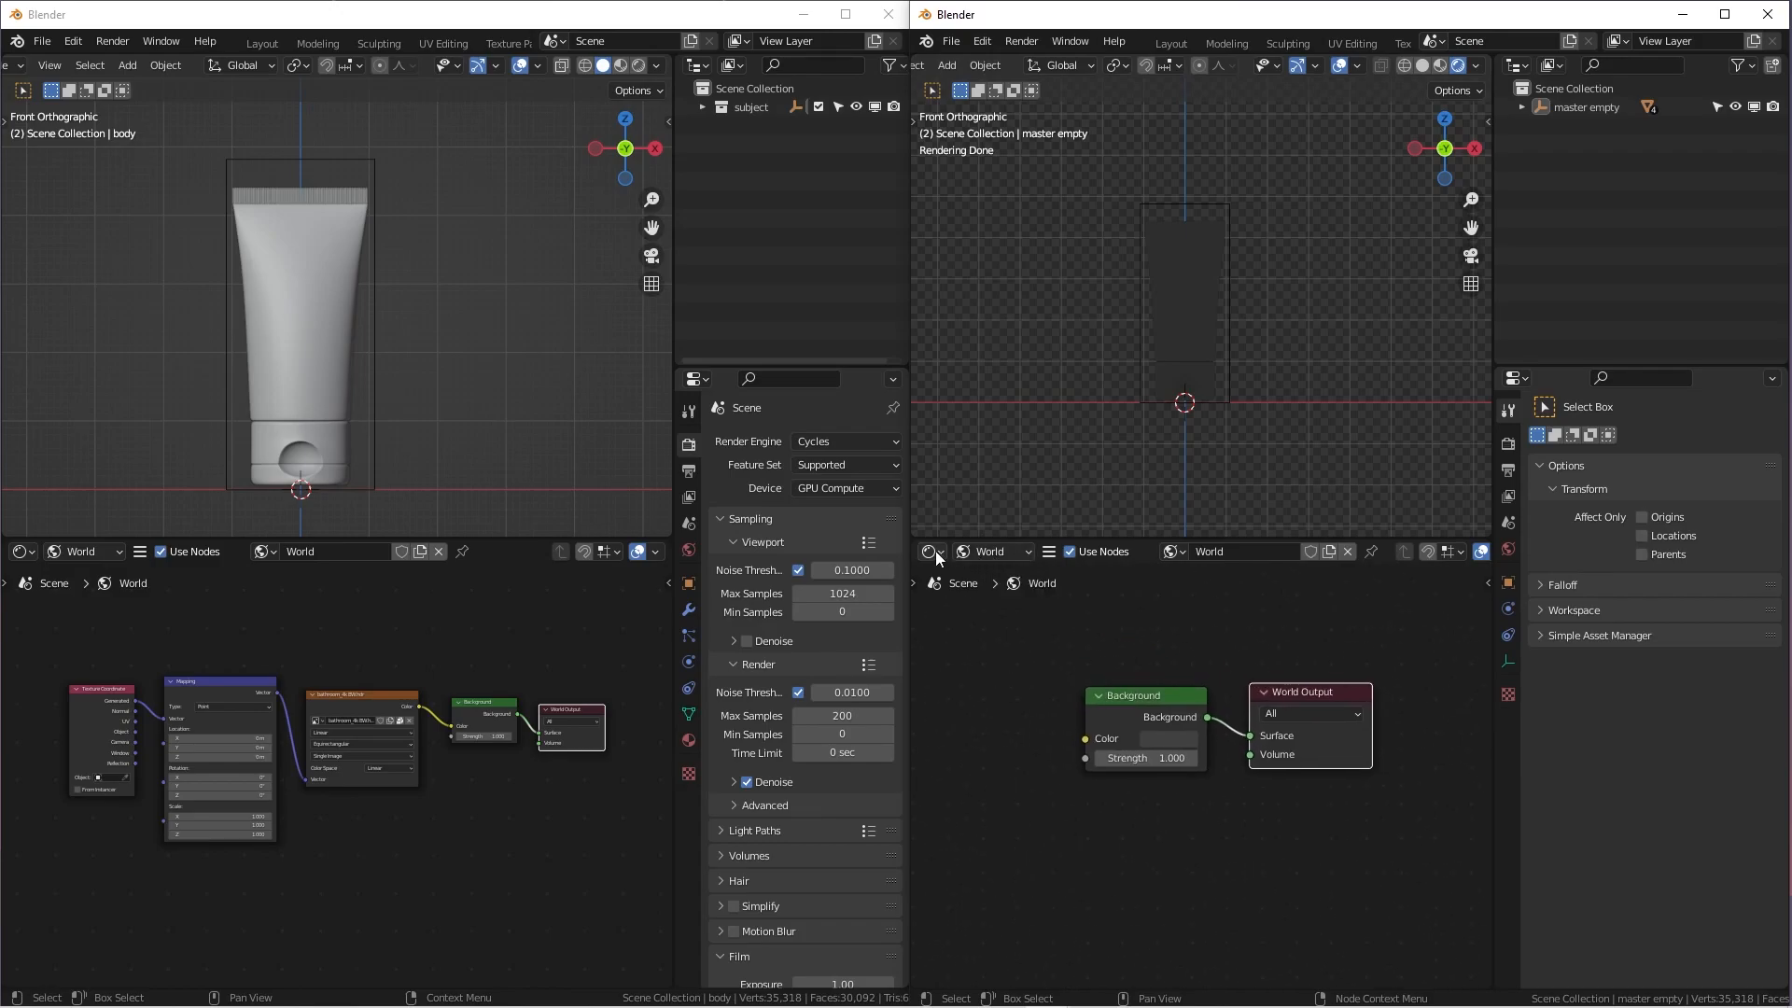
pyautogui.click(930, 551)
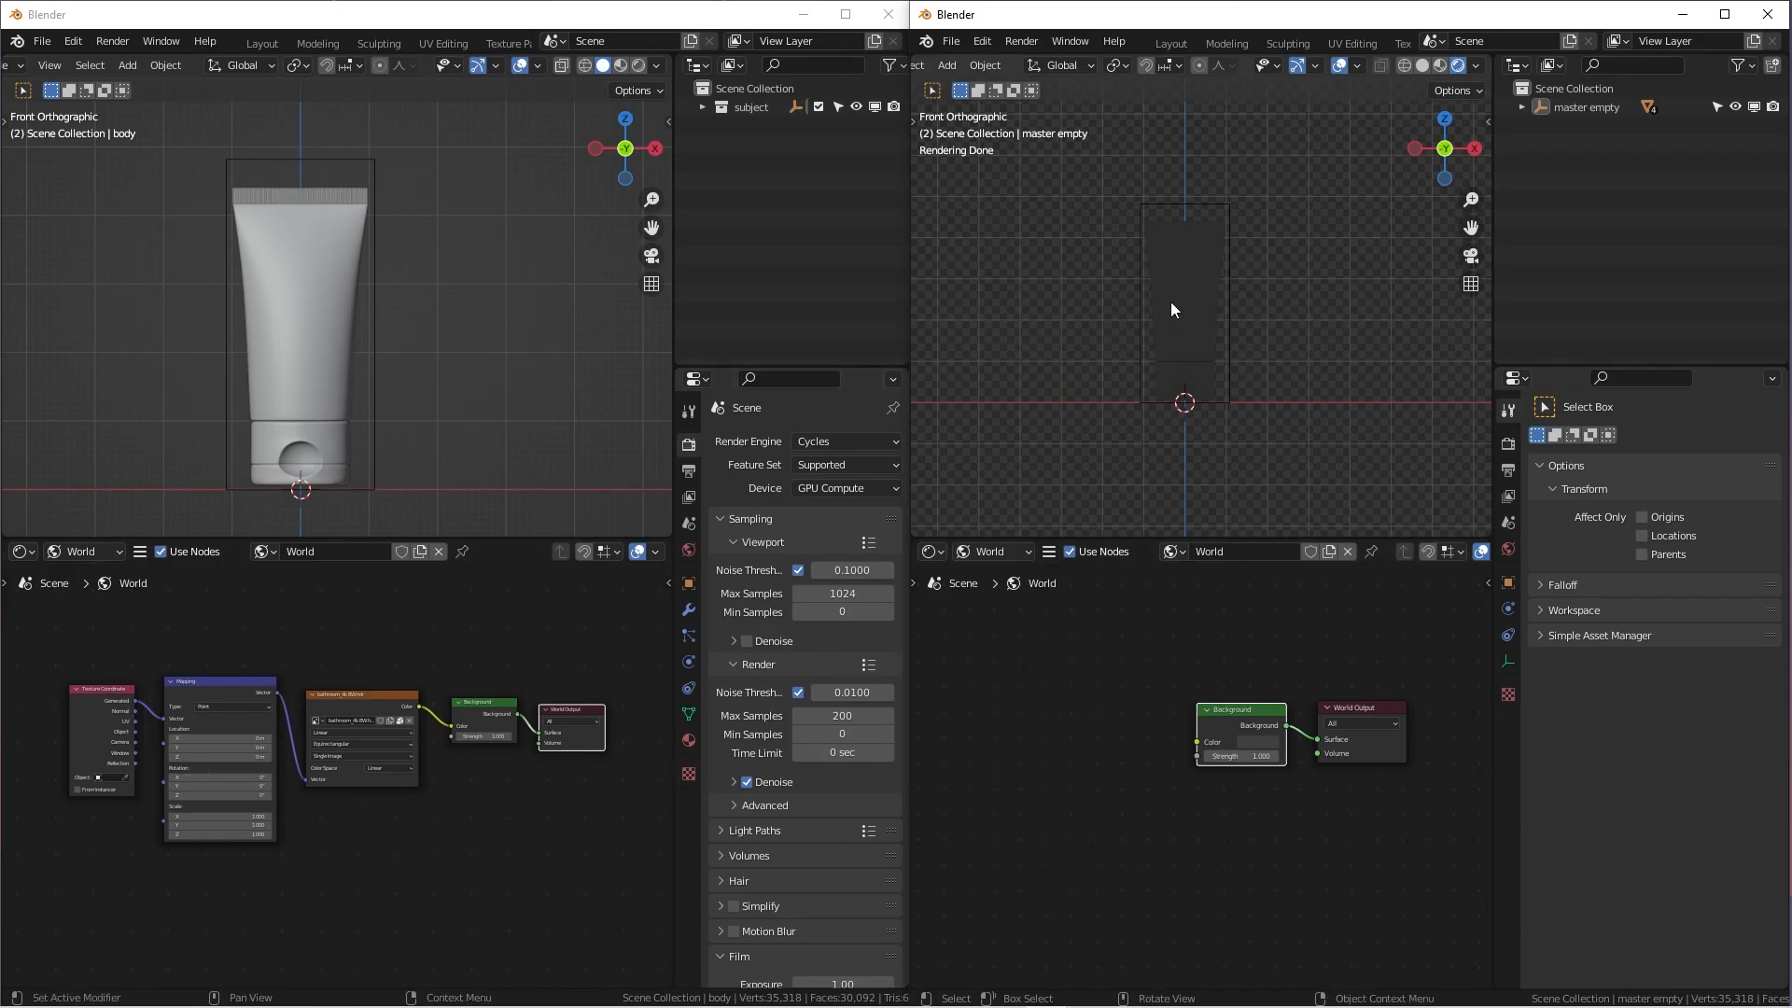
pyautogui.moveTo(1212, 509)
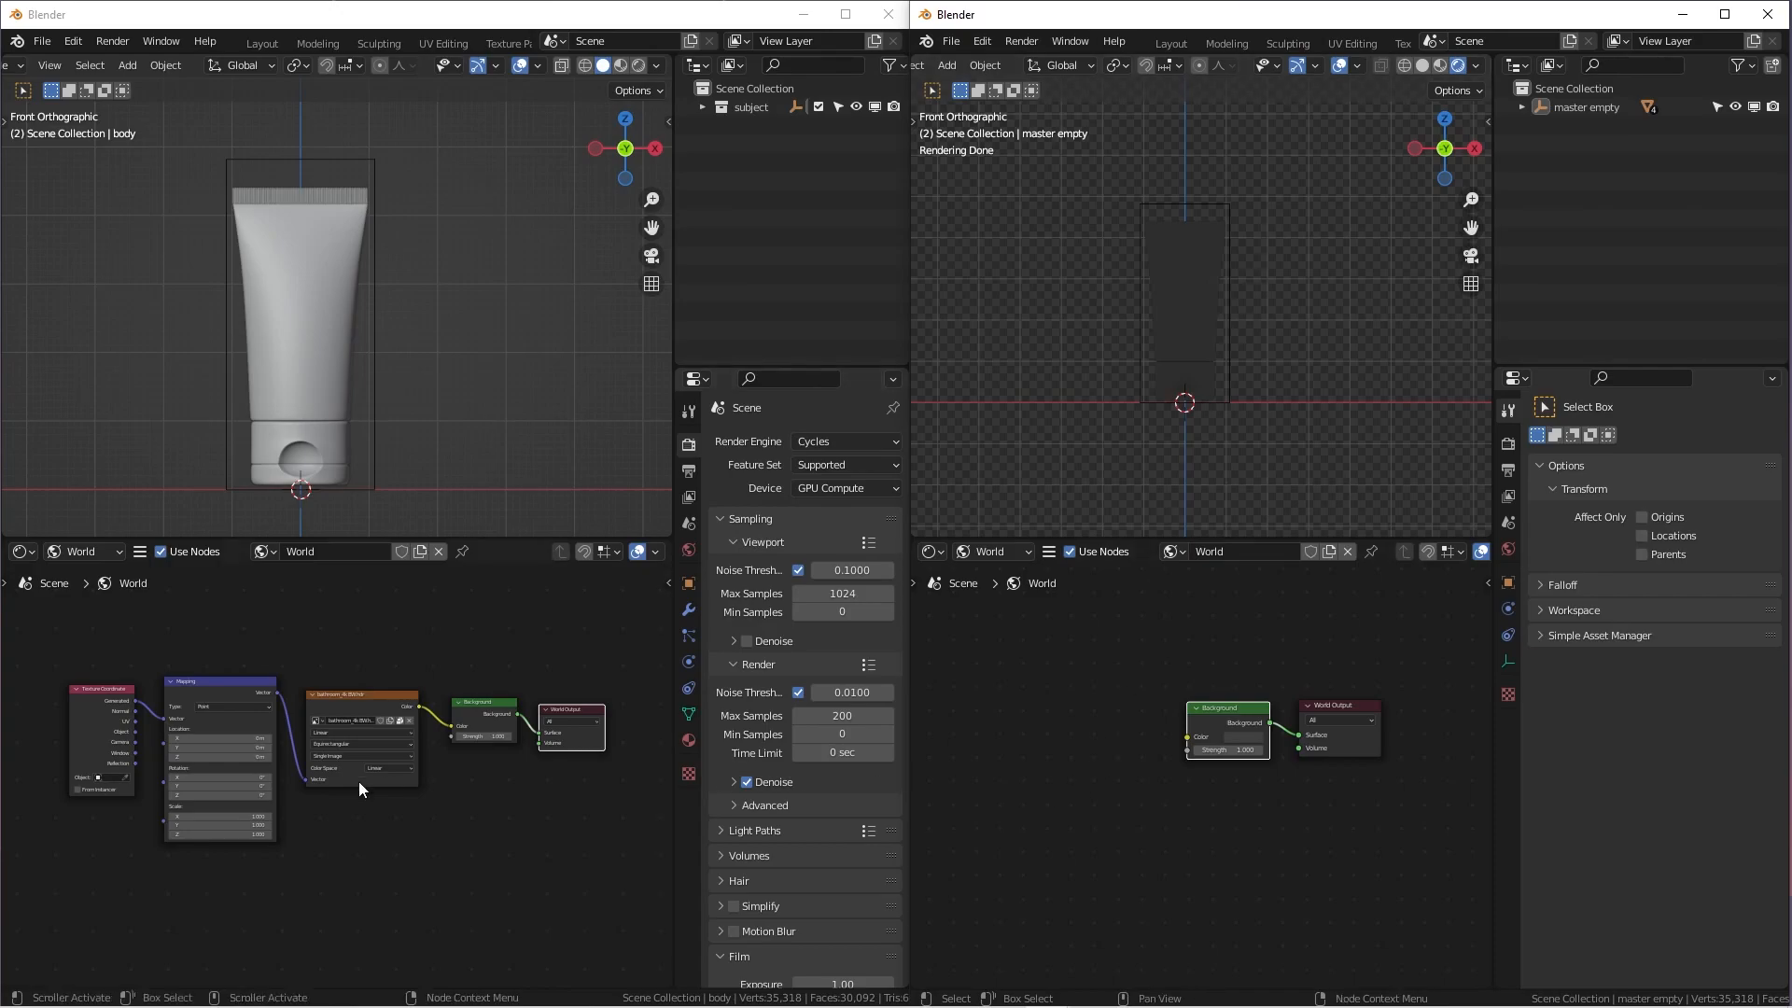
pyautogui.moveTo(1134, 512)
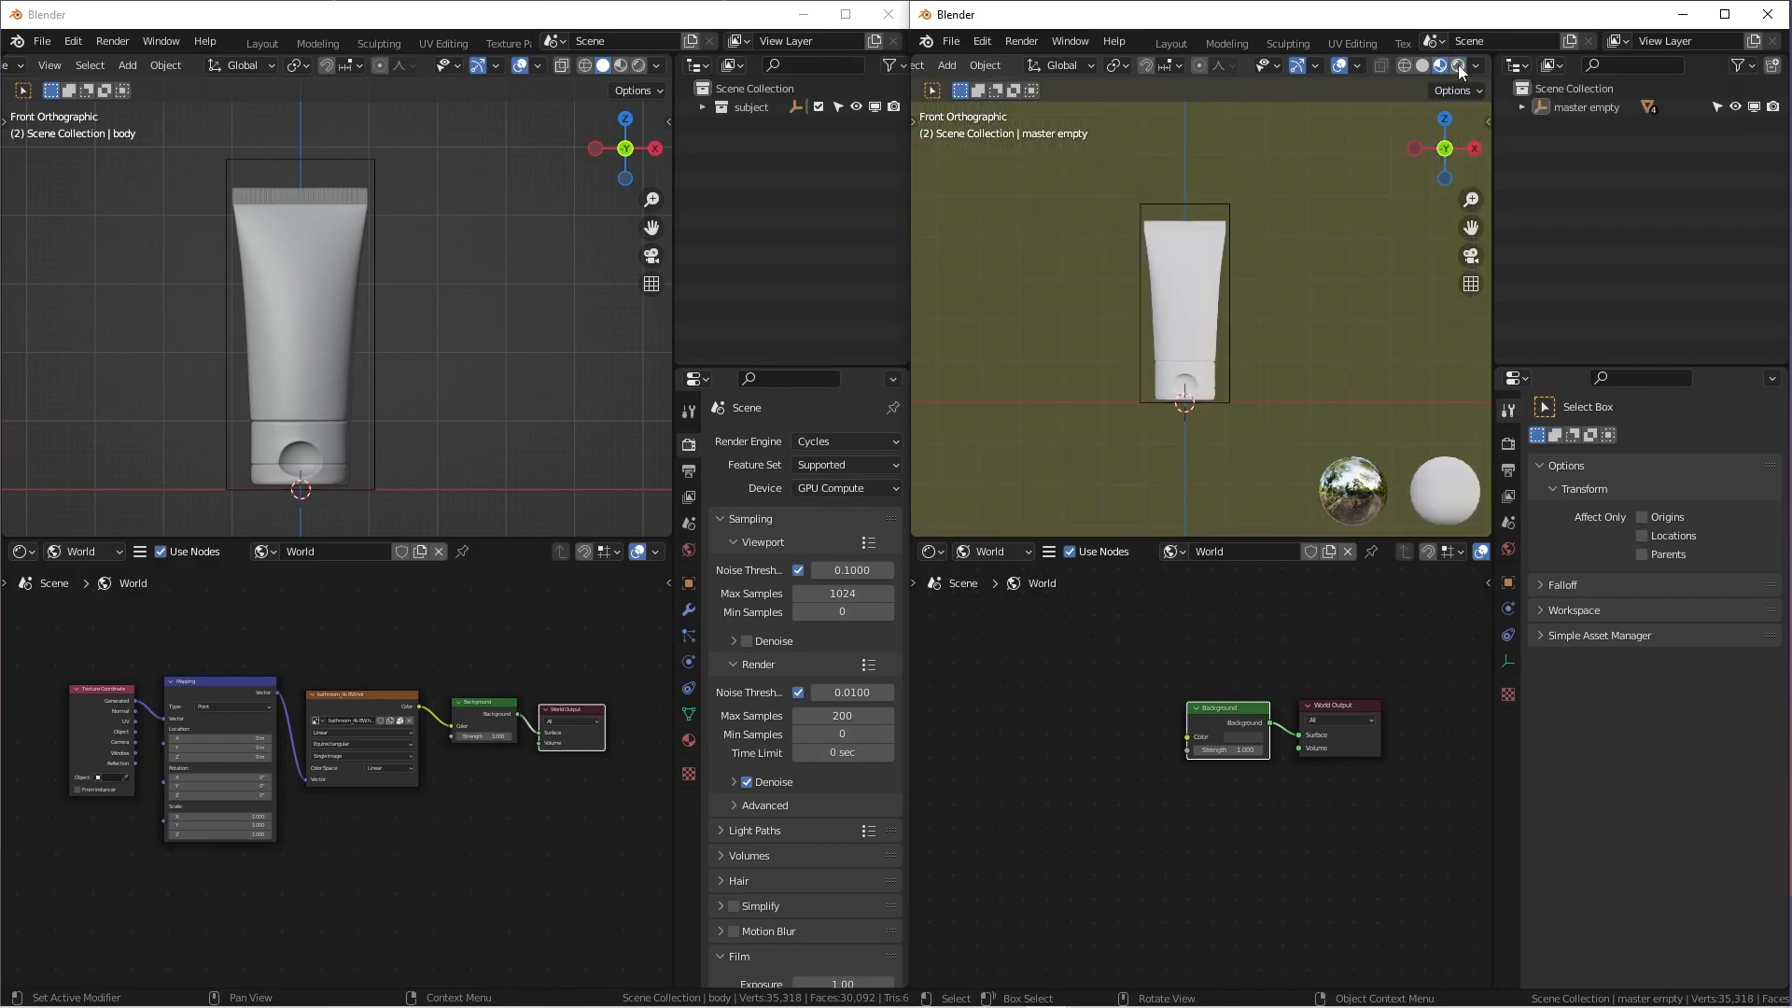
pyautogui.click(1458, 65)
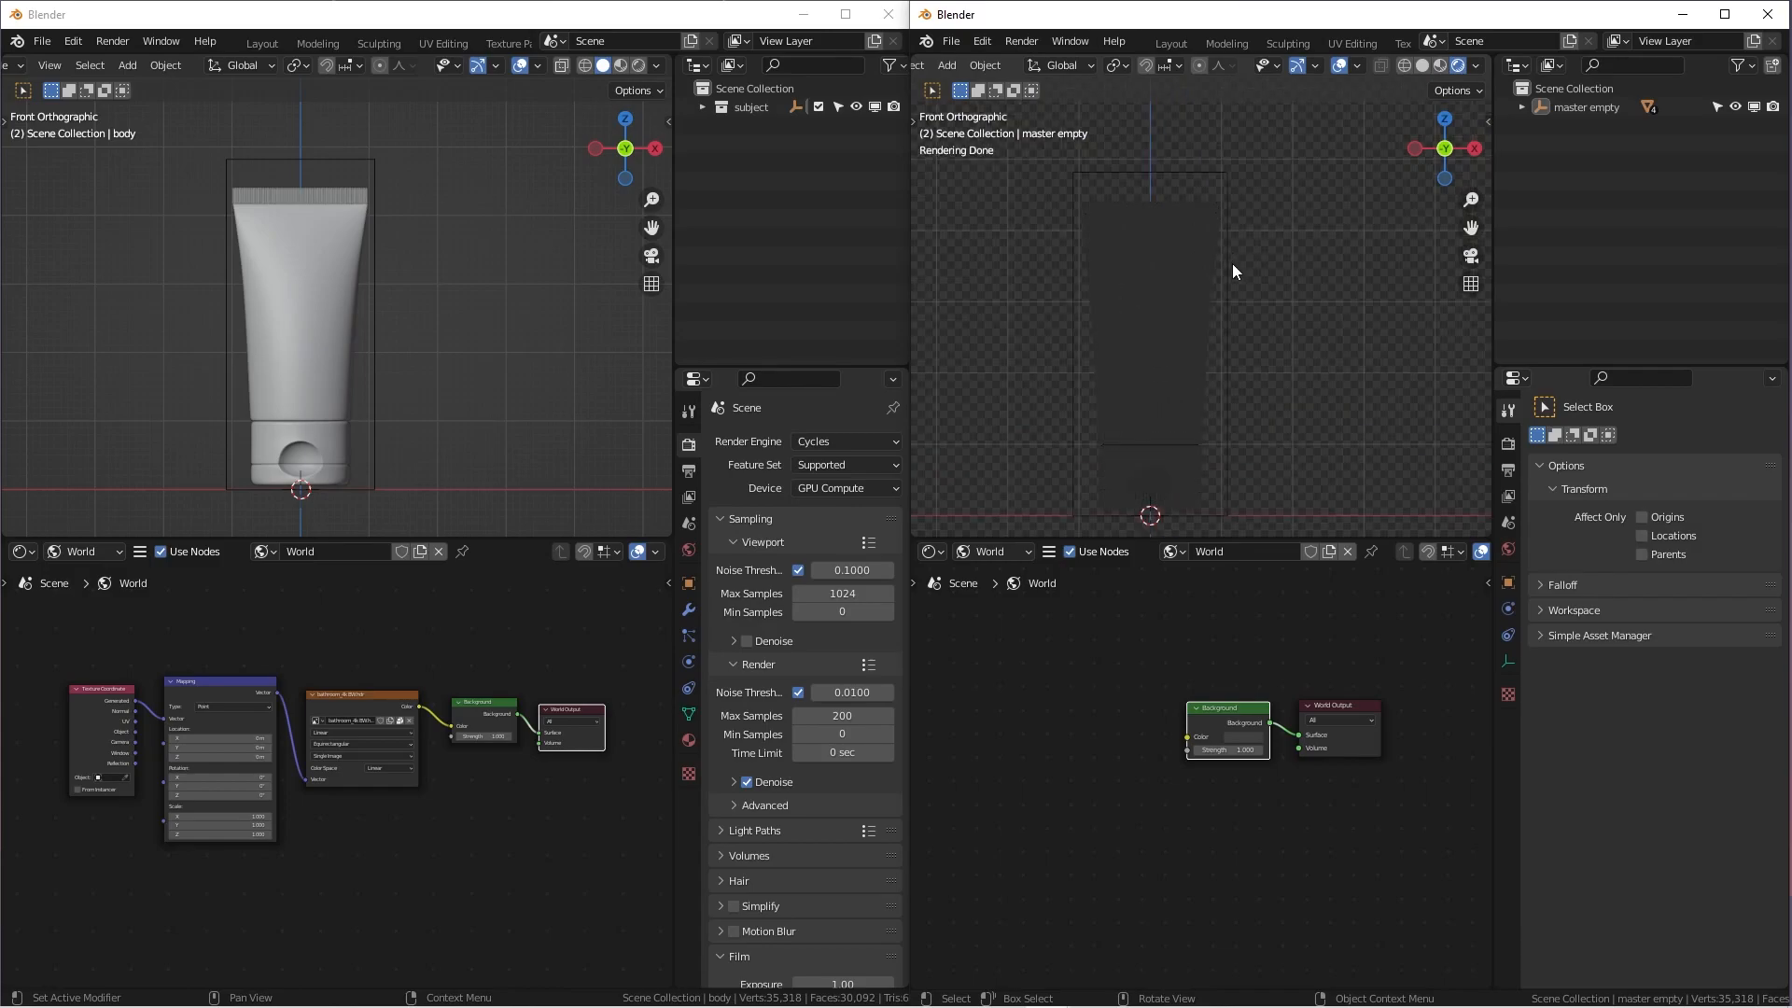
pyautogui.moveTo(1234, 271); pyautogui.dragTo(1192, 288)
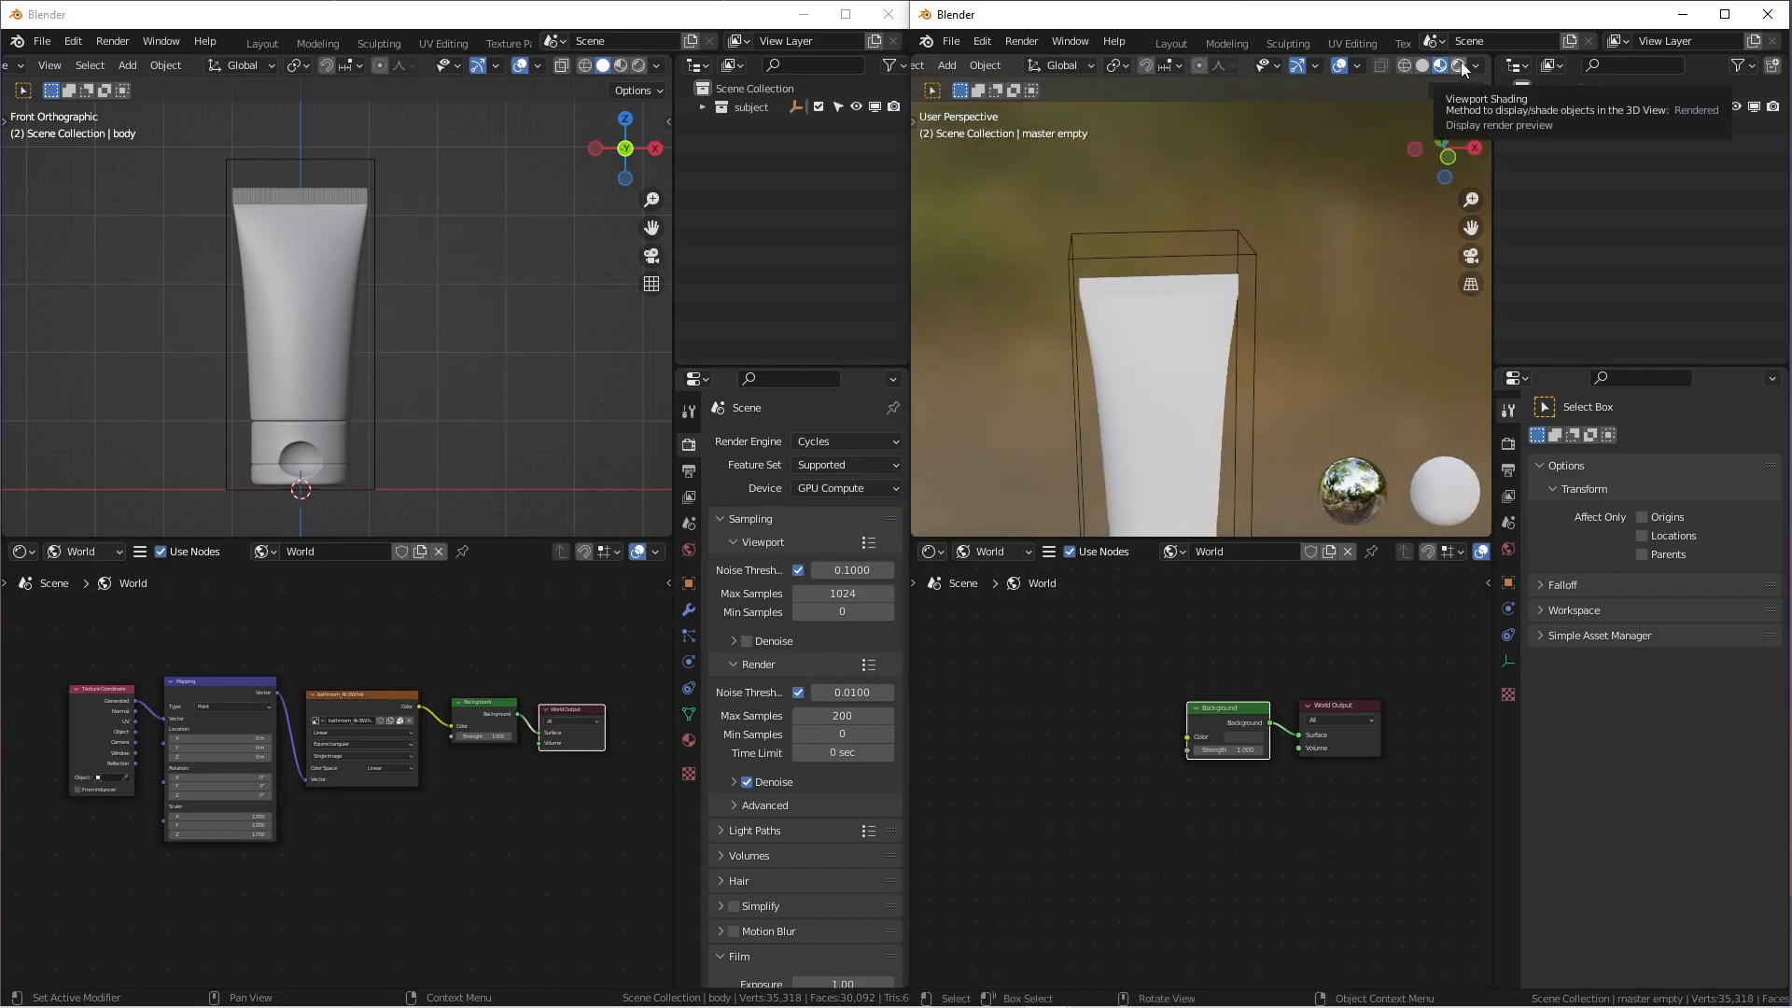
pyautogui.click(1456, 66)
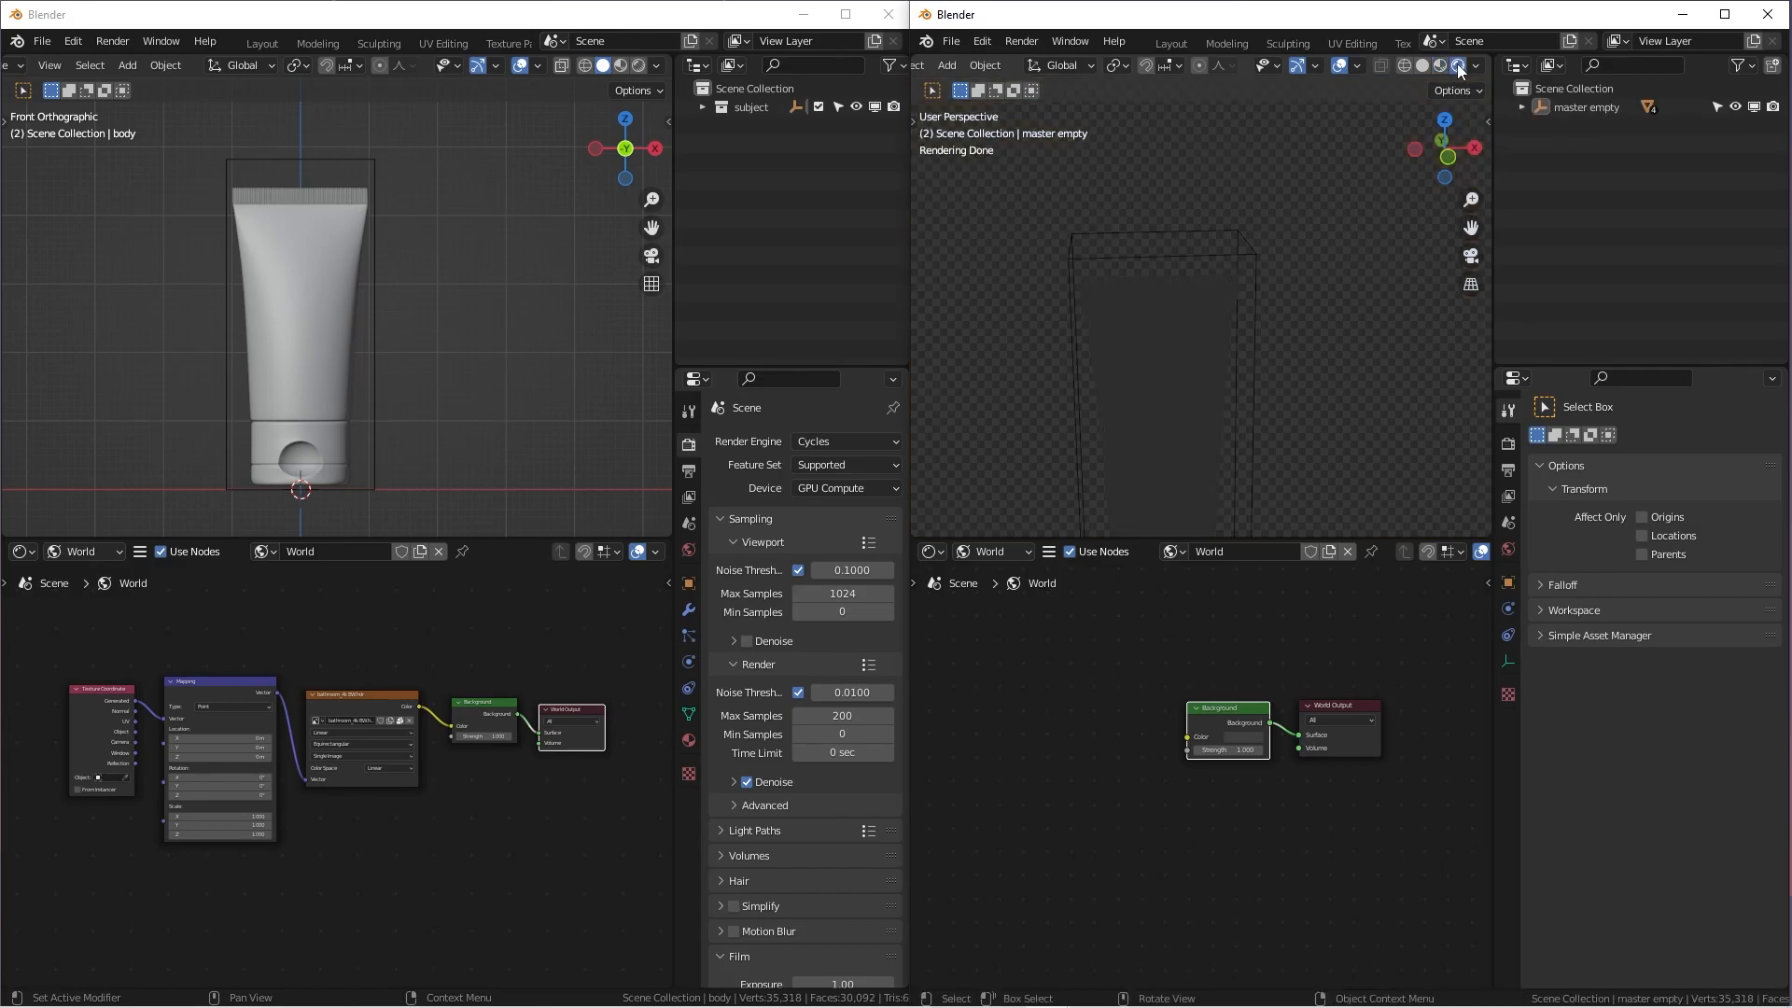
pyautogui.moveTo(1150, 362)
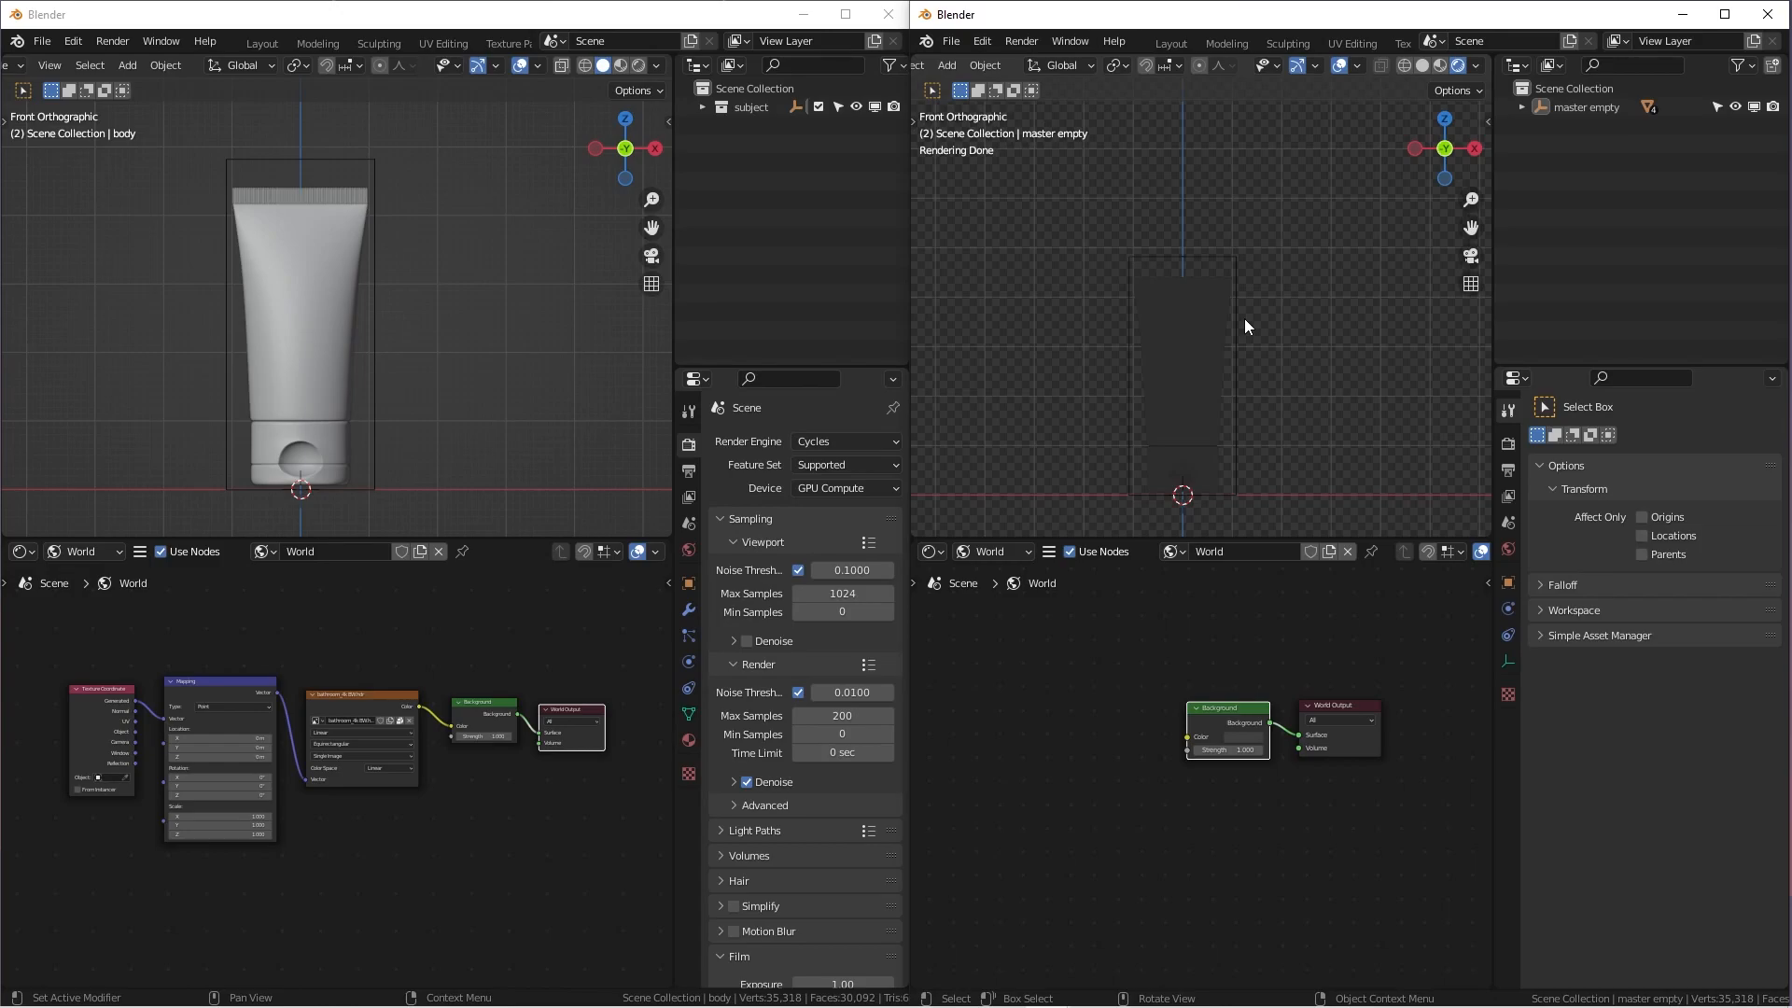
pyautogui.moveTo(1441, 66)
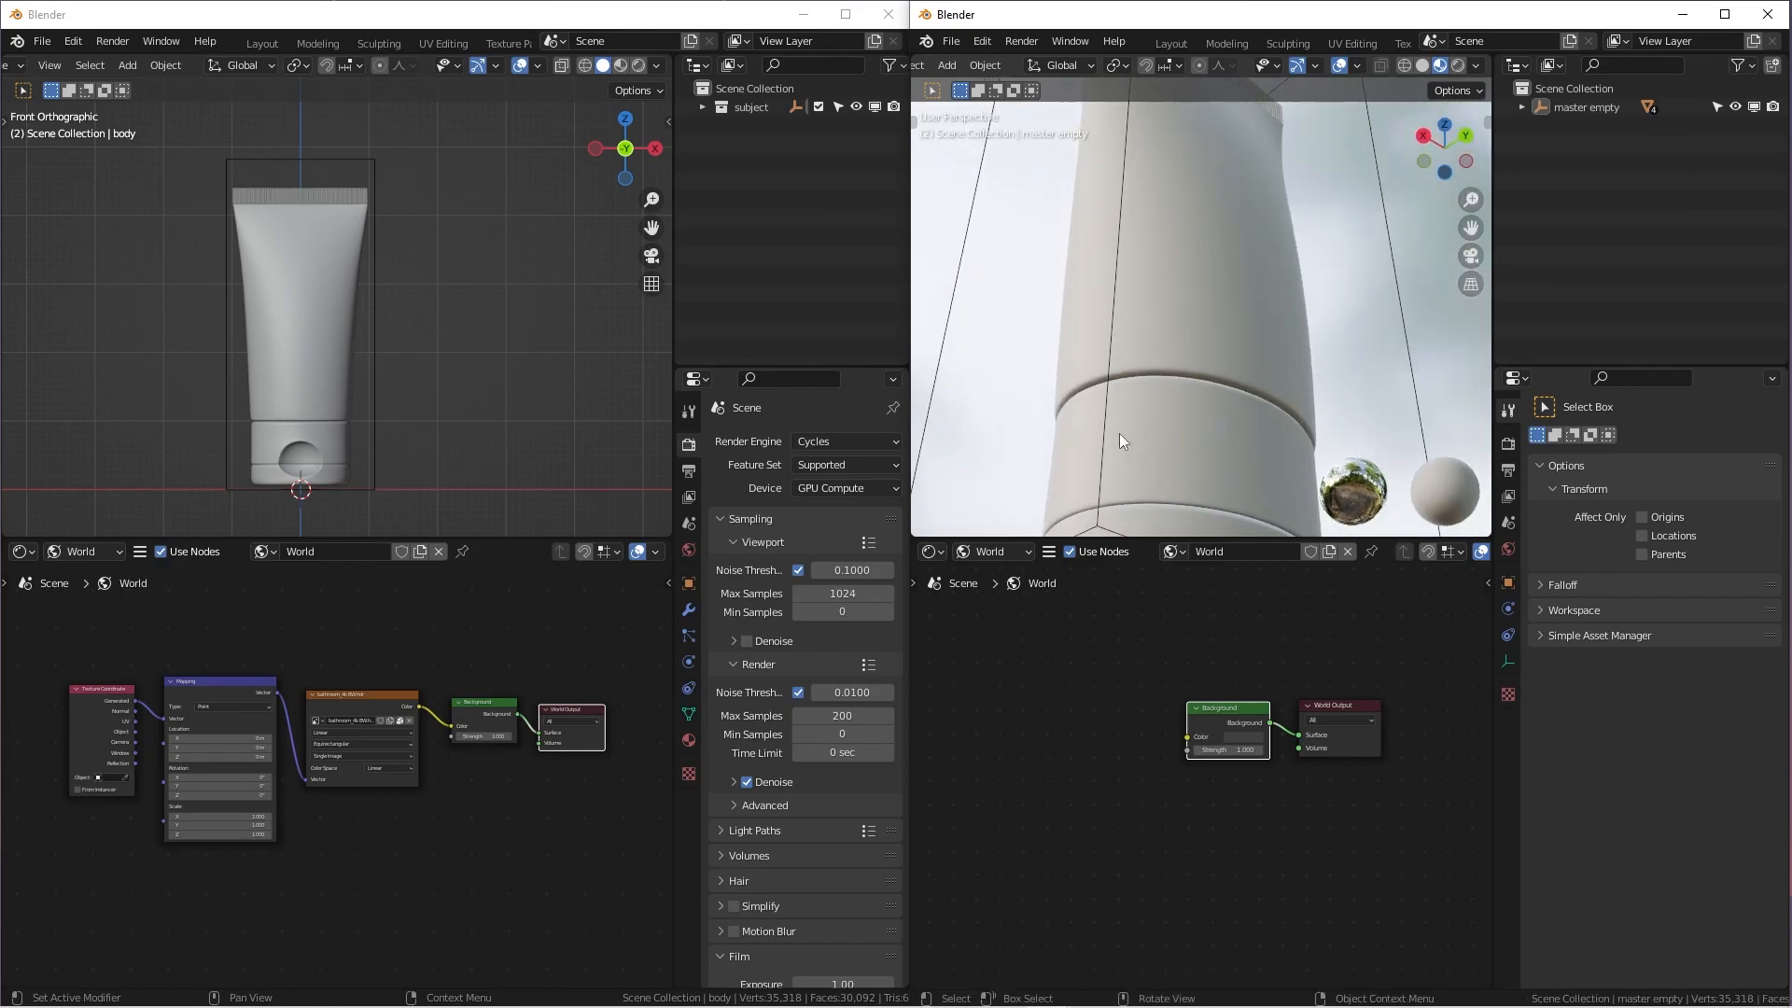
pyautogui.moveTo(1186, 447)
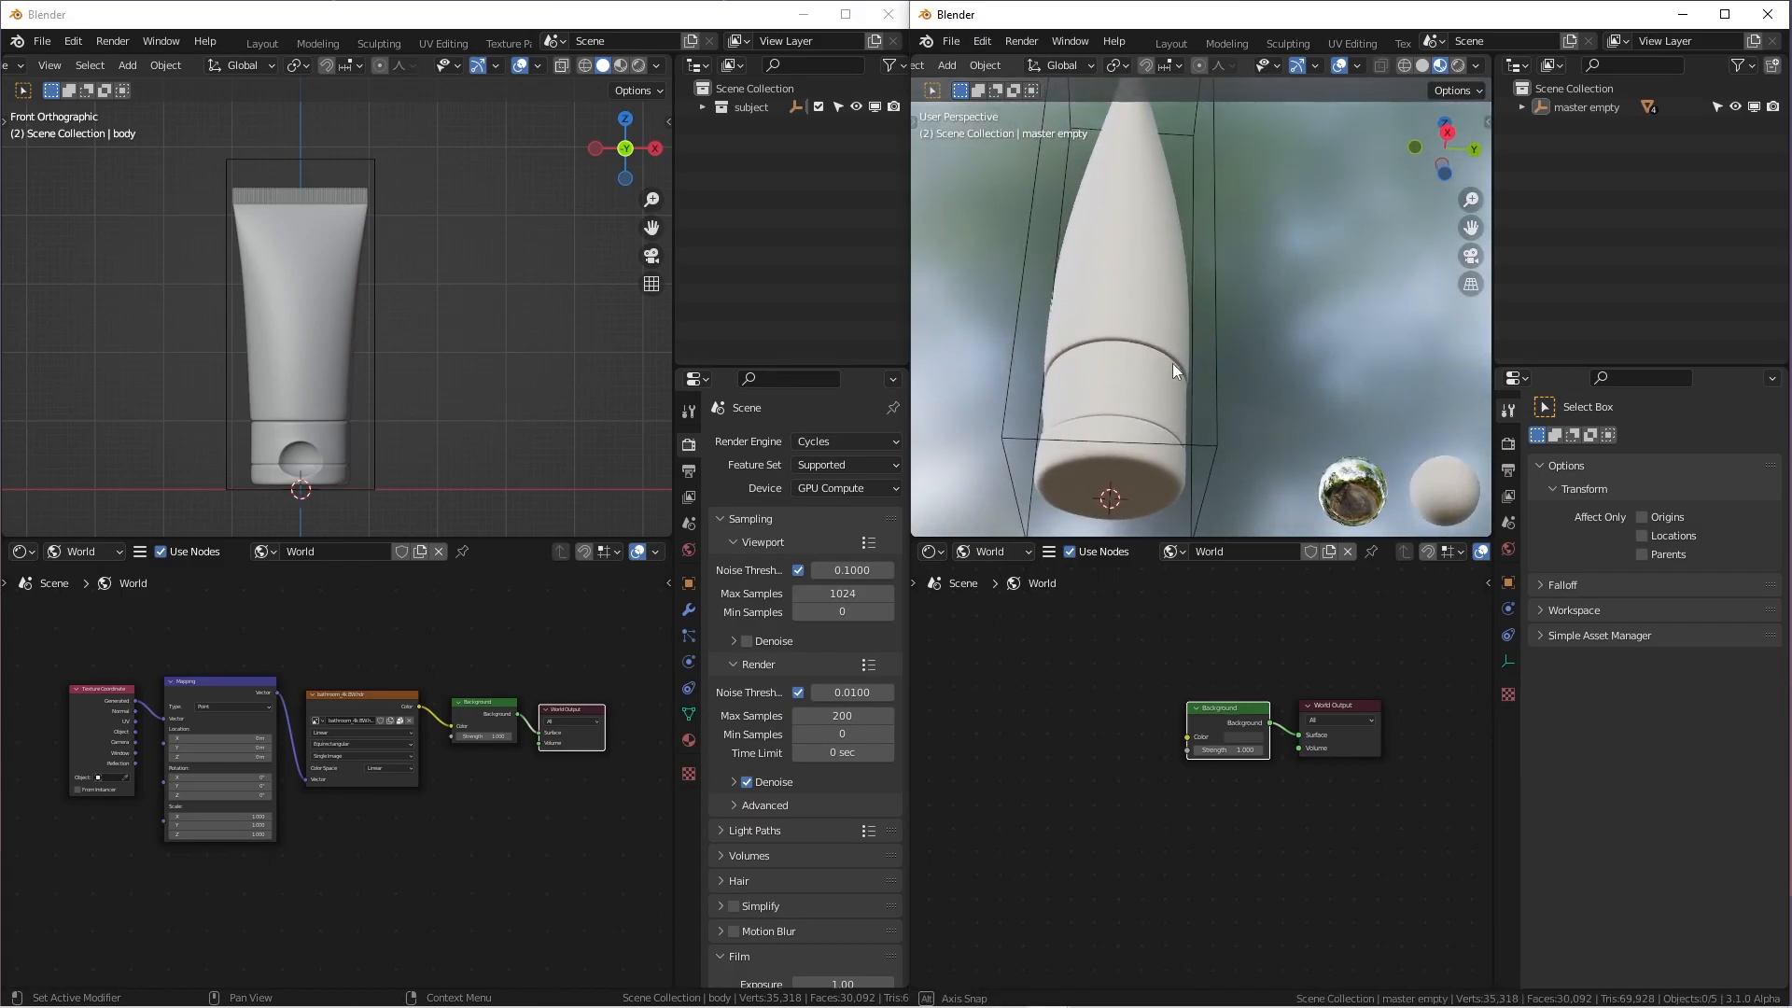
# Orbit the right view upward to inspect the tube's base
pyautogui.moveTo(1175, 369); pyautogui.dragTo(1217, 372)
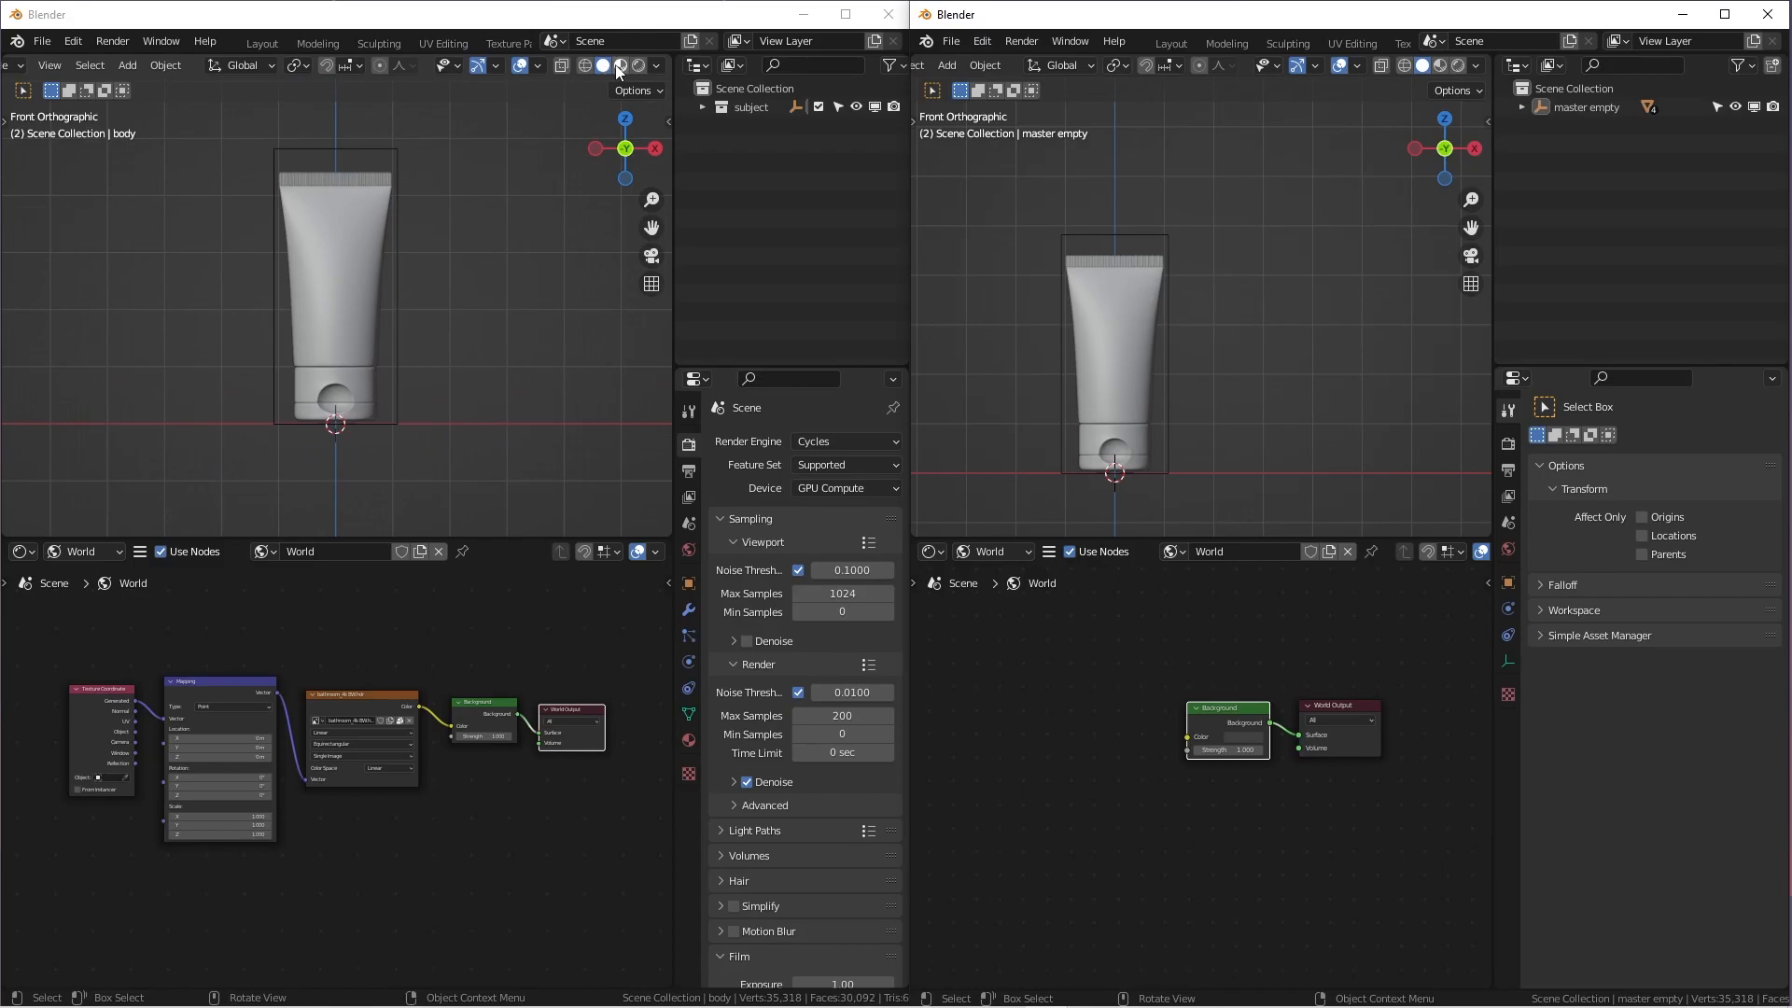
pyautogui.moveTo(617, 65)
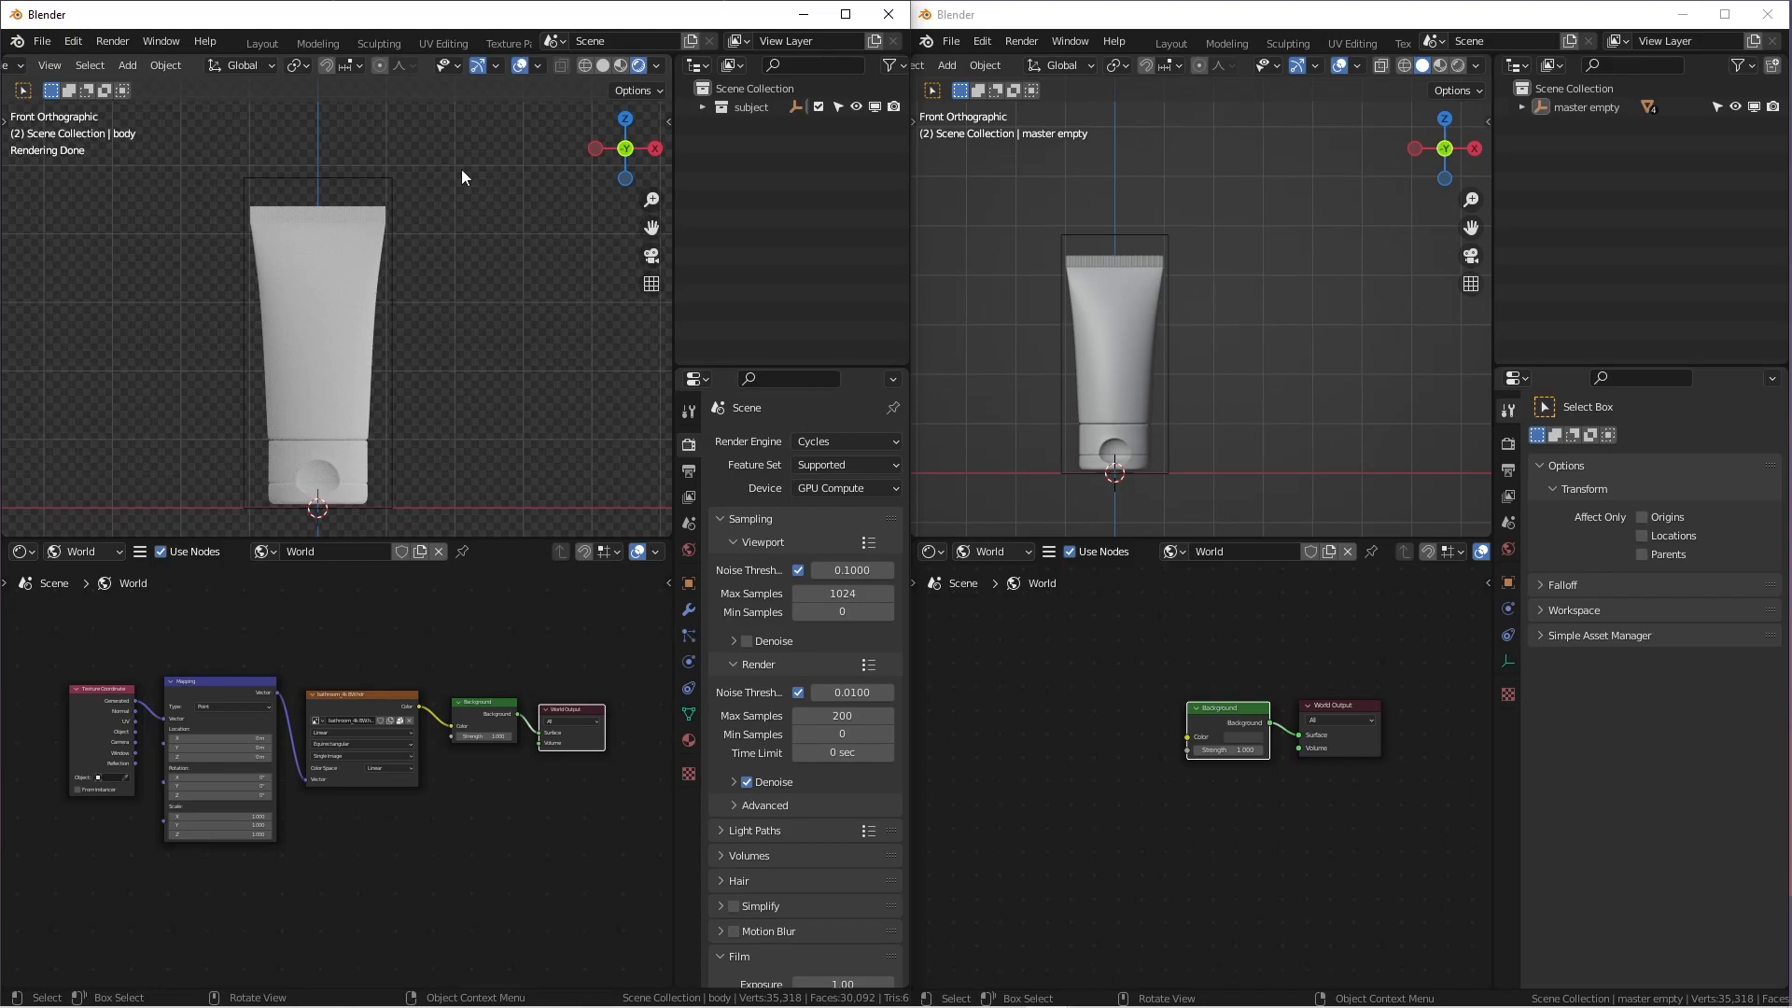
pyautogui.moveTo(335, 289)
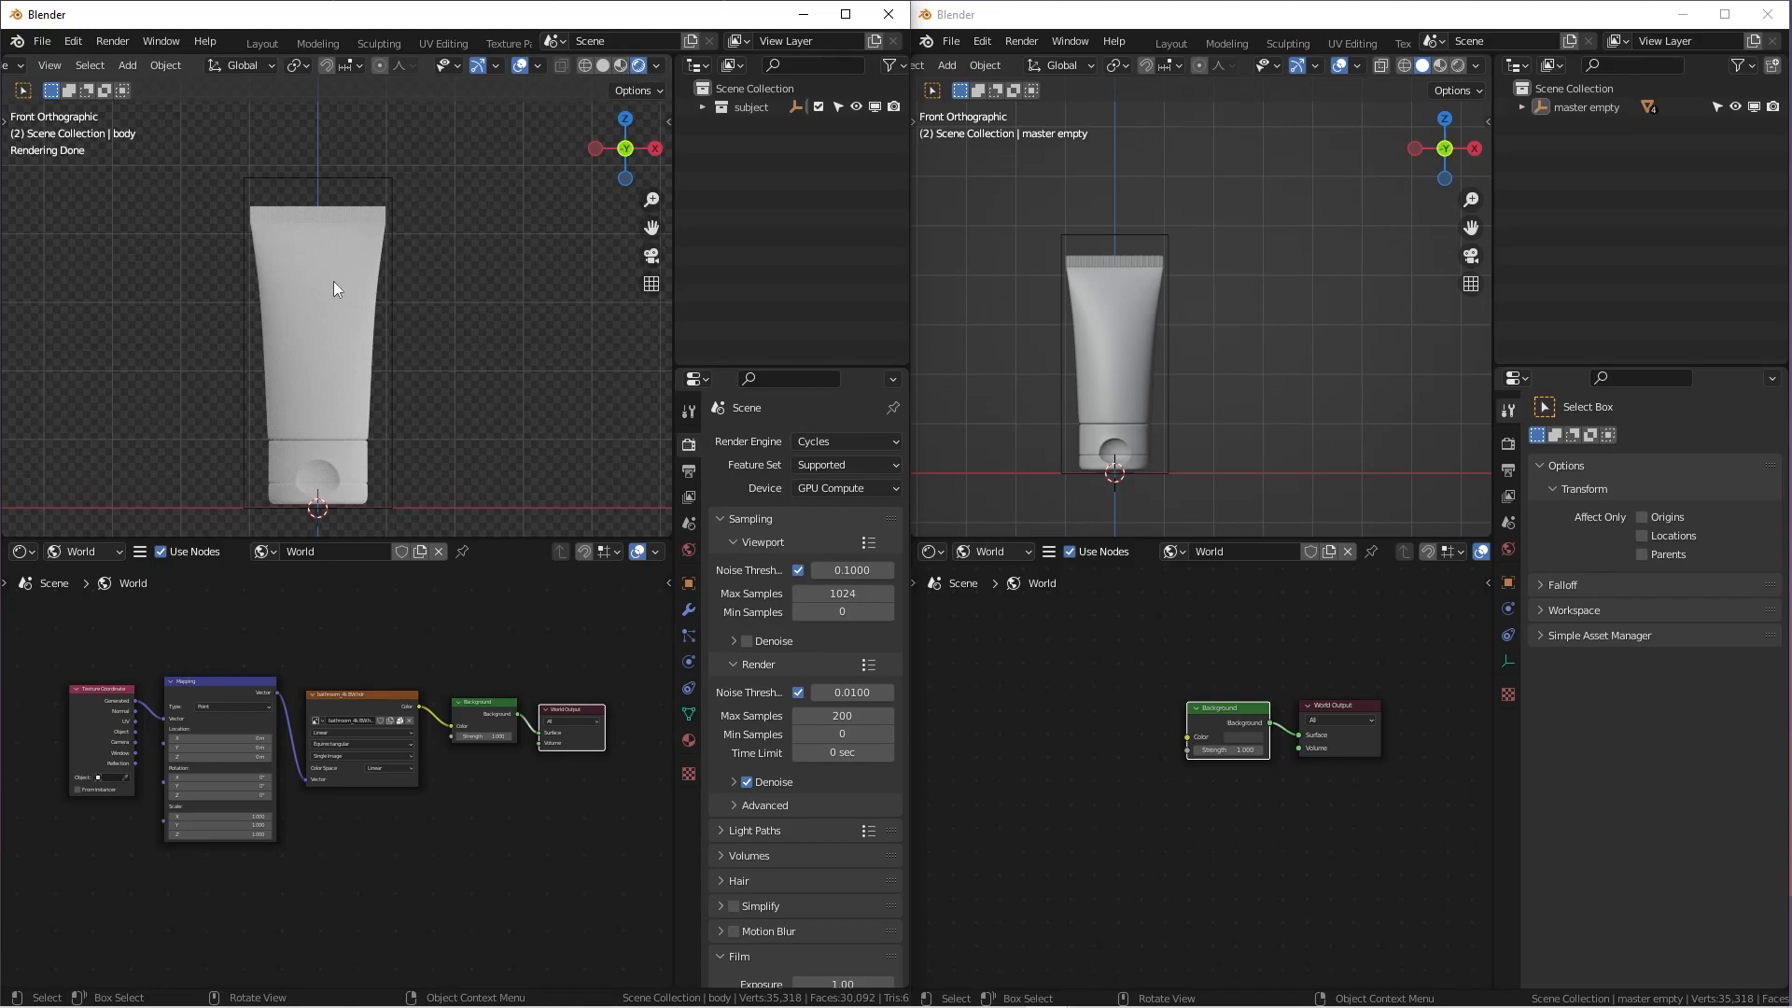
pyautogui.moveTo(361, 284)
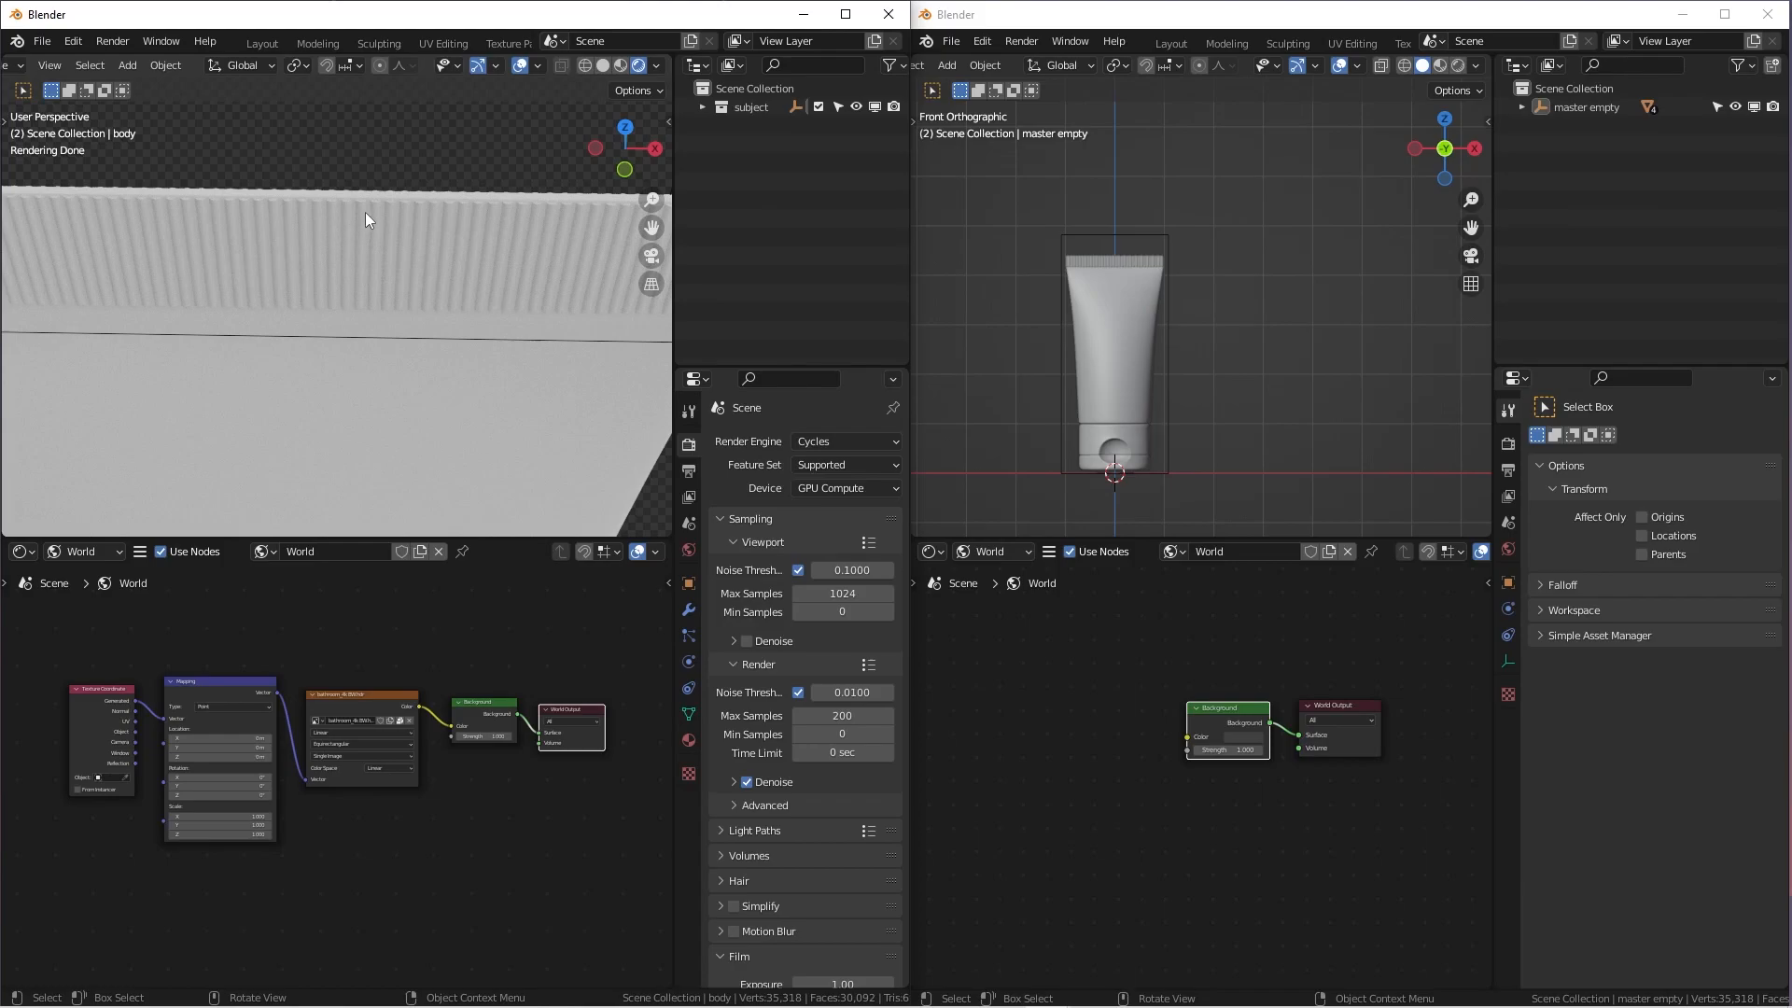
pyautogui.moveTo(636, 66)
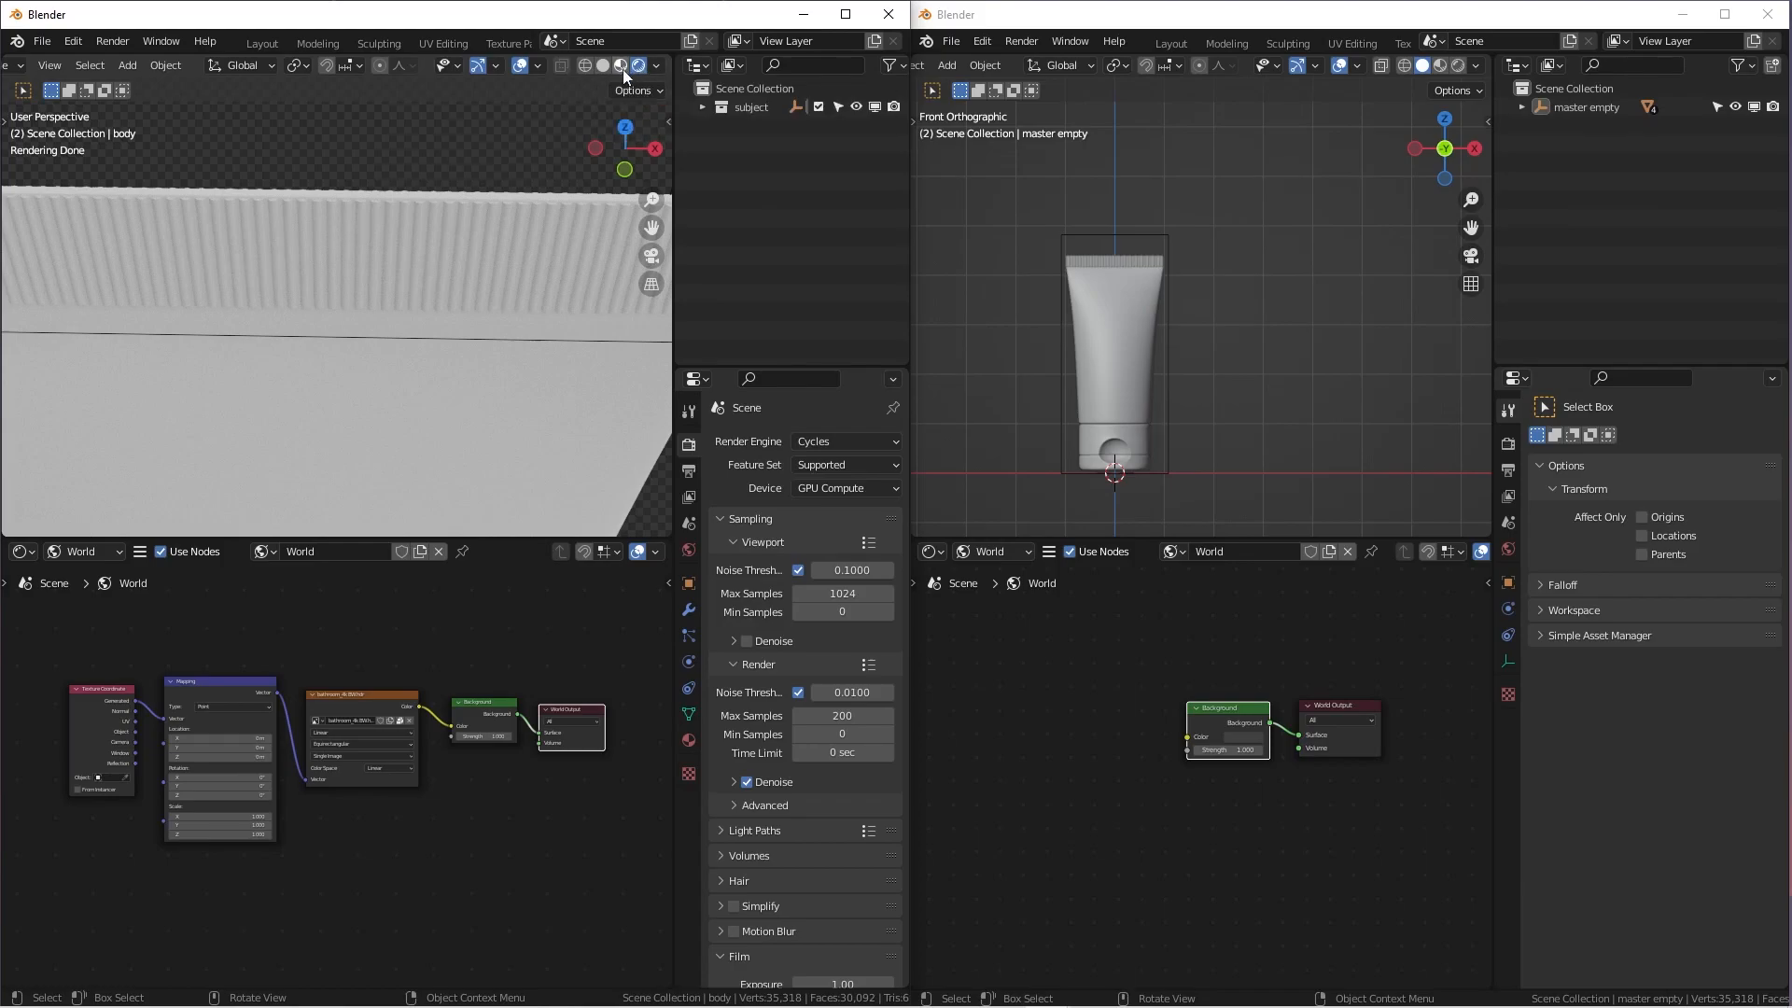
# Set the left viewport to Rendered shading for the white tube
pyautogui.click(621, 66)
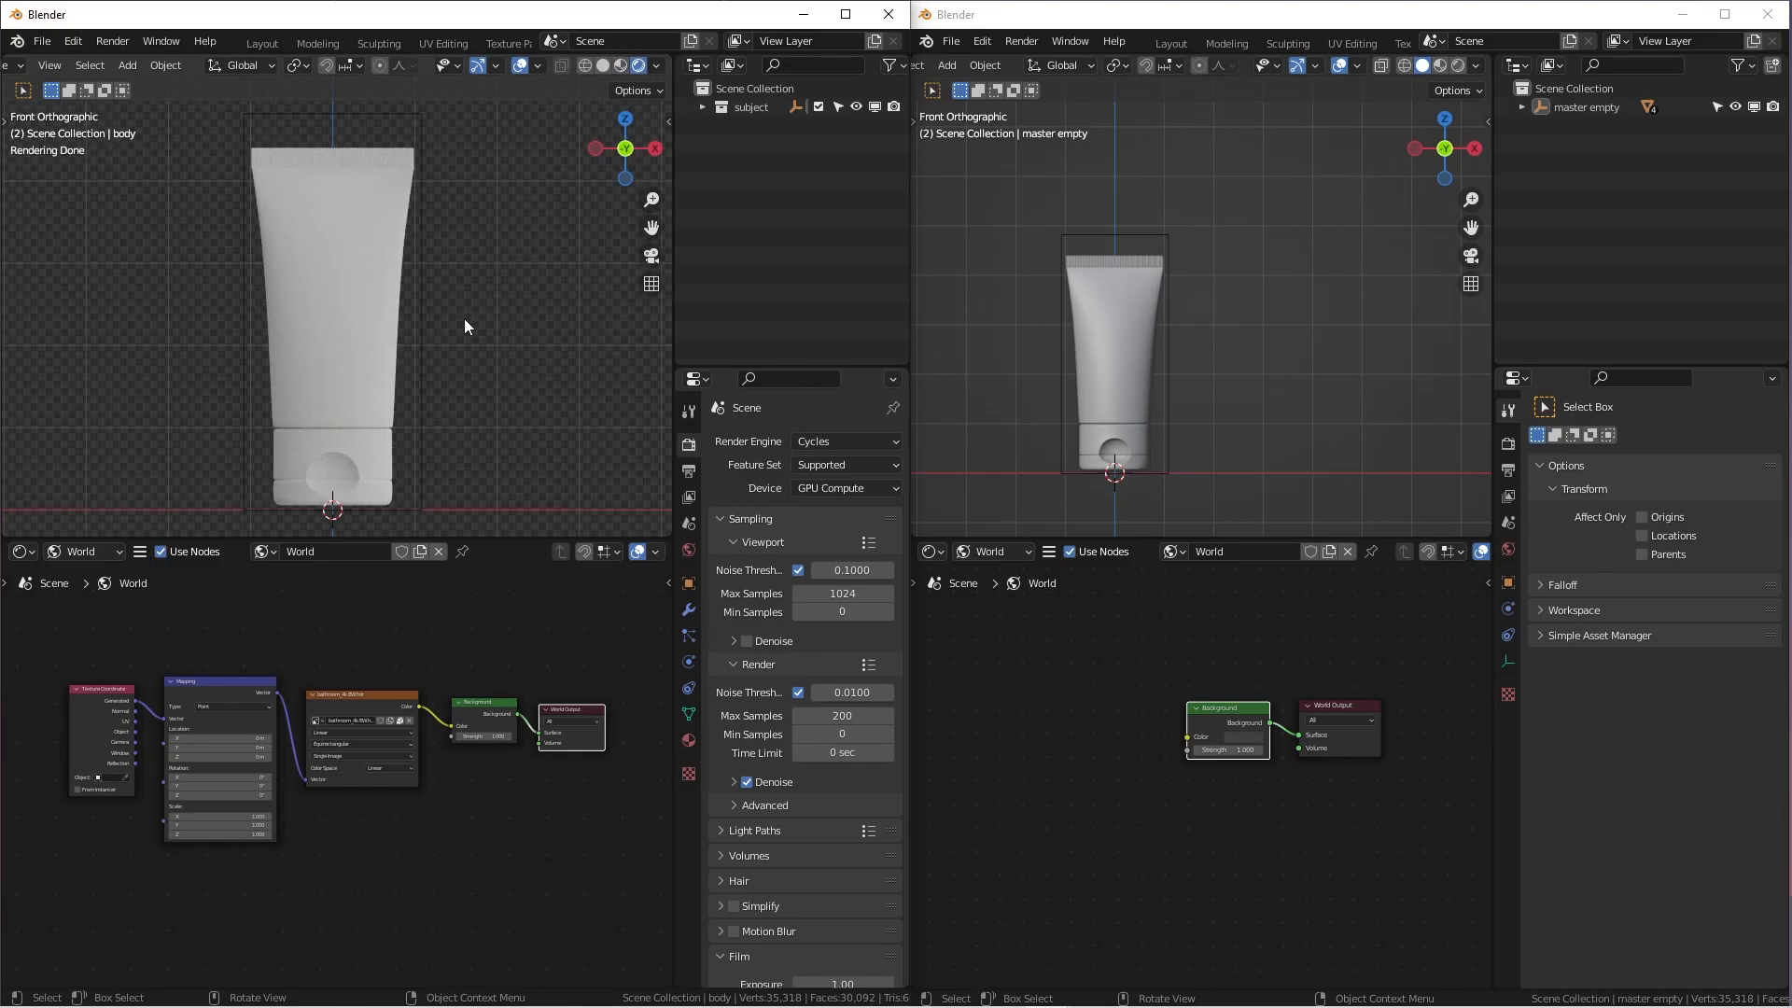
pyautogui.moveTo(467, 324)
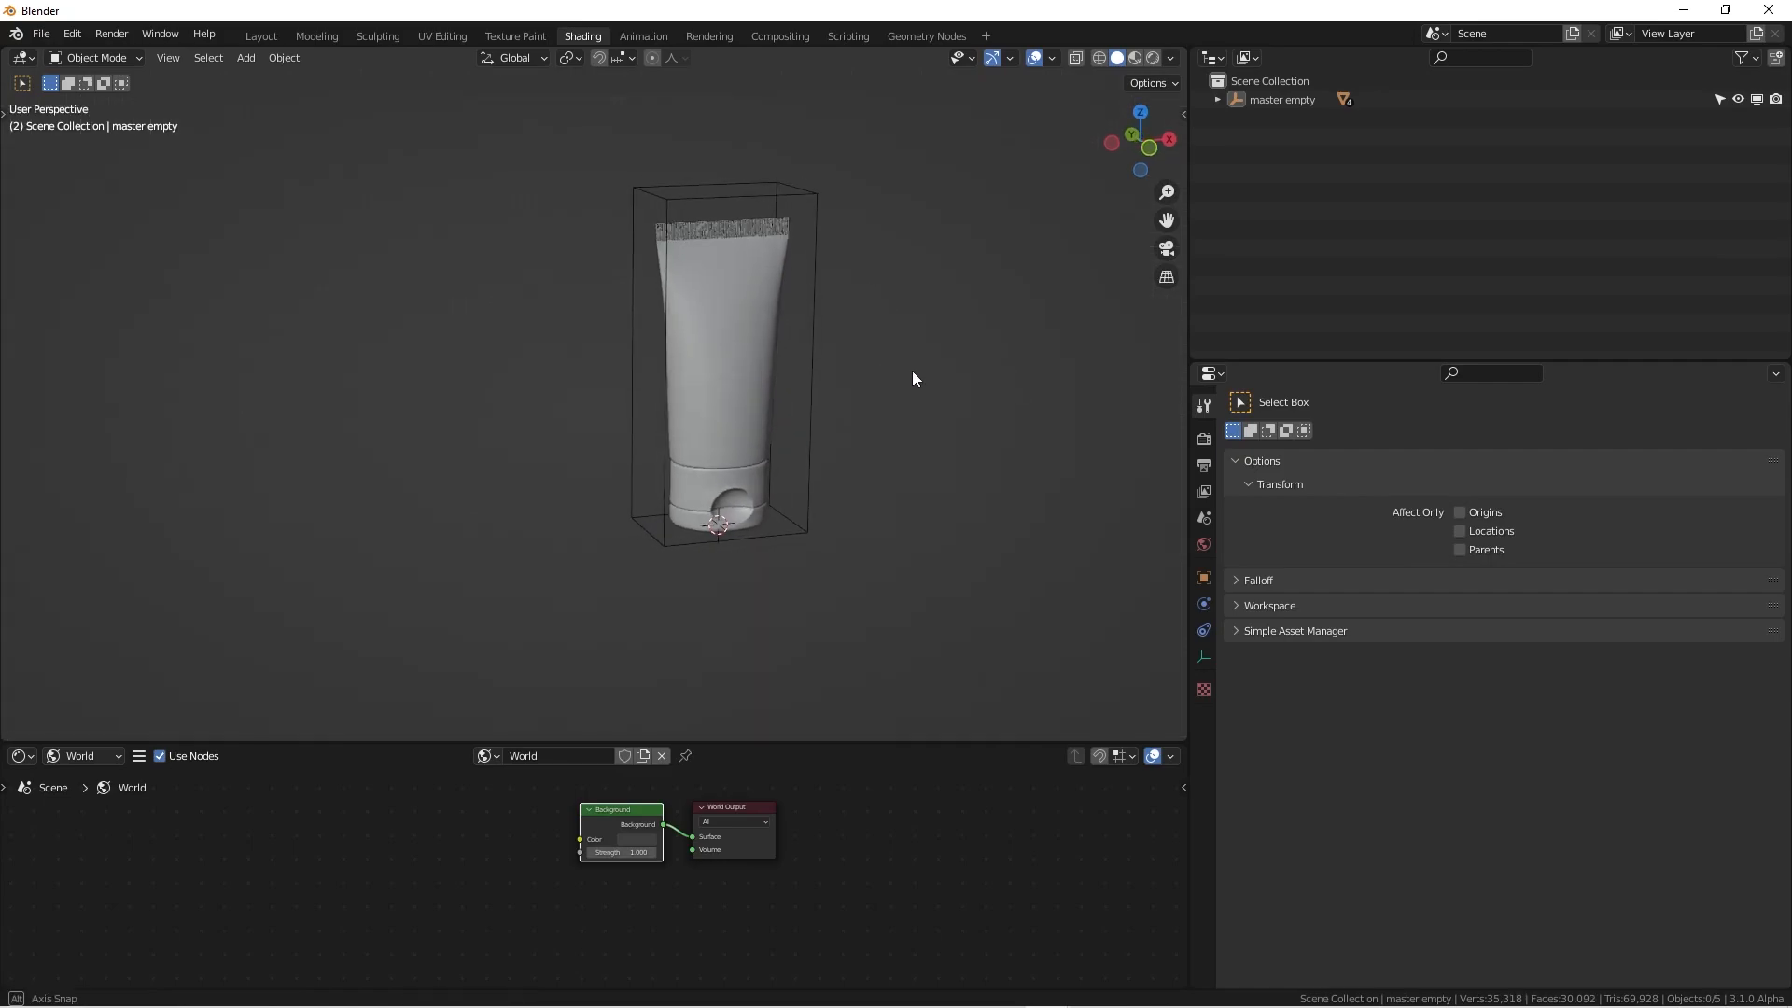
# View the tube from the front in Material Preview, lit by the first studio environment
pyautogui.moveTo(914, 378); pyautogui.dragTo(805, 419)
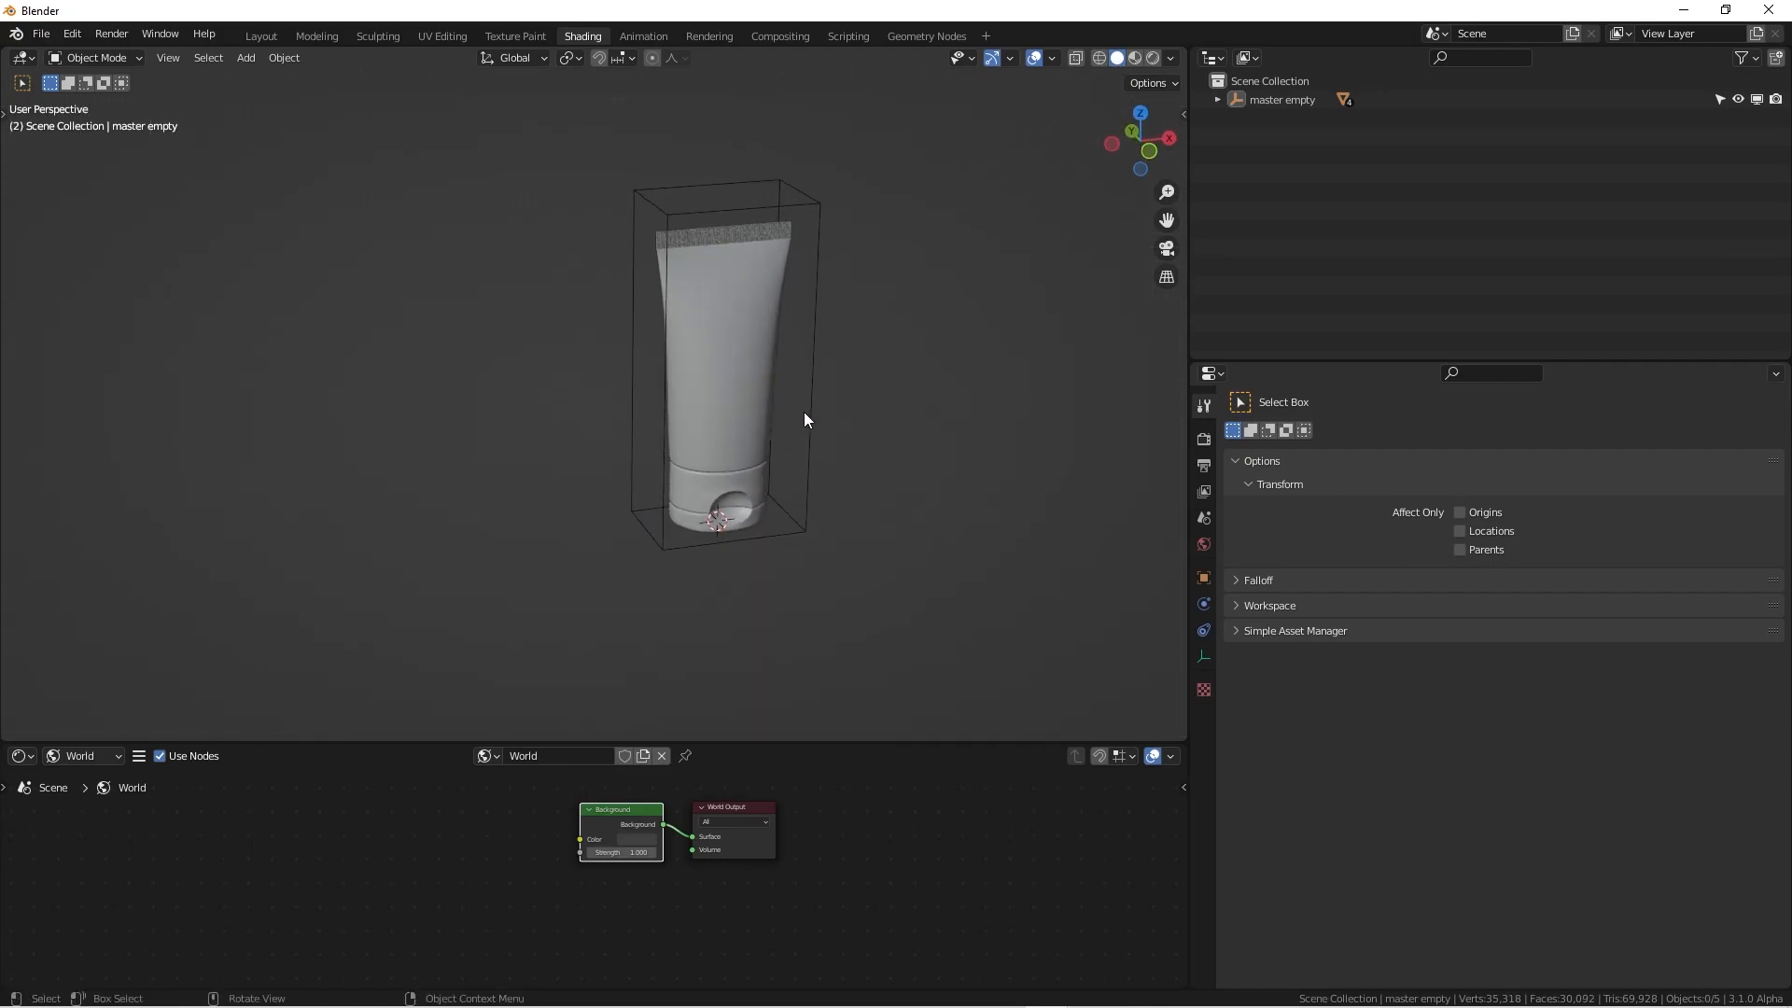
pyautogui.press('KP_1')
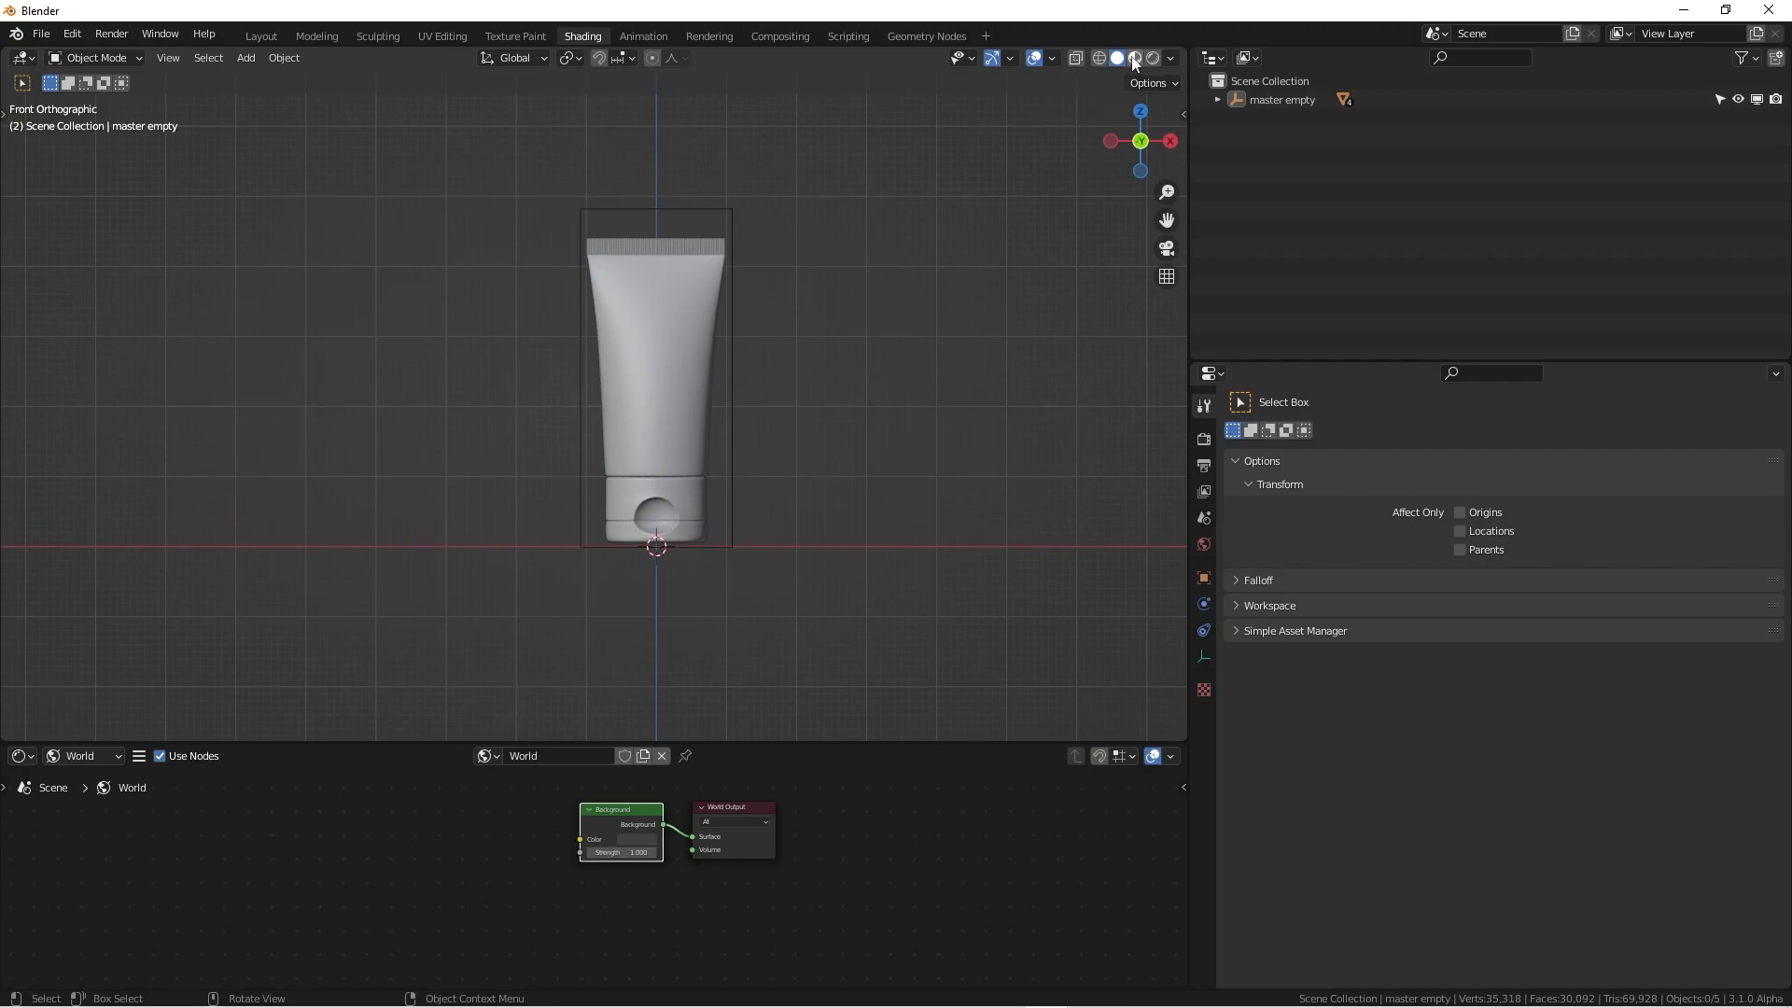
pyautogui.click(1134, 58)
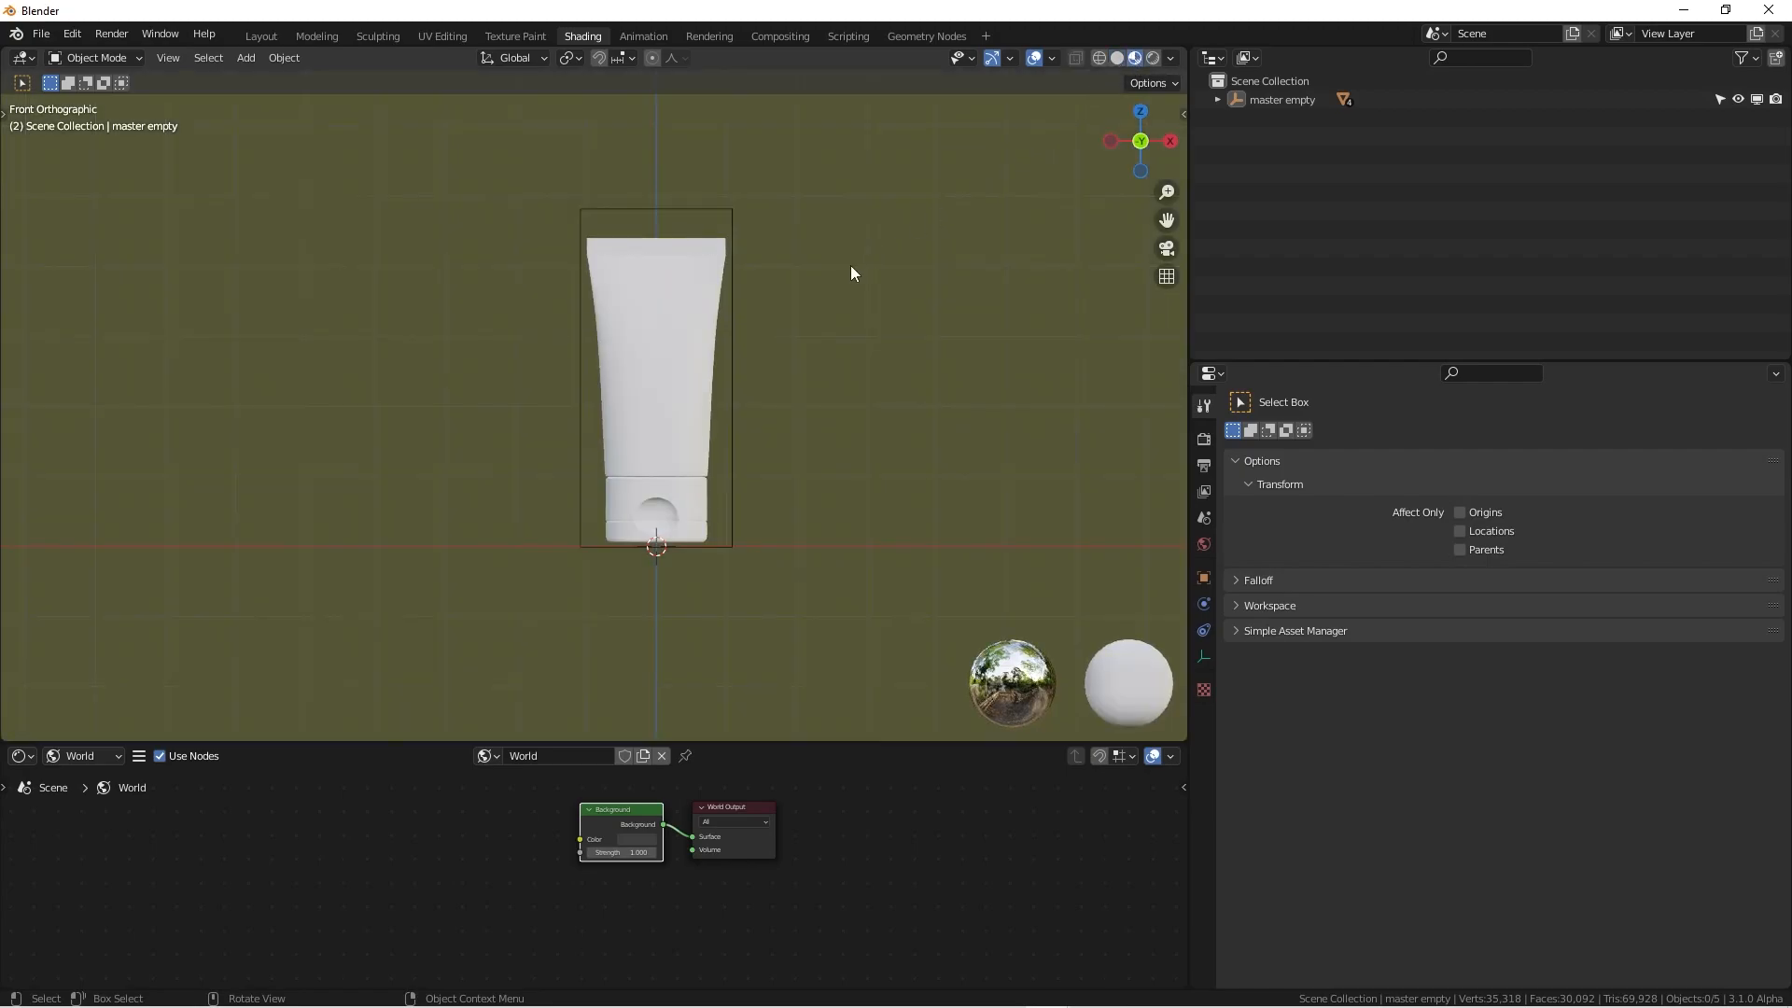
pyautogui.click(1167, 58)
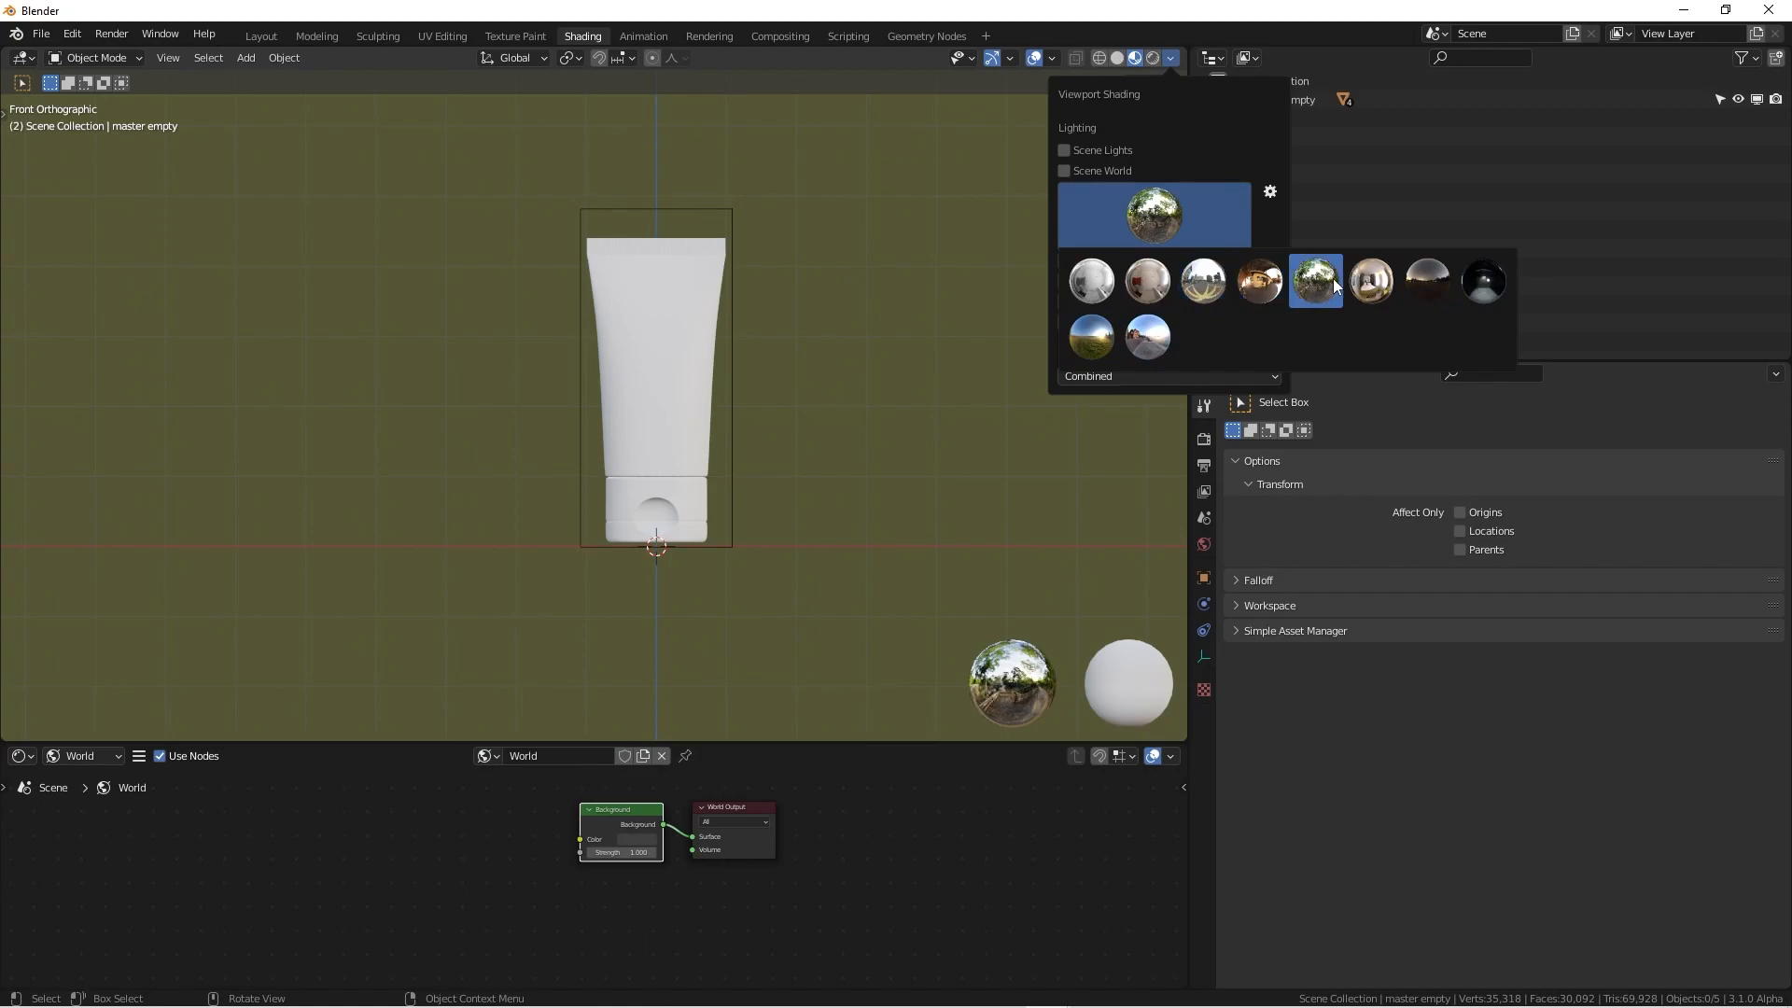
pyautogui.moveTo(1482, 281)
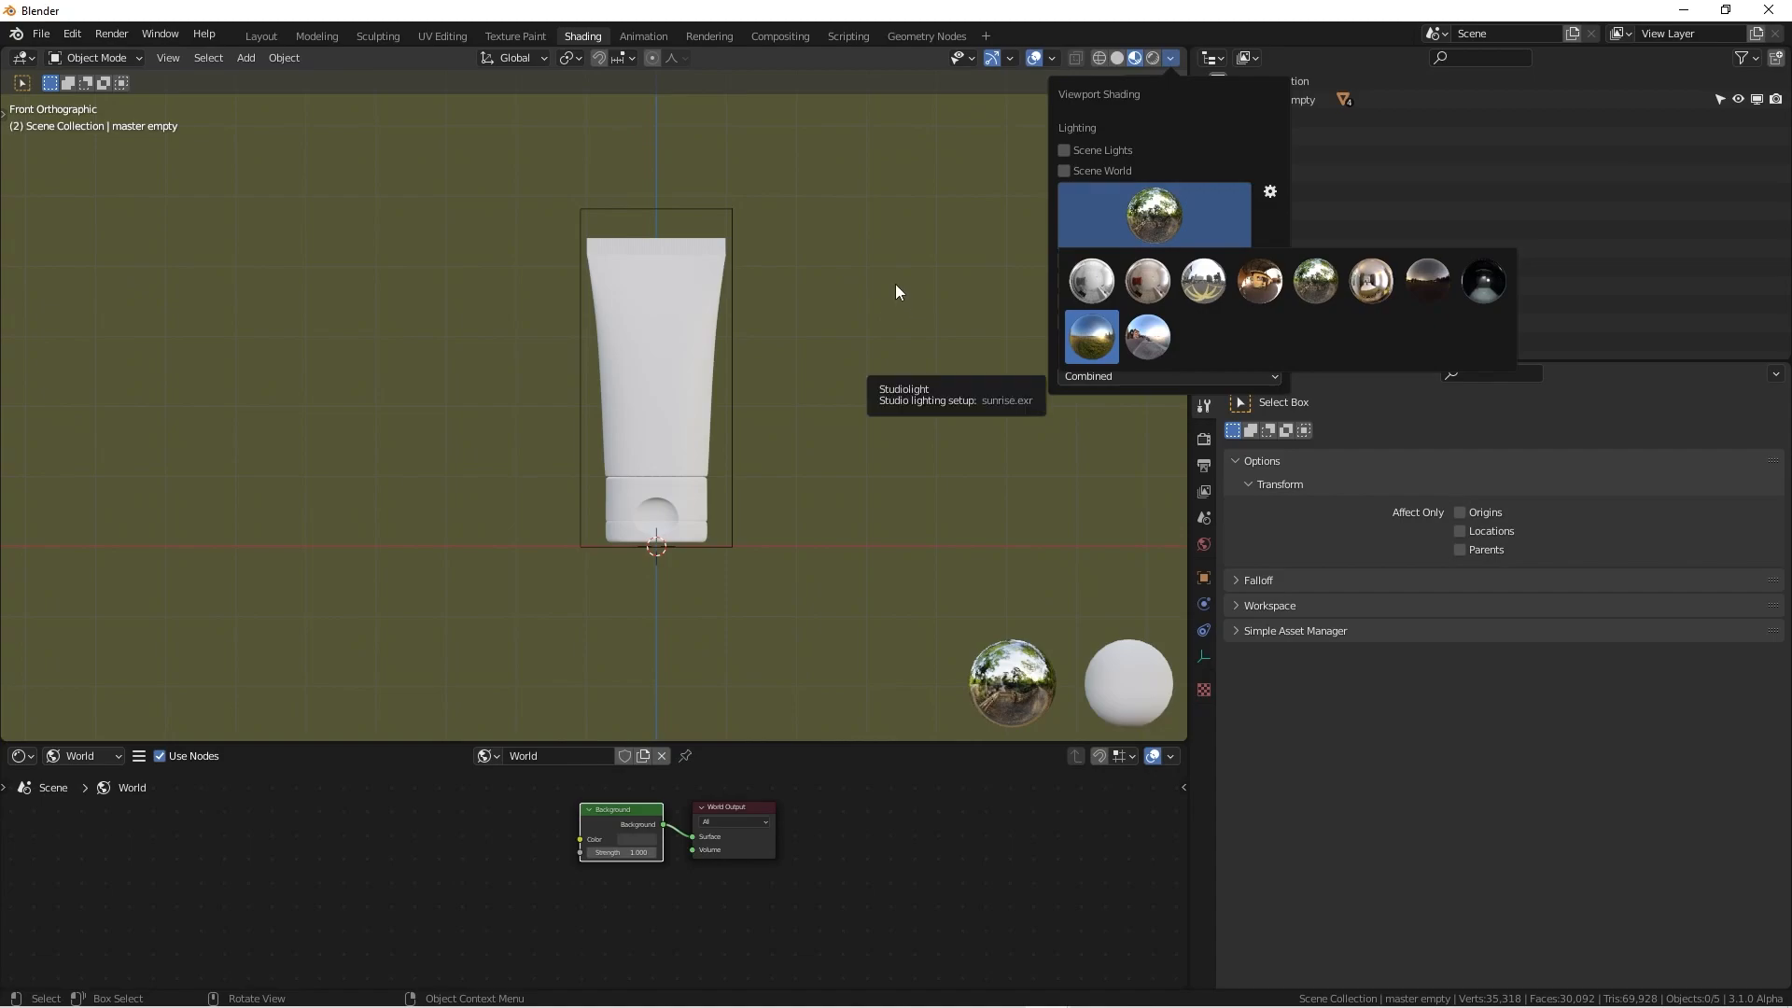
pyautogui.moveTo(976, 274)
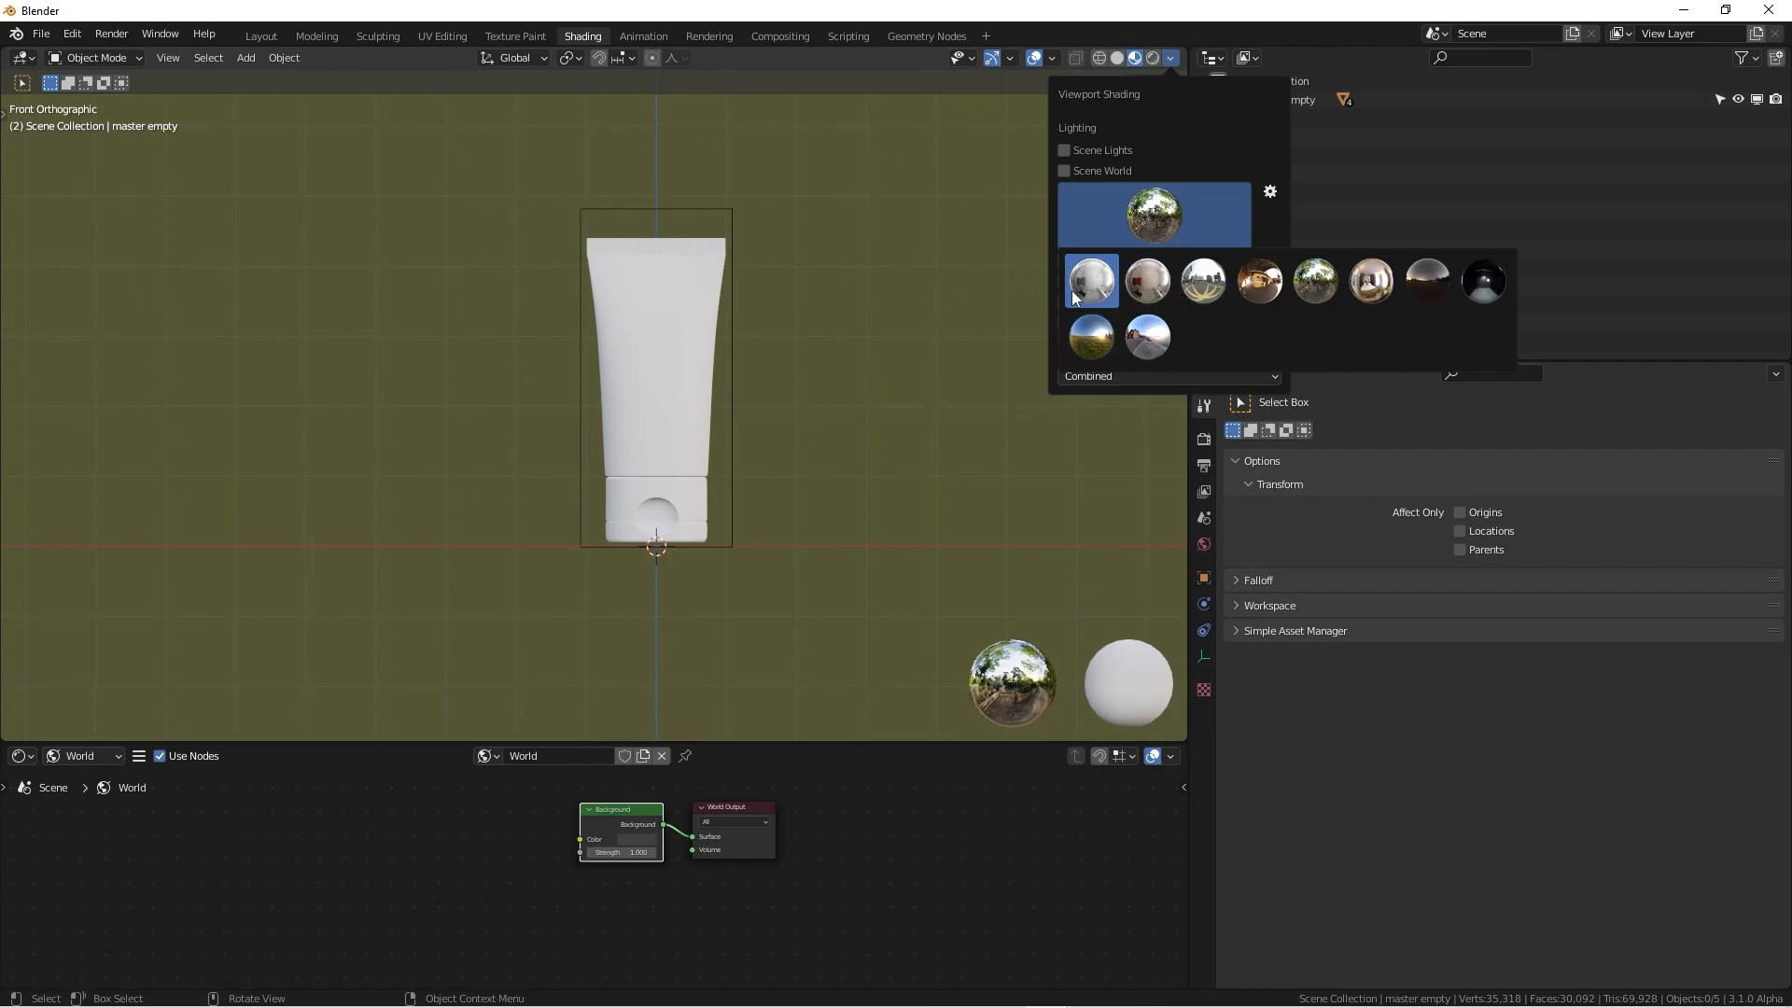
pyautogui.click(1090, 280)
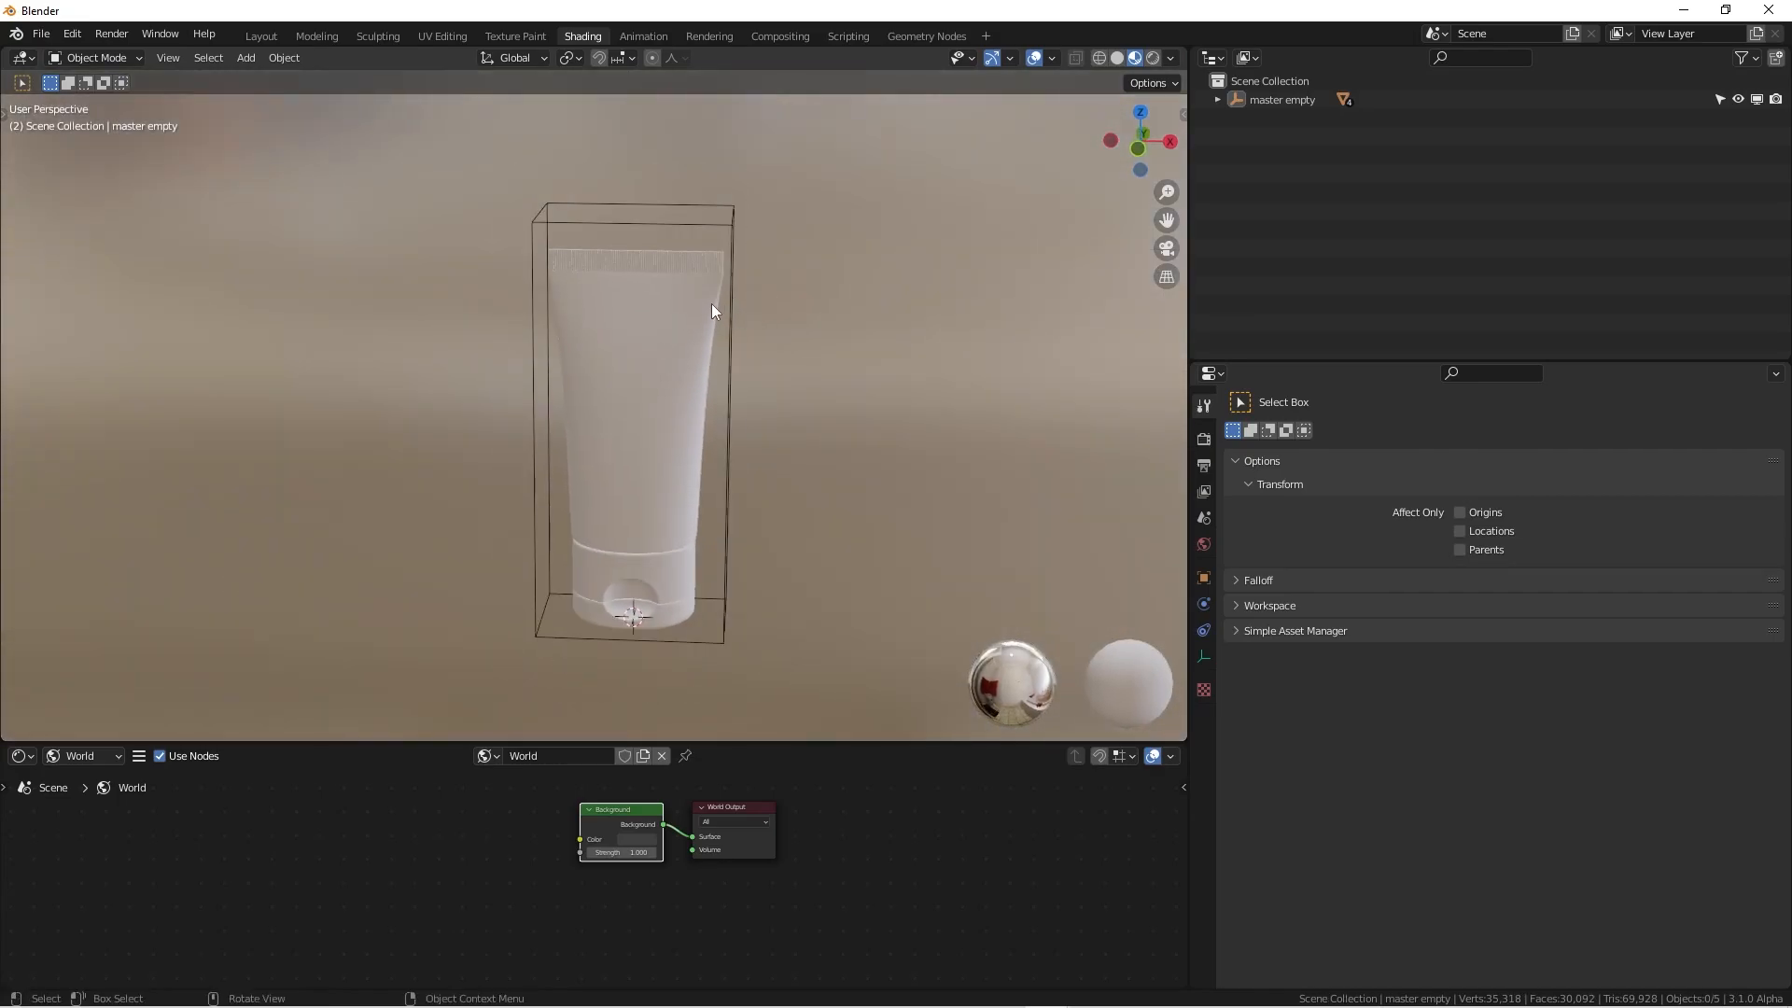
# Switch the preview lighting to a neutral grey environment and orbit the tube
pyautogui.press('KP_1')
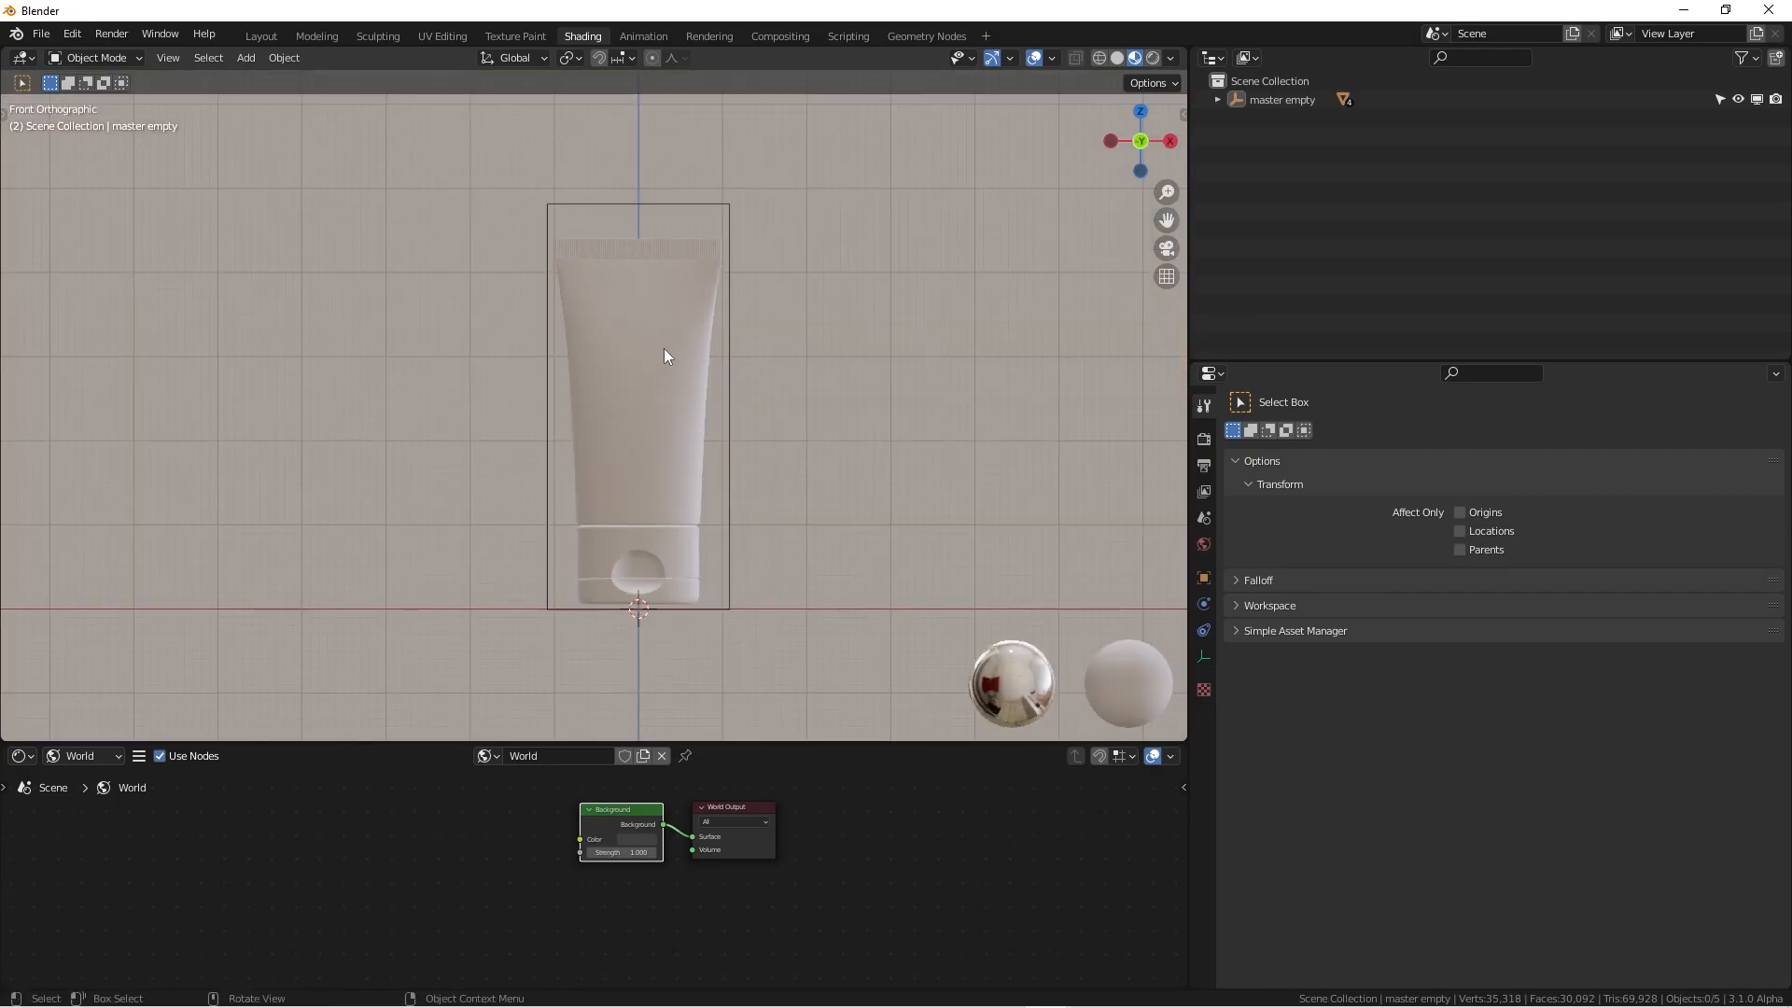
pyautogui.click(1135, 56)
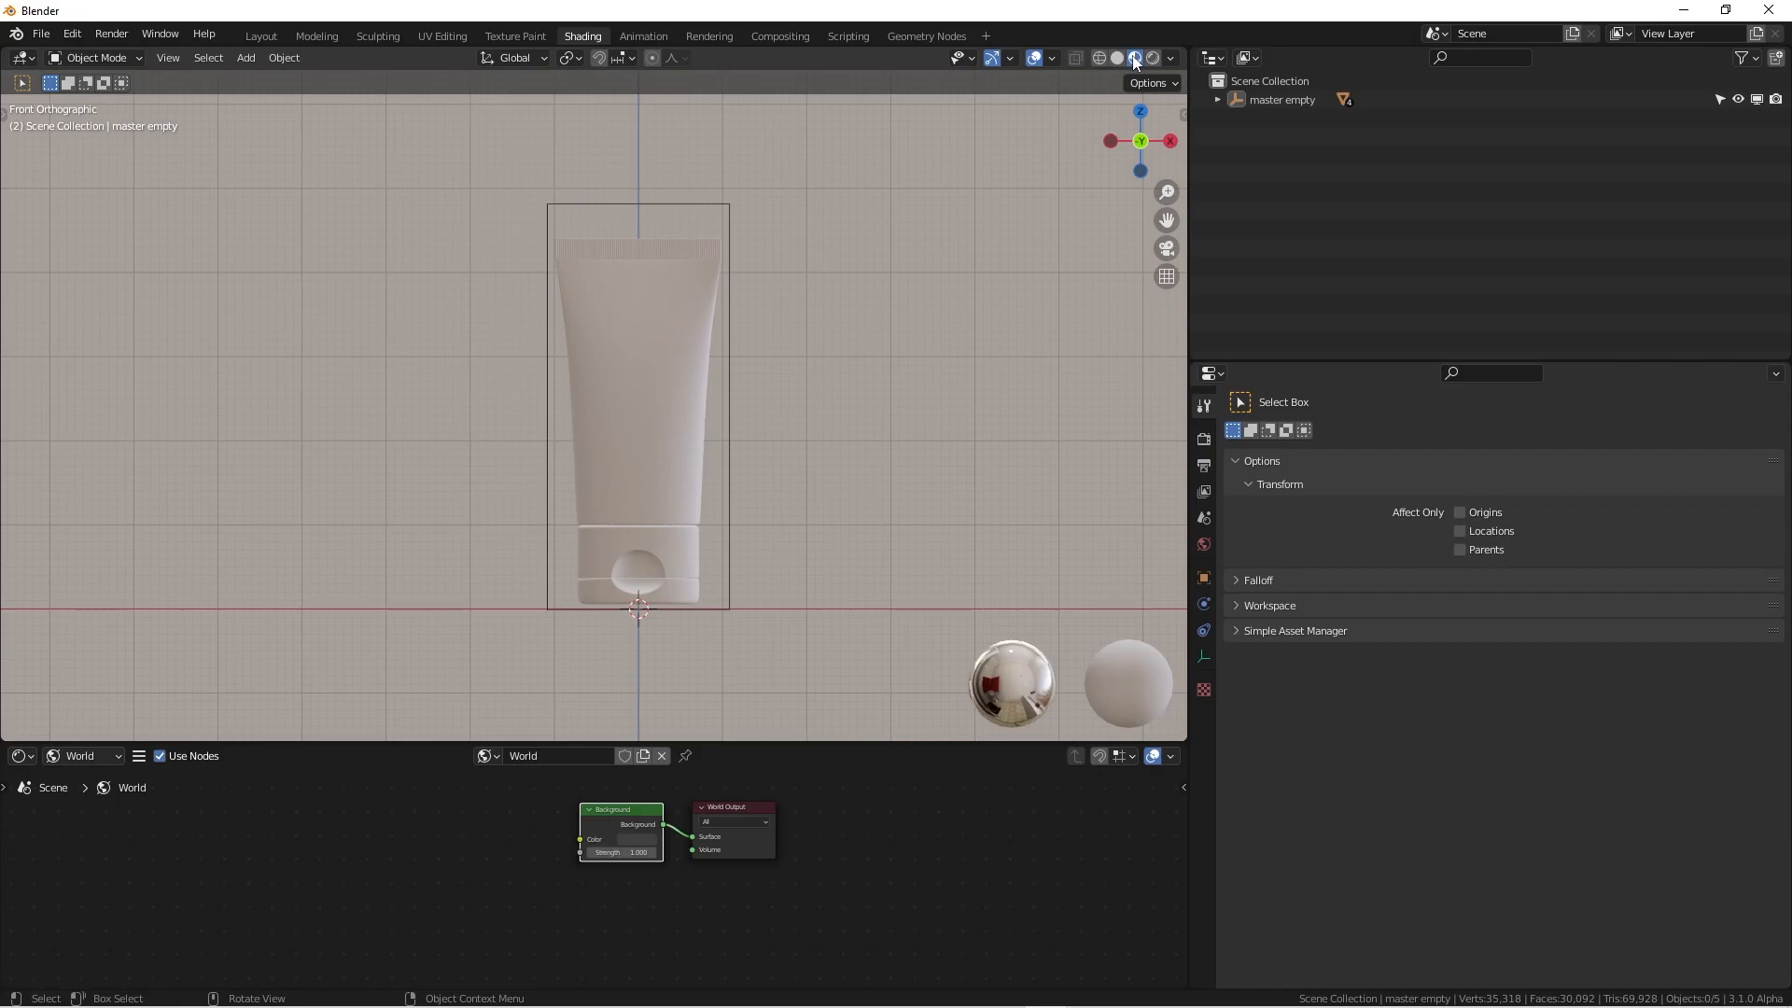
pyautogui.click(1169, 58)
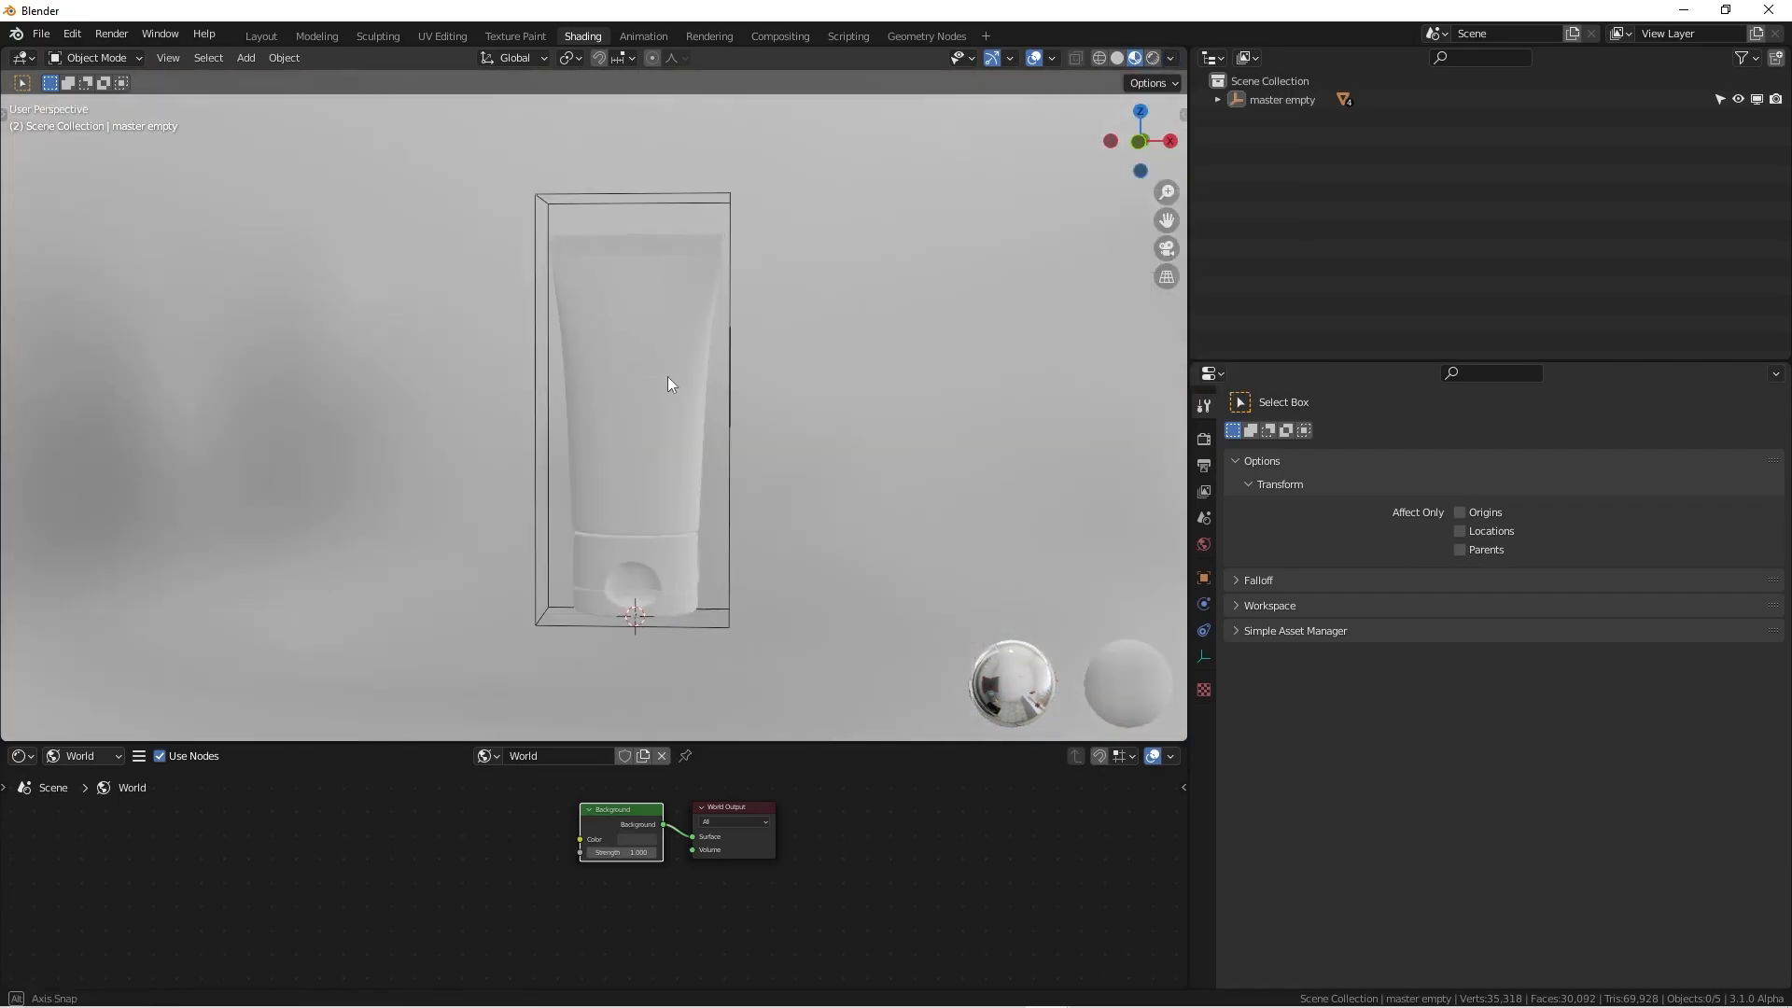
pyautogui.moveTo(668, 382); pyautogui.dragTo(697, 303)
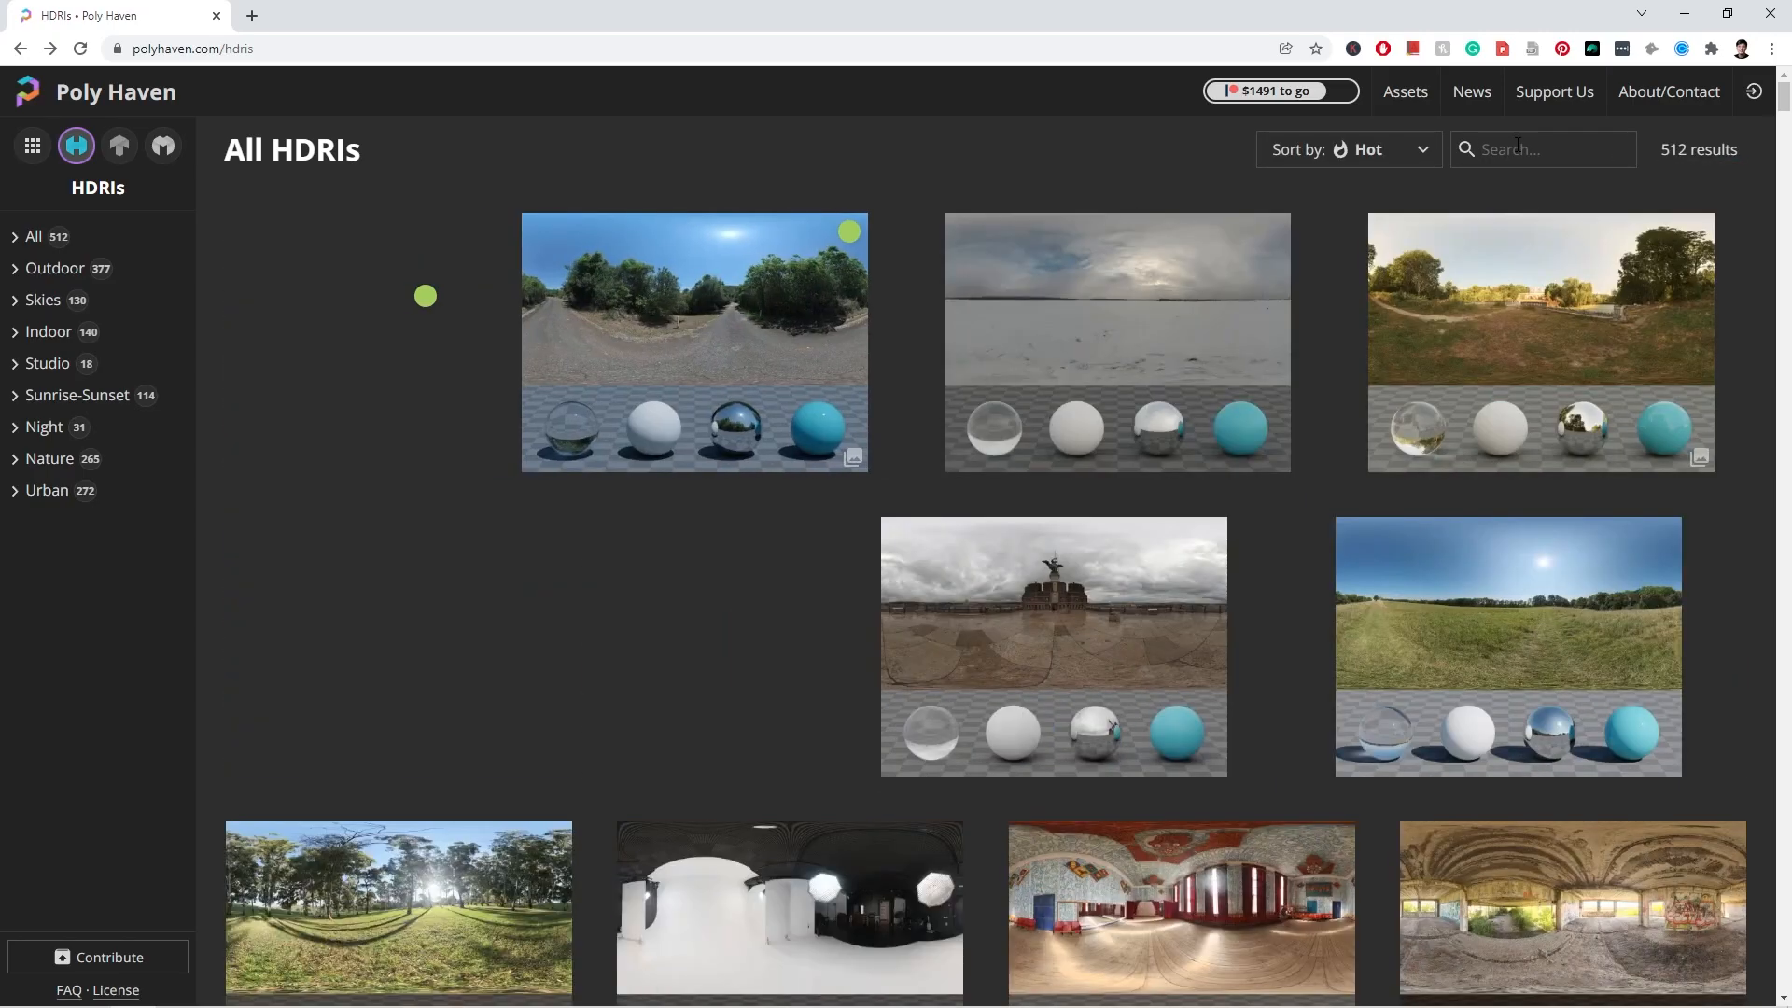
# Search Poly Haven's HDRI gallery for 'bather'
pyautogui.write('bather')
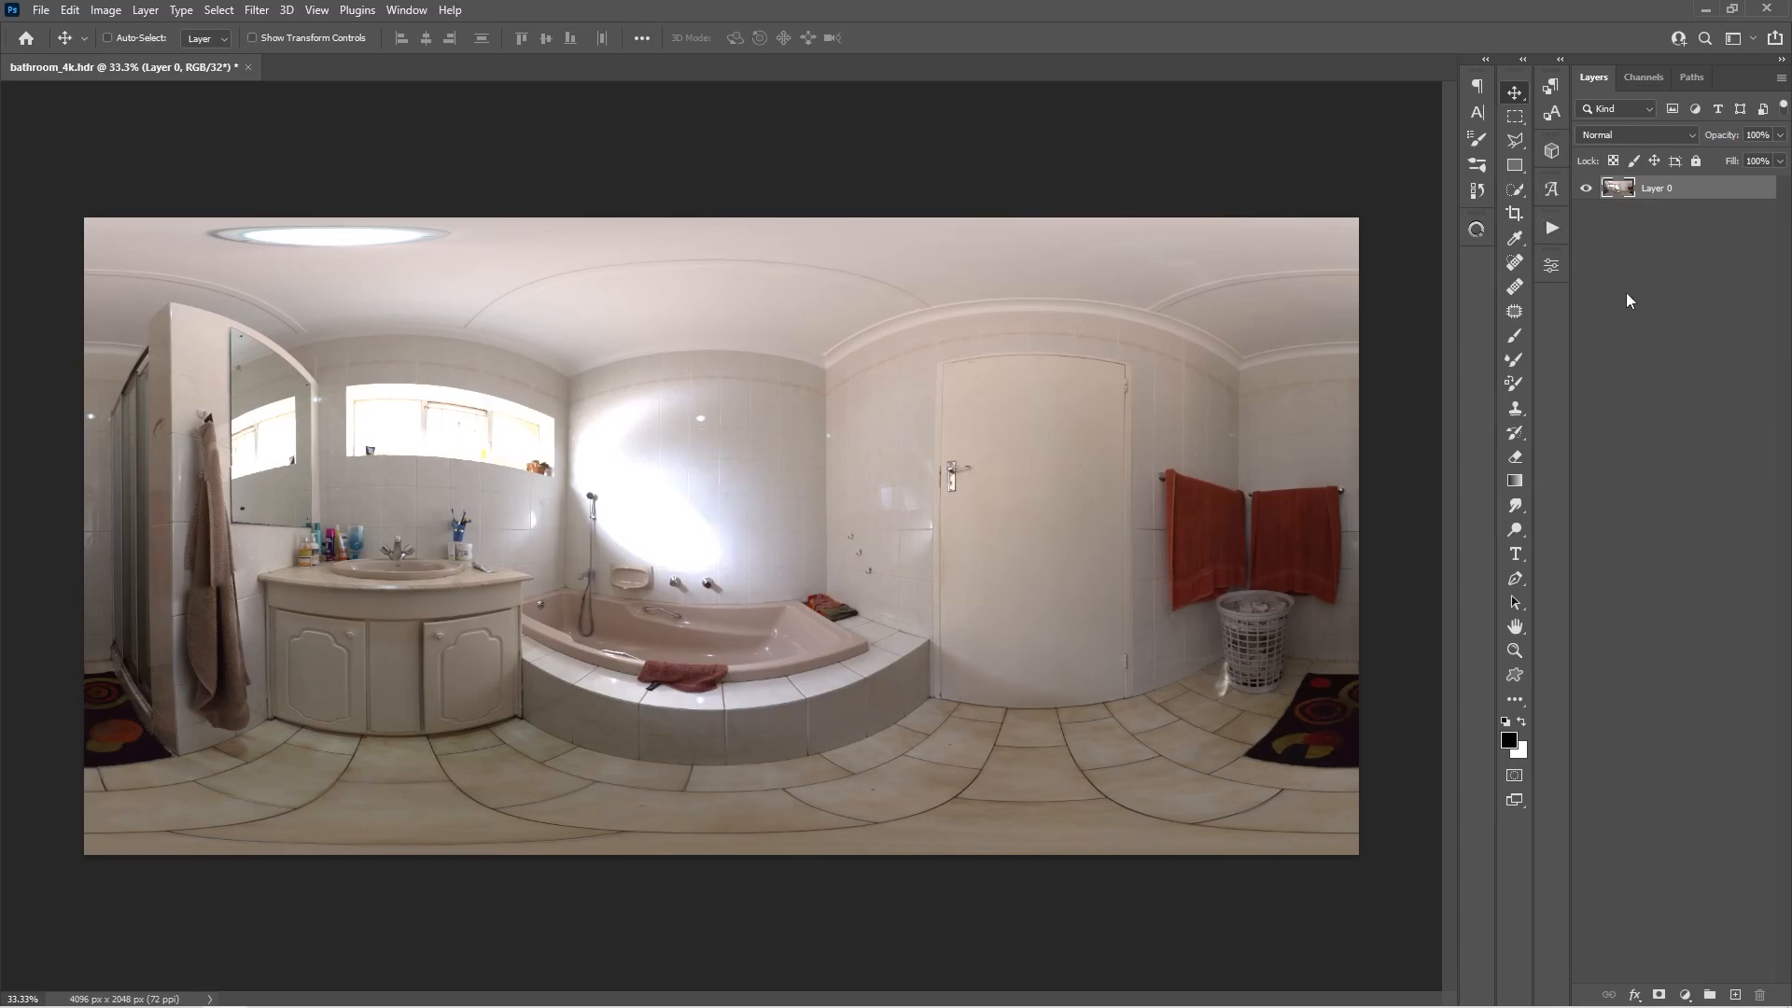
pyautogui.moveTo(1686, 983)
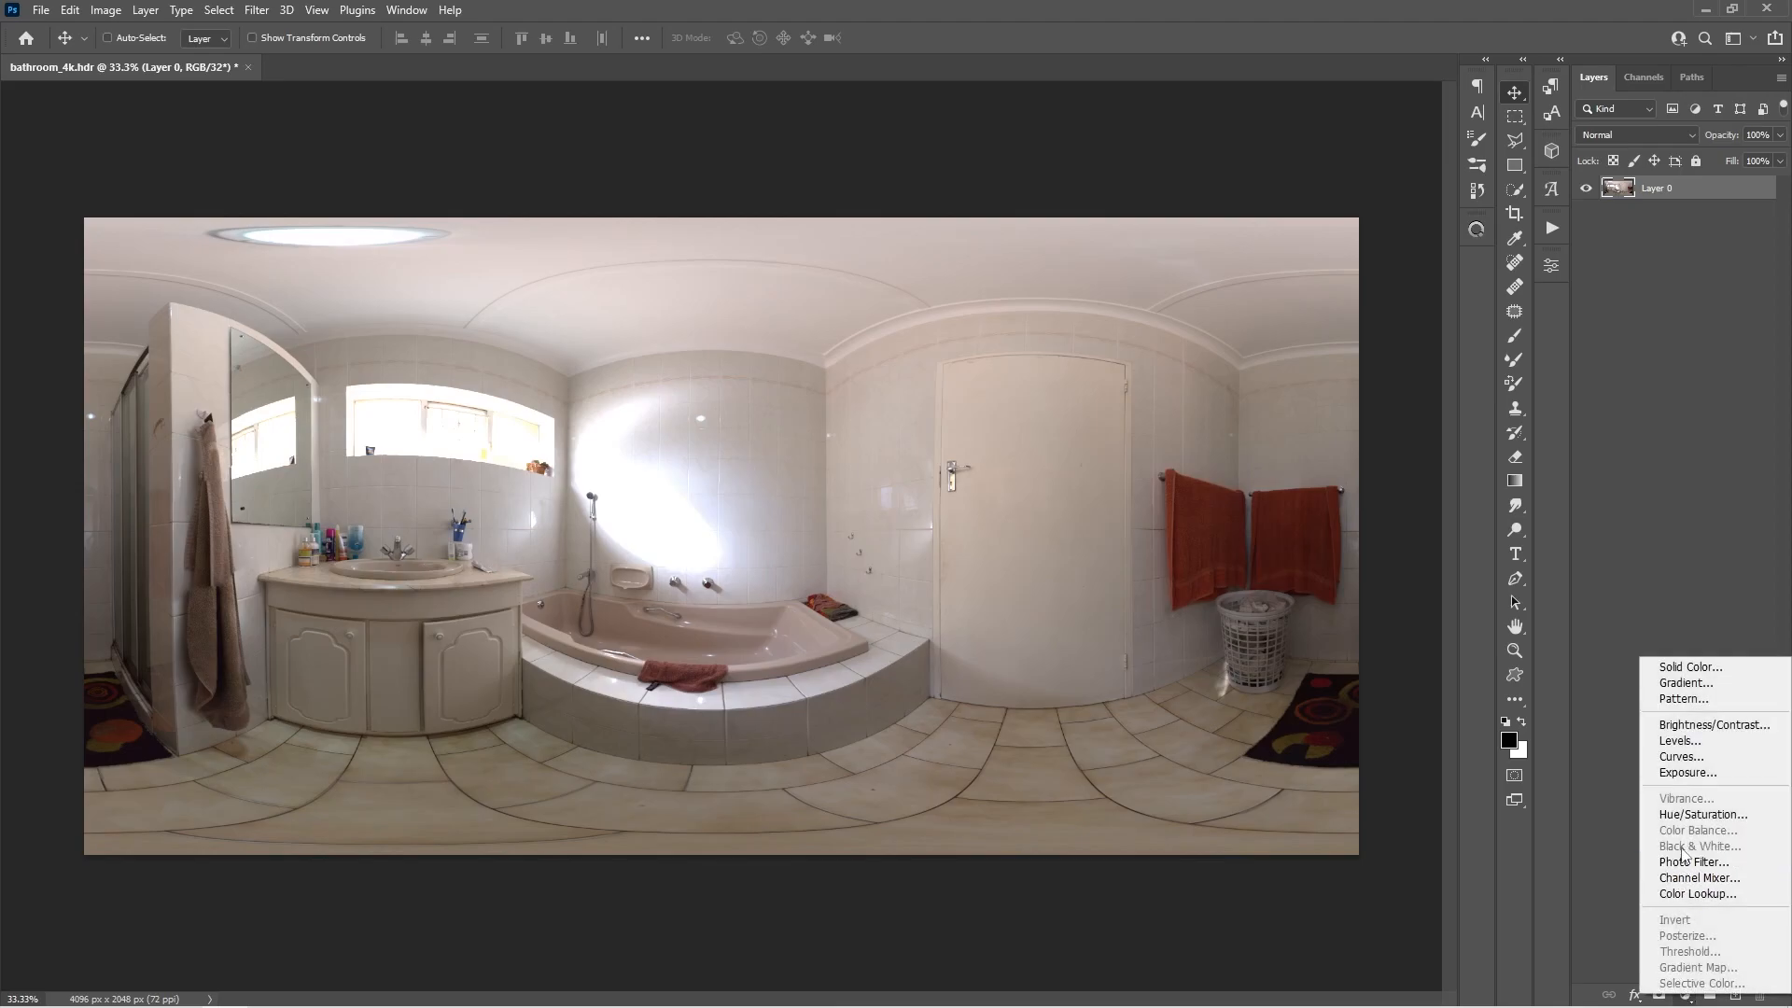
pyautogui.moveTo(1692, 861)
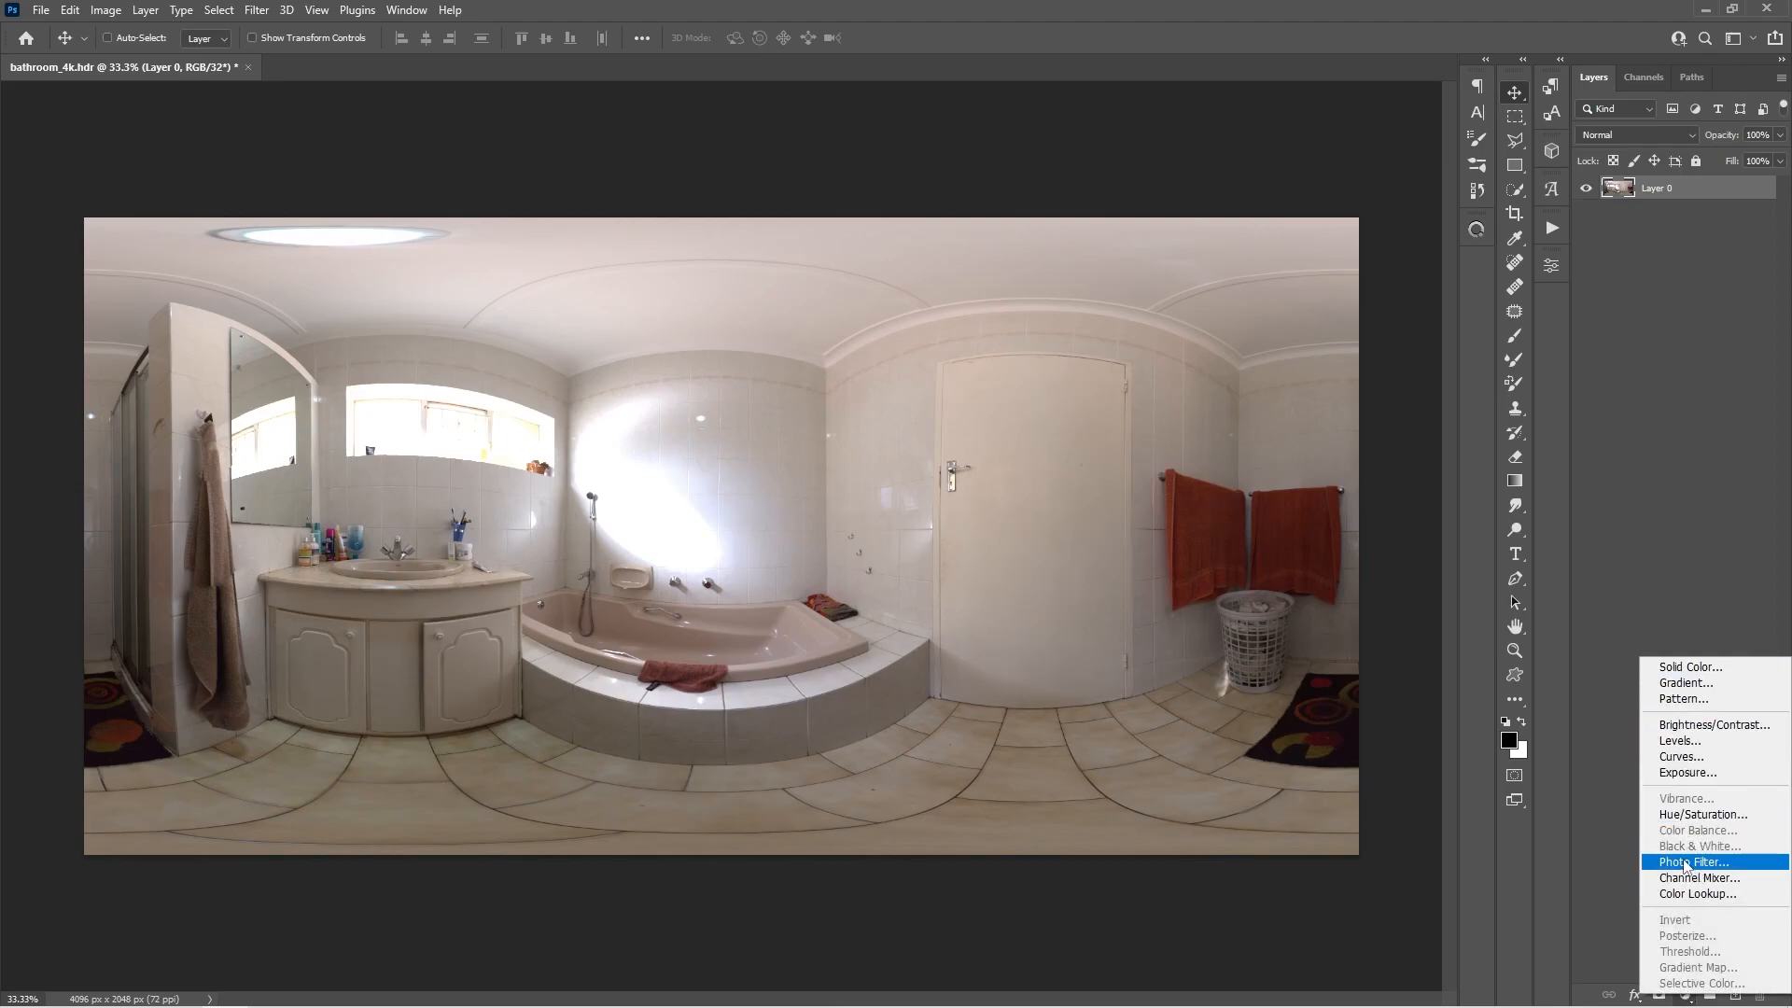
pyautogui.moveTo(1691, 831)
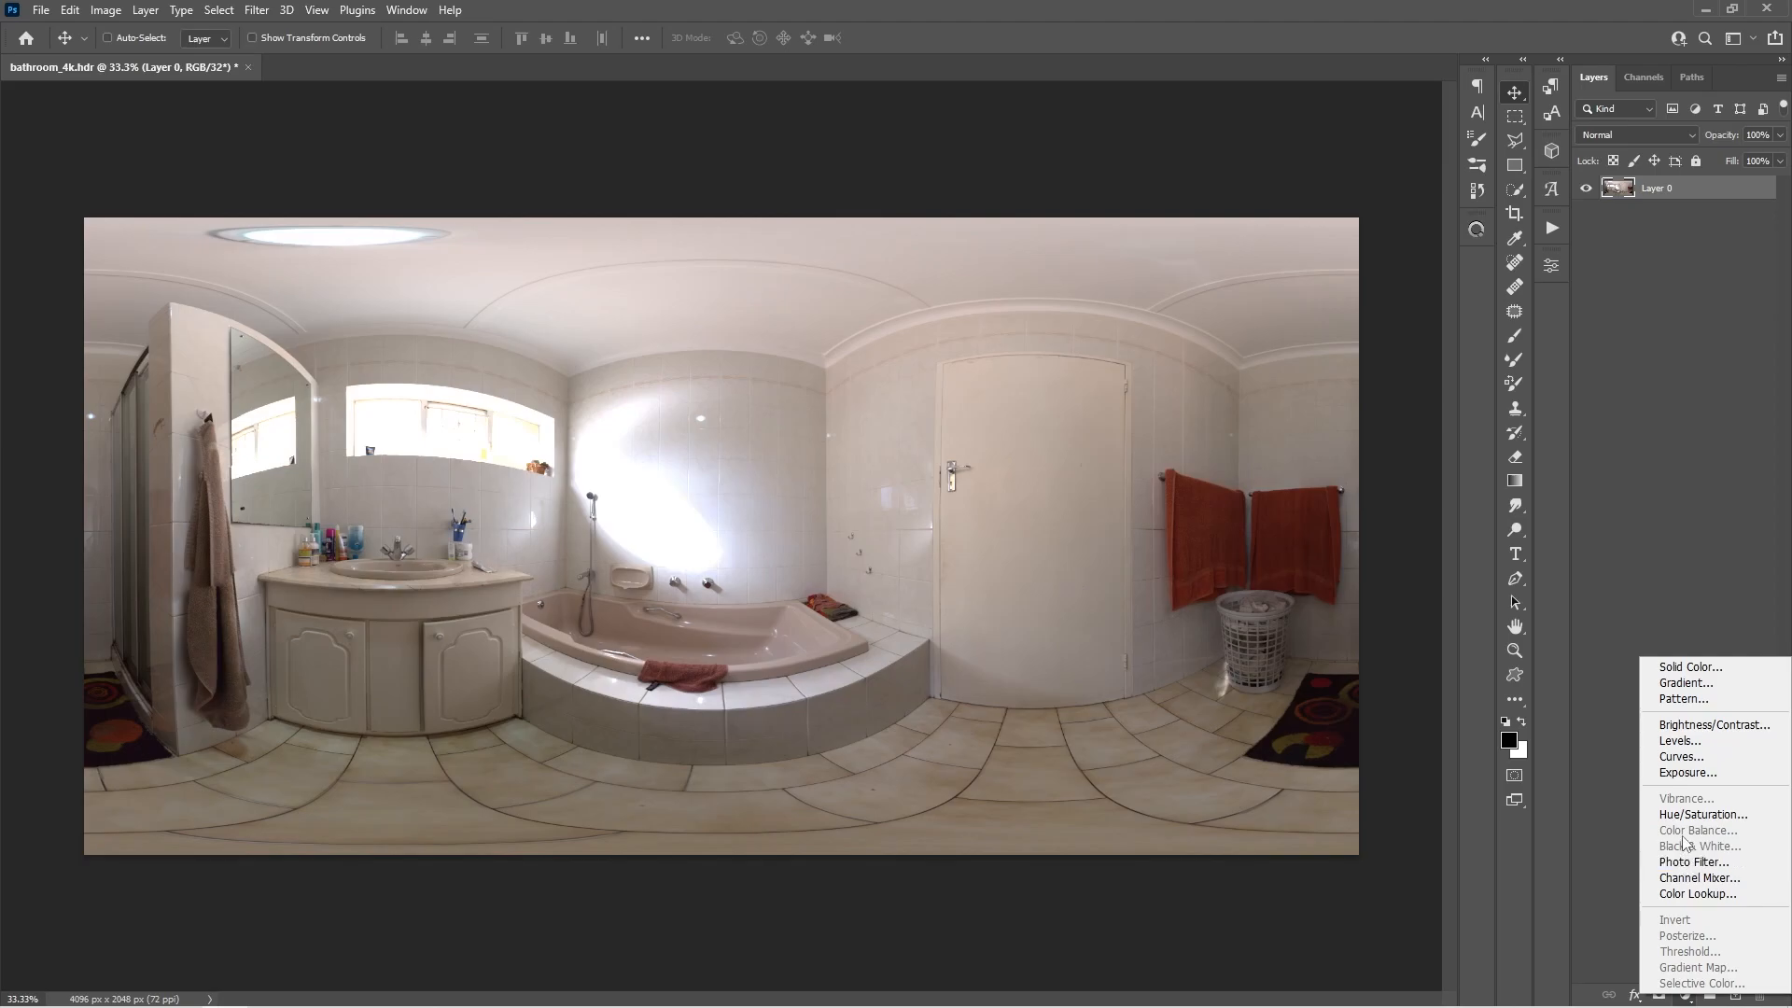
pyautogui.moveTo(1702, 814)
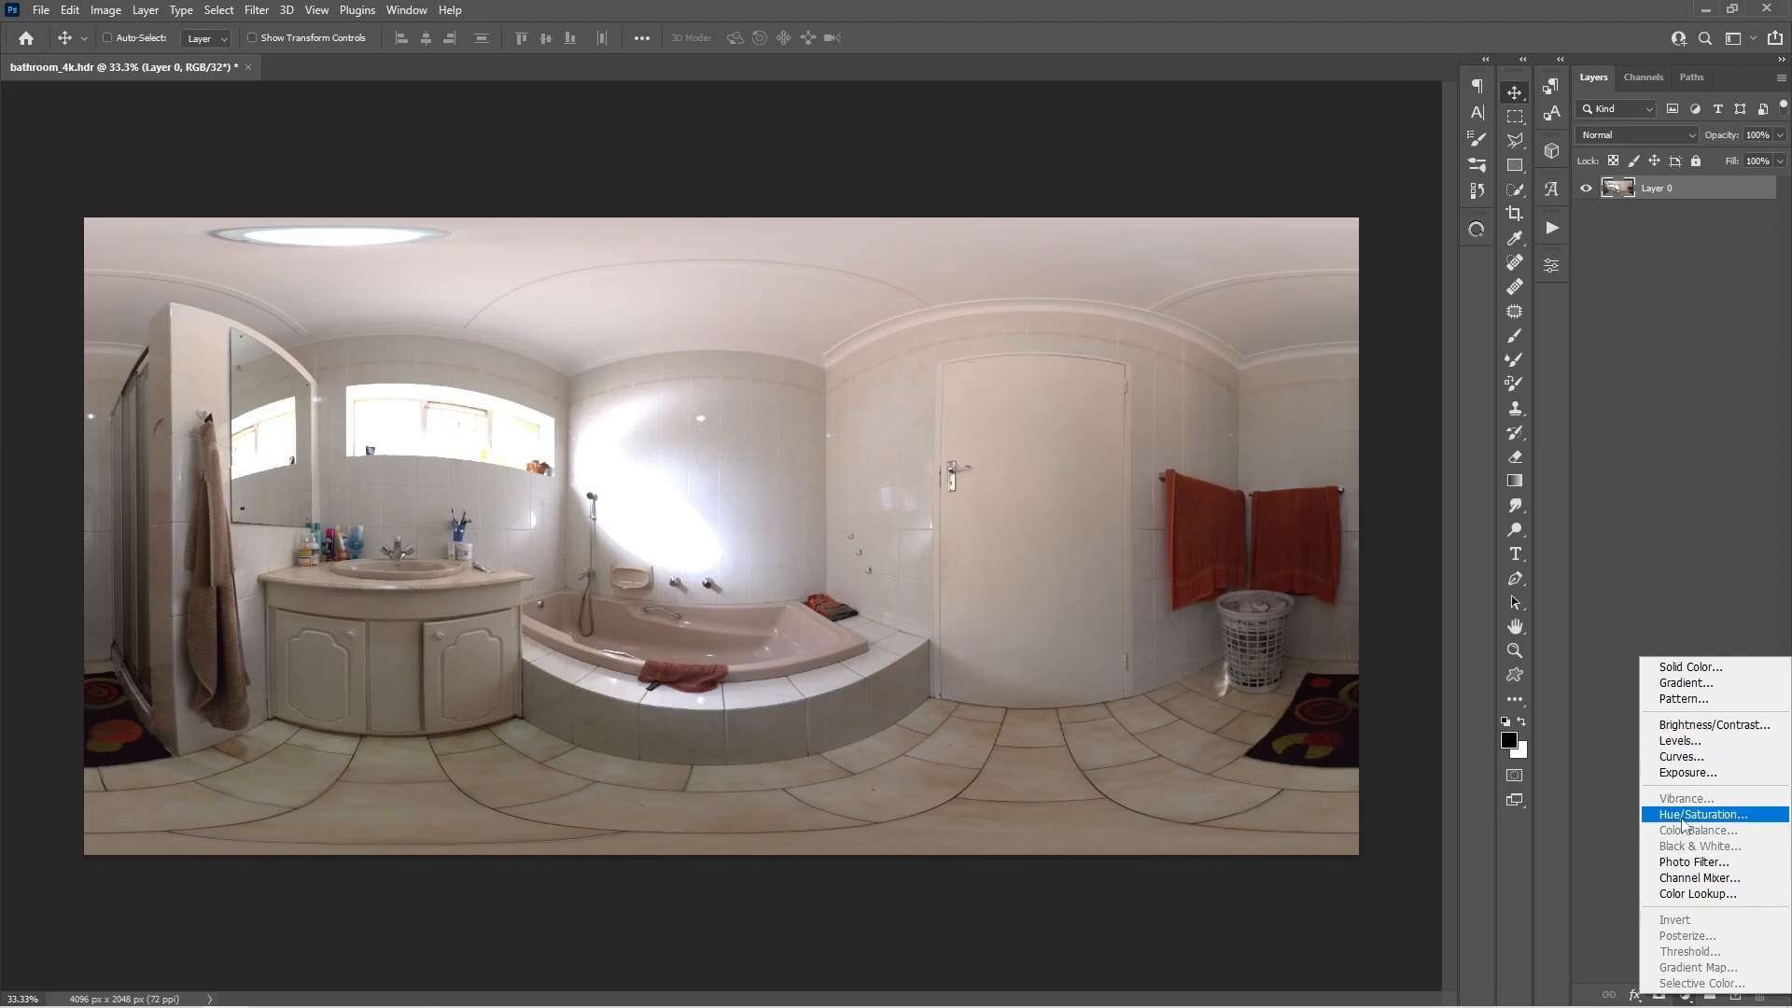
# Add a Hue/Saturation adjustment layer and keep the image at 32 Bits/Channel
pyautogui.click(1680, 755)
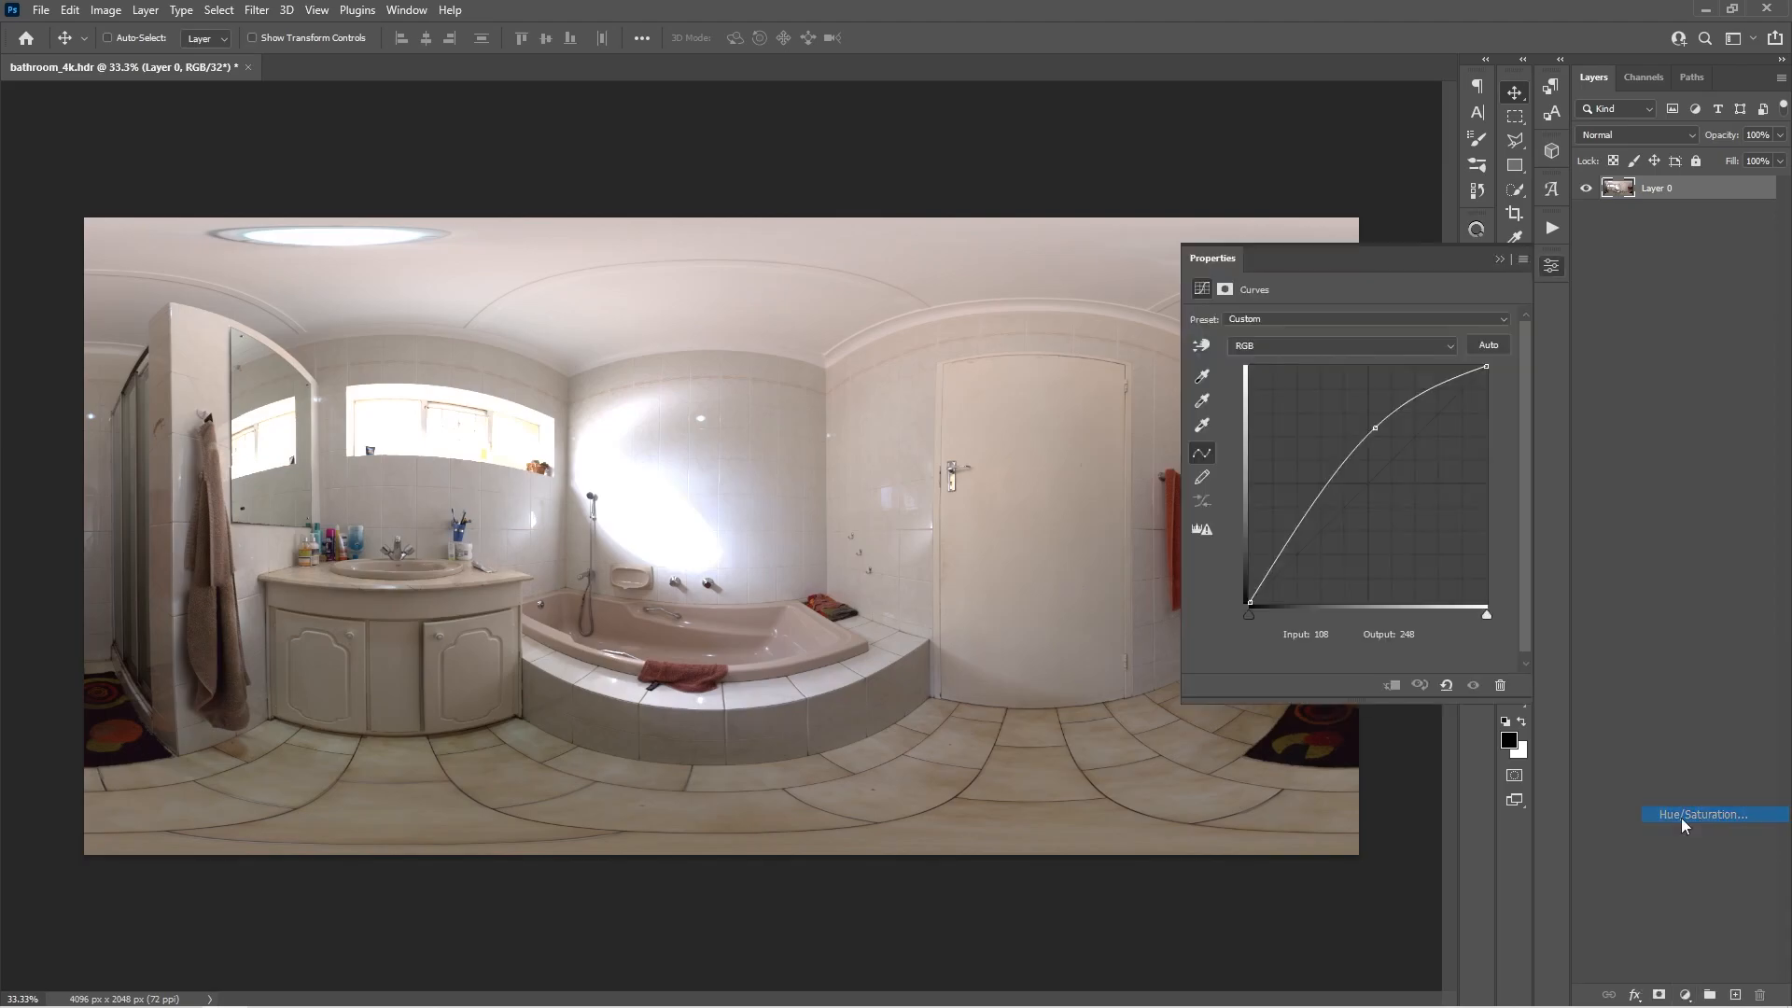
pyautogui.click(1711, 814)
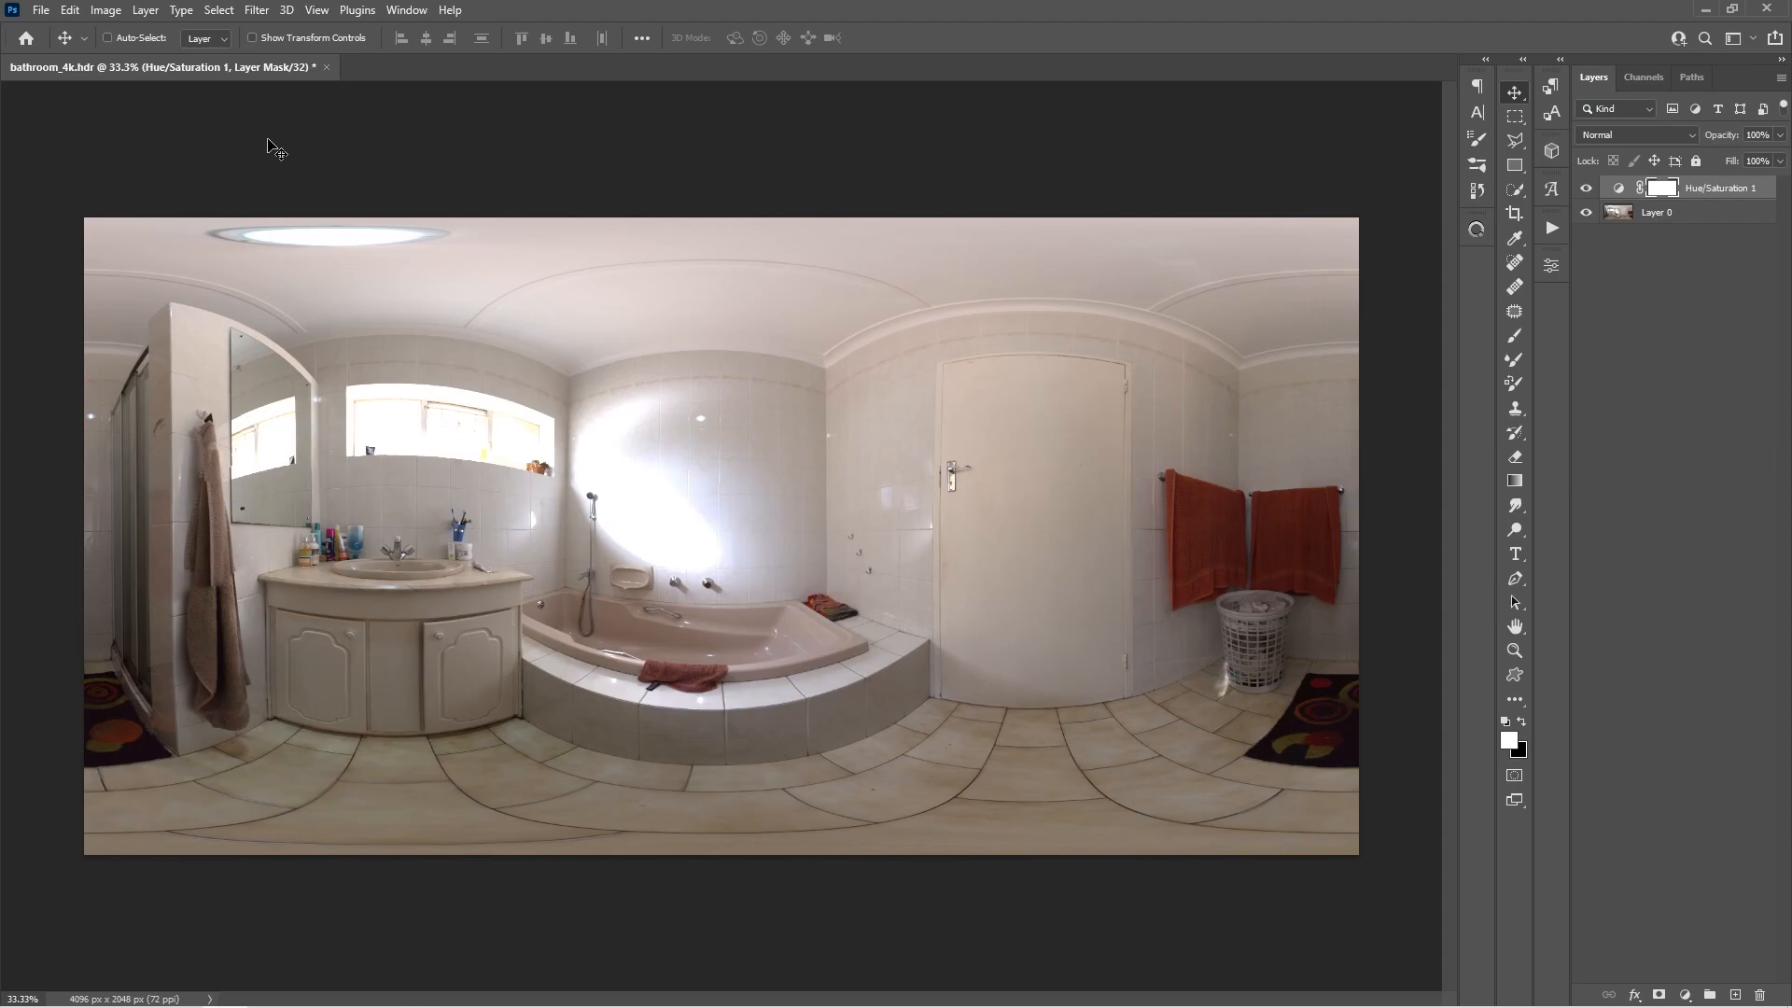
pyautogui.moveTo(106, 10)
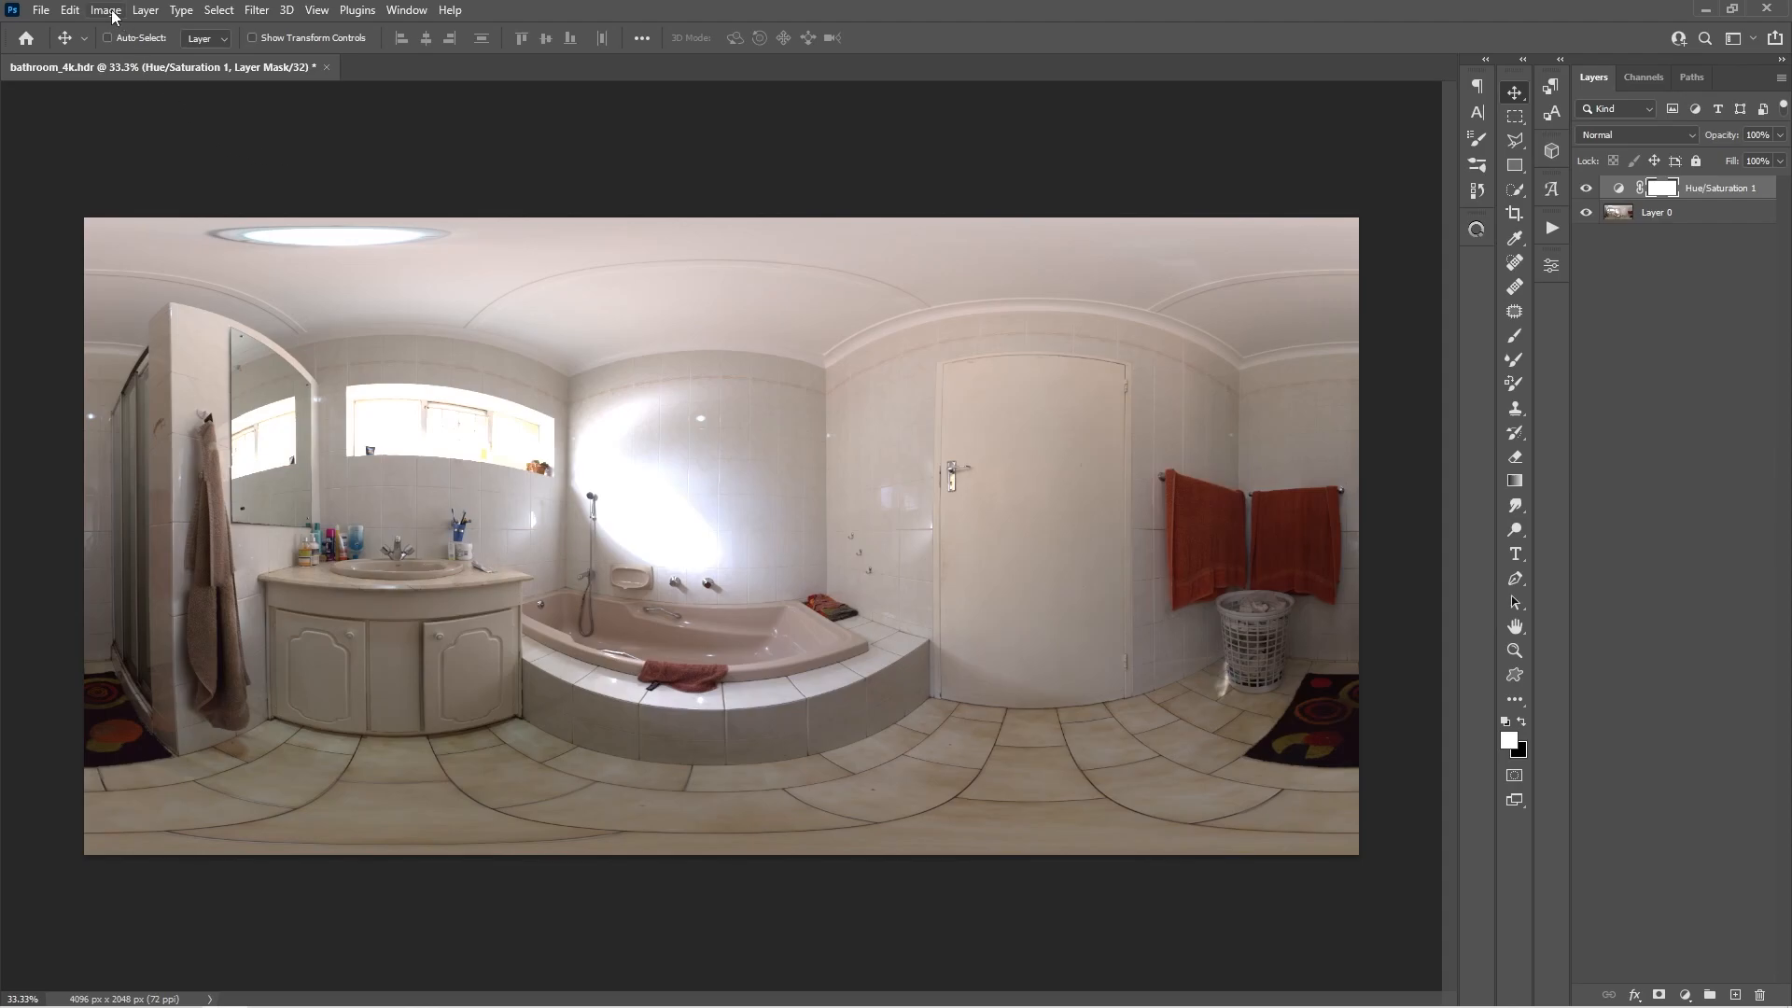
pyautogui.click(103, 9)
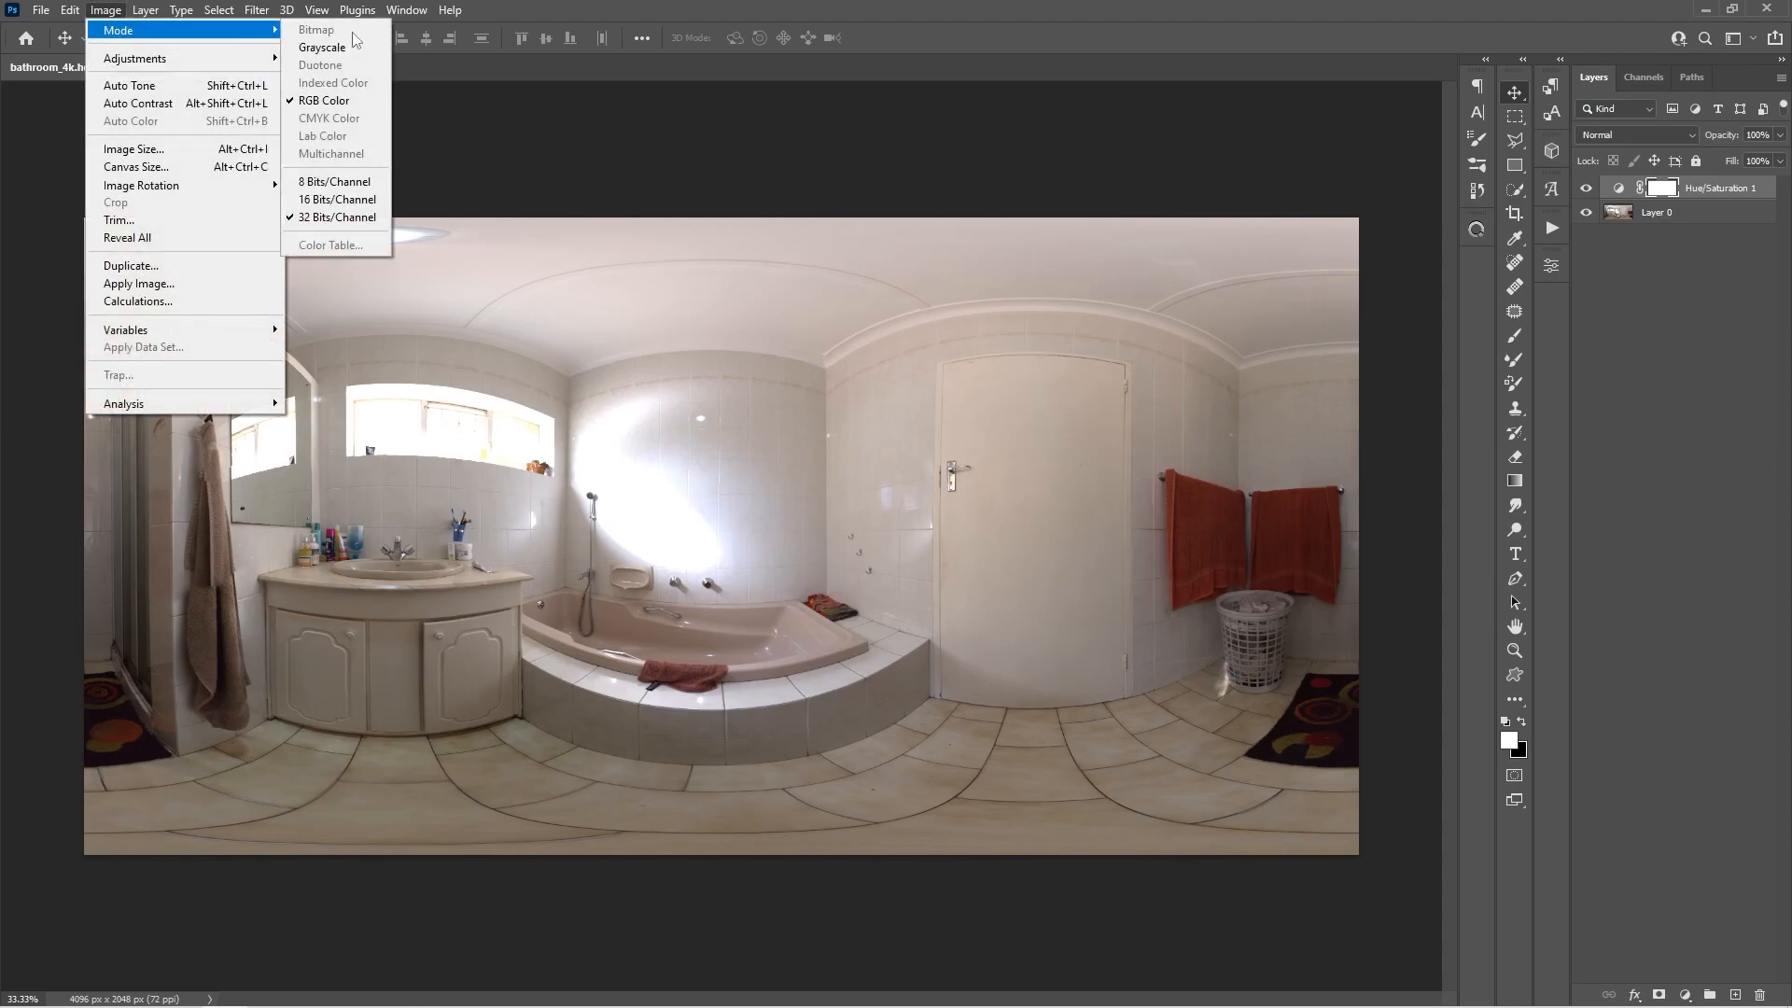
pyautogui.moveTo(336, 217)
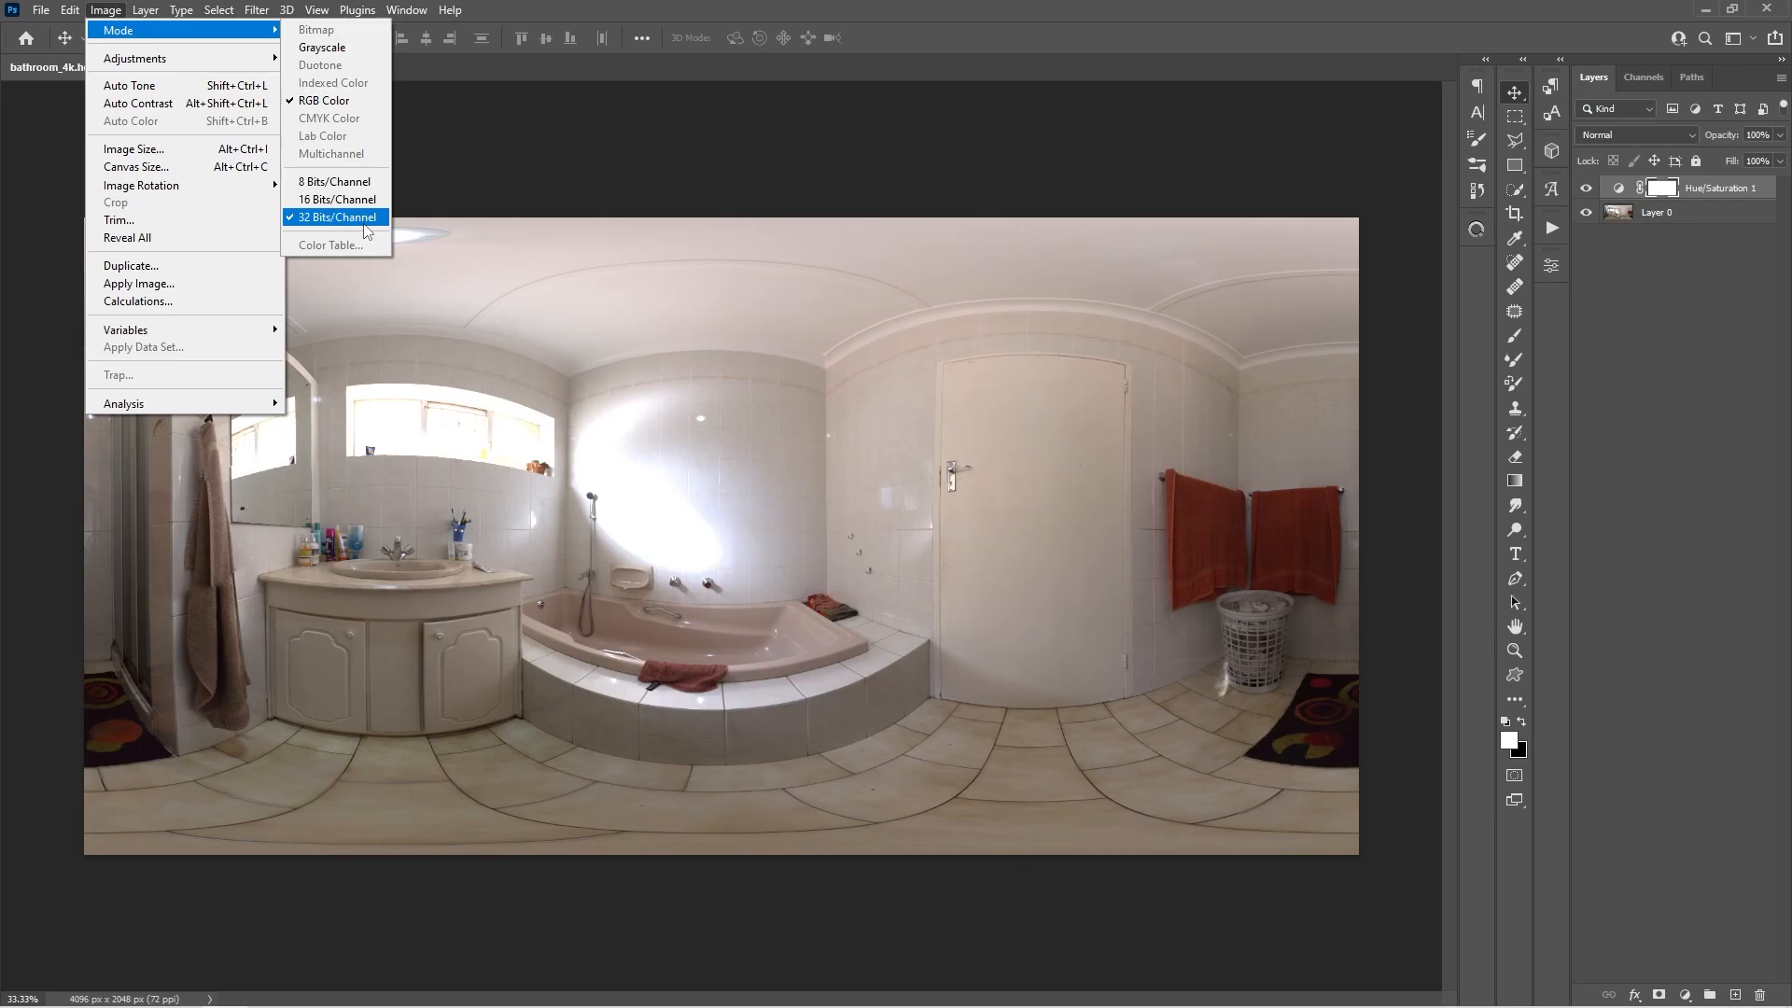
pyautogui.moveTo(314, 220)
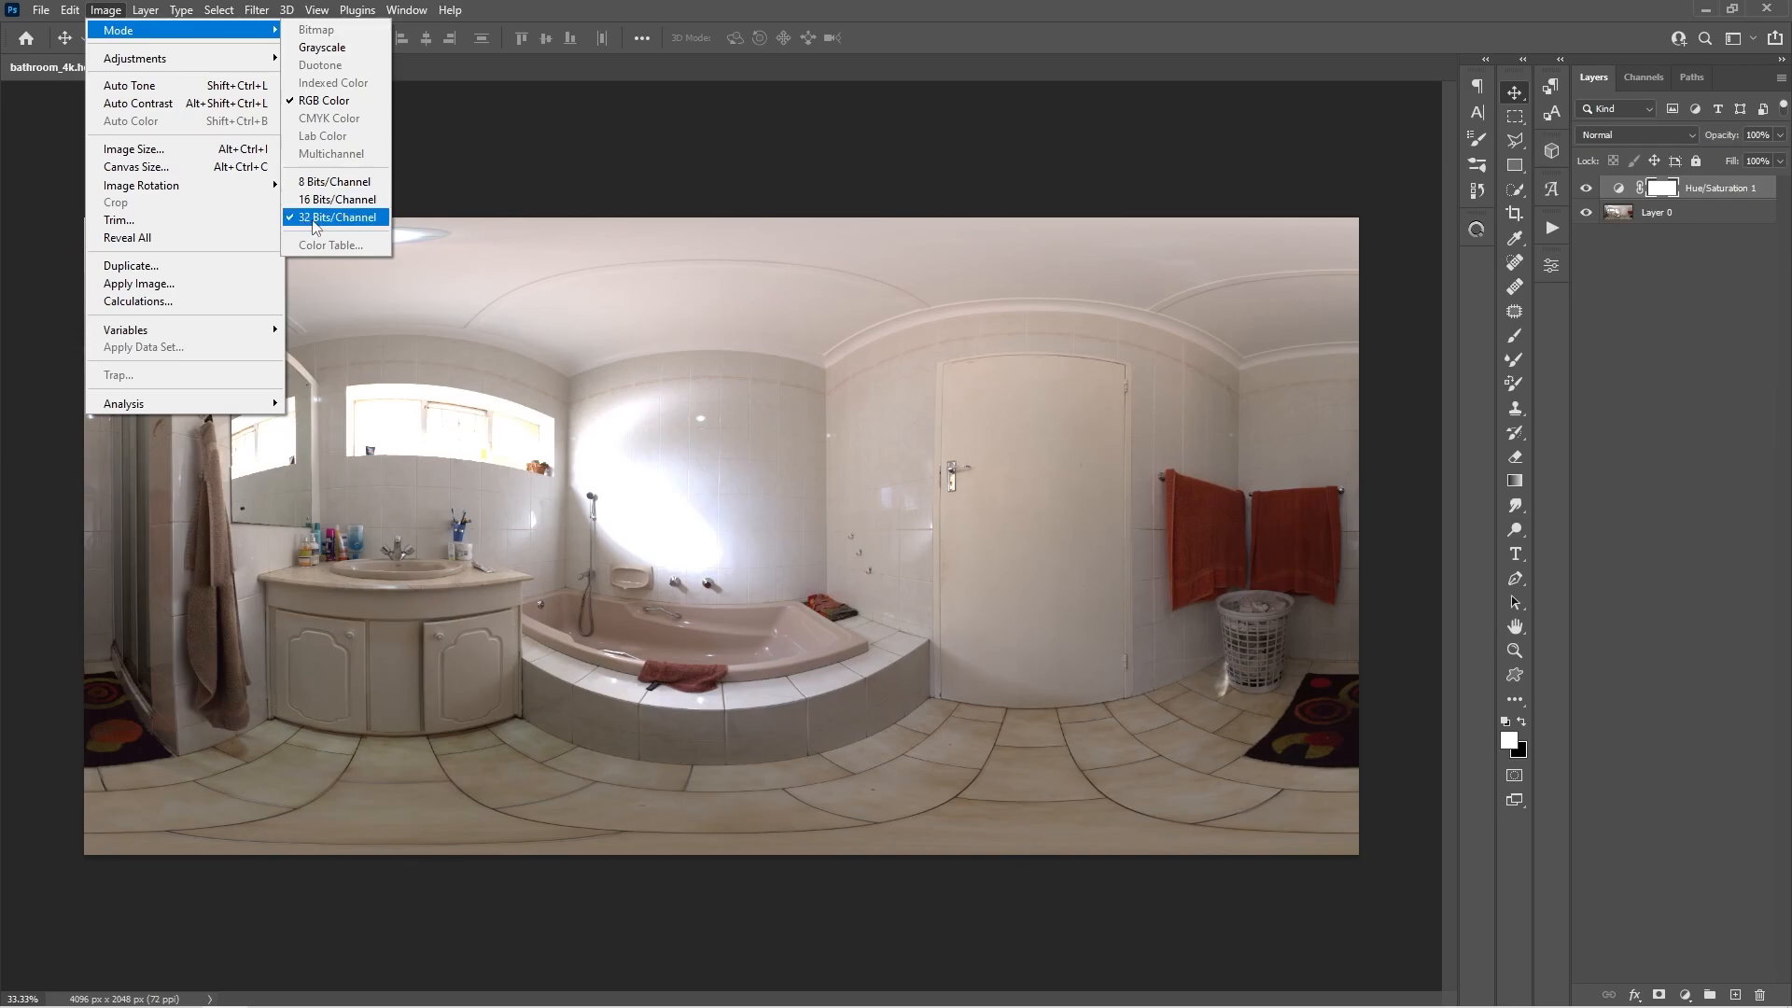
pyautogui.click(335, 217)
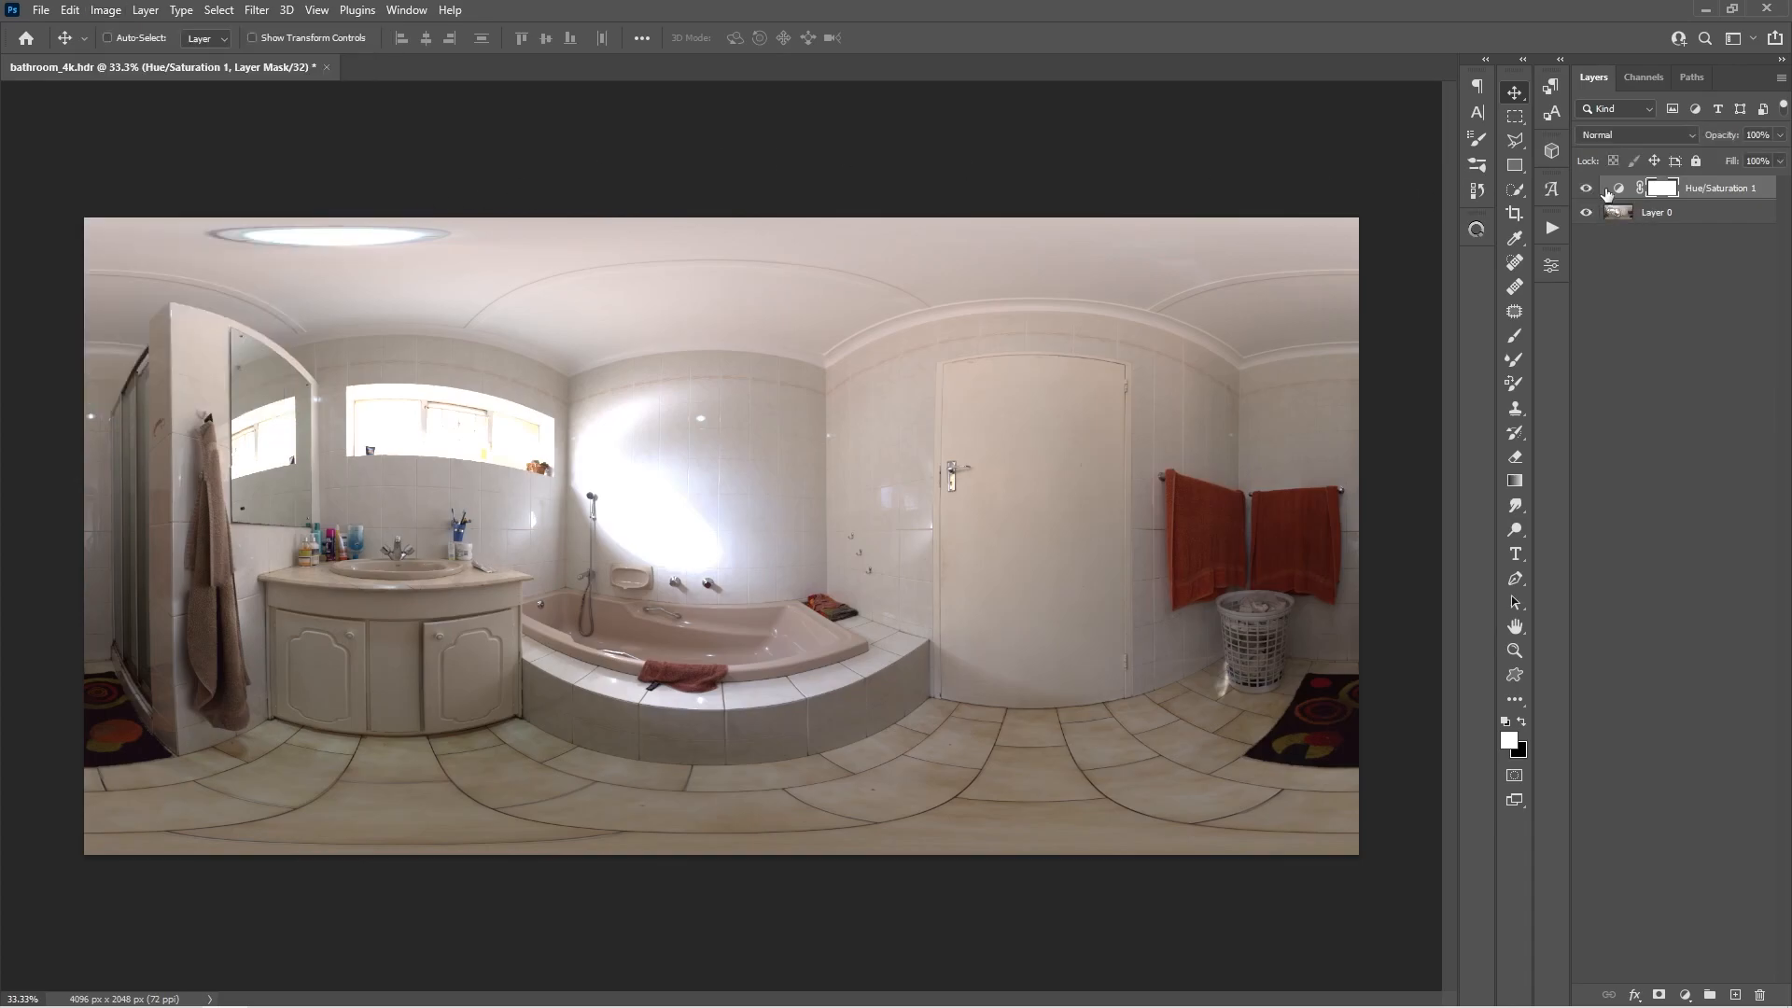
# Set the Hue/Saturation layer's Saturation to -100 to make the panorama grey
pyautogui.doubleClick(1620, 187)
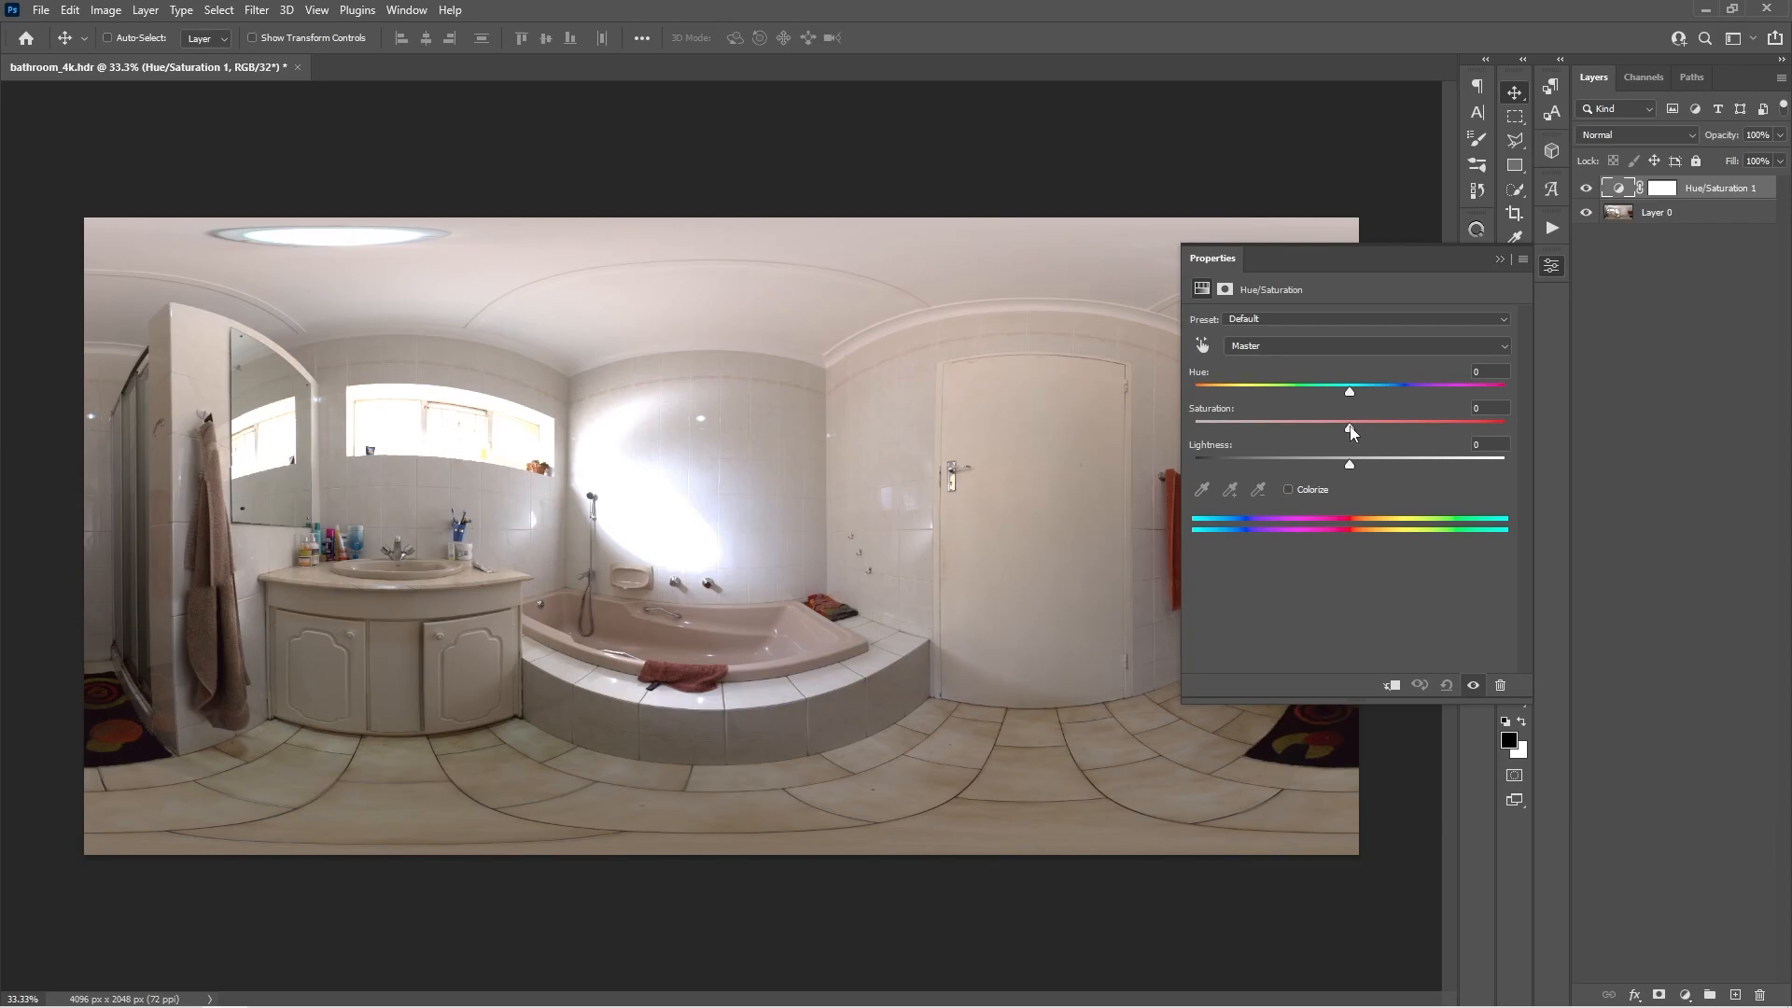
pyautogui.moveTo(1349, 422); pyautogui.dragTo(1196, 422)
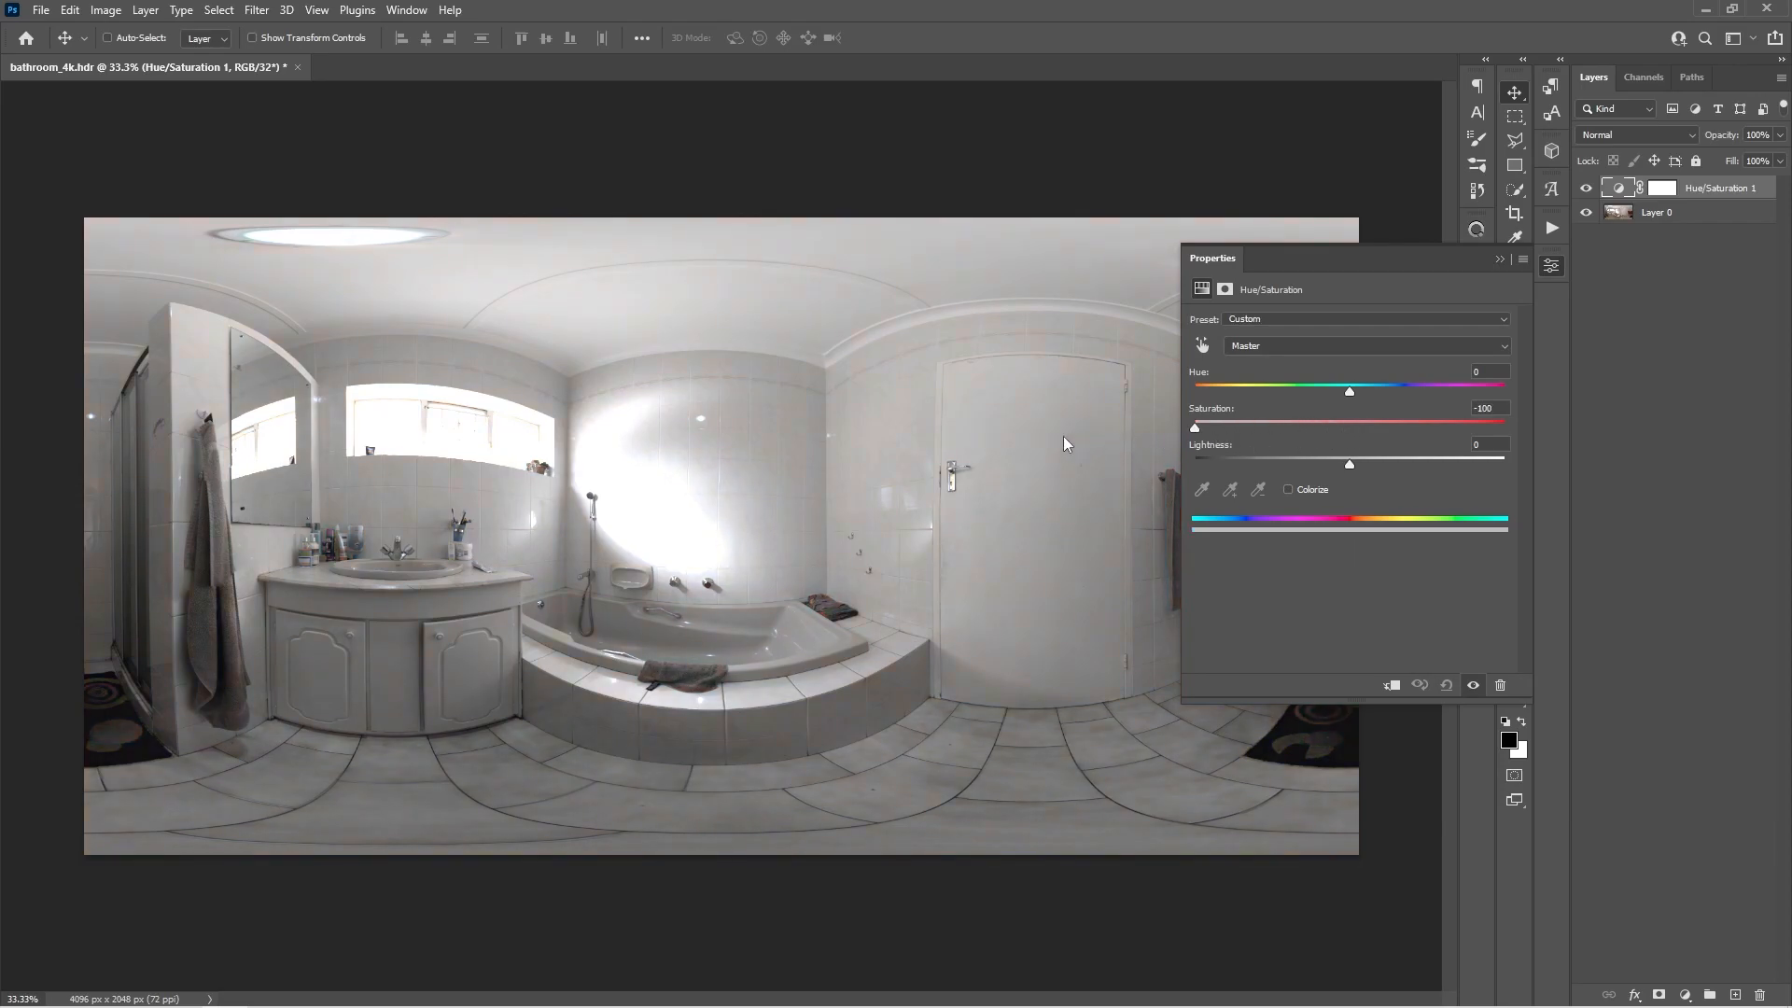
pyautogui.click(1551, 264)
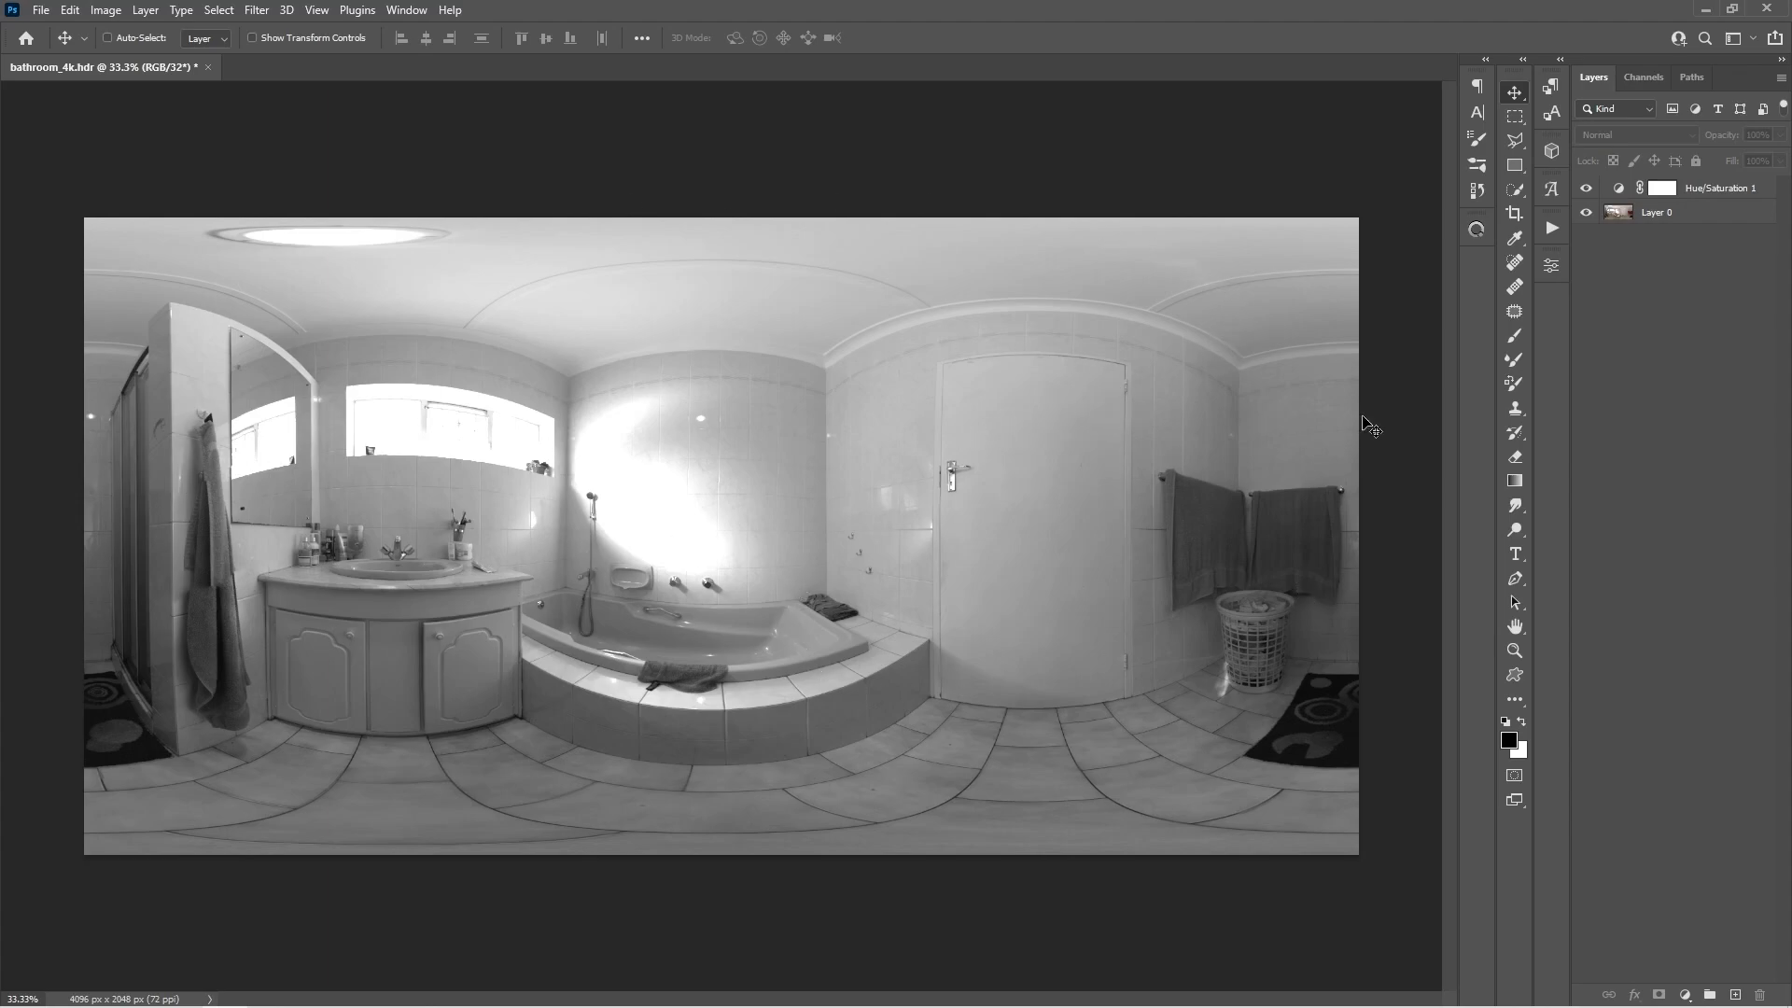
pyautogui.moveTo(1692, 884)
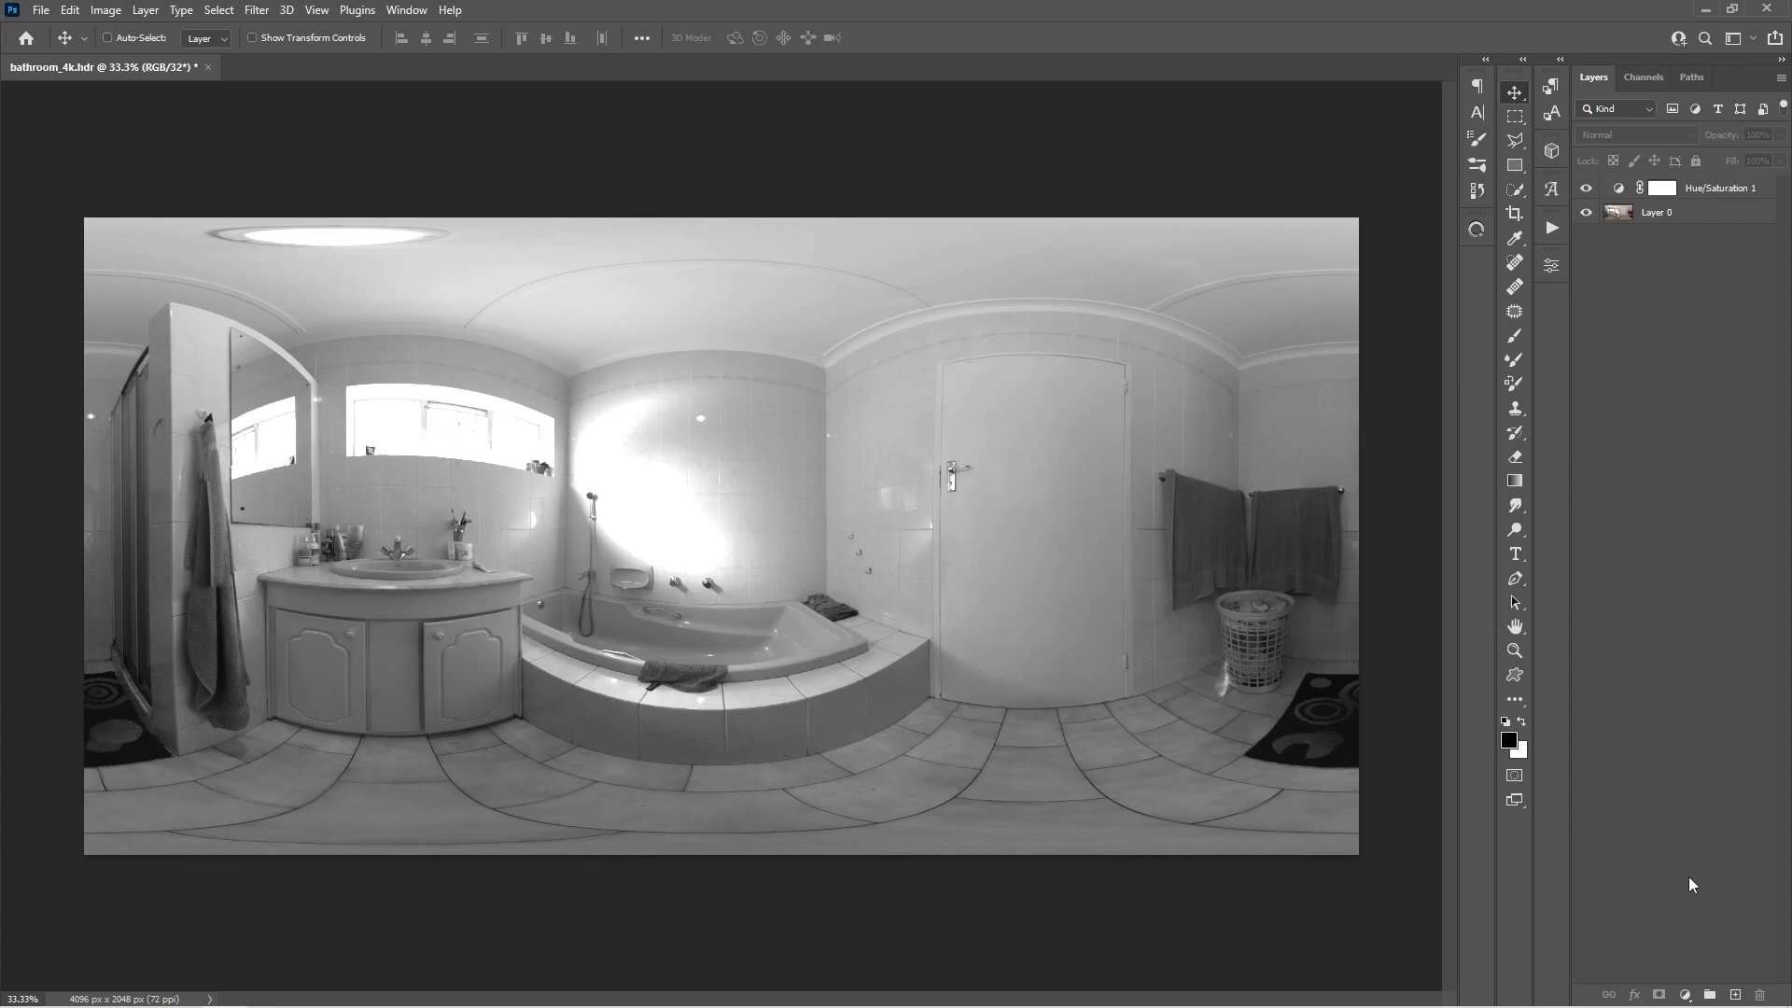
pyautogui.moveTo(866, 437)
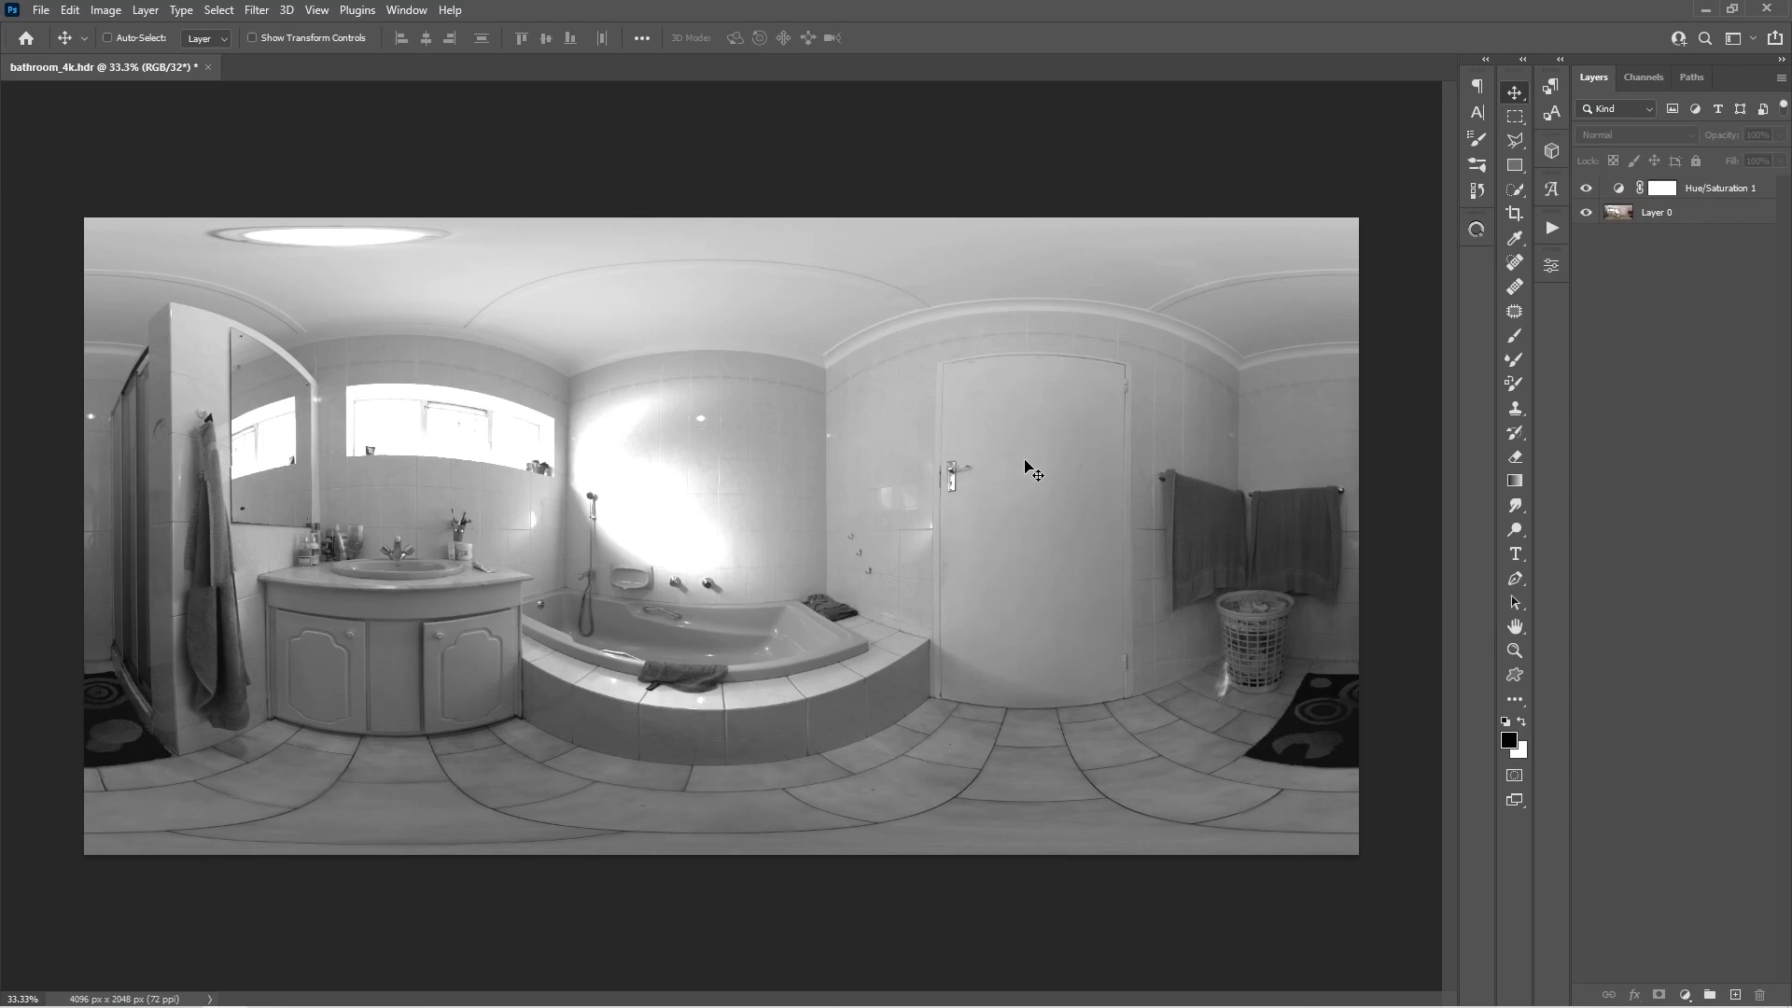
# Add a Curves adjustment layer with the midtones raised to brighten the image
pyautogui.click(1687, 993)
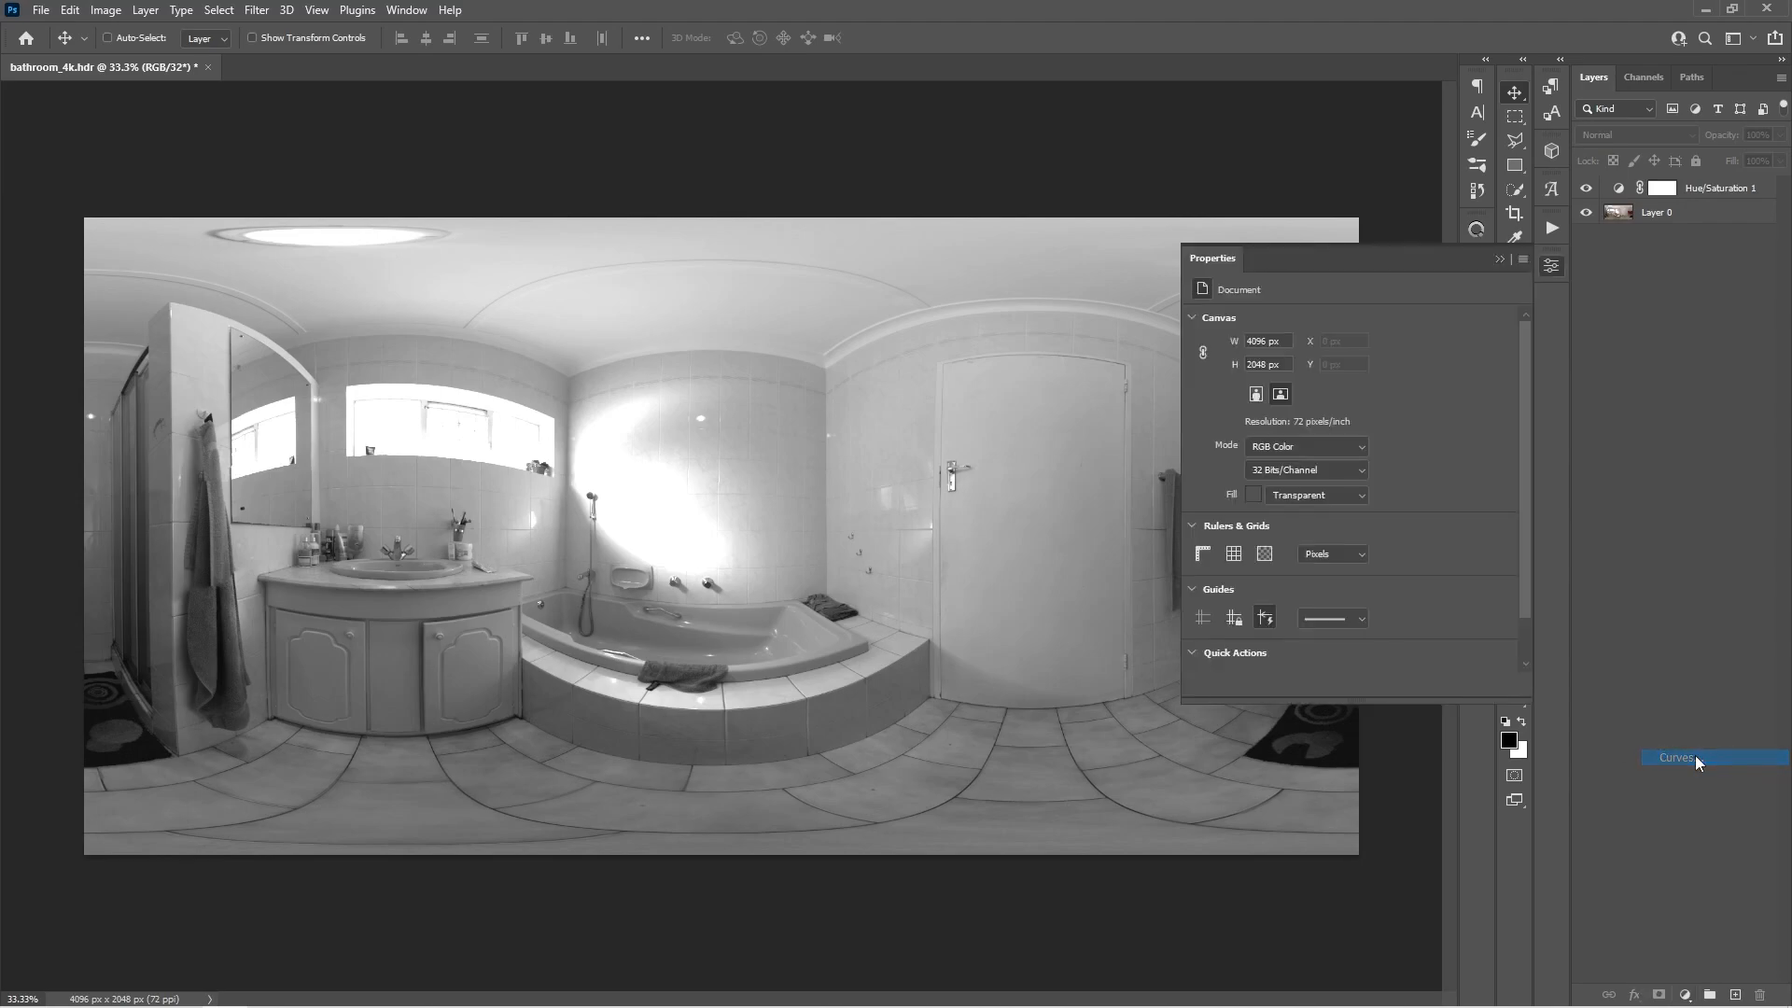
pyautogui.click(1676, 757)
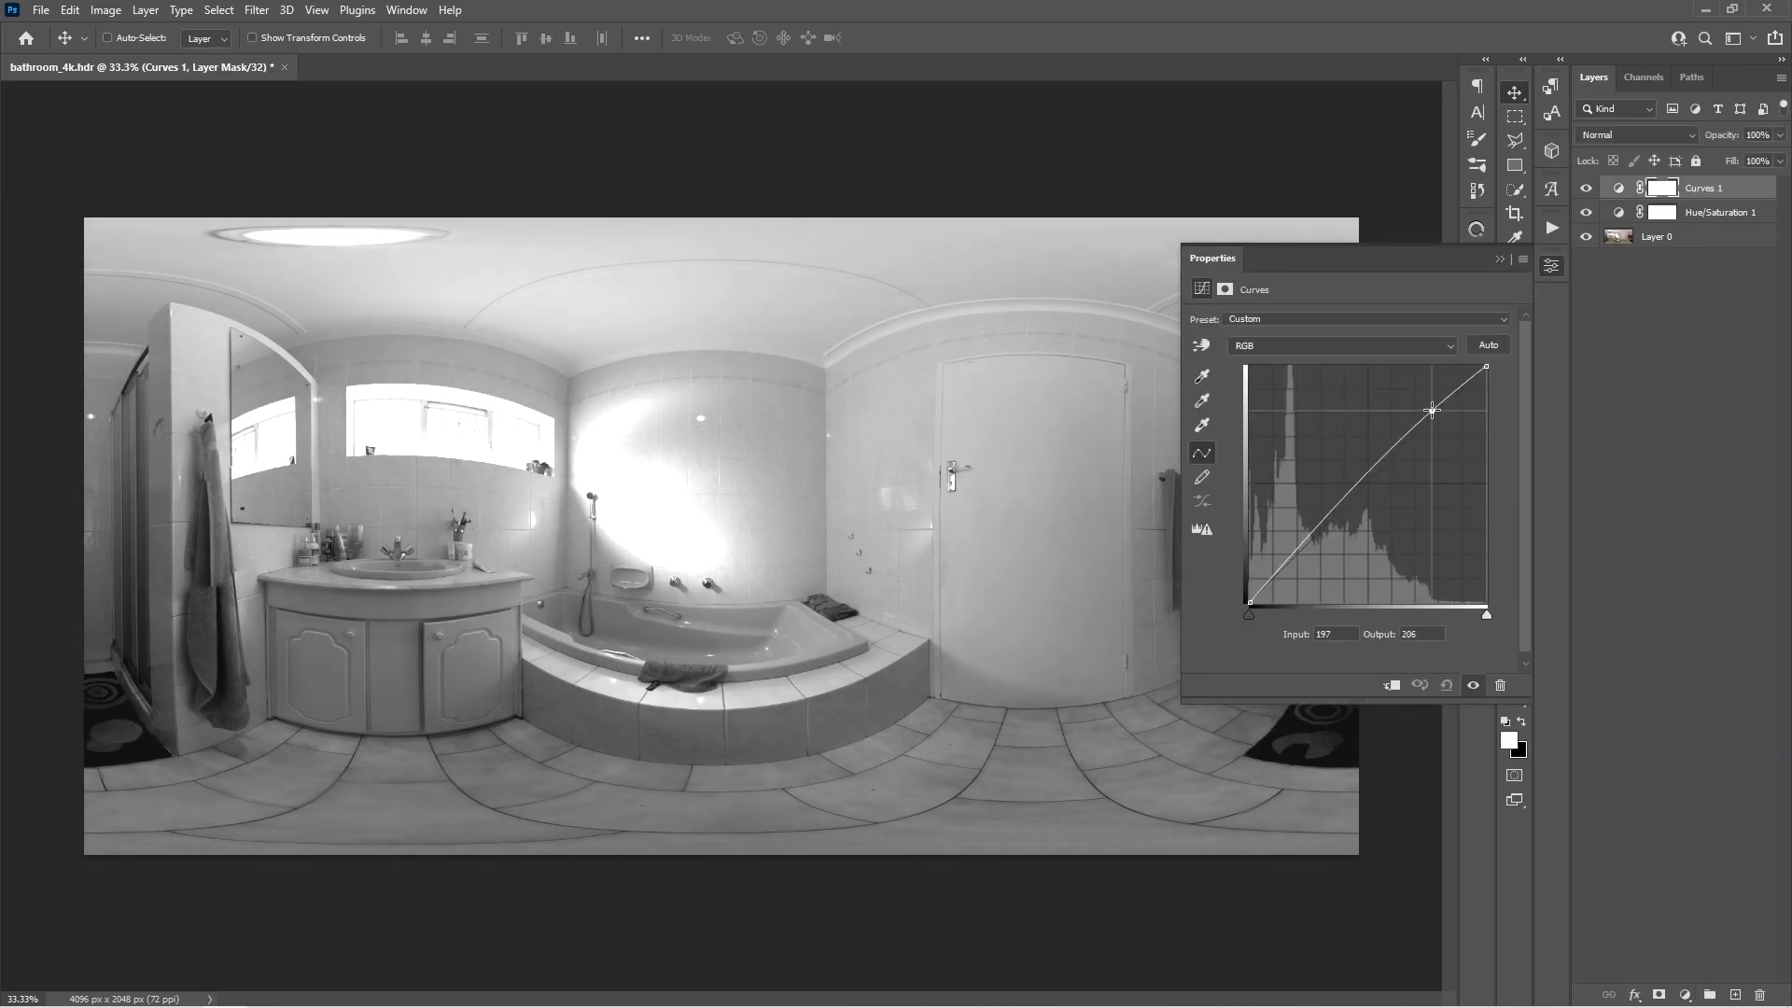
pyautogui.moveTo(1432, 409); pyautogui.dragTo(1430, 408)
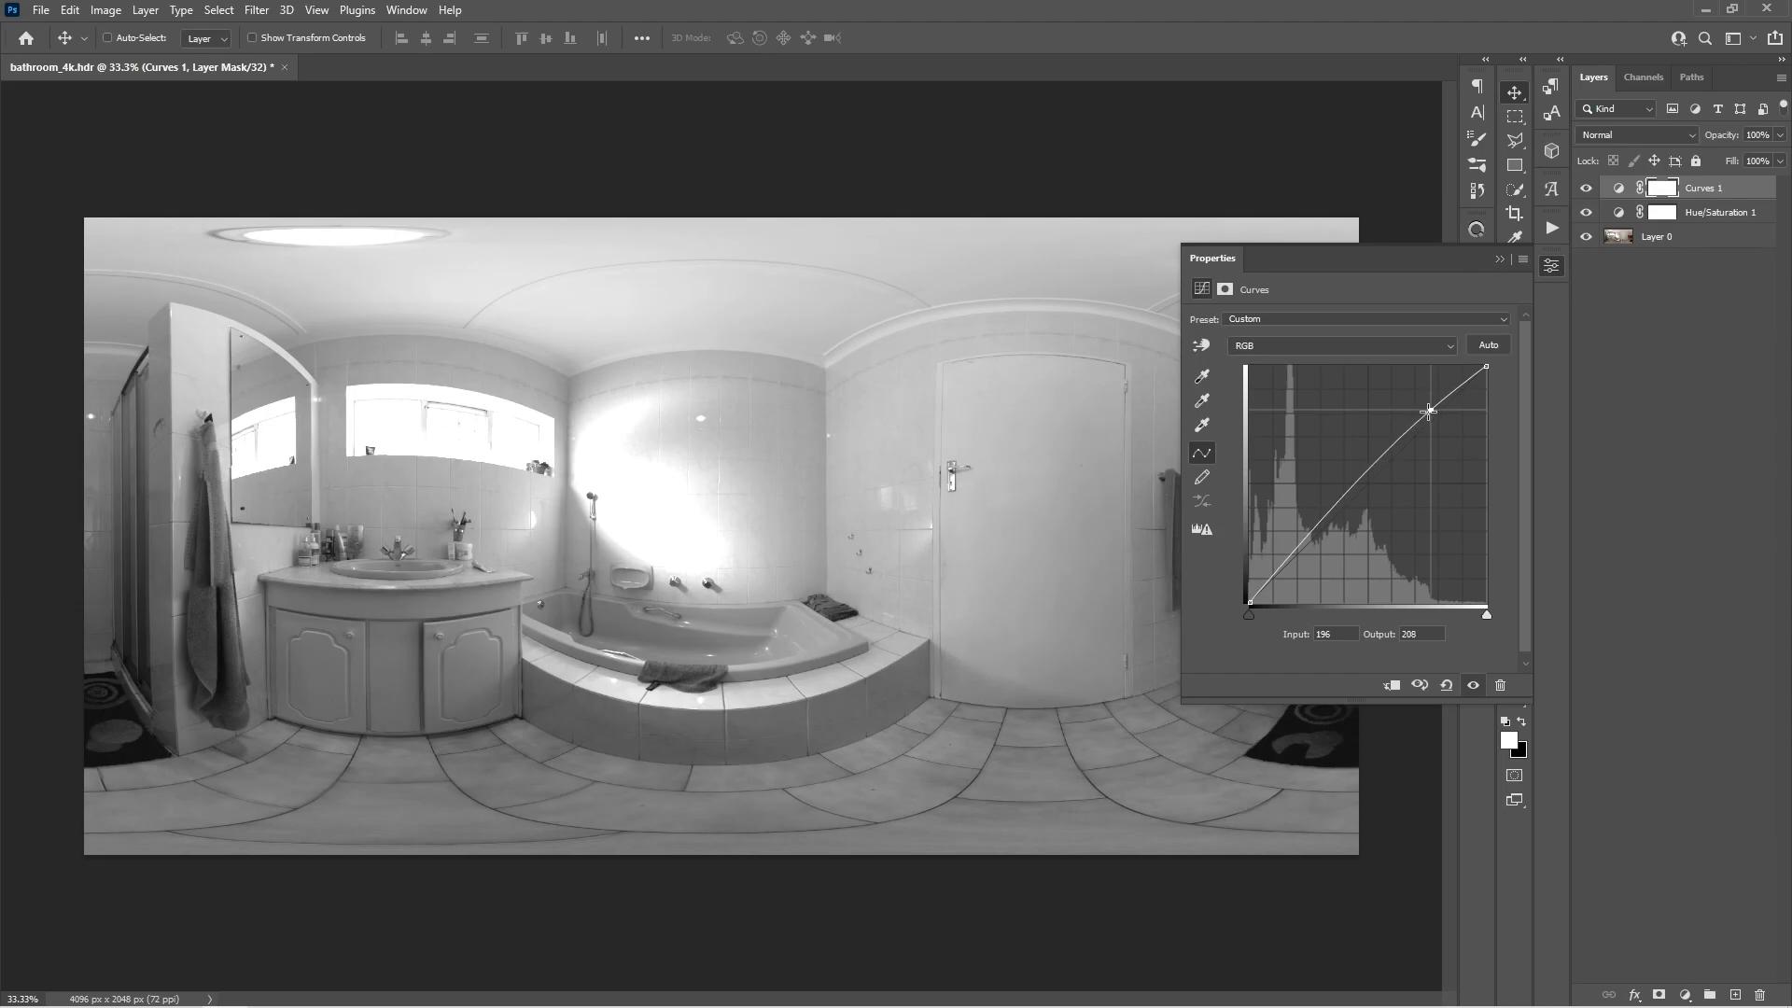
pyautogui.moveTo(1429, 411); pyautogui.dragTo(1368, 462)
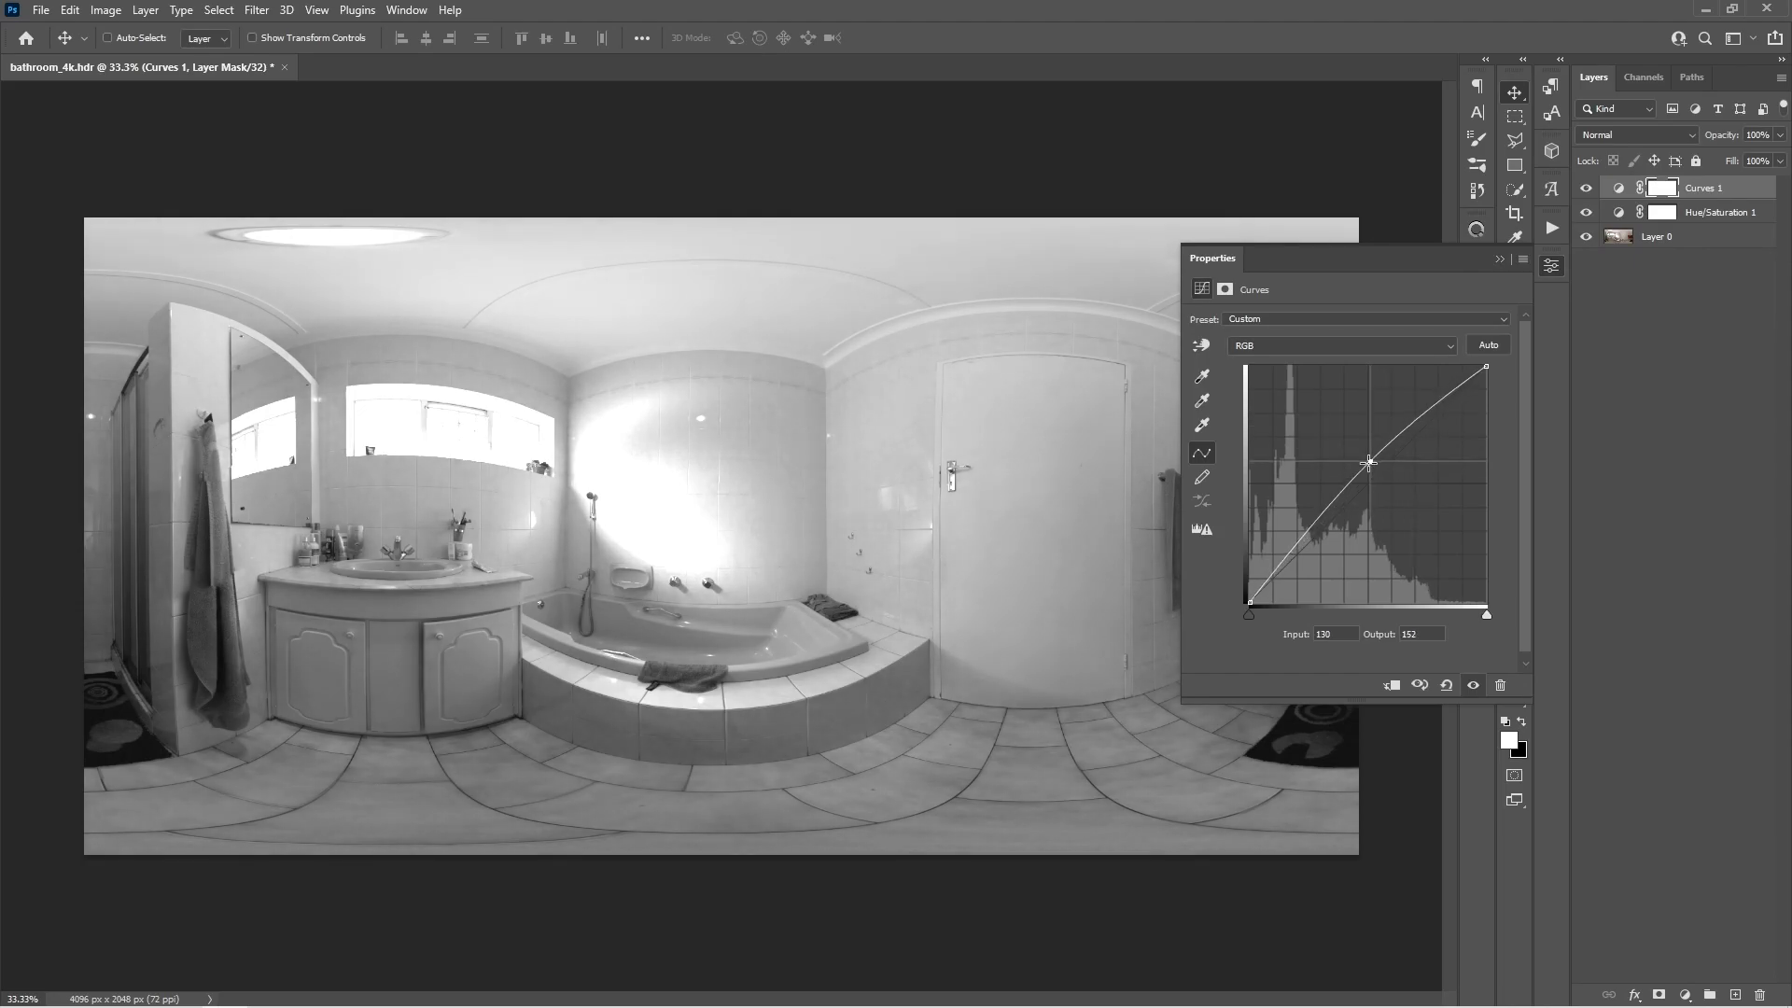
pyautogui.moveTo(1368, 462); pyautogui.dragTo(1368, 457)
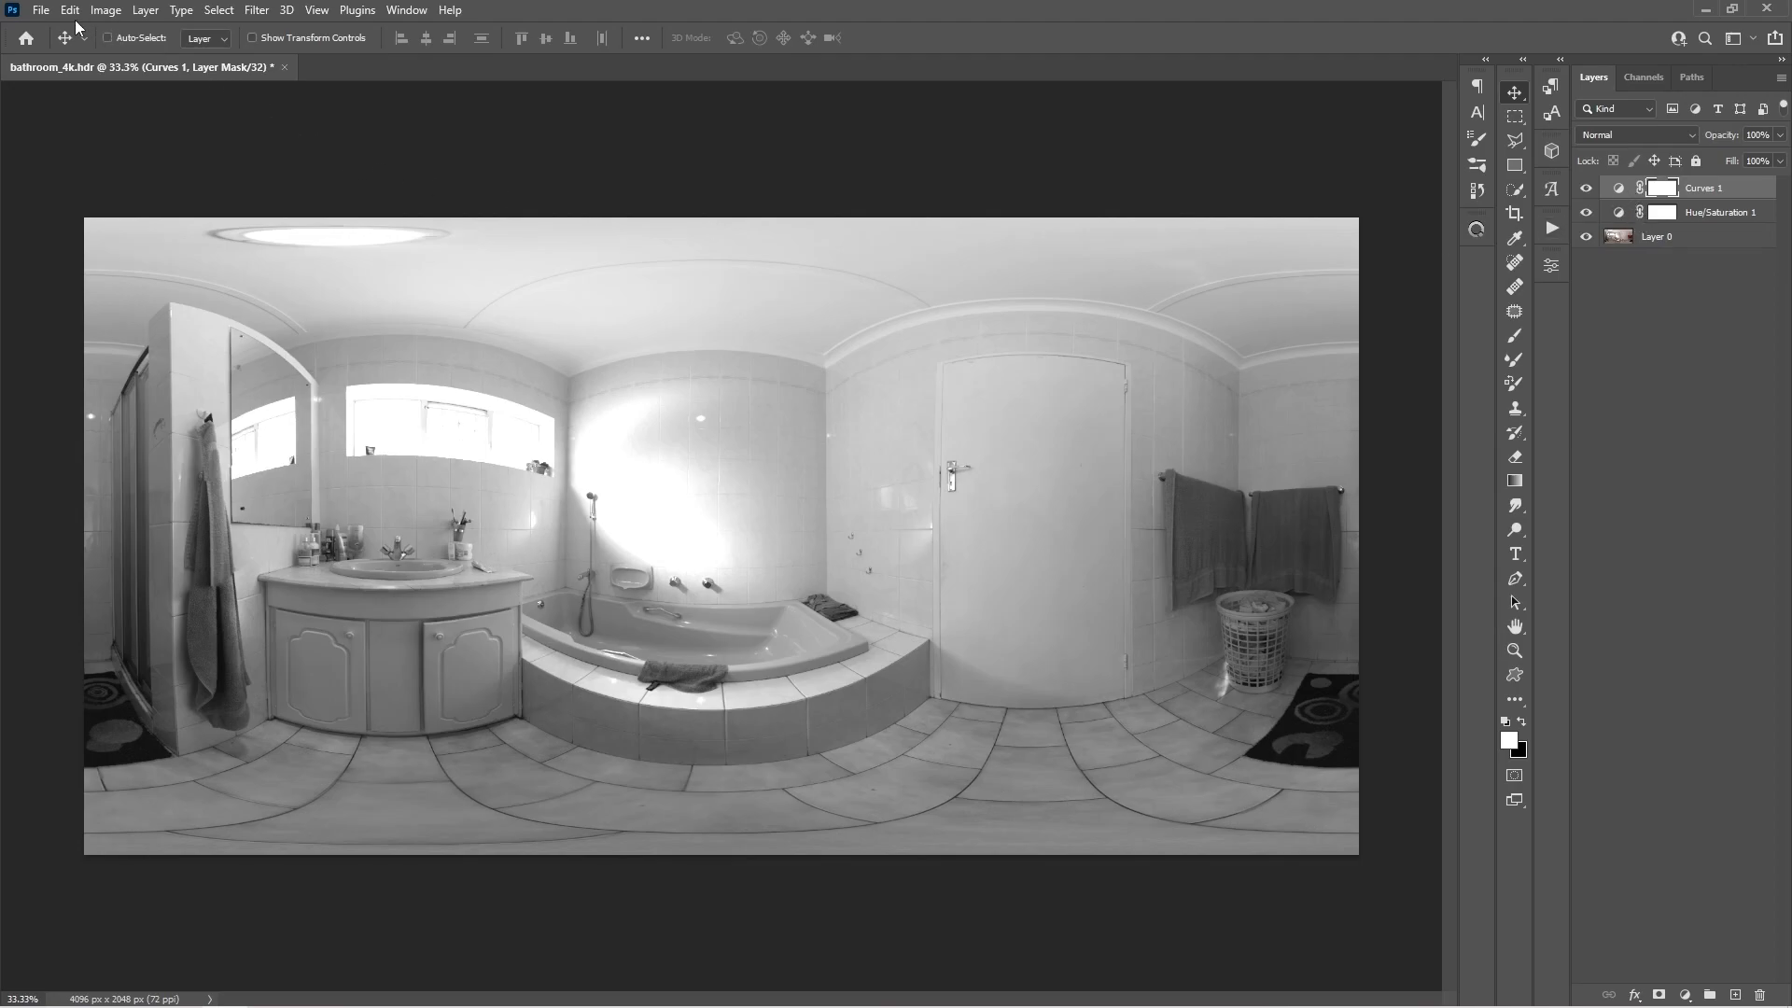
# Start Save a Copy and browse the D drive into the Blender 3.10 Alpha folder
pyautogui.click(40, 9)
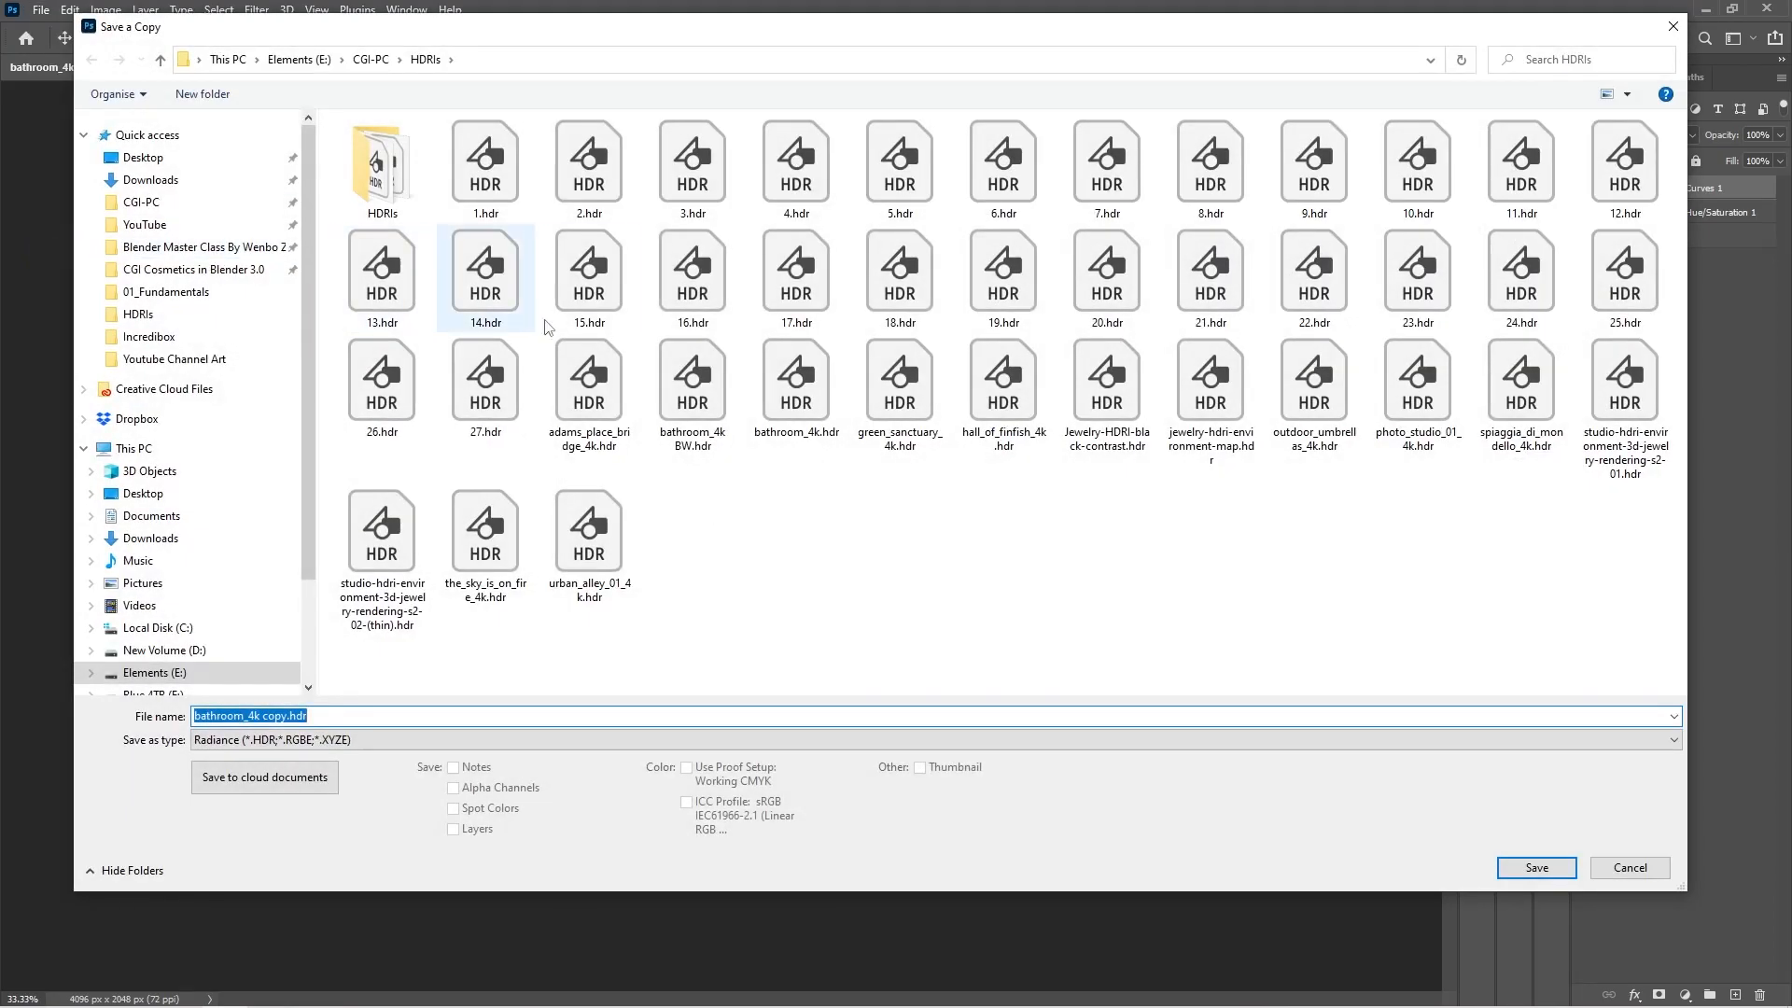
pyautogui.click(589, 530)
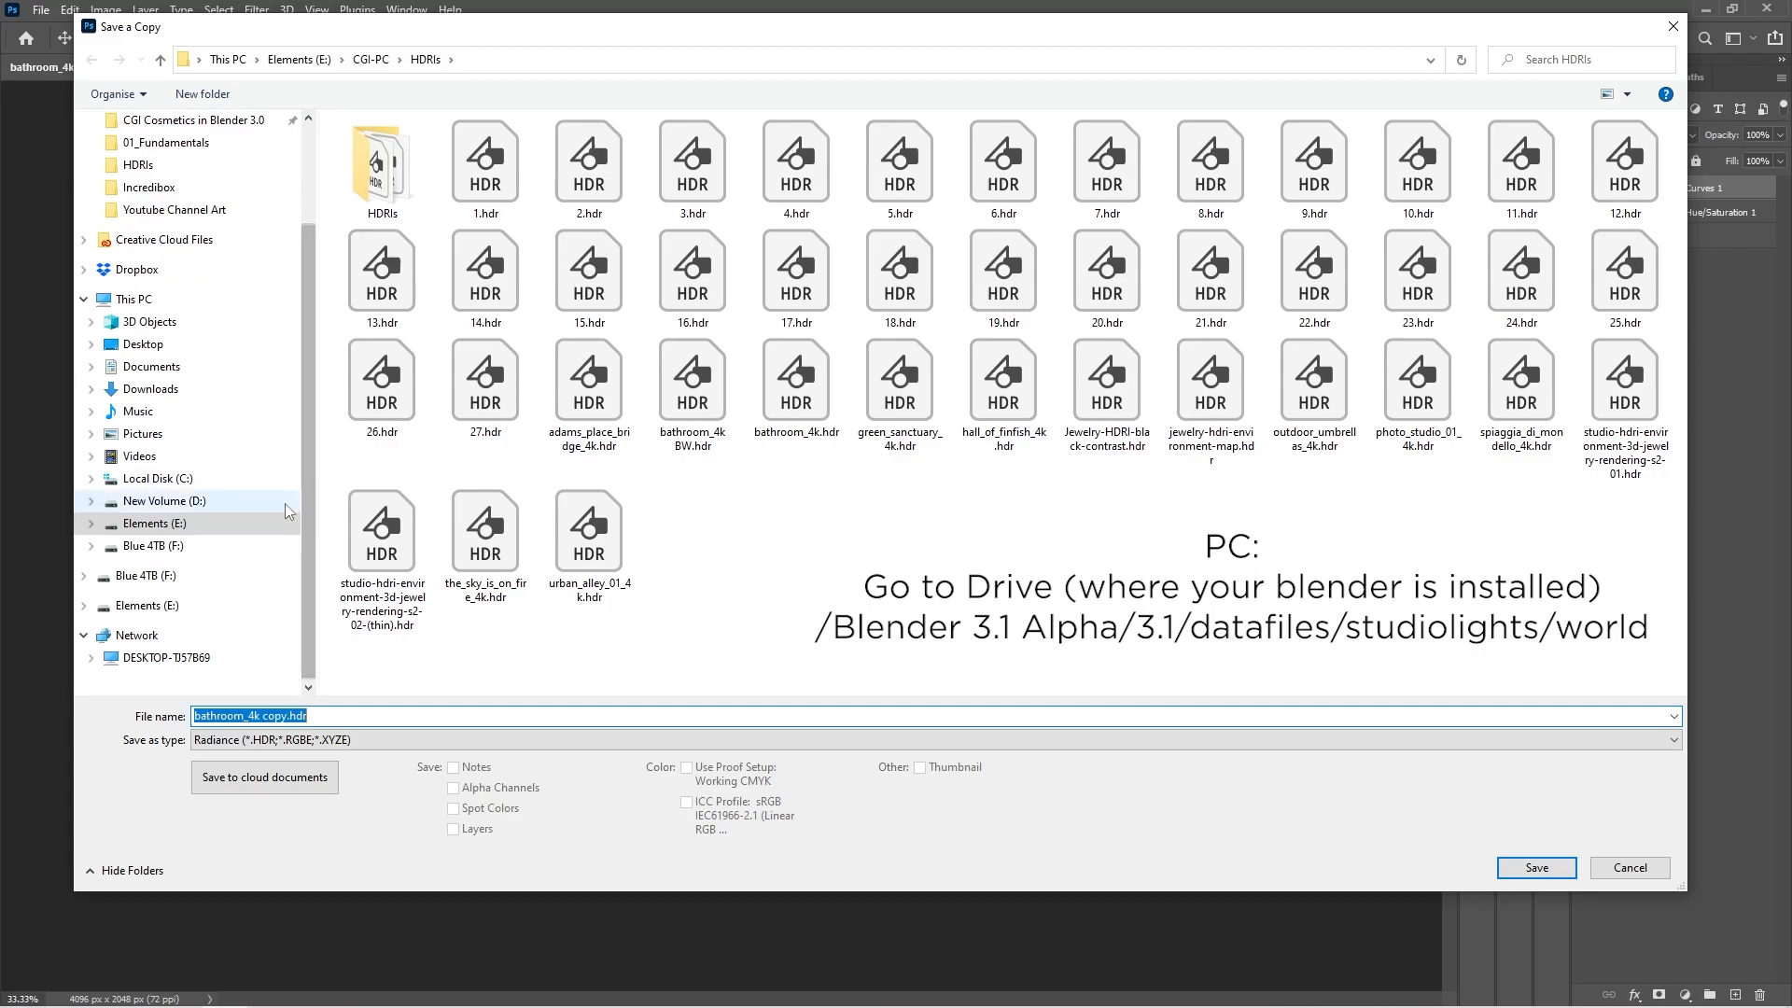
pyautogui.click(164, 501)
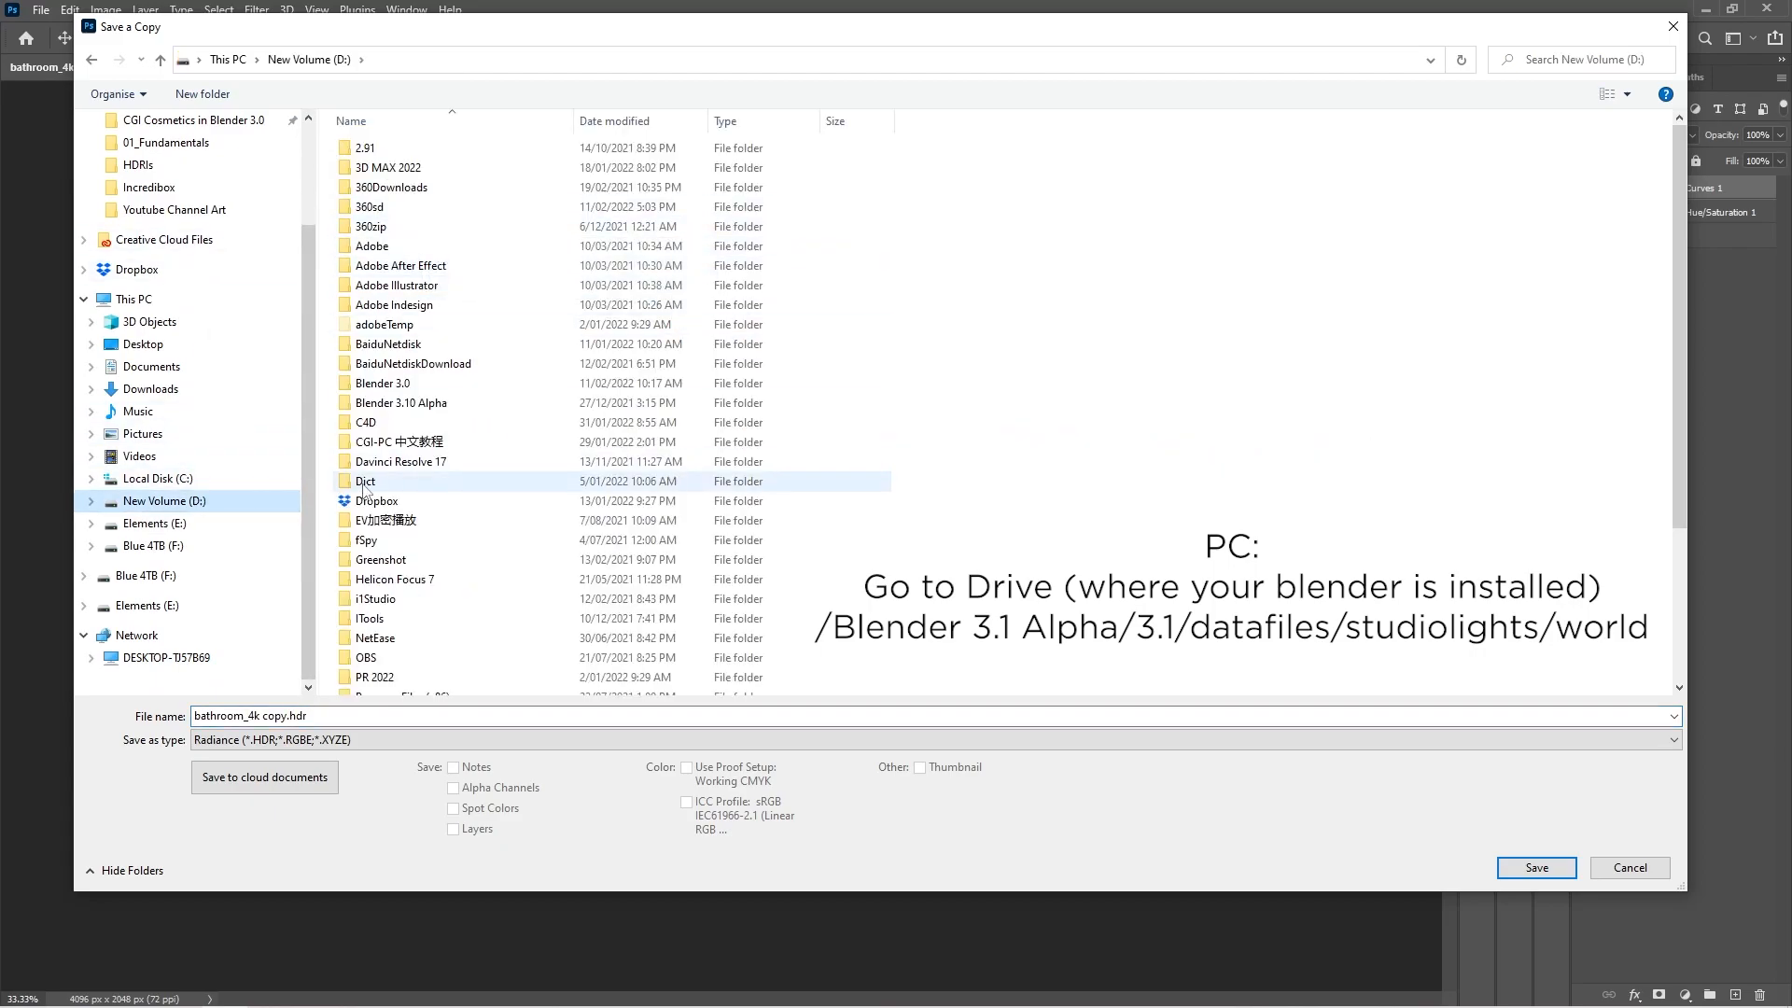
pyautogui.scroll(-3)
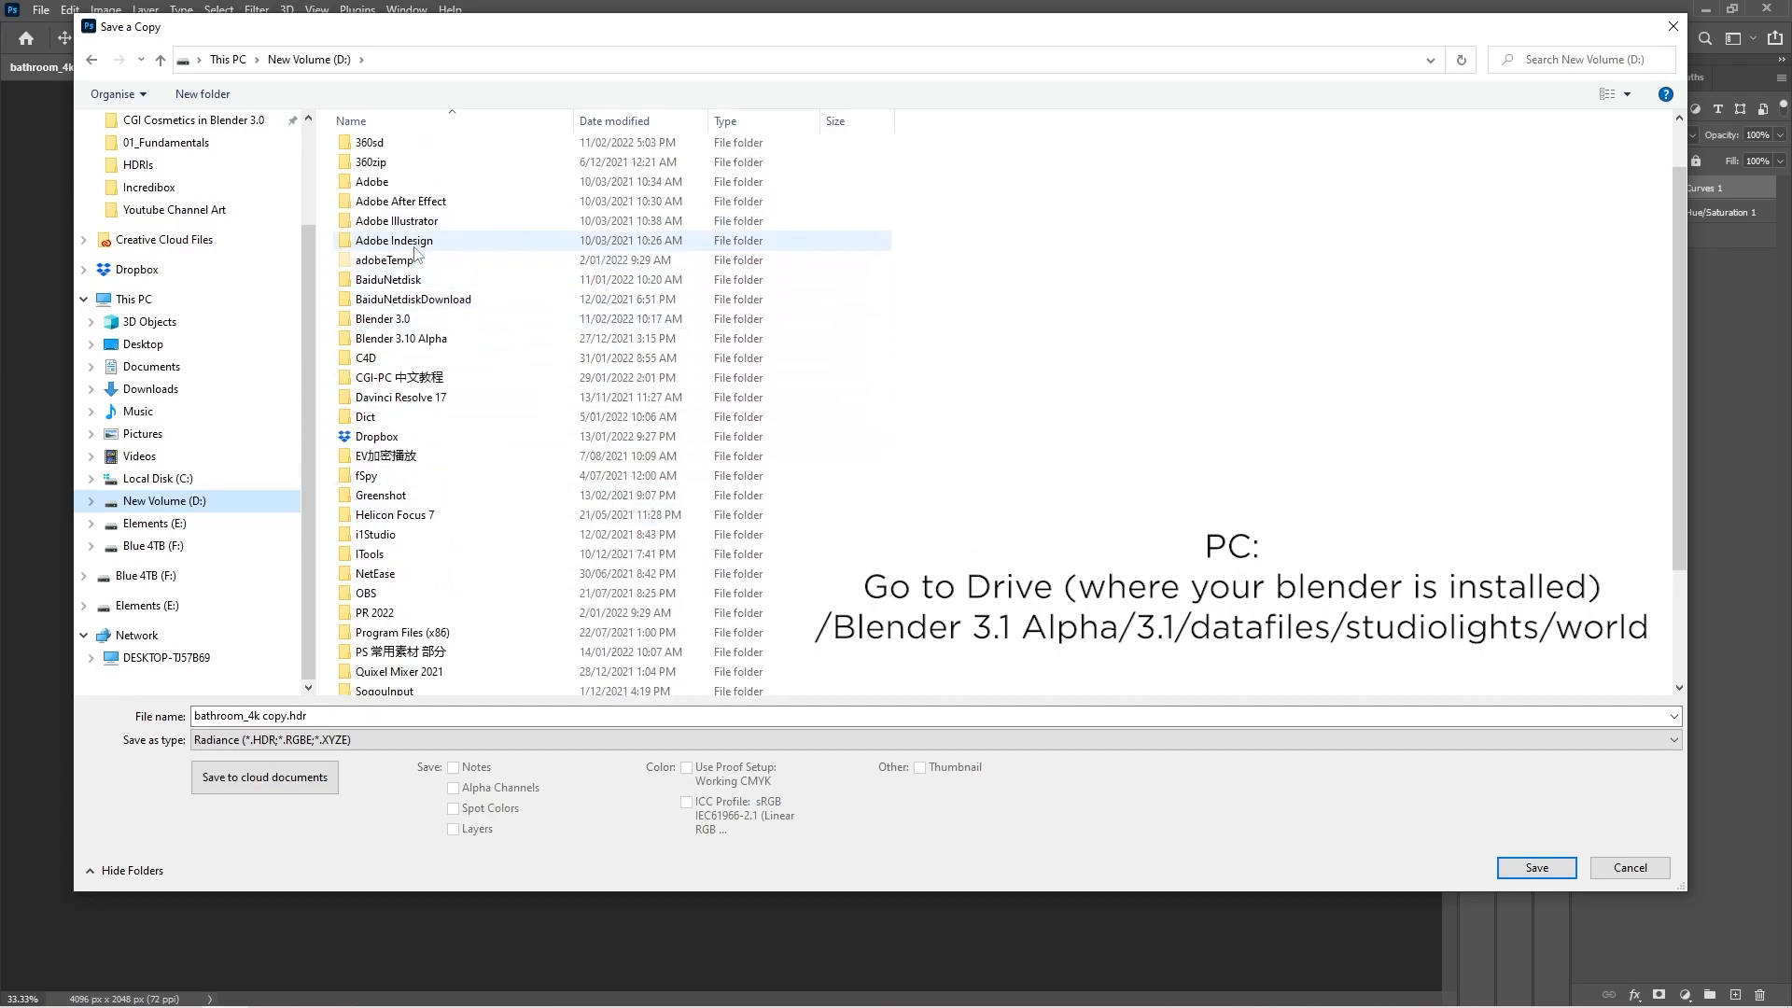
pyautogui.click(400, 338)
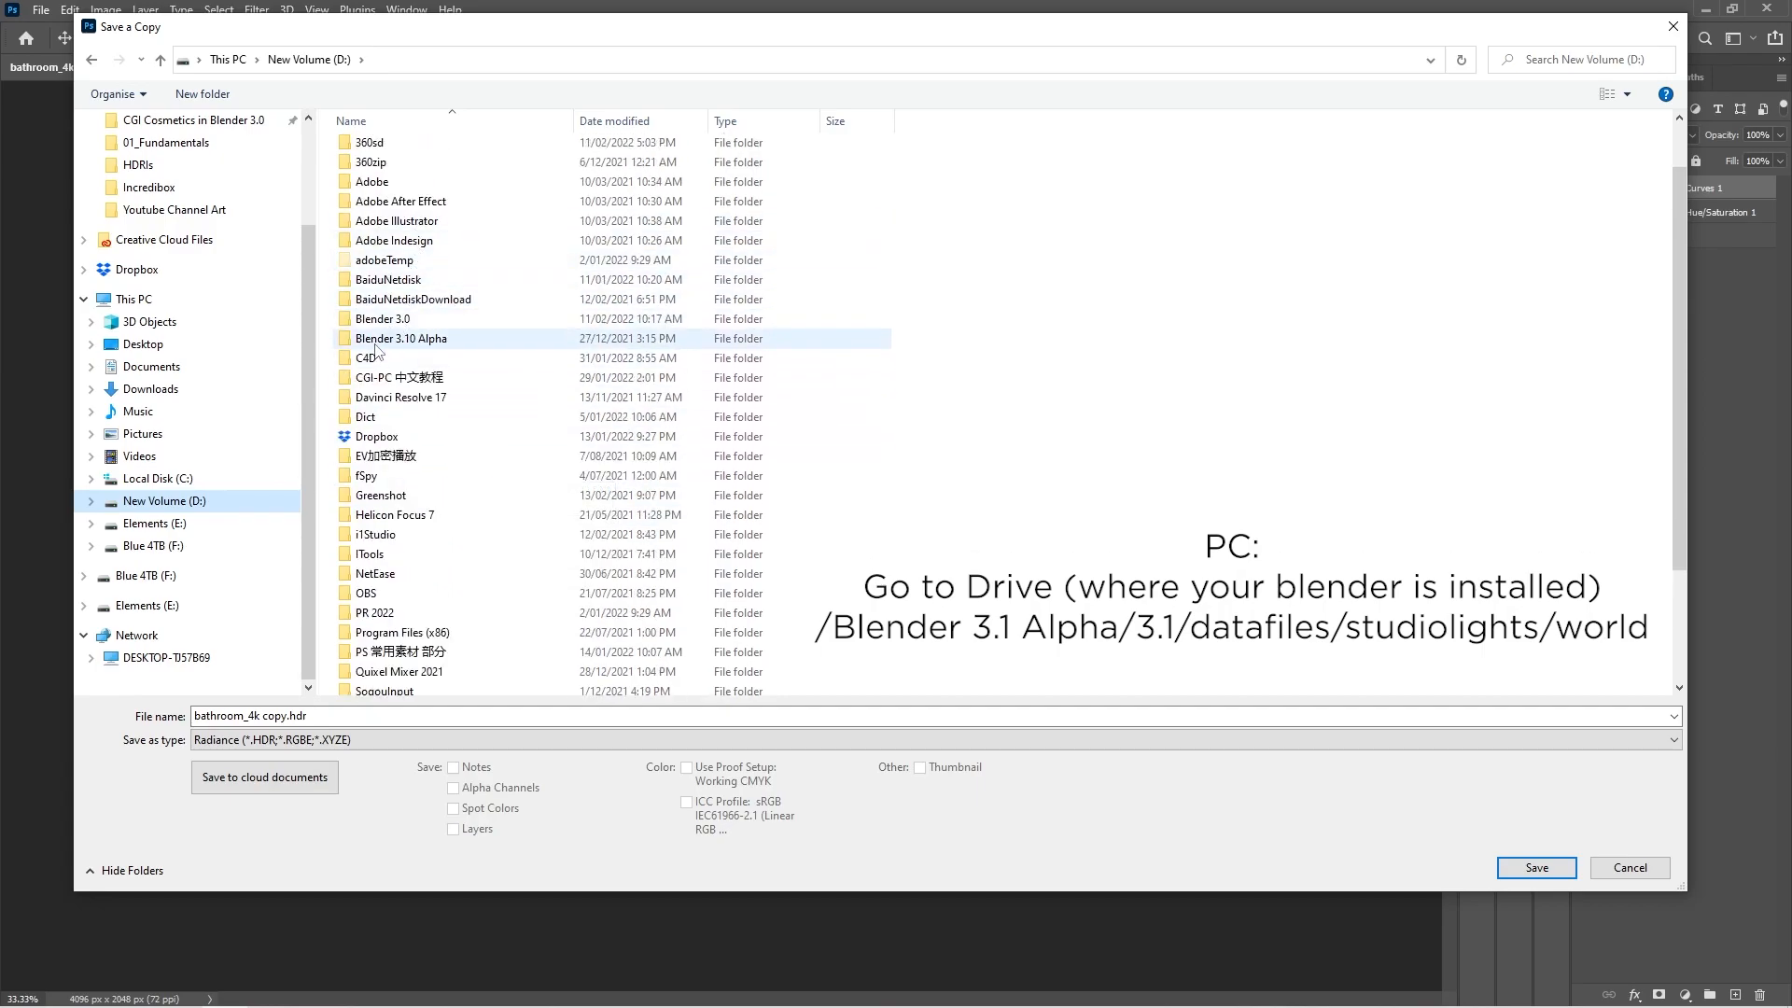
pyautogui.moveTo(401, 338)
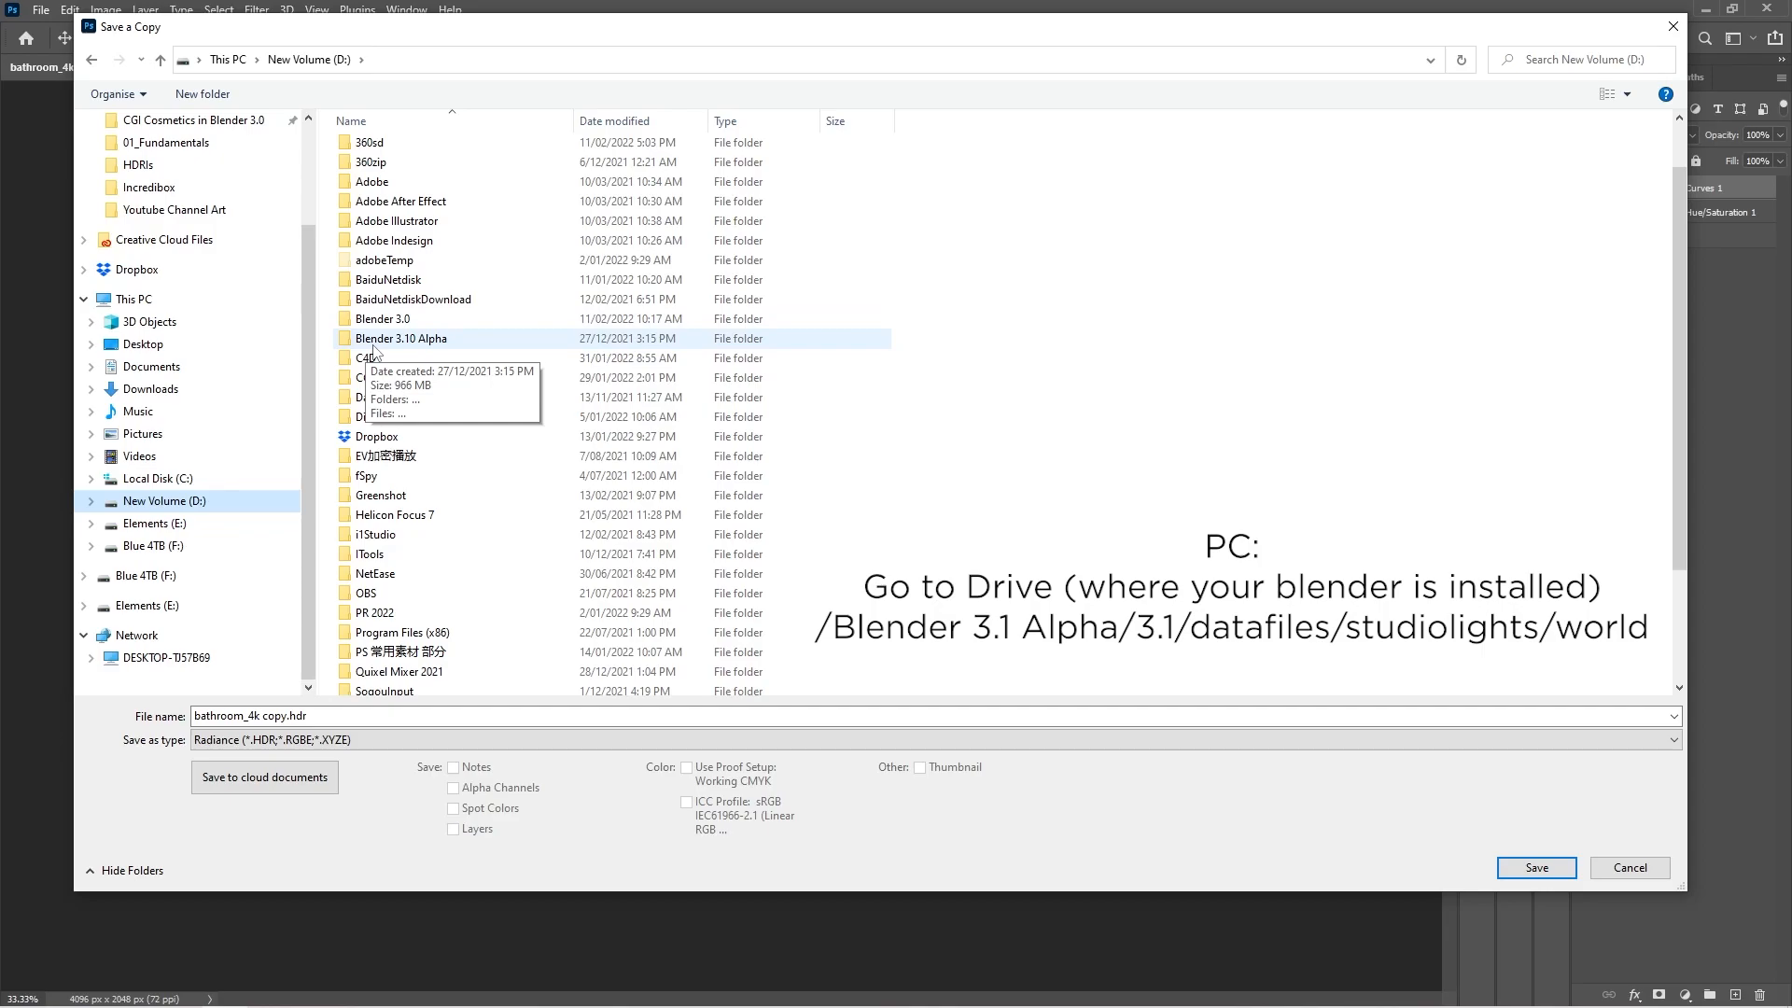
pyautogui.doubleClick(400, 338)
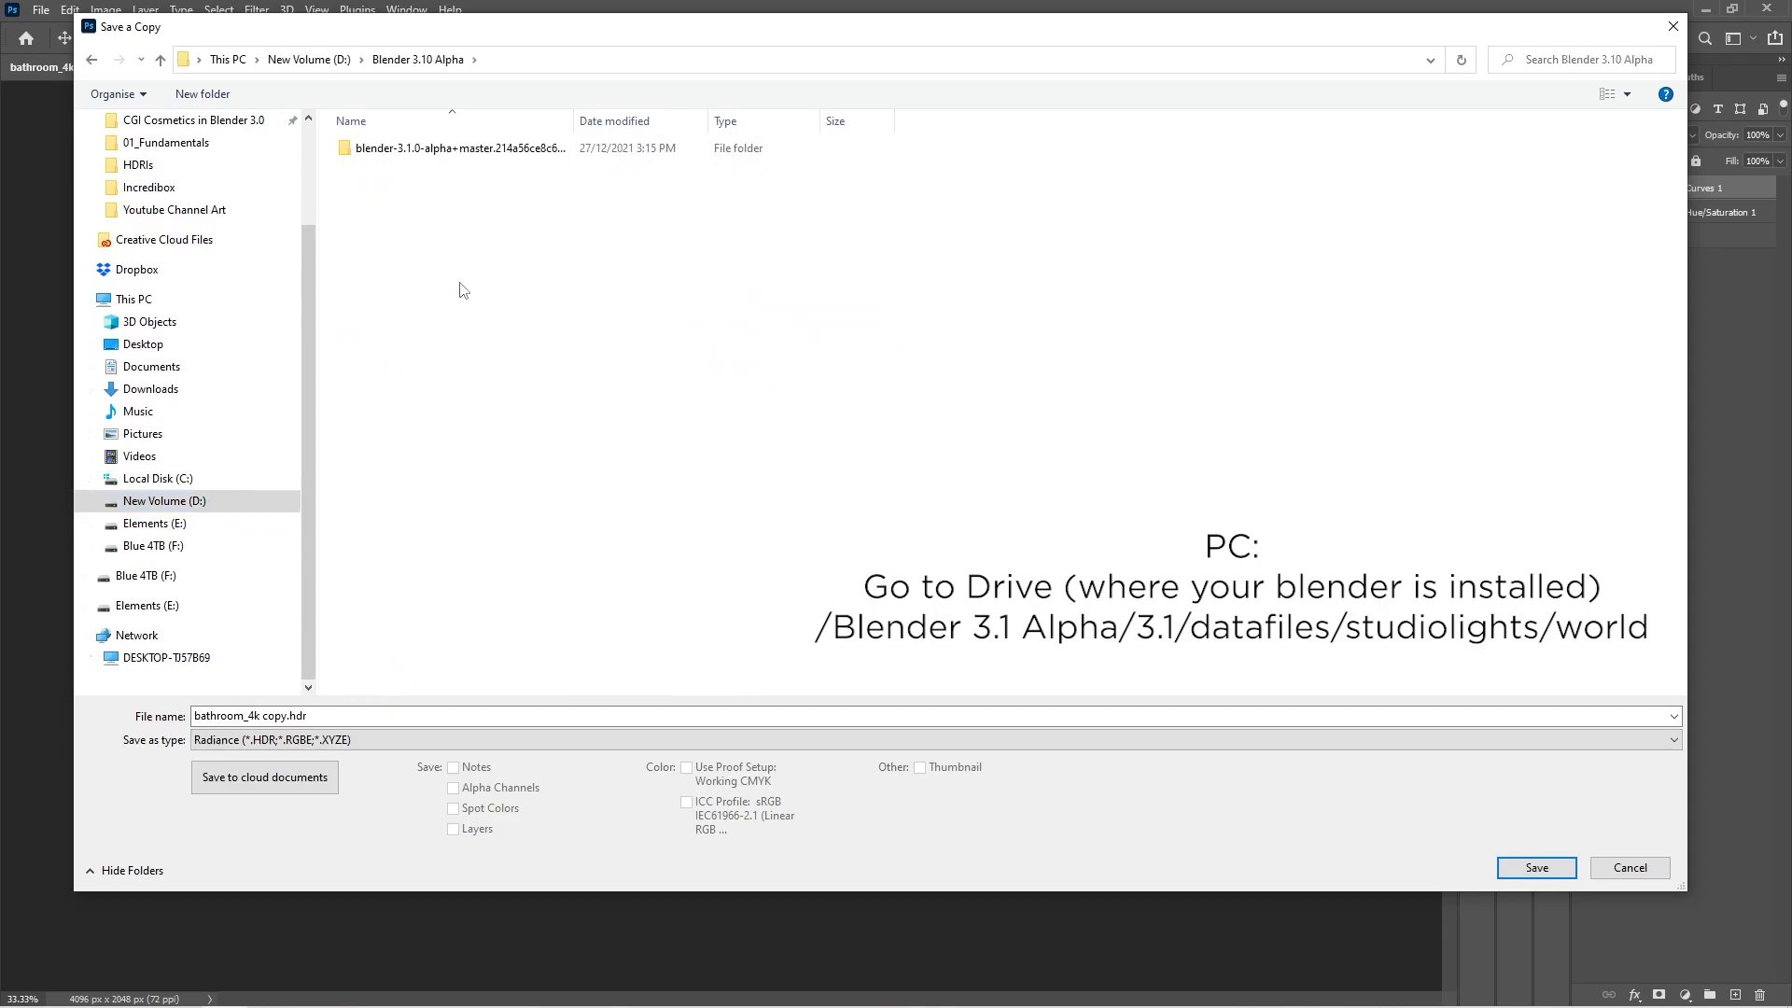
# Navigate to 3.1 > datafiles > studiolights > world, check bathroom_4k.hdr, then cancel
pyautogui.doubleClick(458, 147)
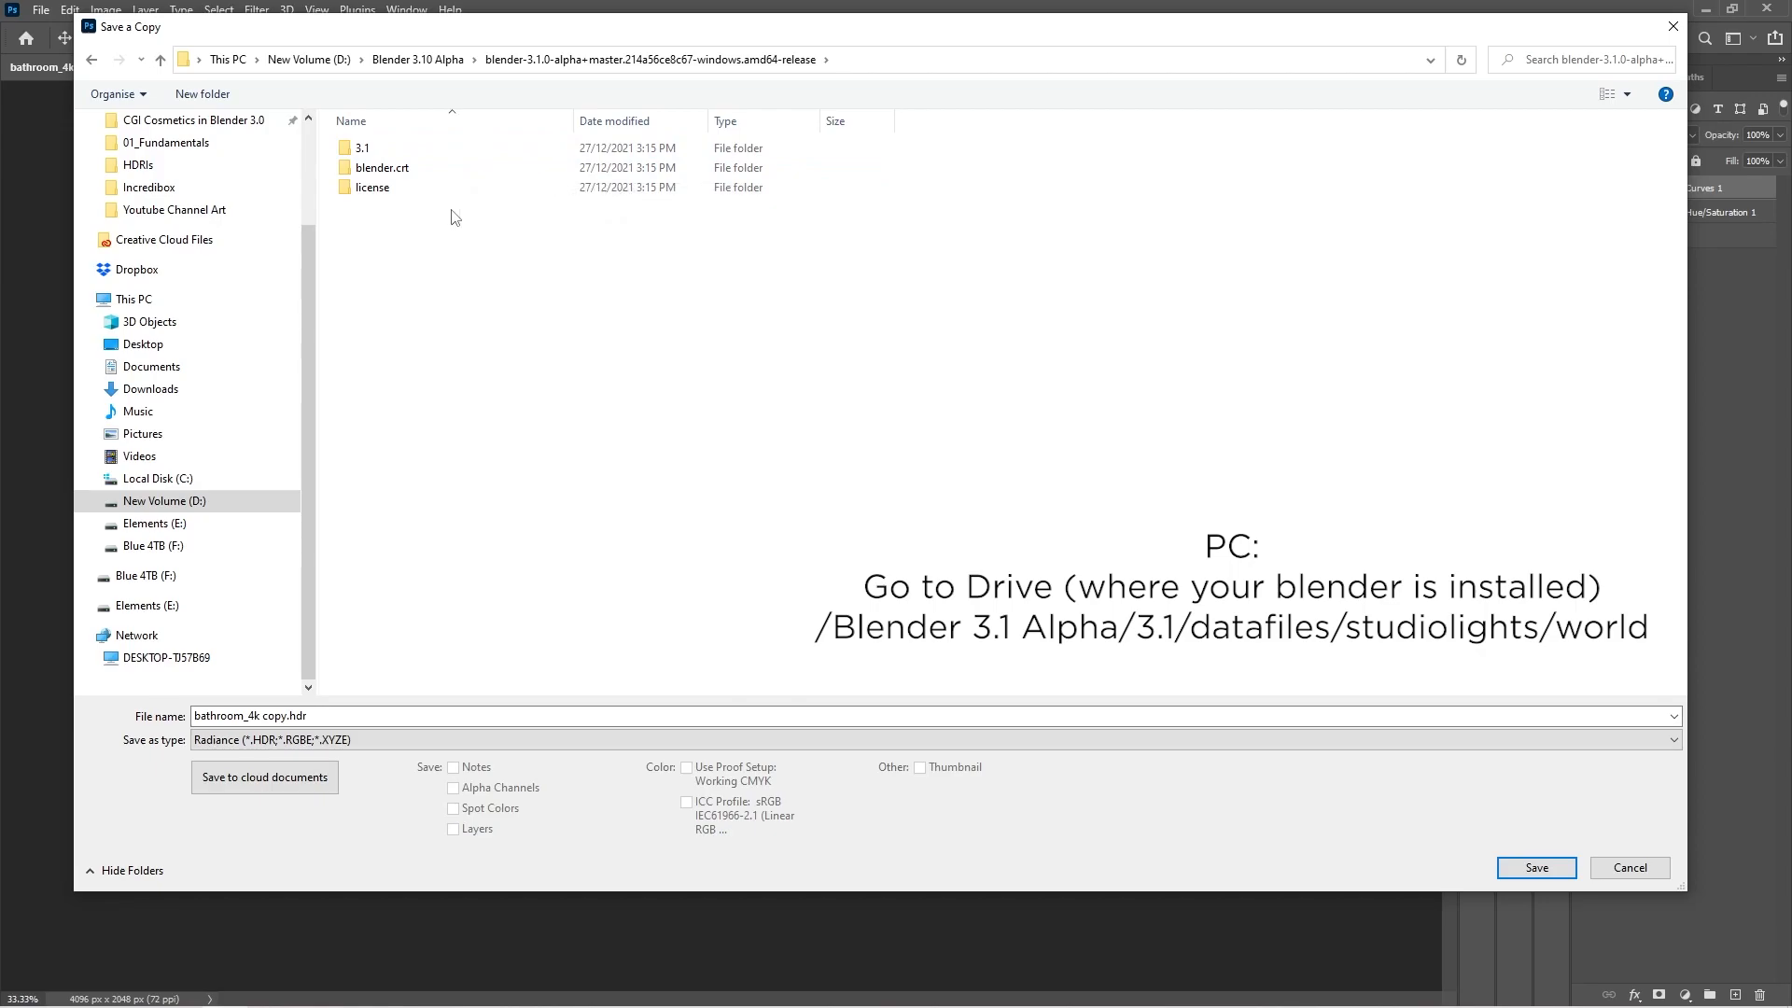
pyautogui.doubleClick(362, 147)
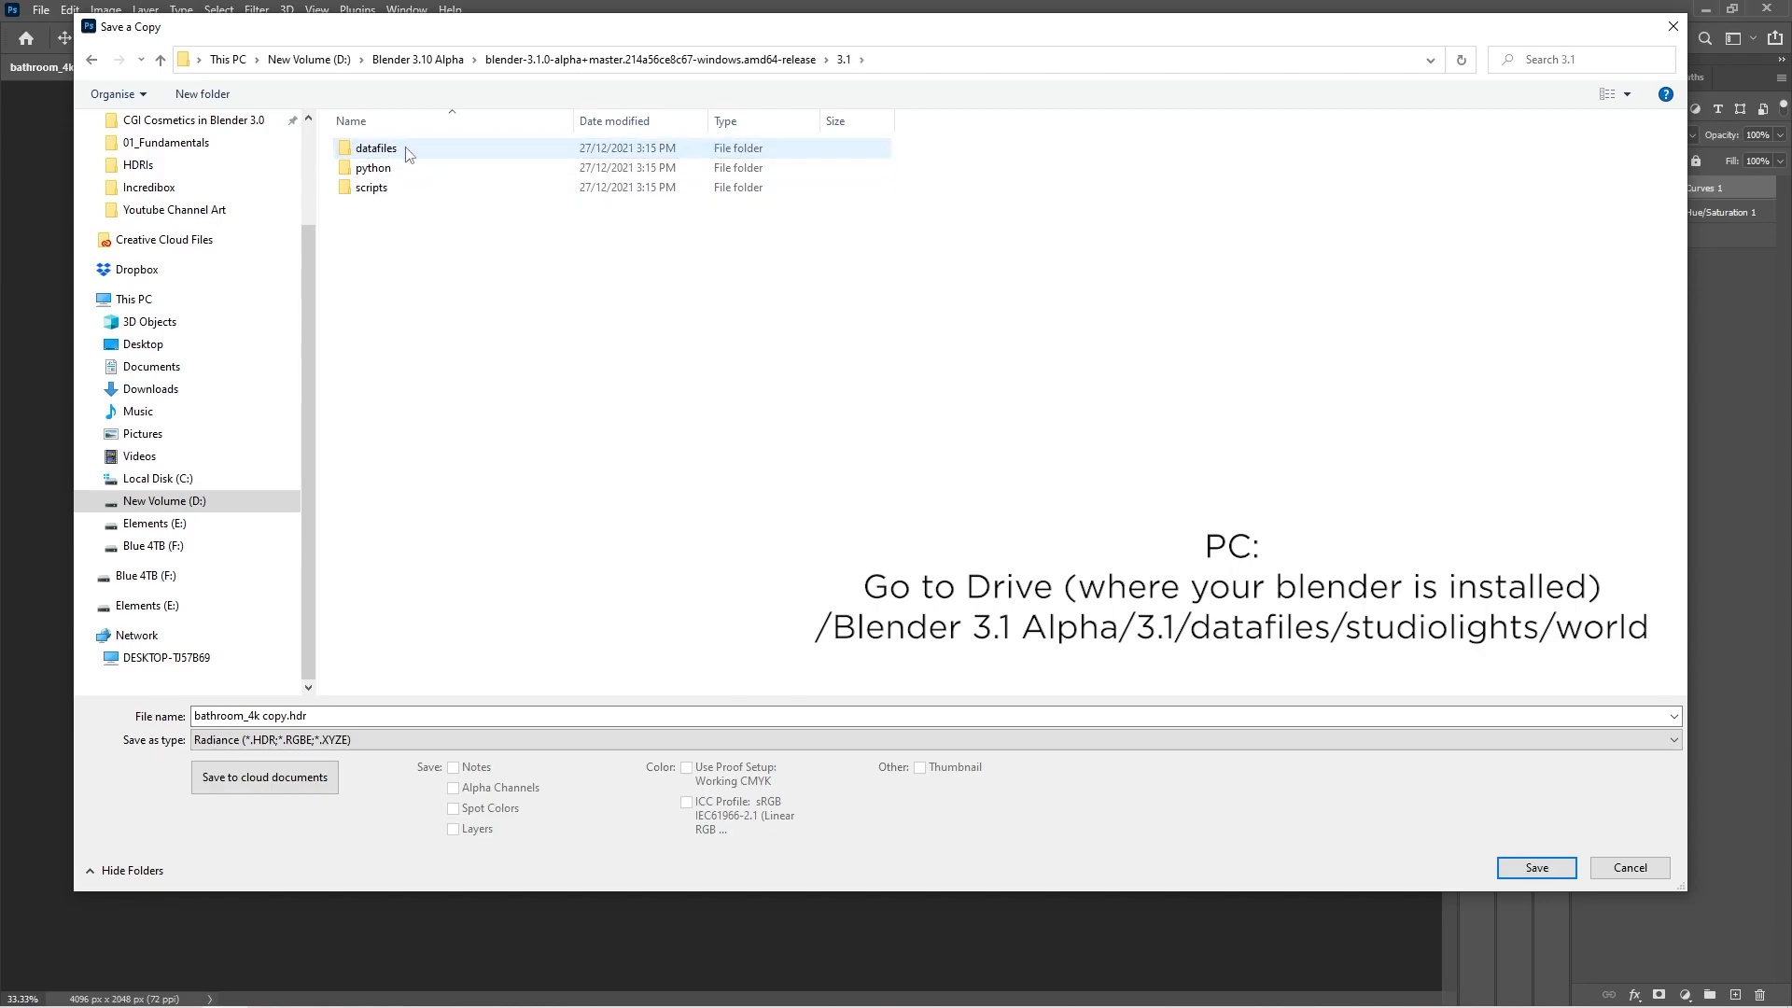
pyautogui.click(376, 147)
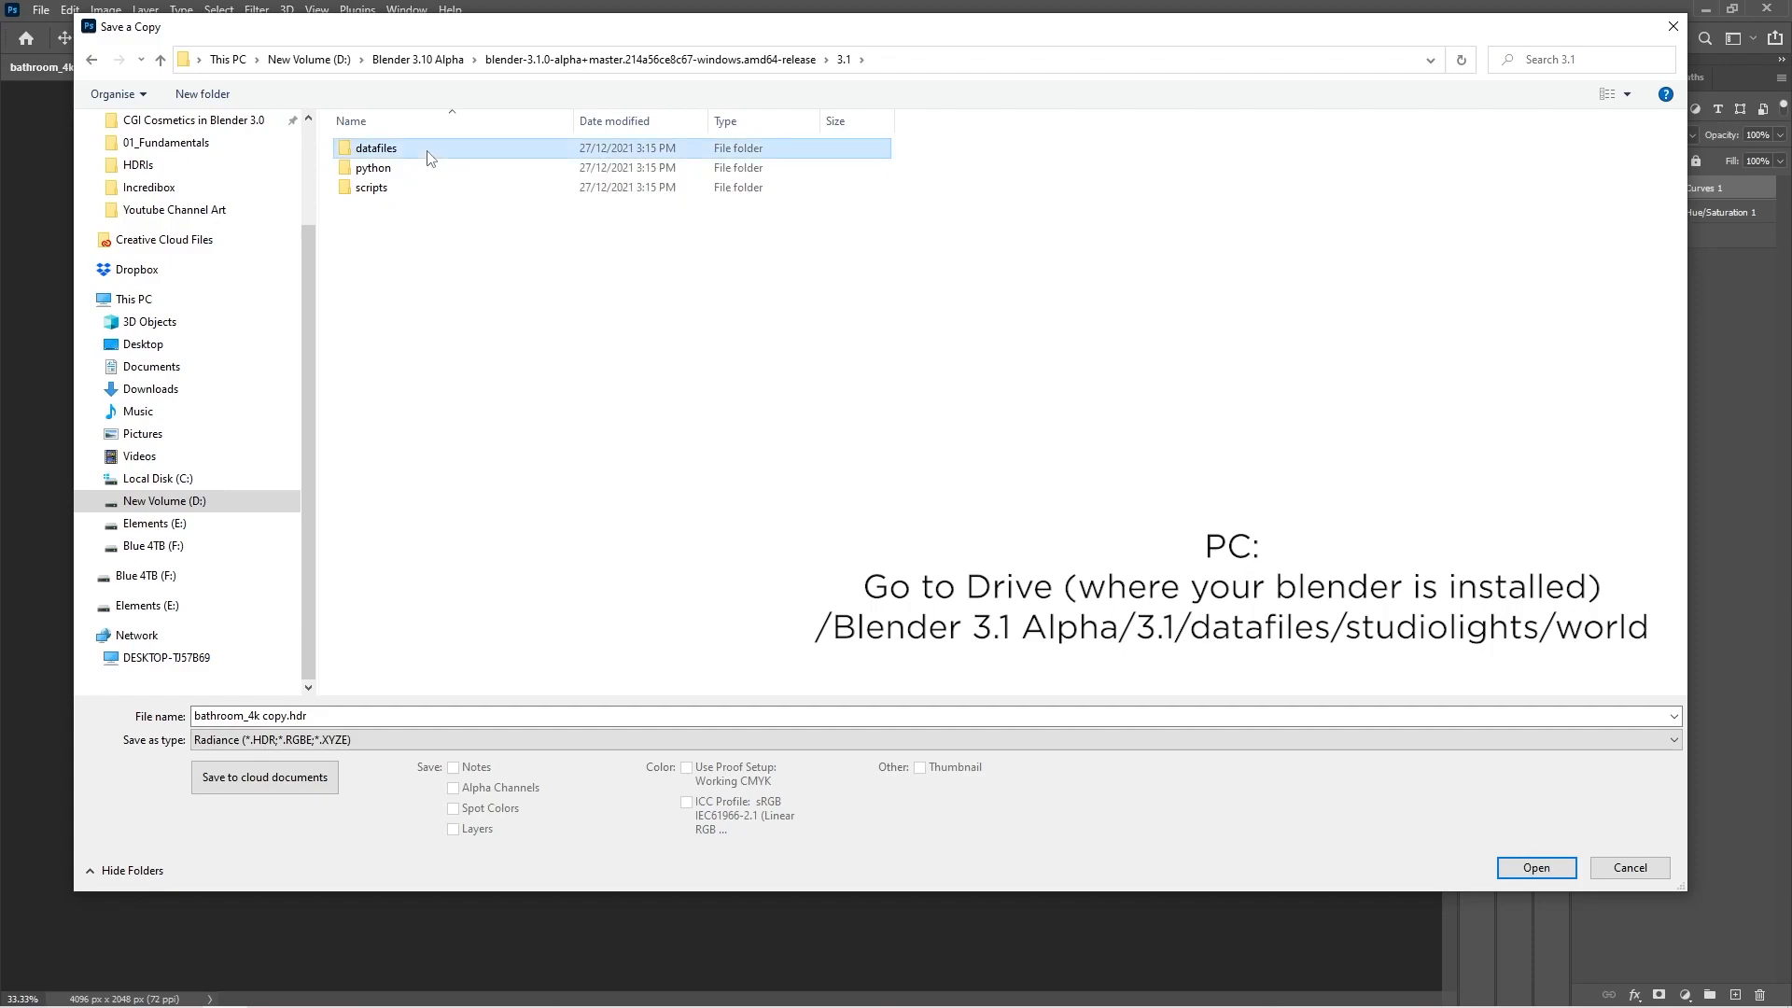
pyautogui.doubleClick(376, 148)
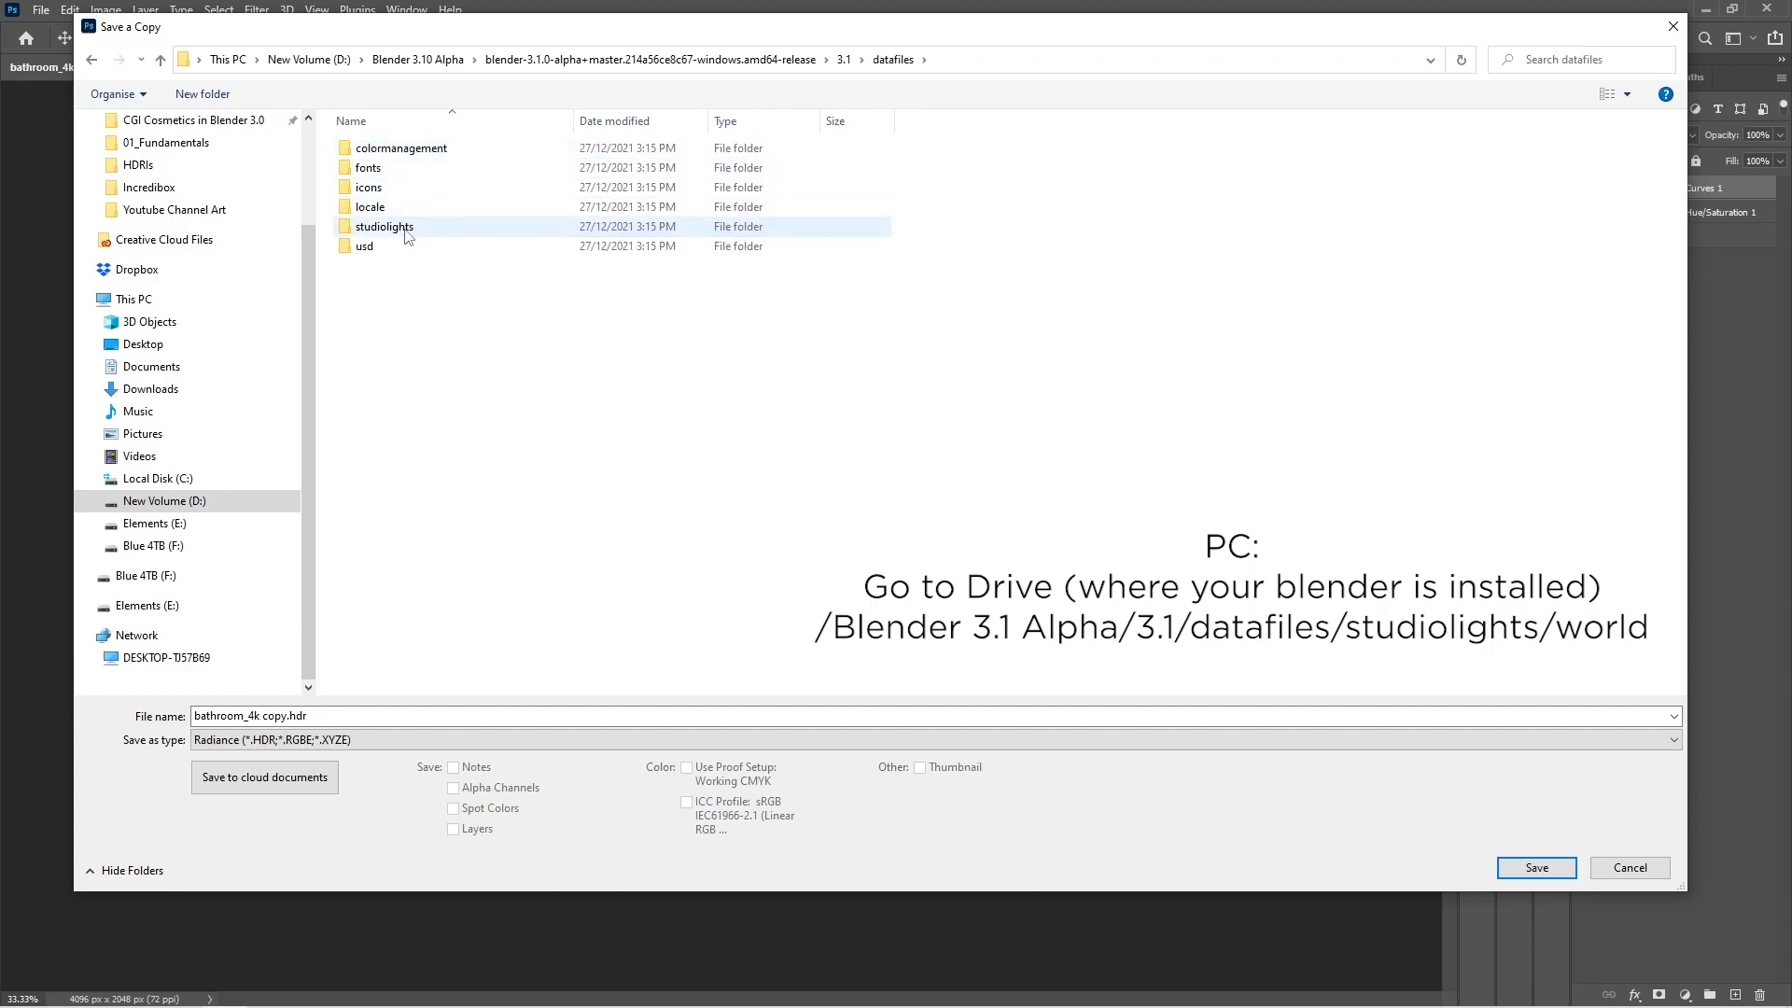
pyautogui.click(383, 225)
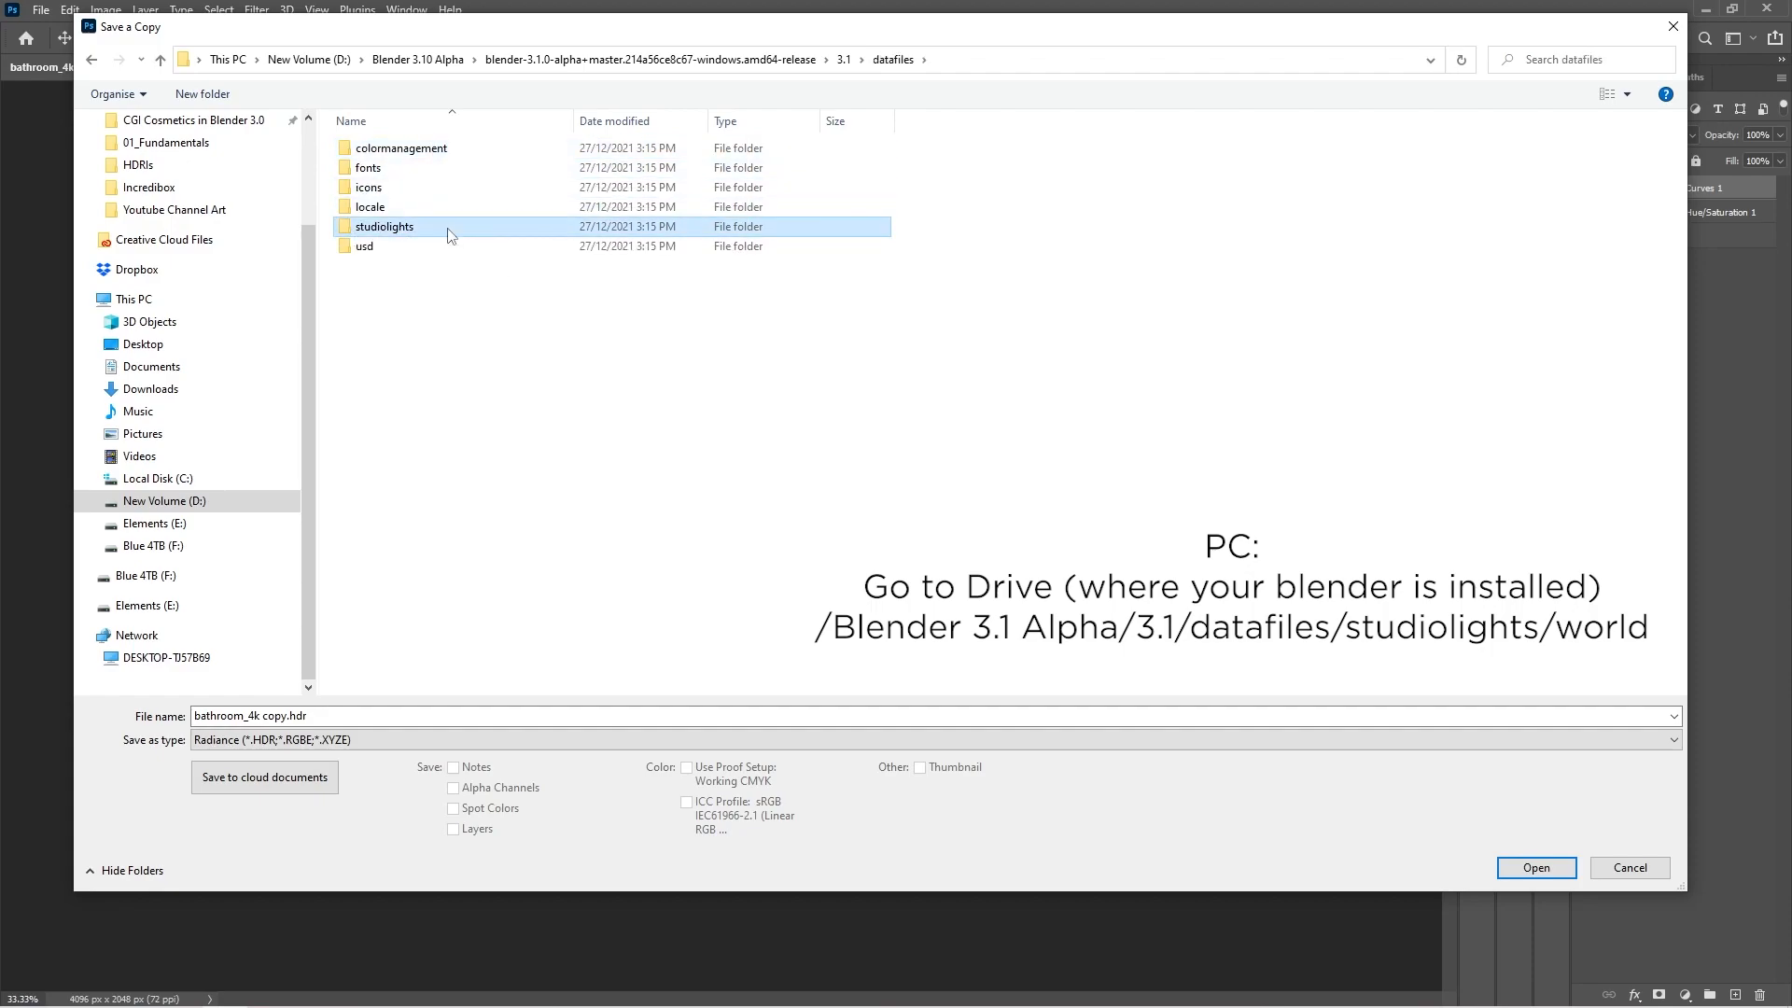
pyautogui.doubleClick(384, 225)
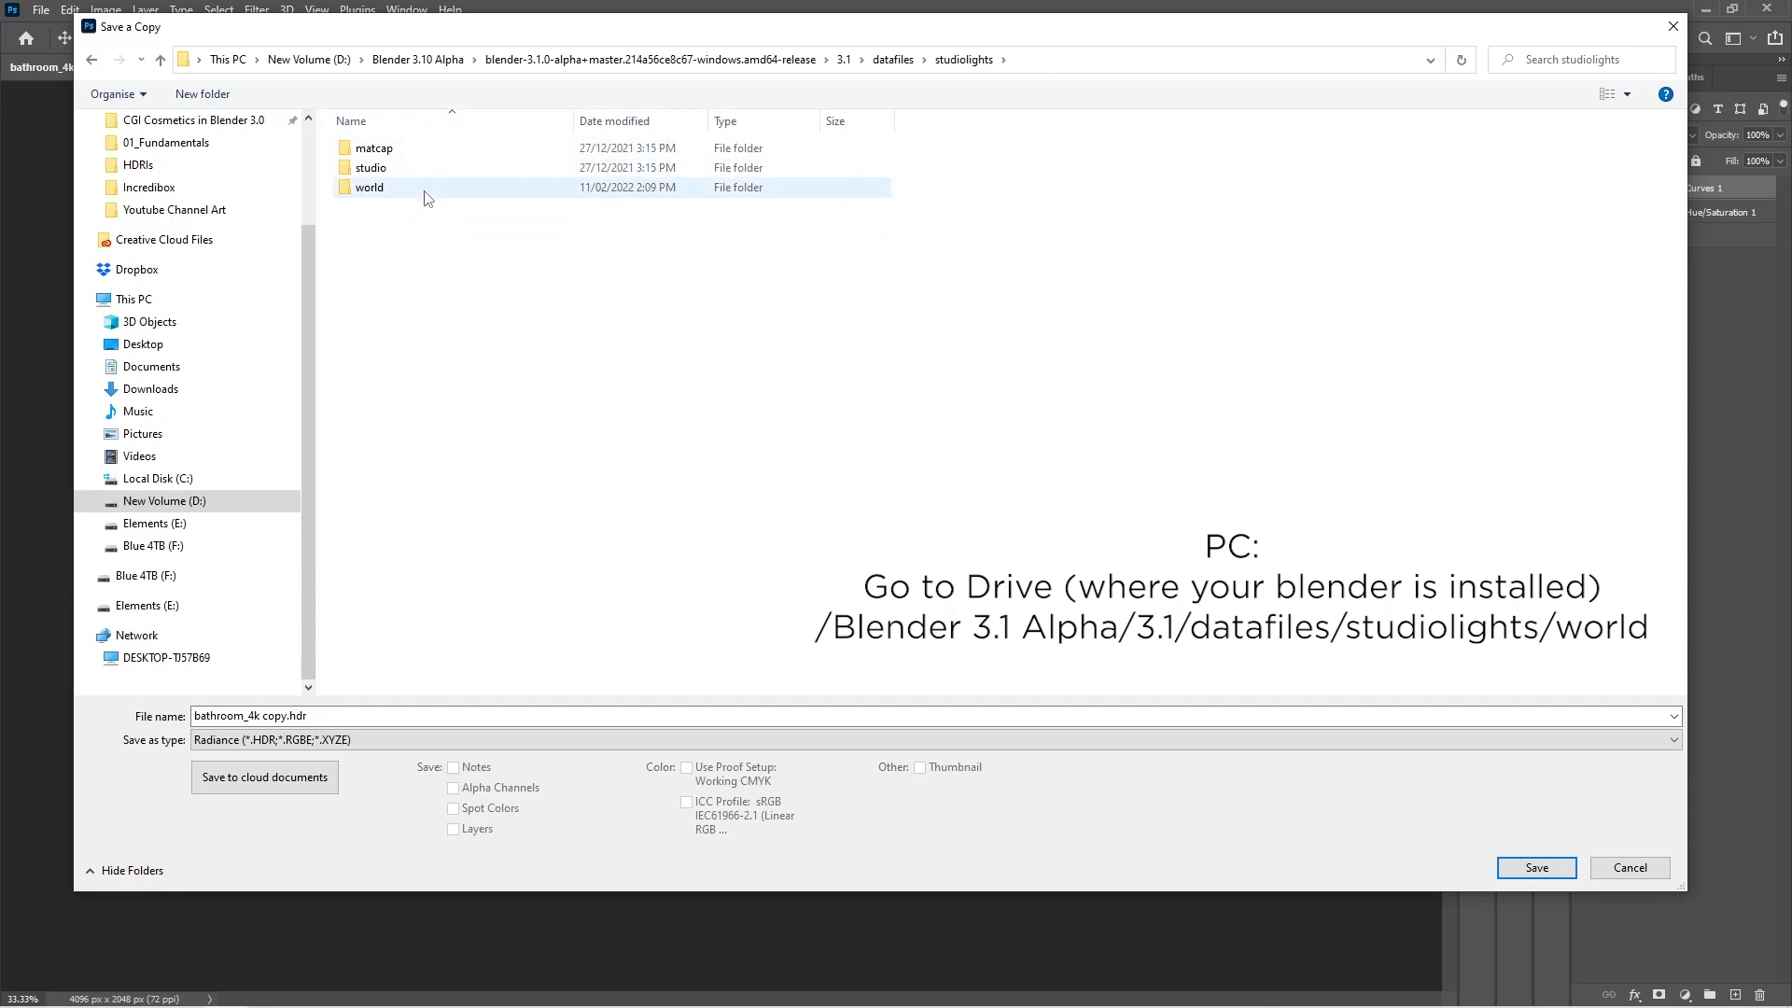
pyautogui.doubleClick(368, 187)
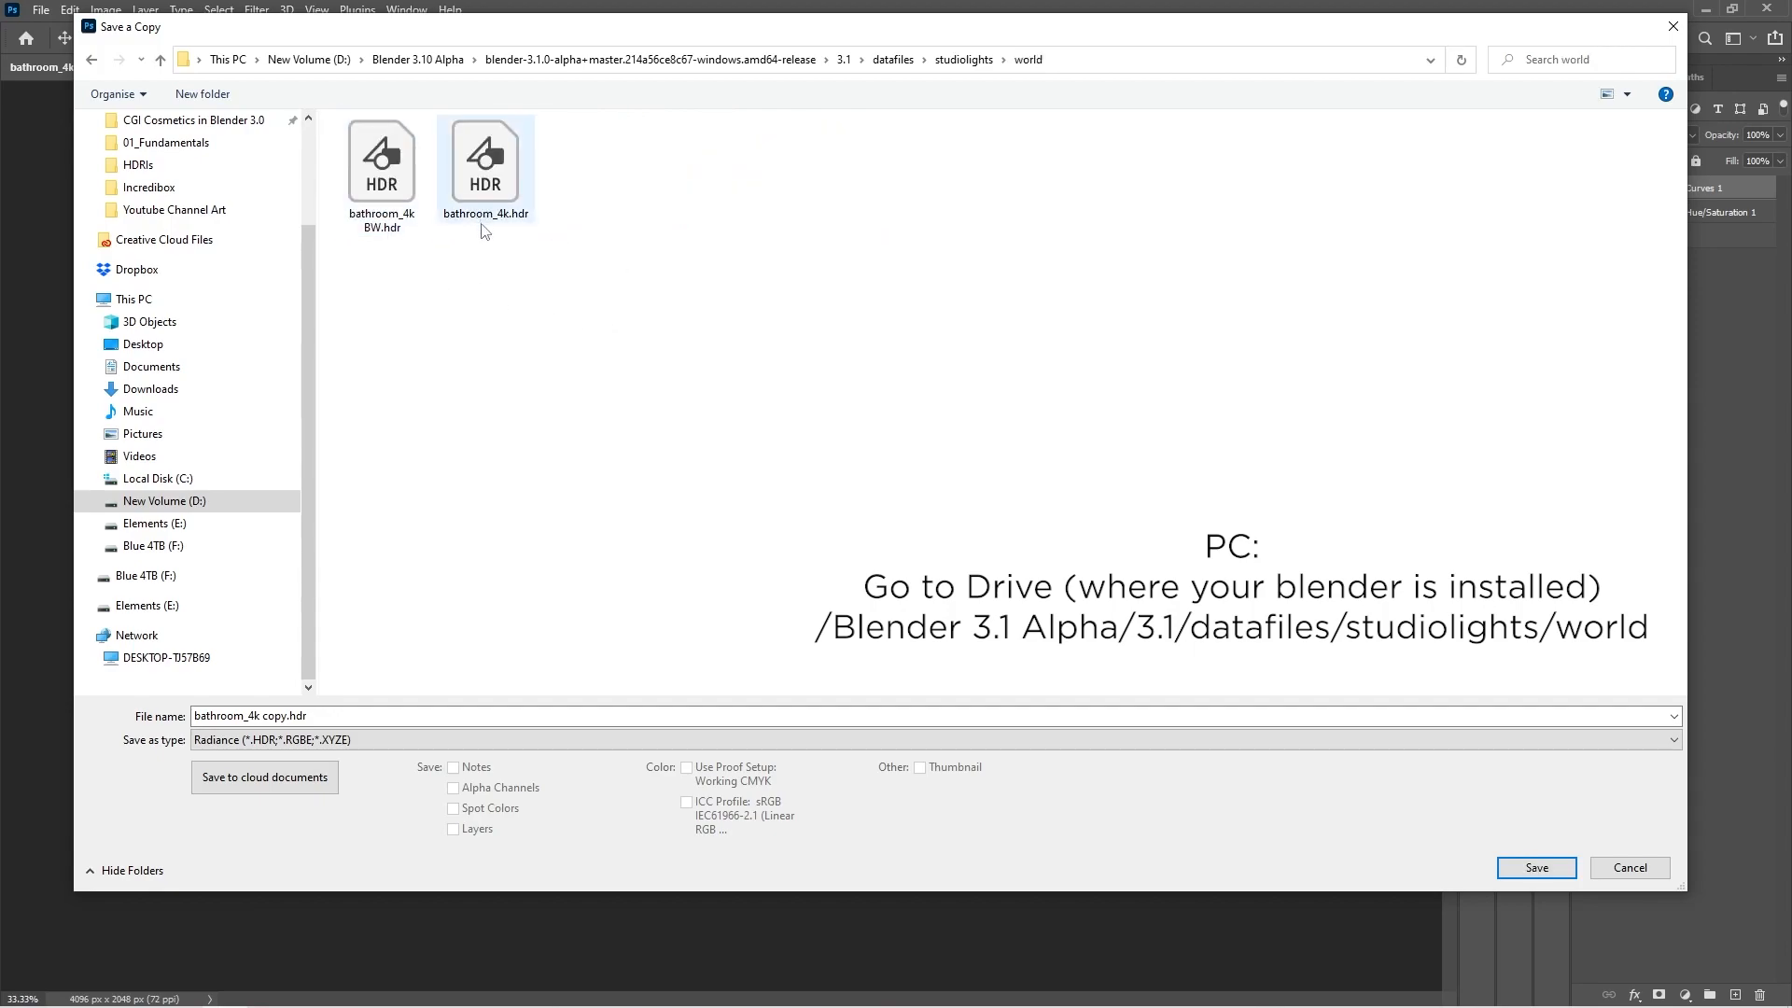
pyautogui.click(382, 160)
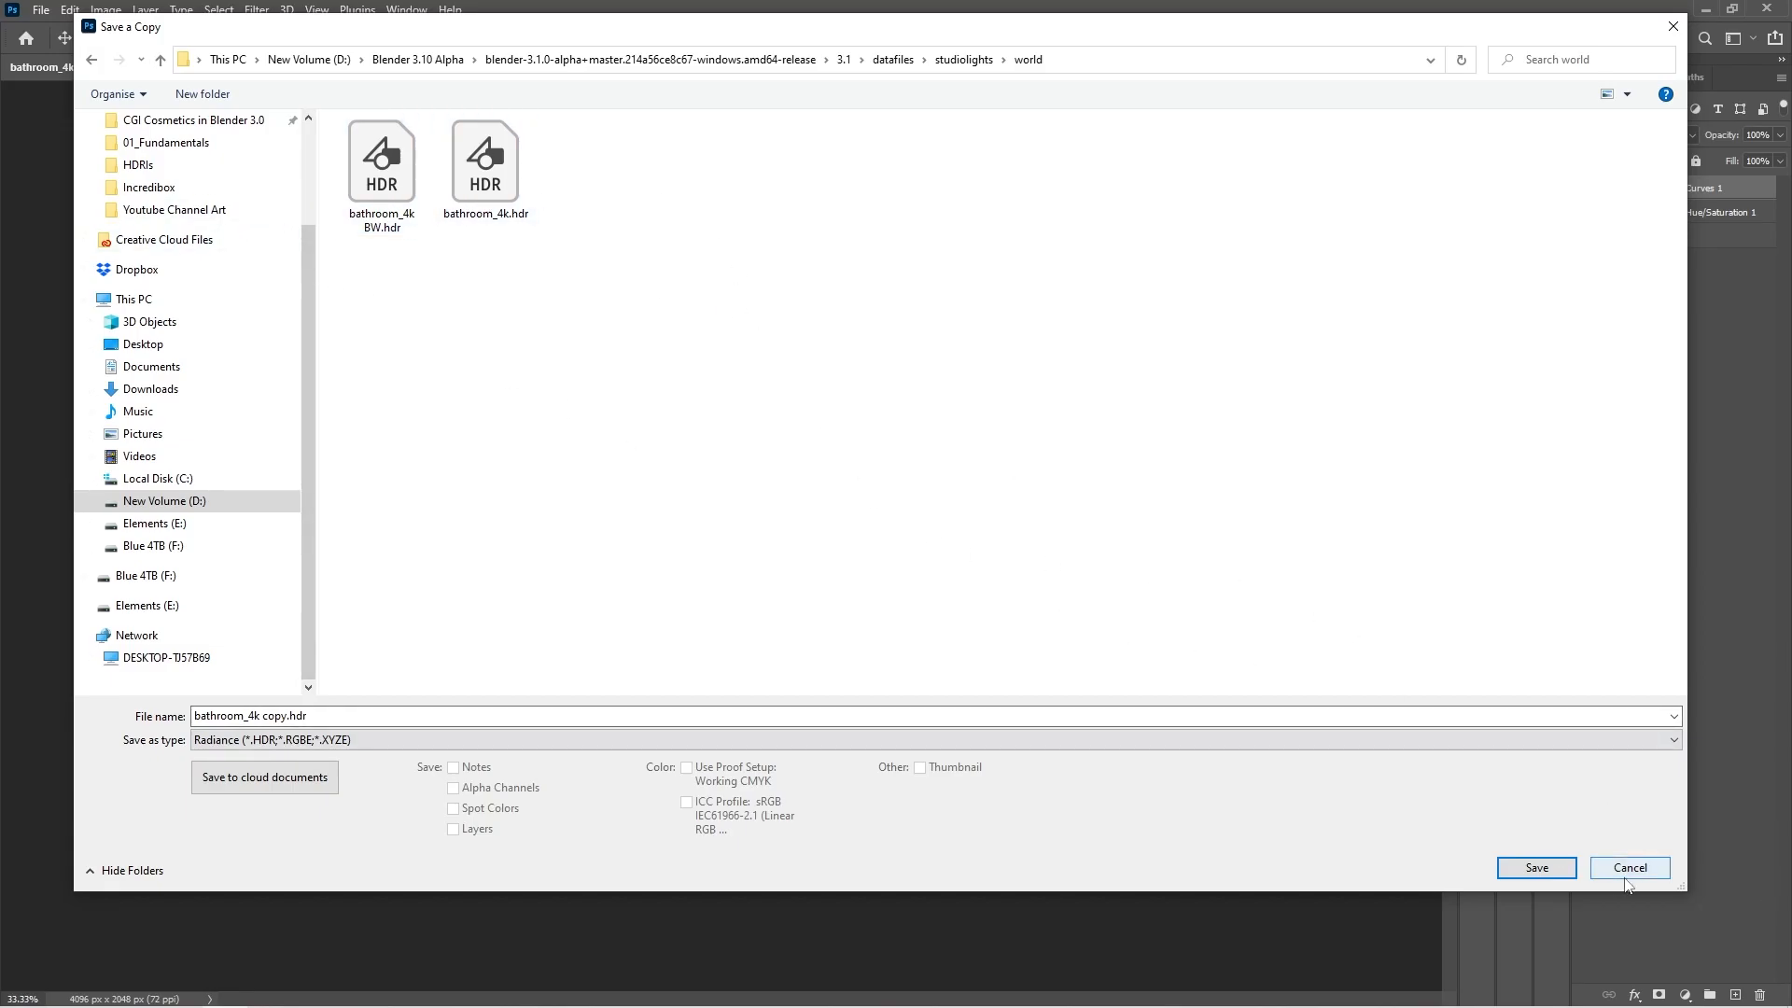
pyautogui.click(1628, 867)
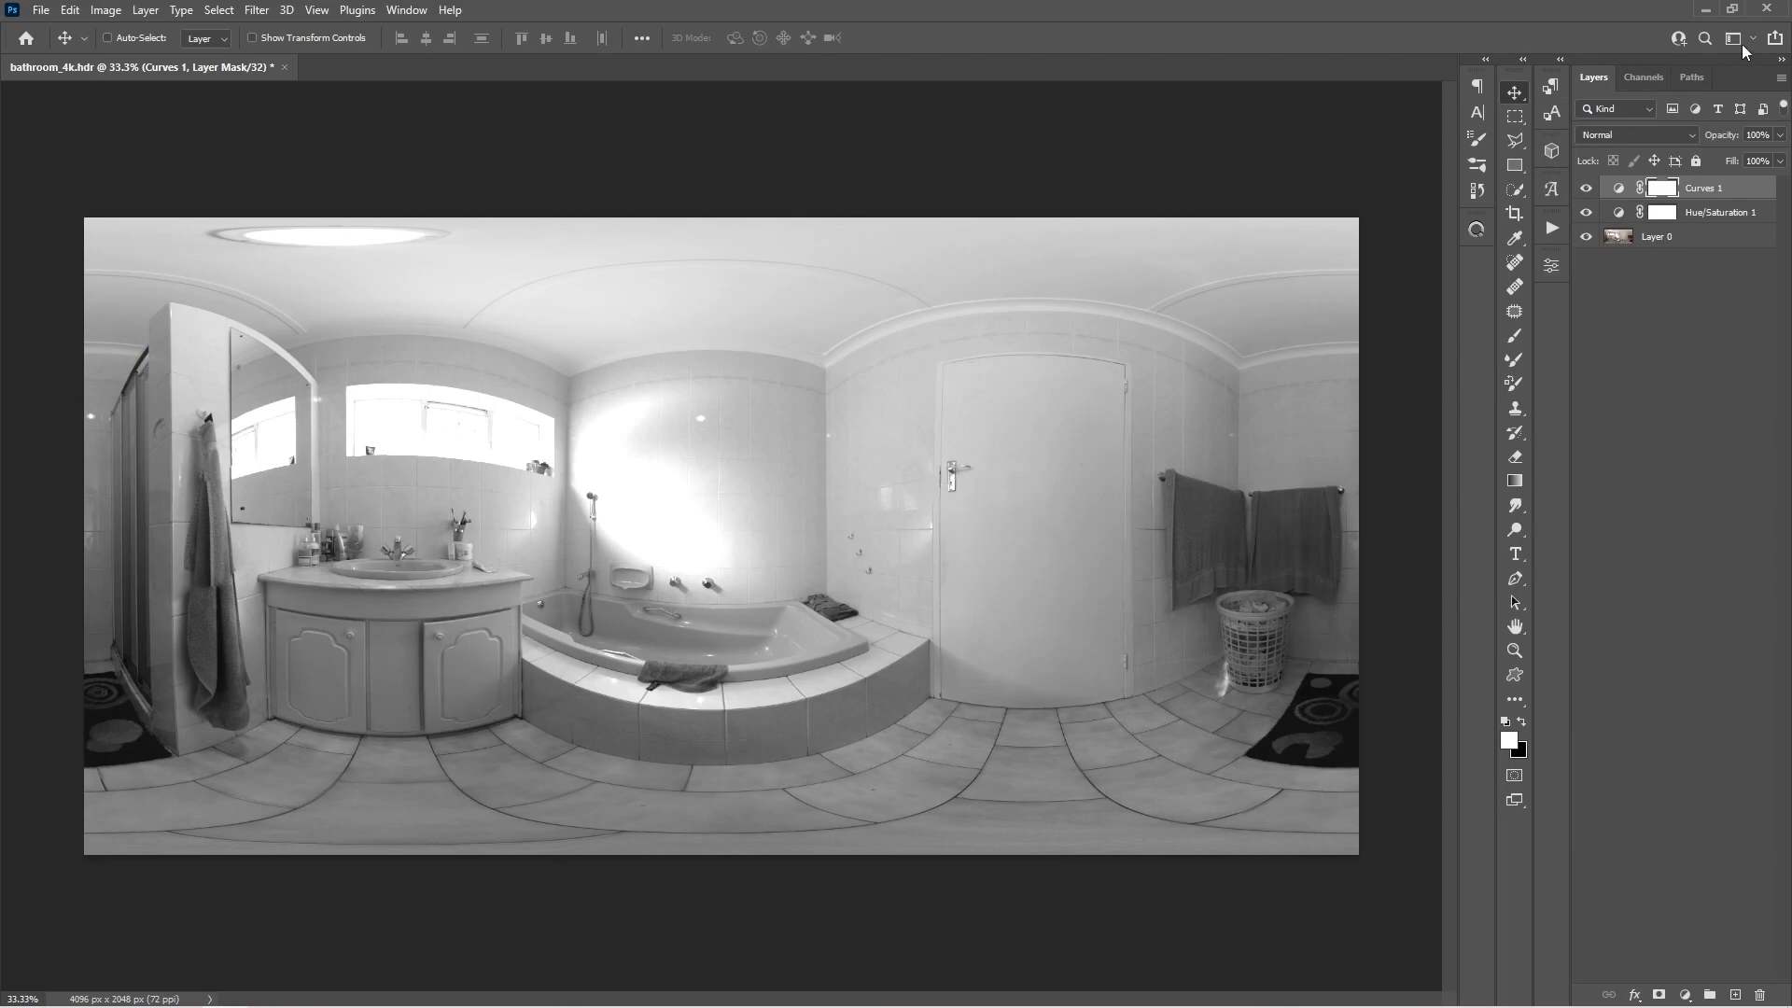
pyautogui.moveTo(1088, 382)
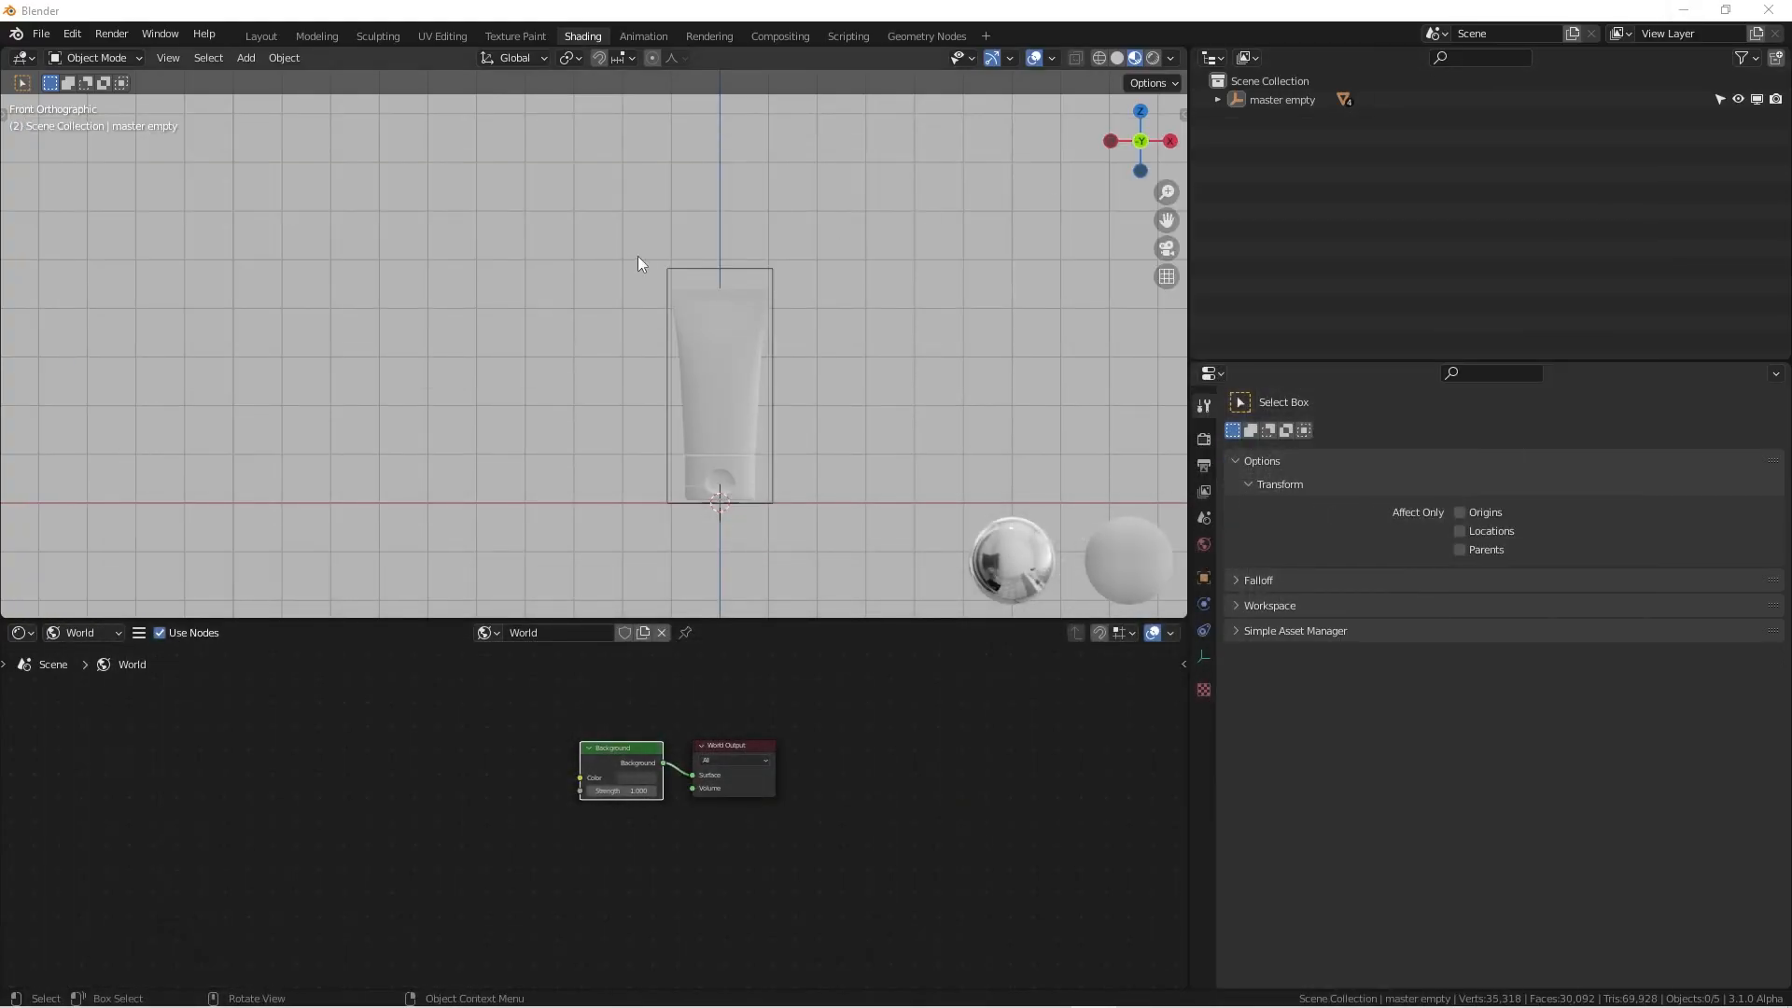
pyautogui.moveTo(1037, 210)
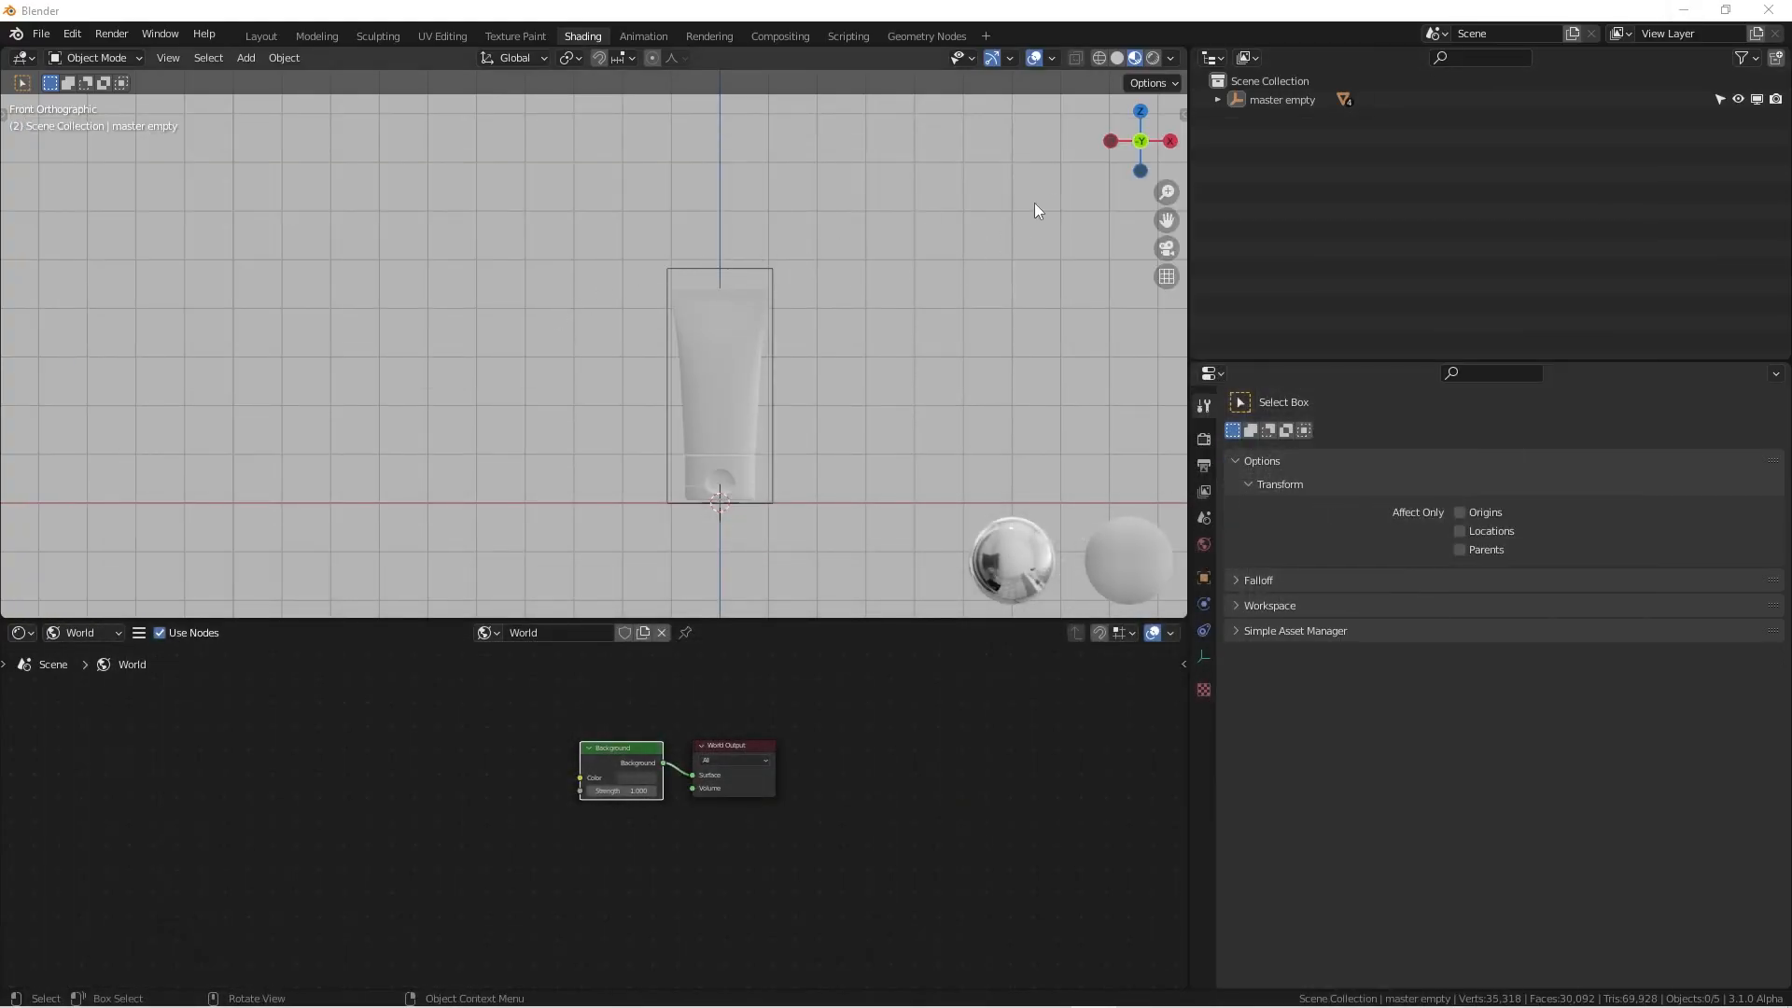
# Light the Material Preview with the neutral bathroom HDRI and drag World Opacity to 0
pyautogui.click(1136, 57)
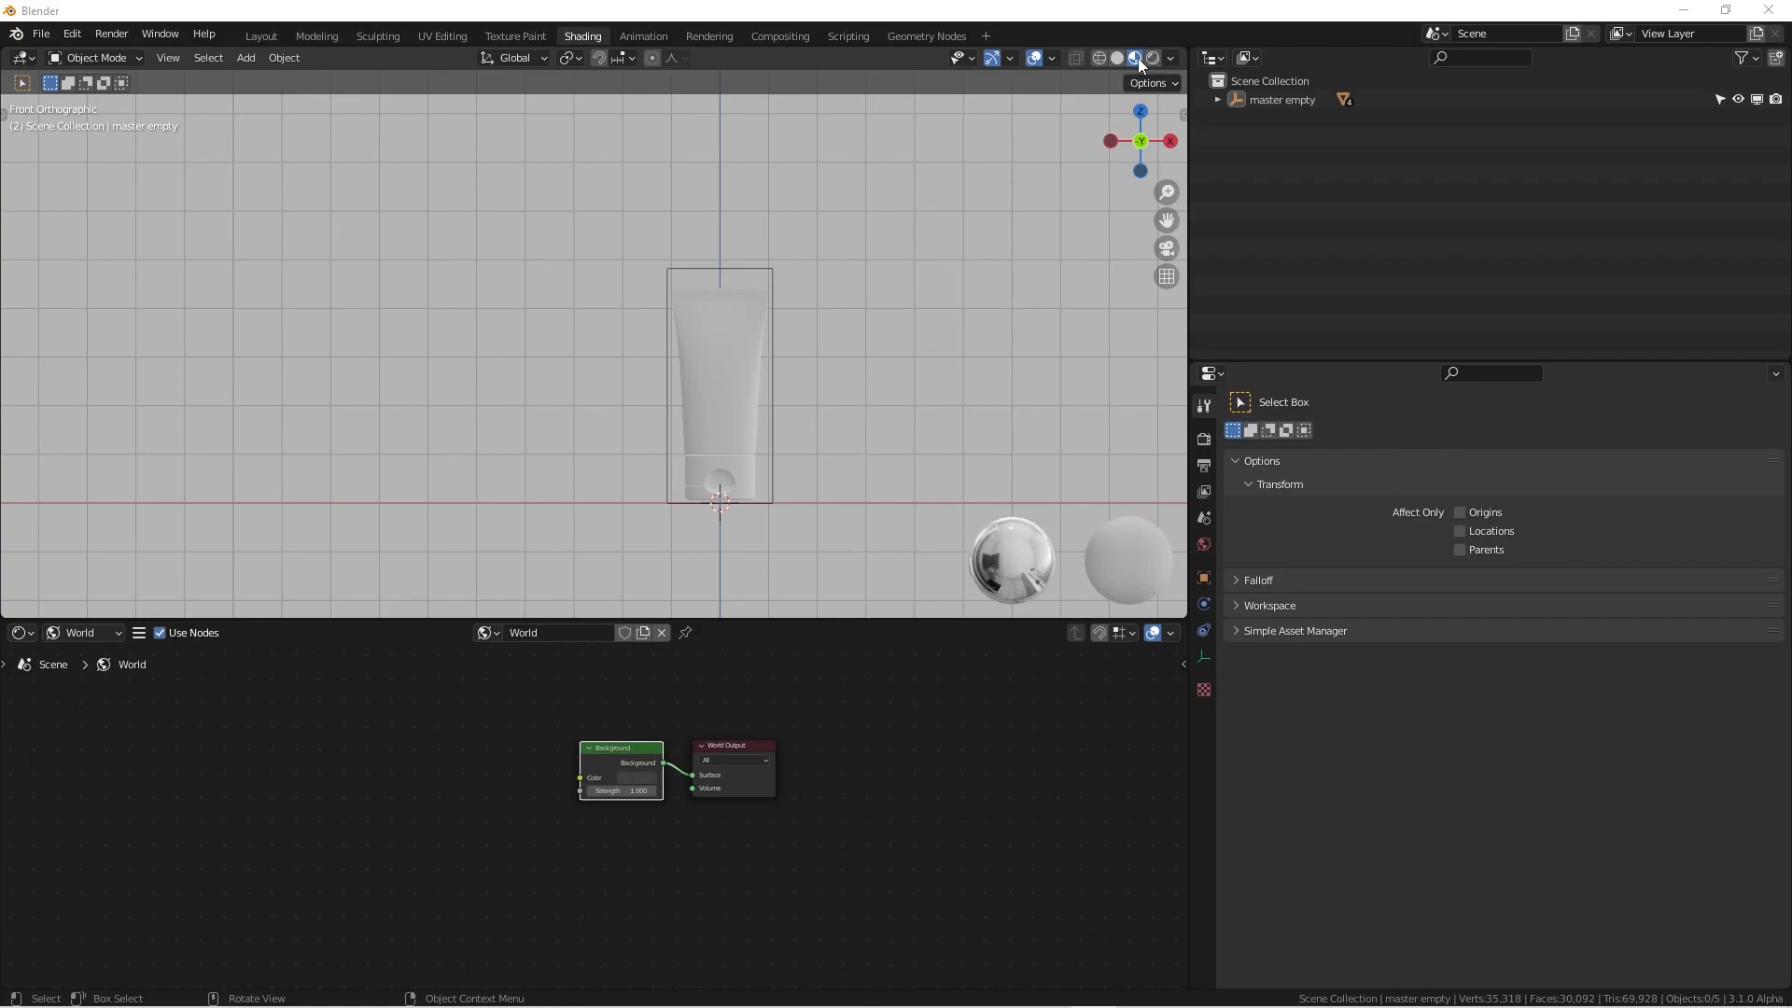
pyautogui.click(1168, 57)
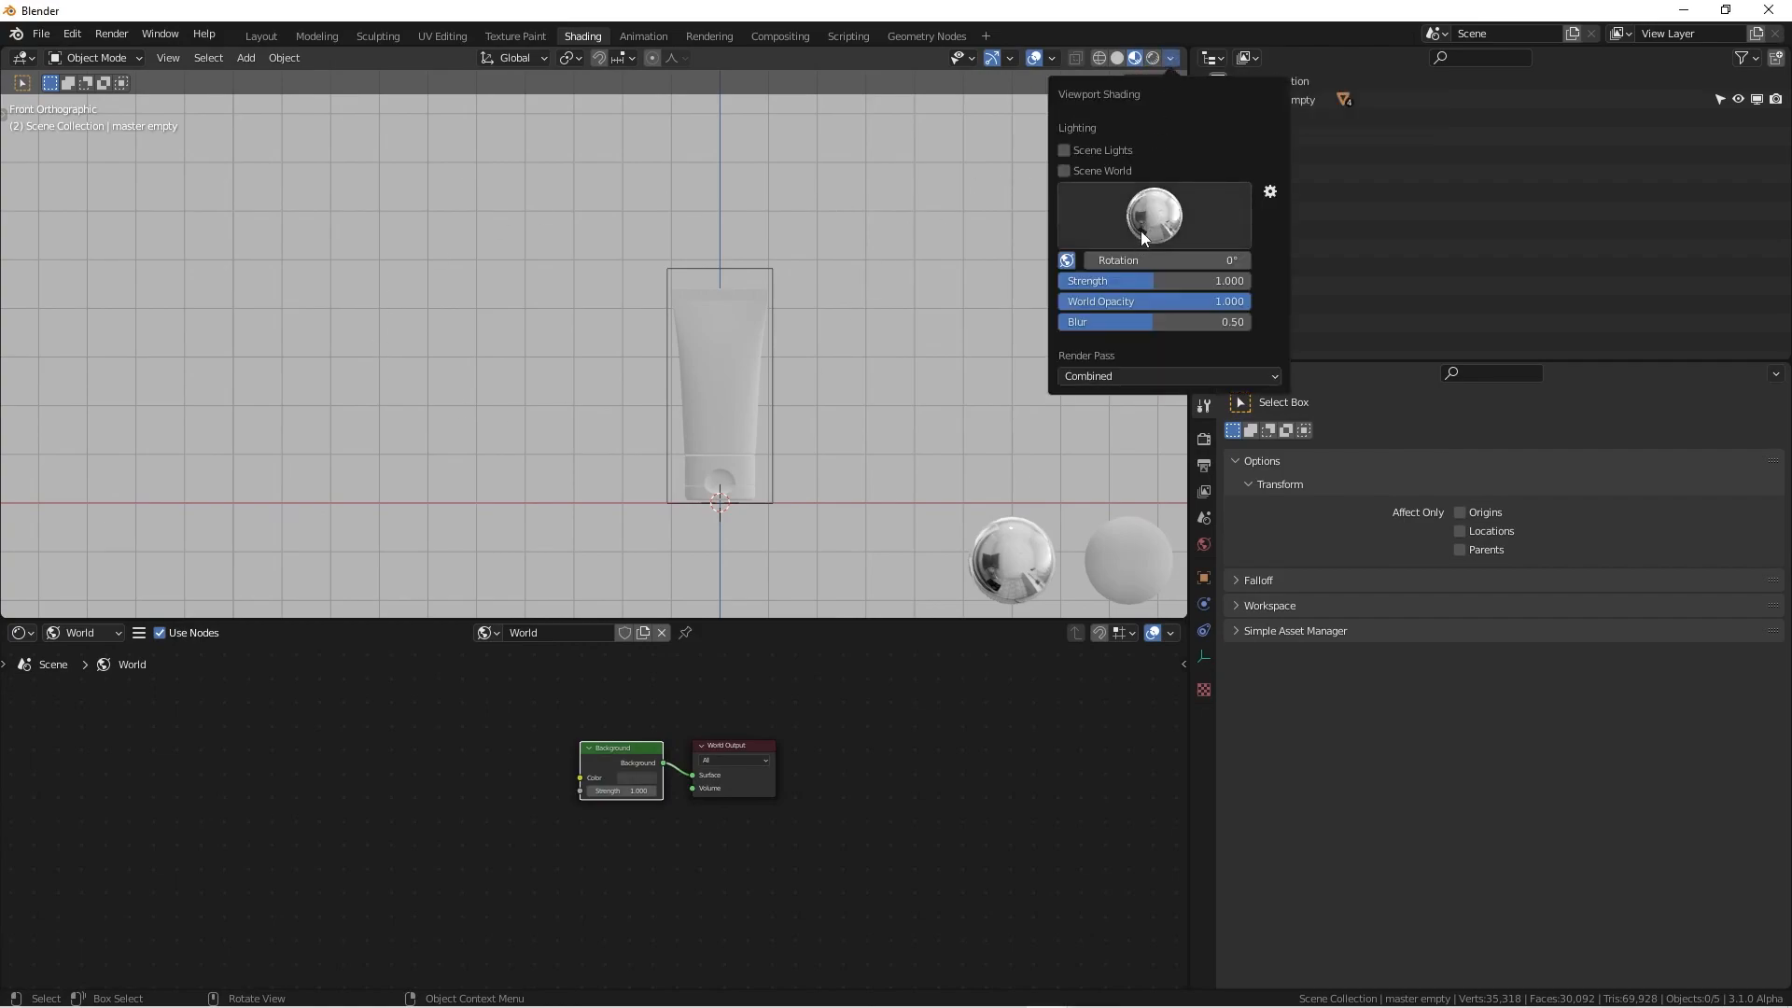
pyautogui.click(1155, 215)
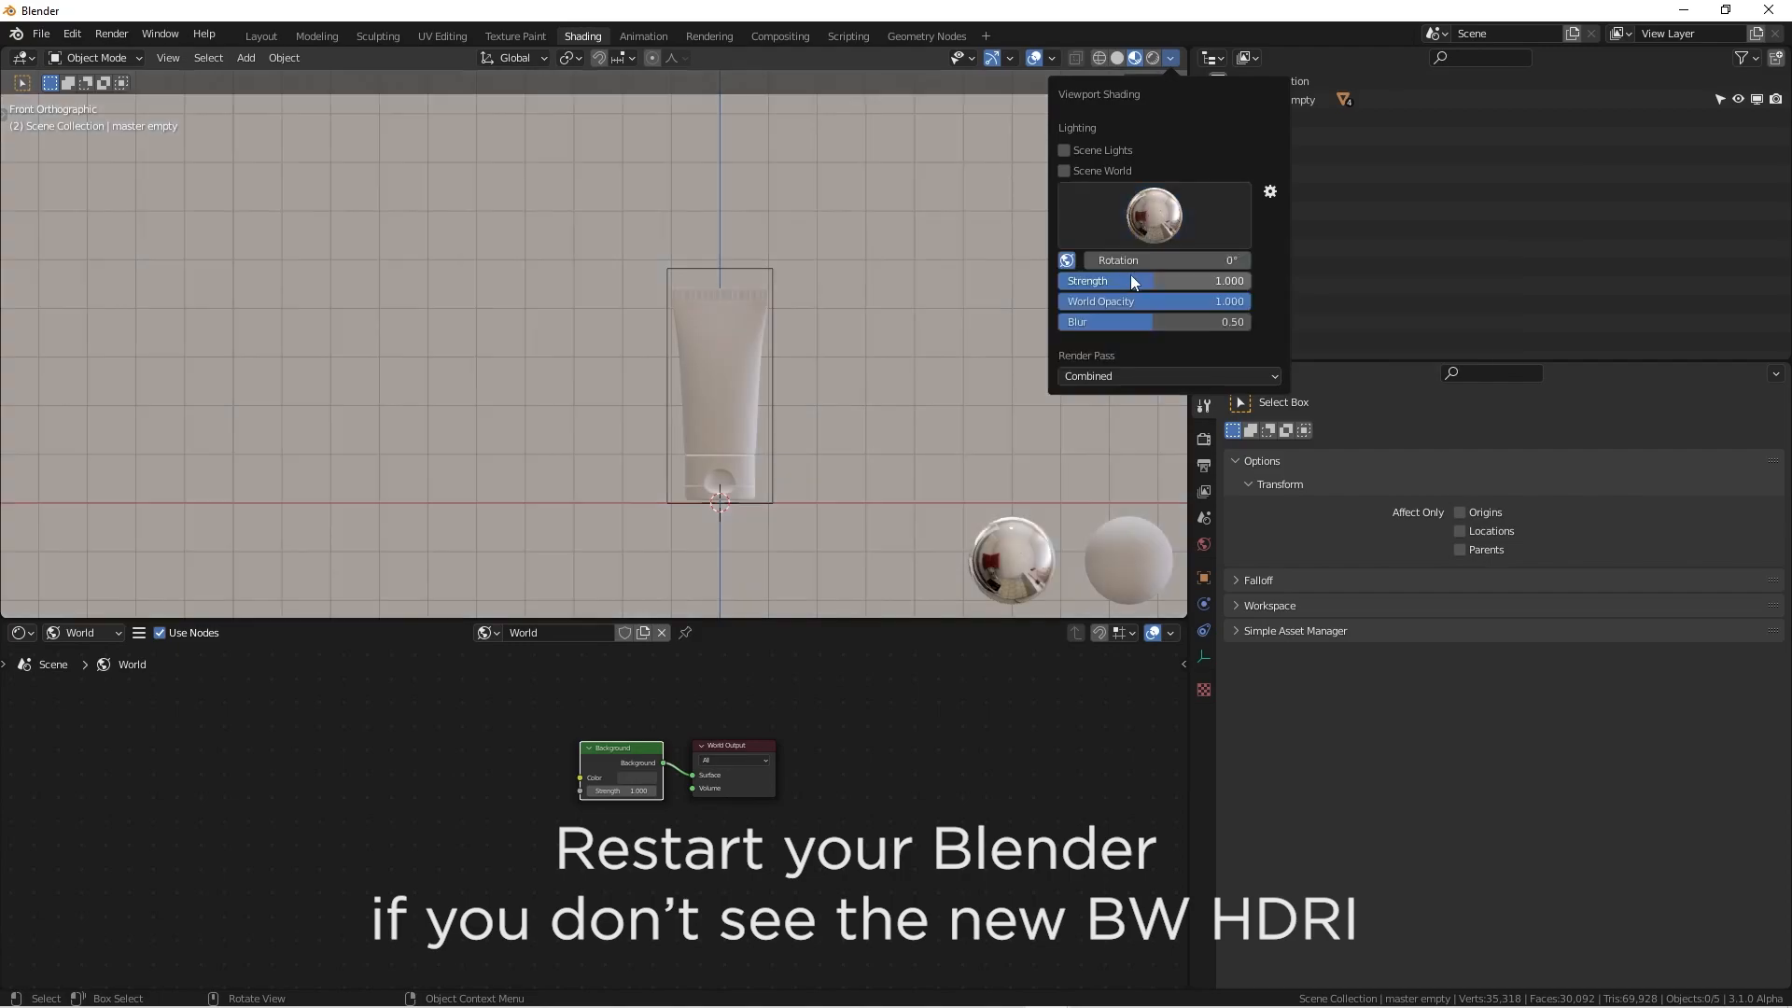
pyautogui.click(801, 348)
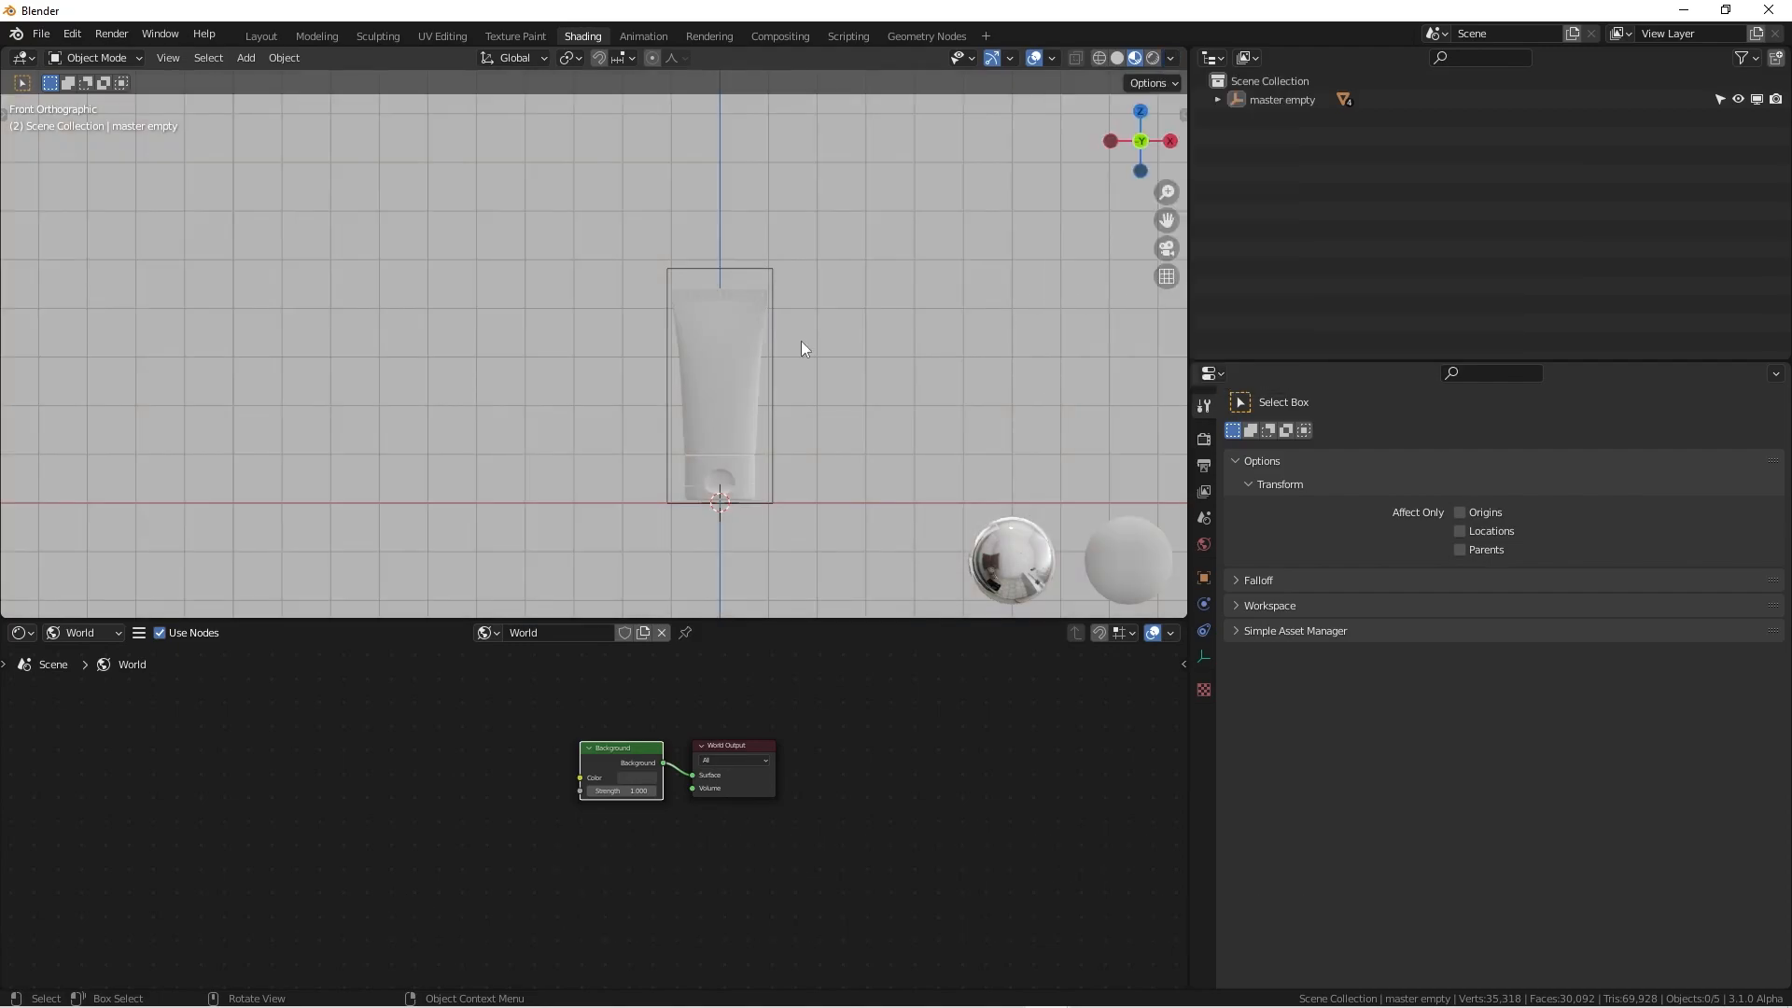
pyautogui.click(1168, 57)
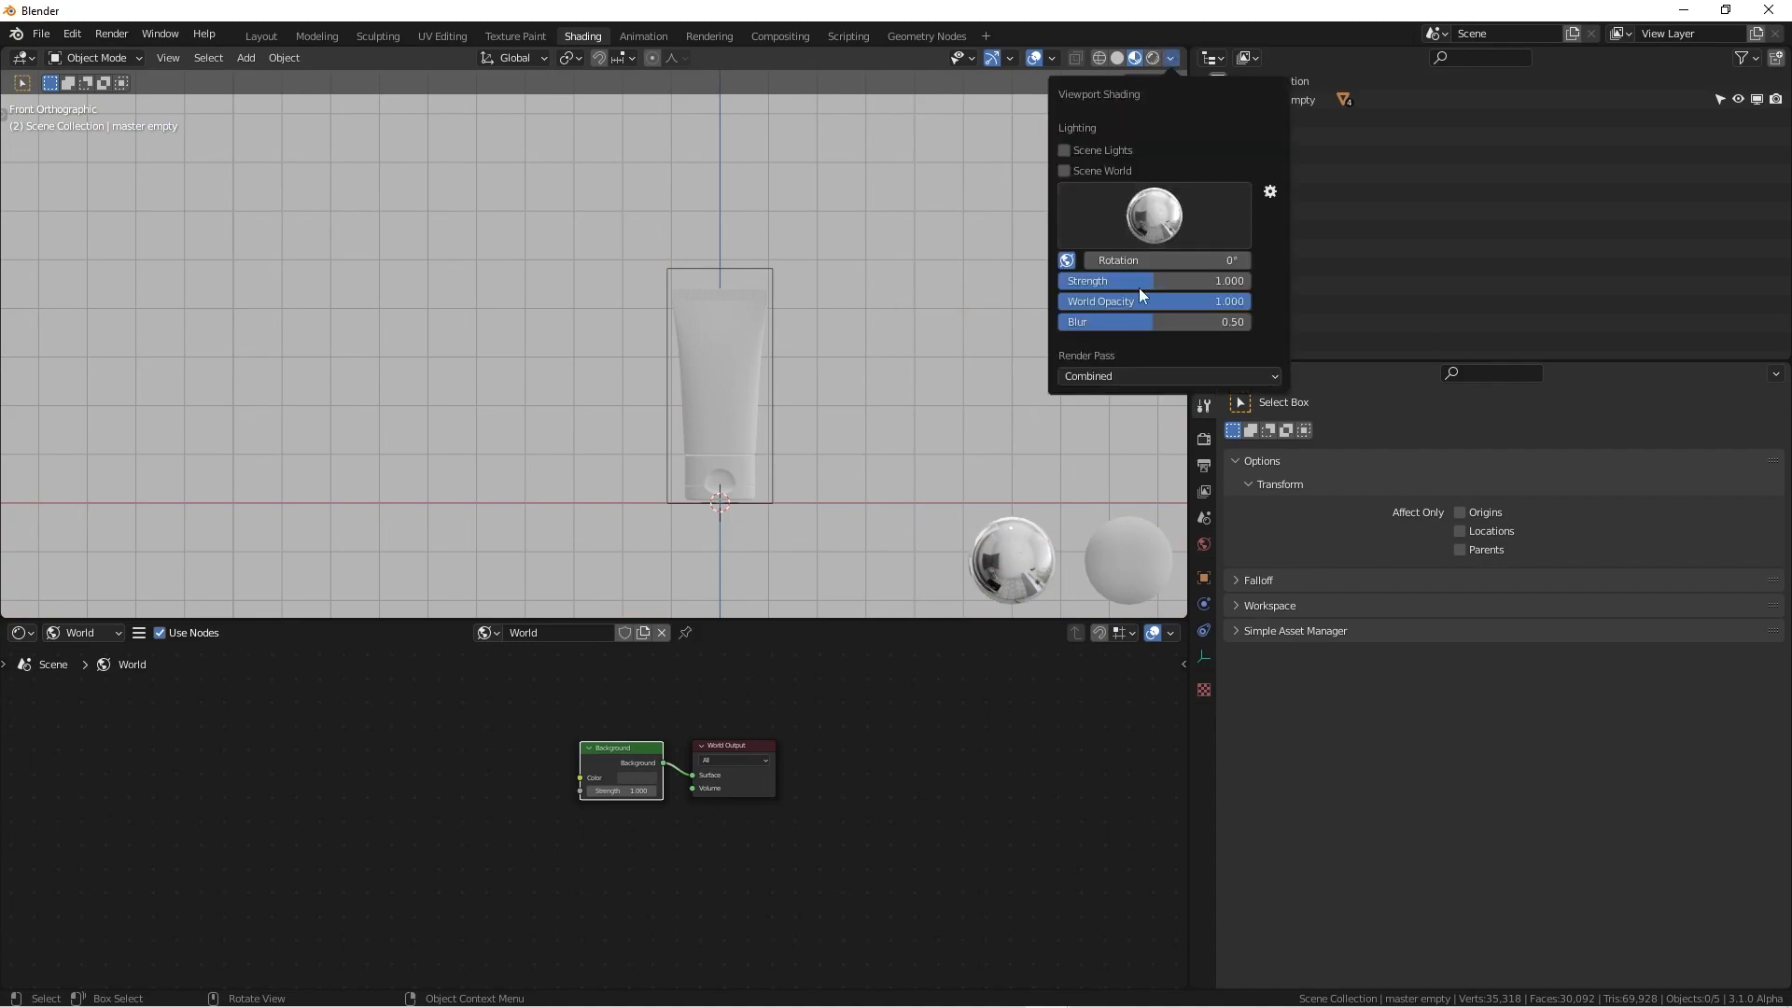
pyautogui.moveTo(1188, 300); pyautogui.dragTo(1155, 301)
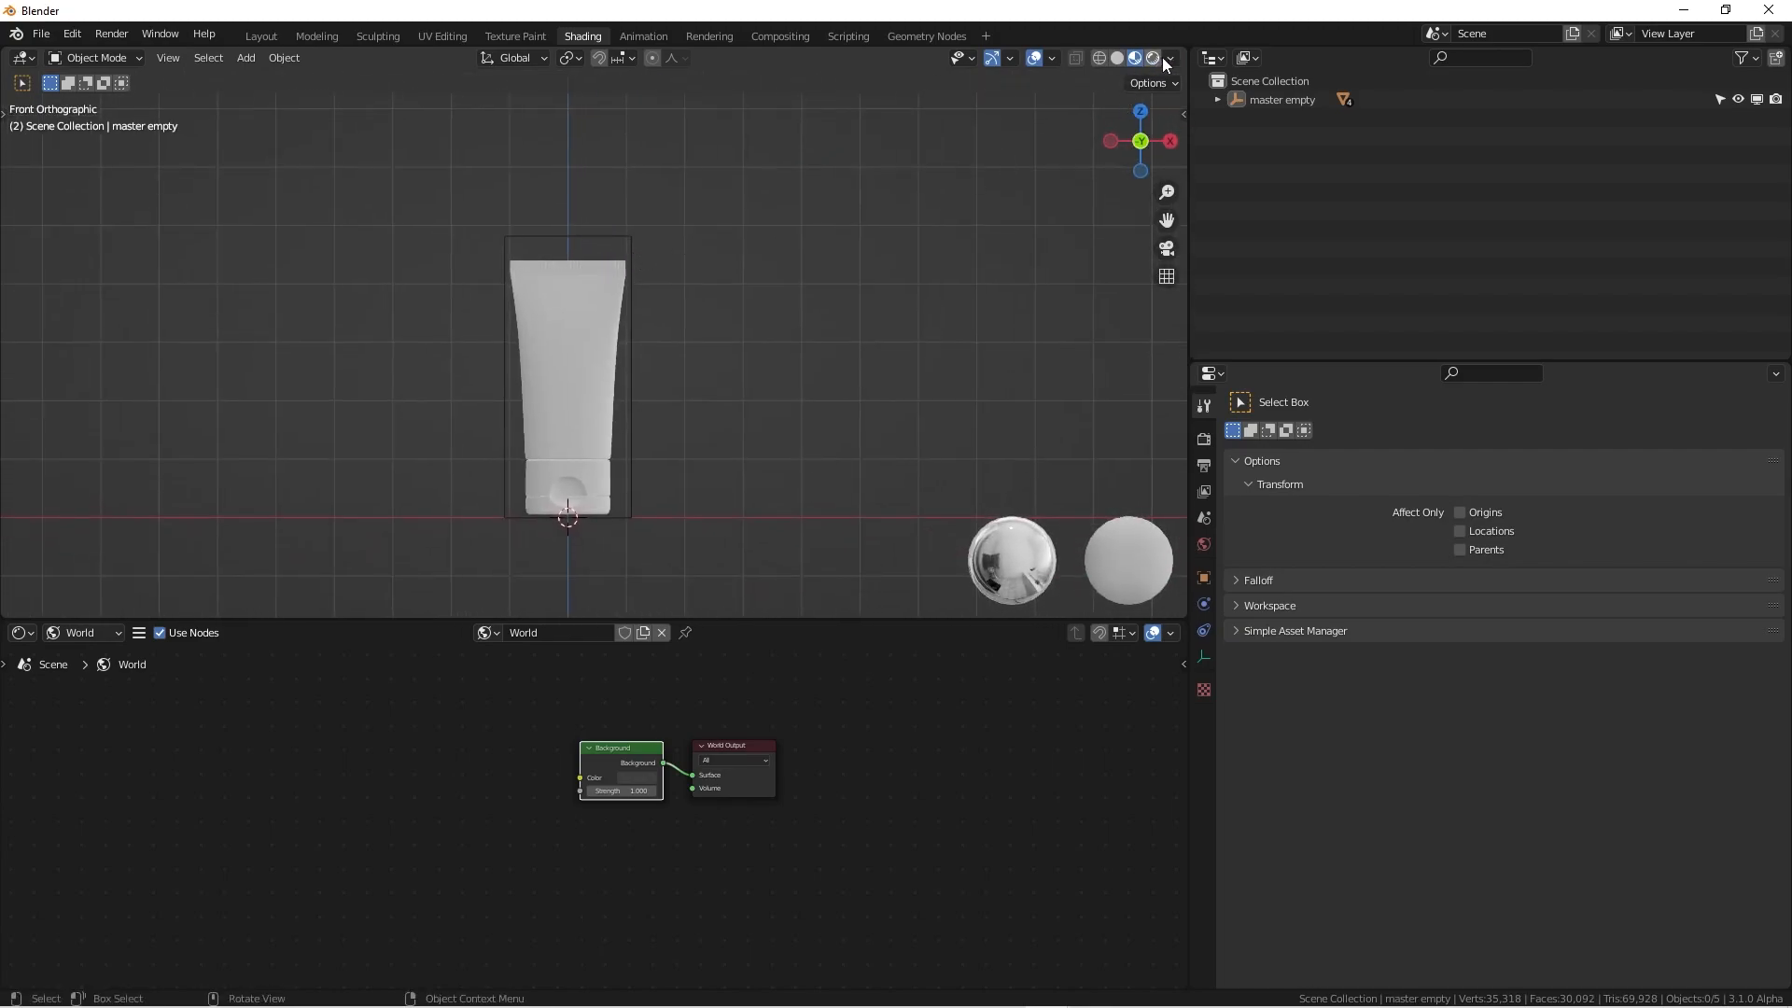
# Review the viewport shading settings, then switch the viewport to Rendered preview
pyautogui.click(1167, 58)
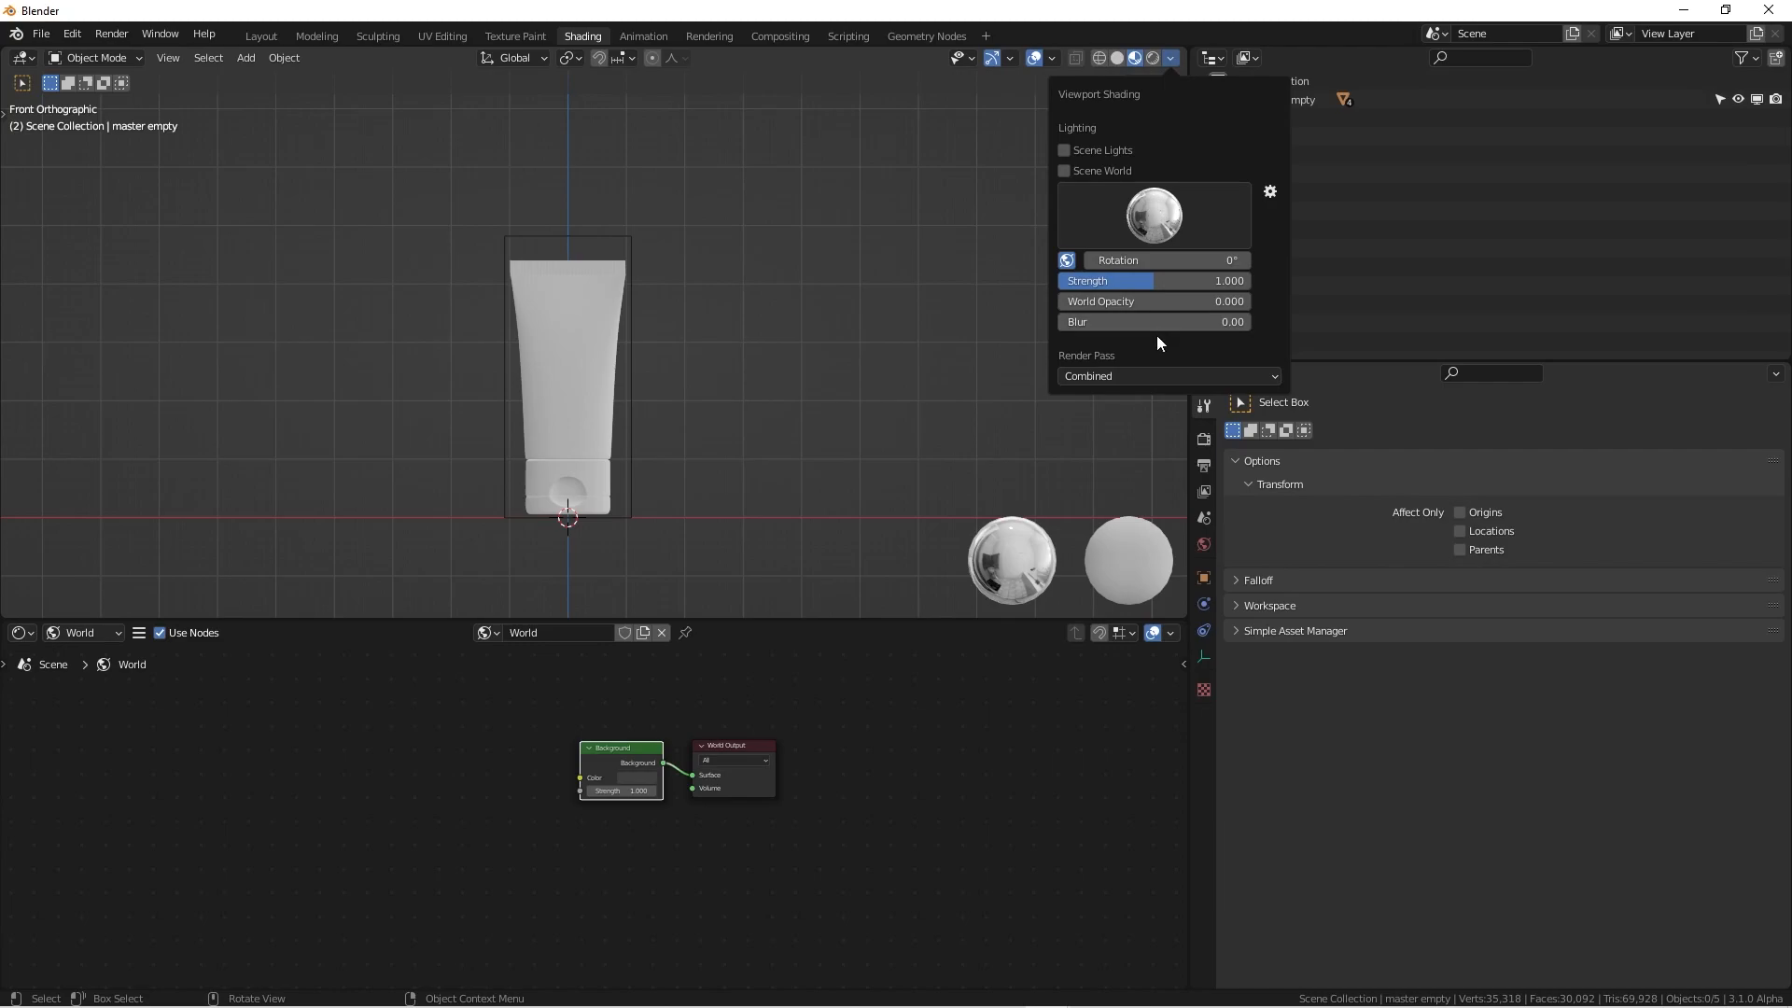
pyautogui.click(931, 366)
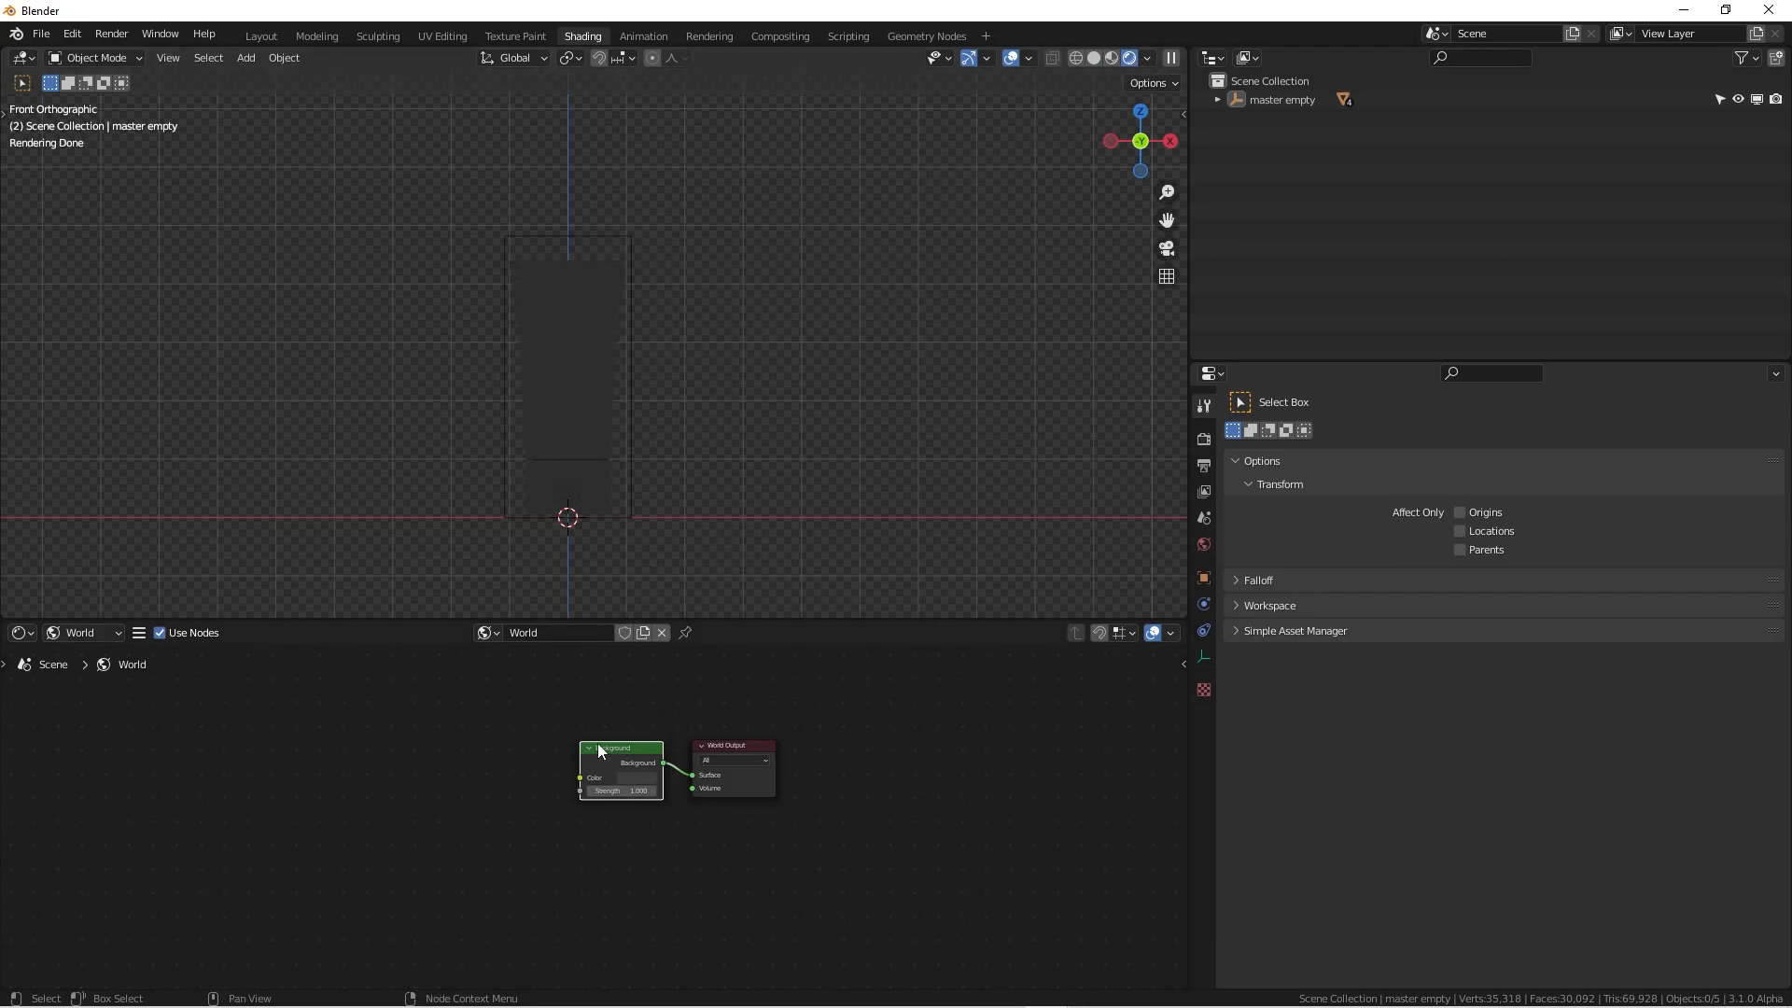
# Confirm the lower editor shows the World shader nodes and pan to make room
pyautogui.click(19, 632)
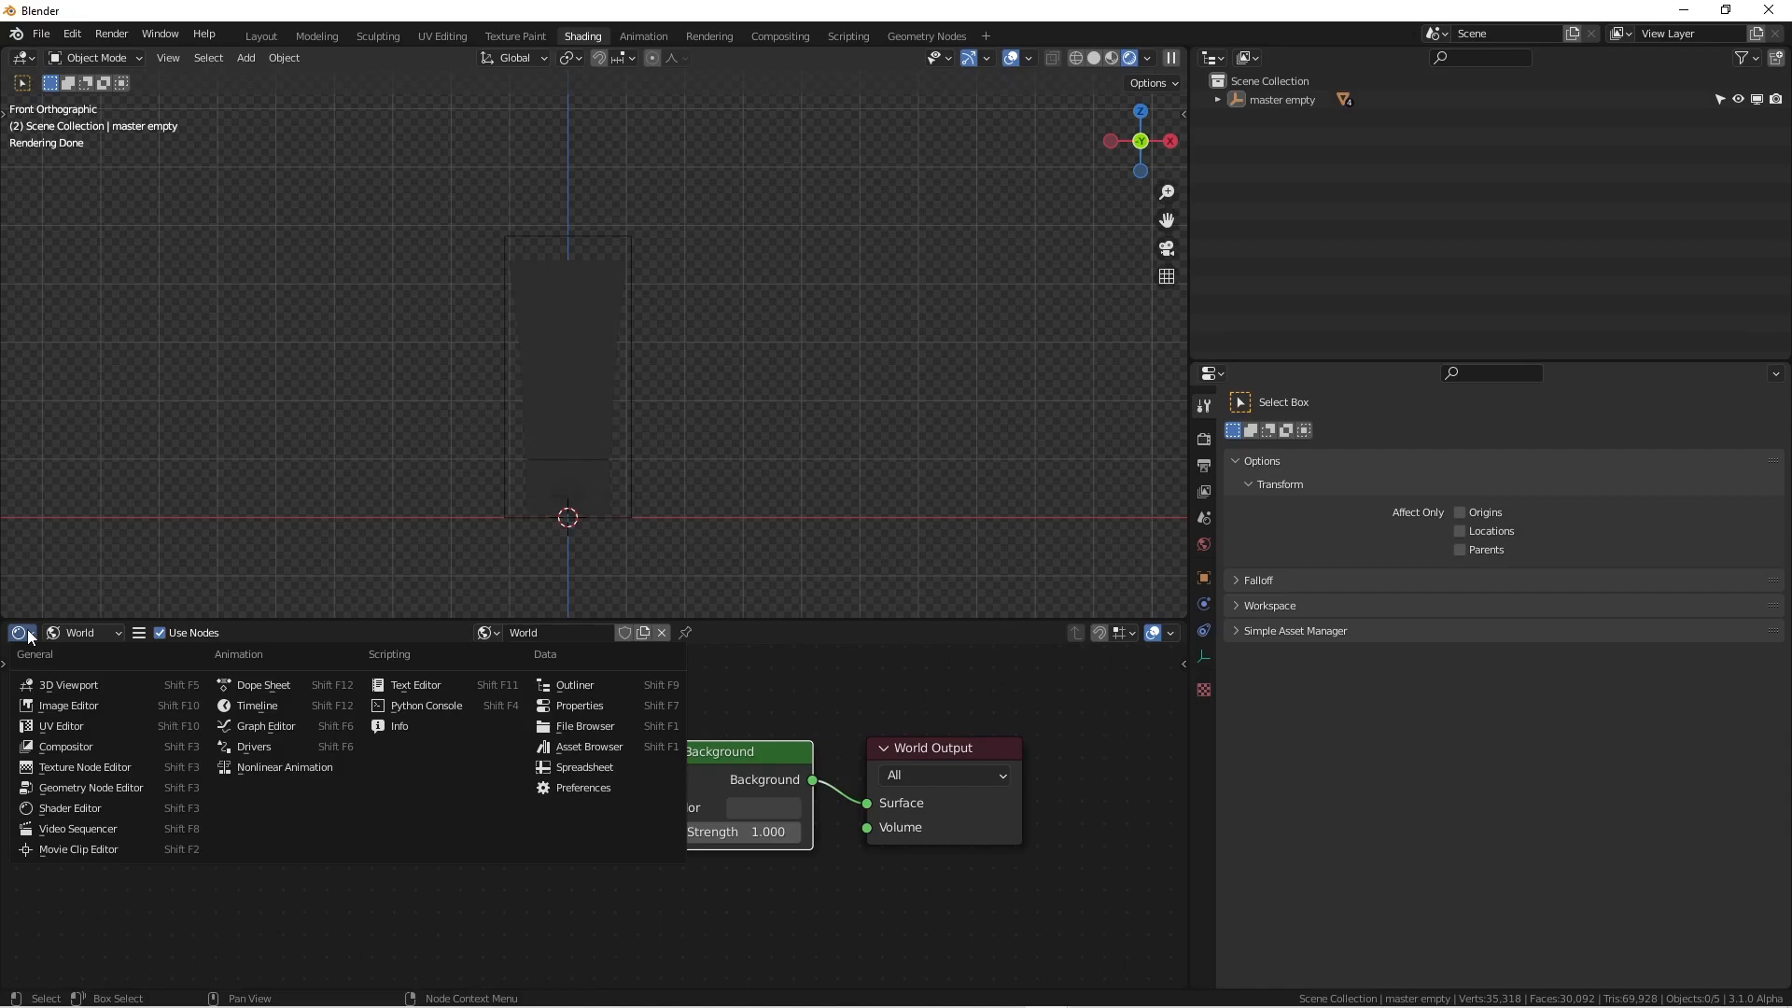
pyautogui.moveTo(91, 787)
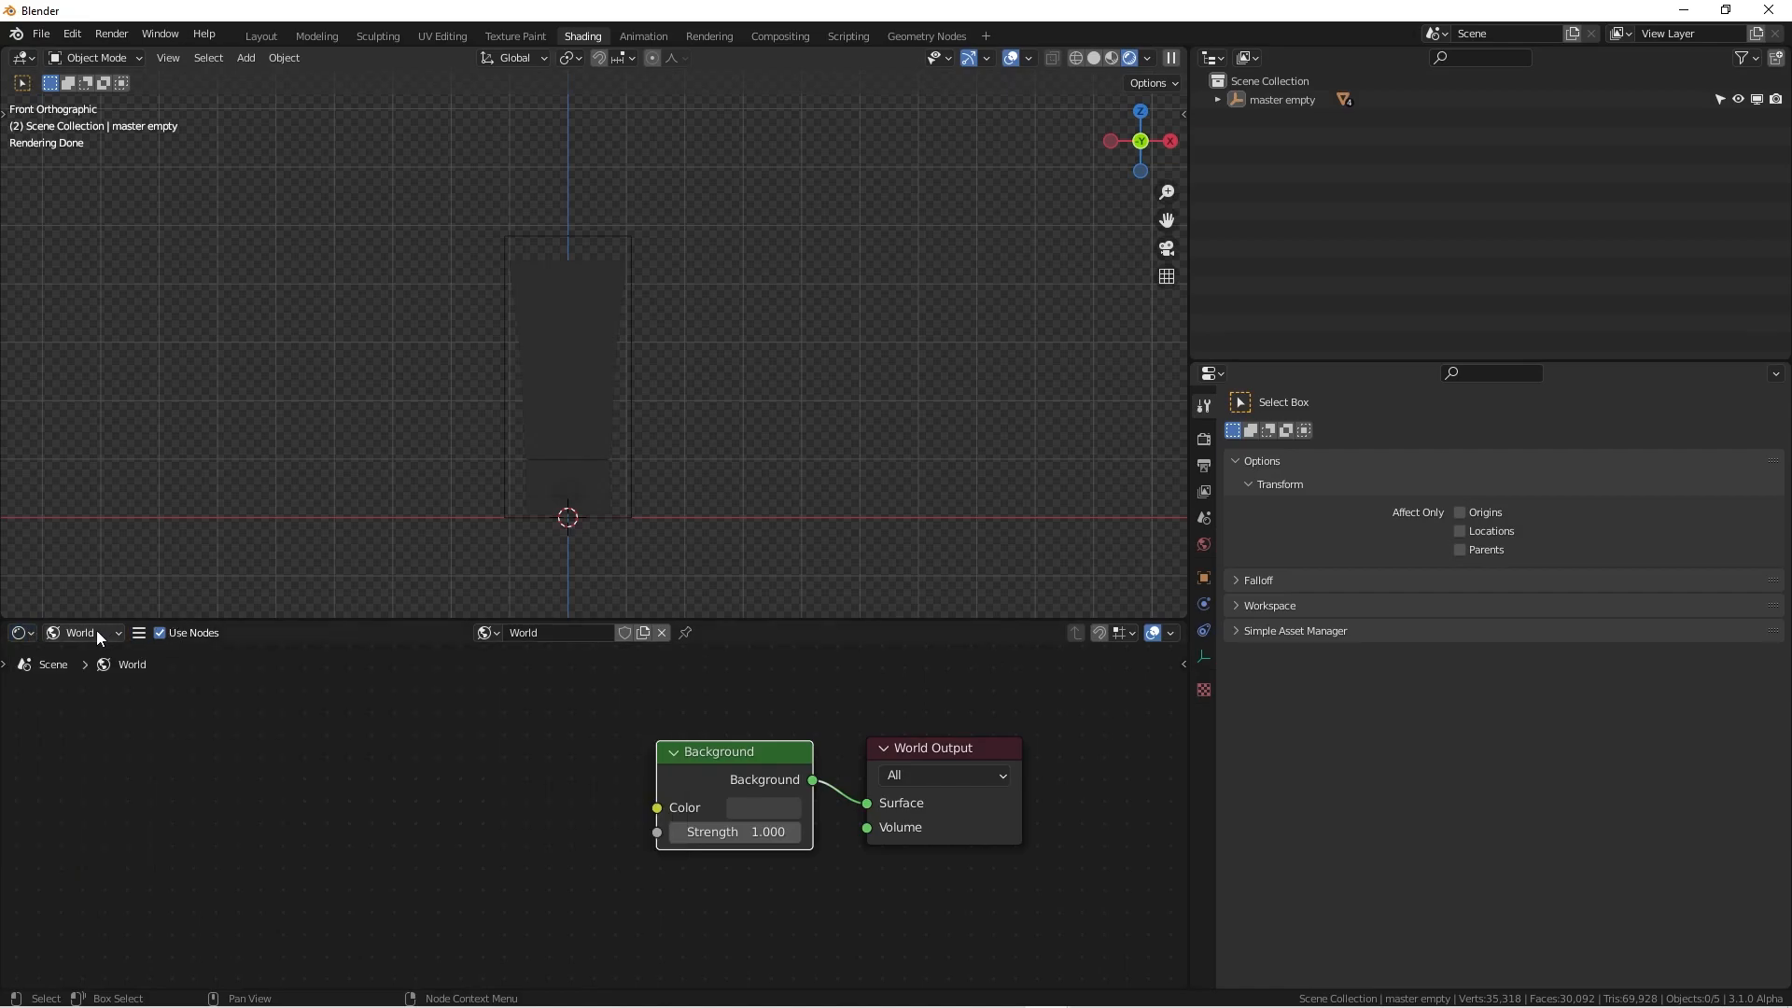
pyautogui.moveTo(86, 632)
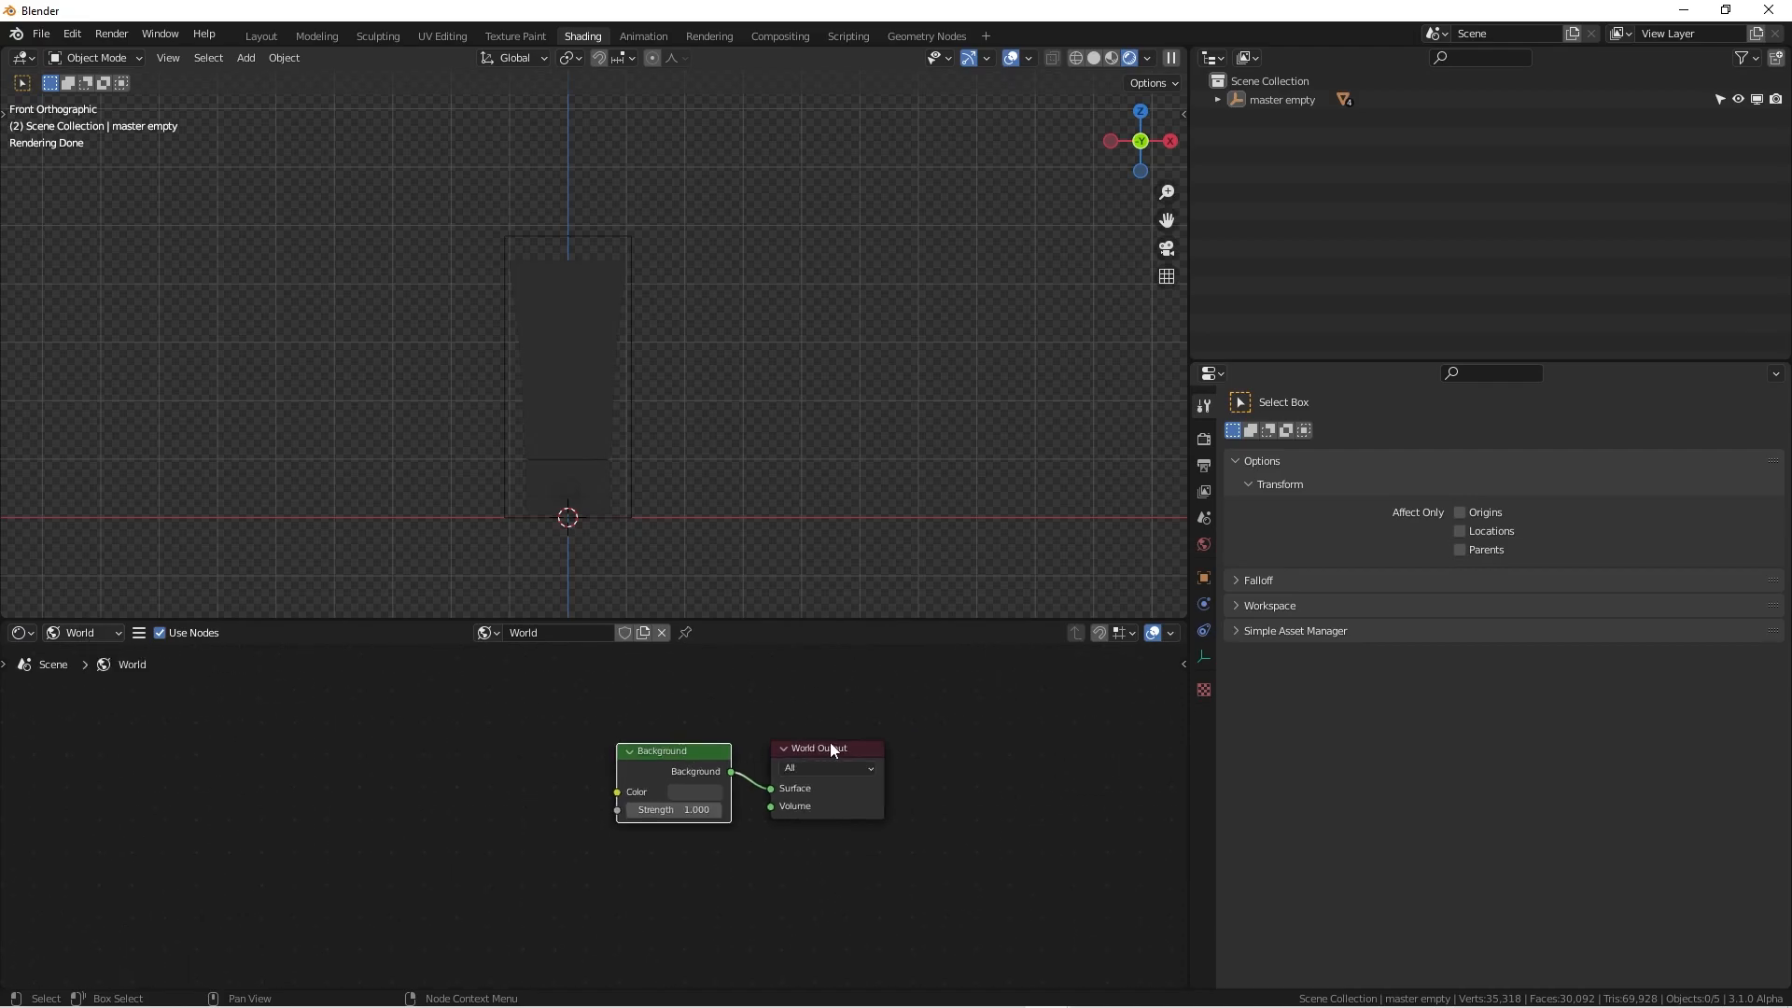
pyautogui.moveTo(661, 750); pyautogui.dragTo(775, 777)
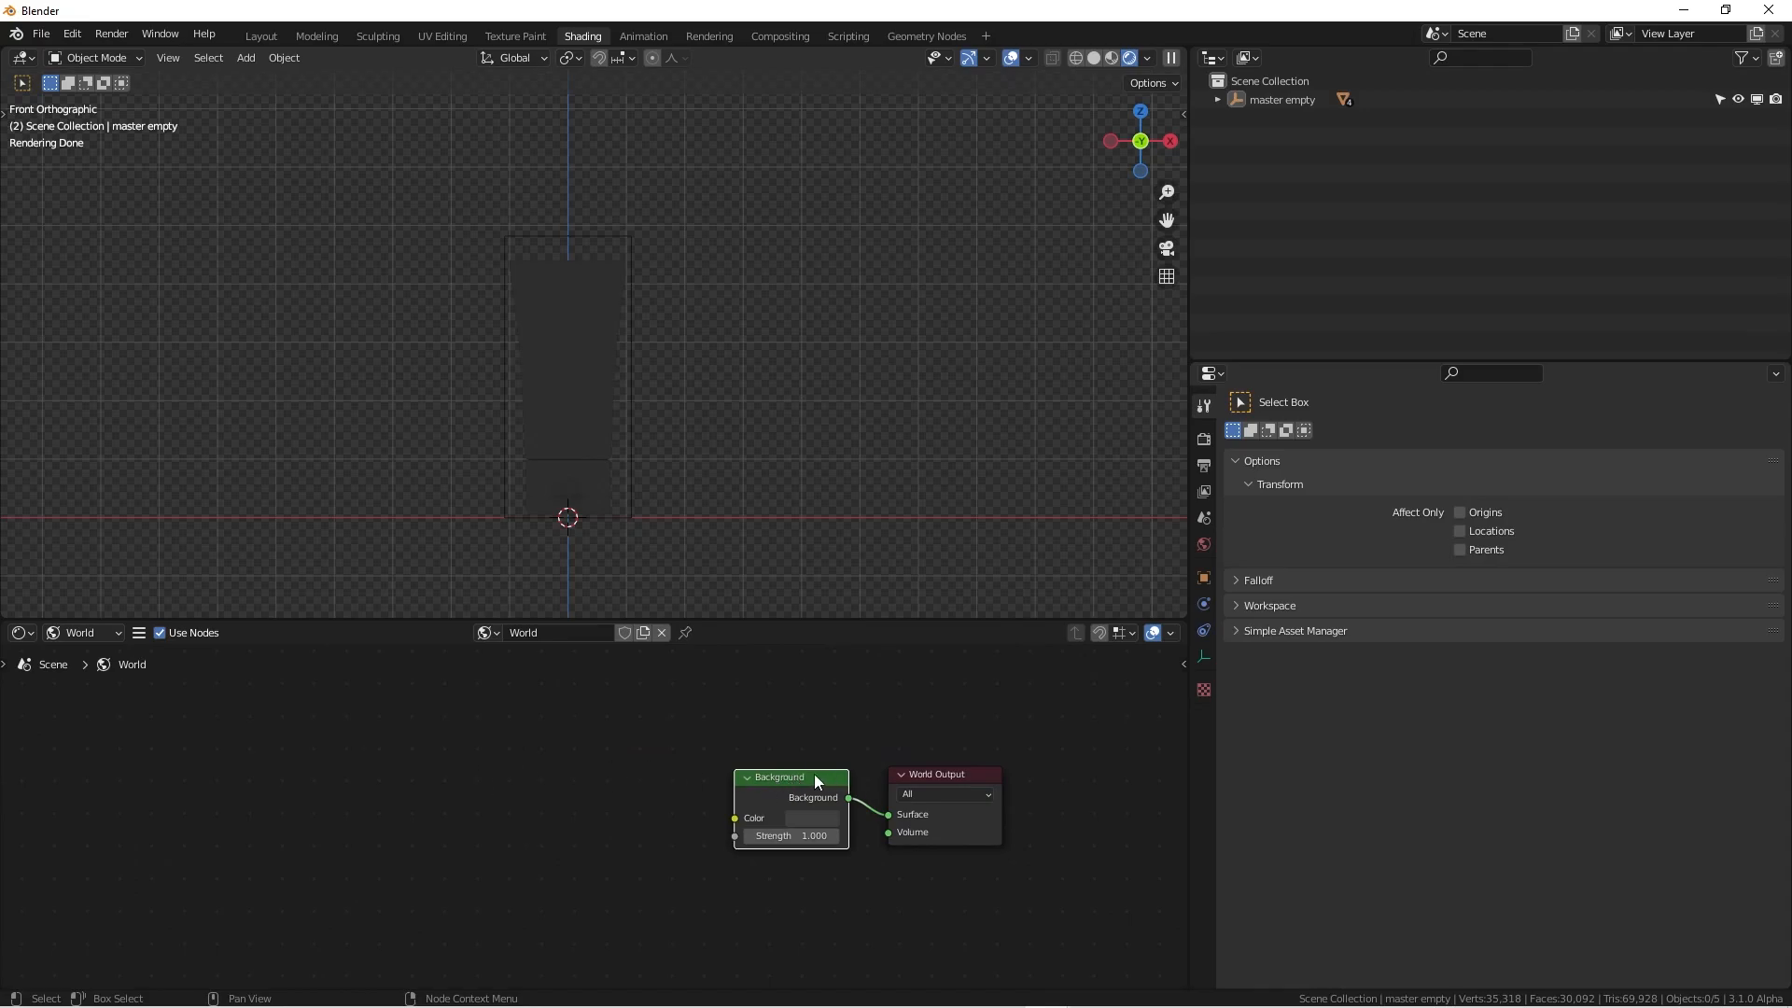
pyautogui.moveTo(672, 739)
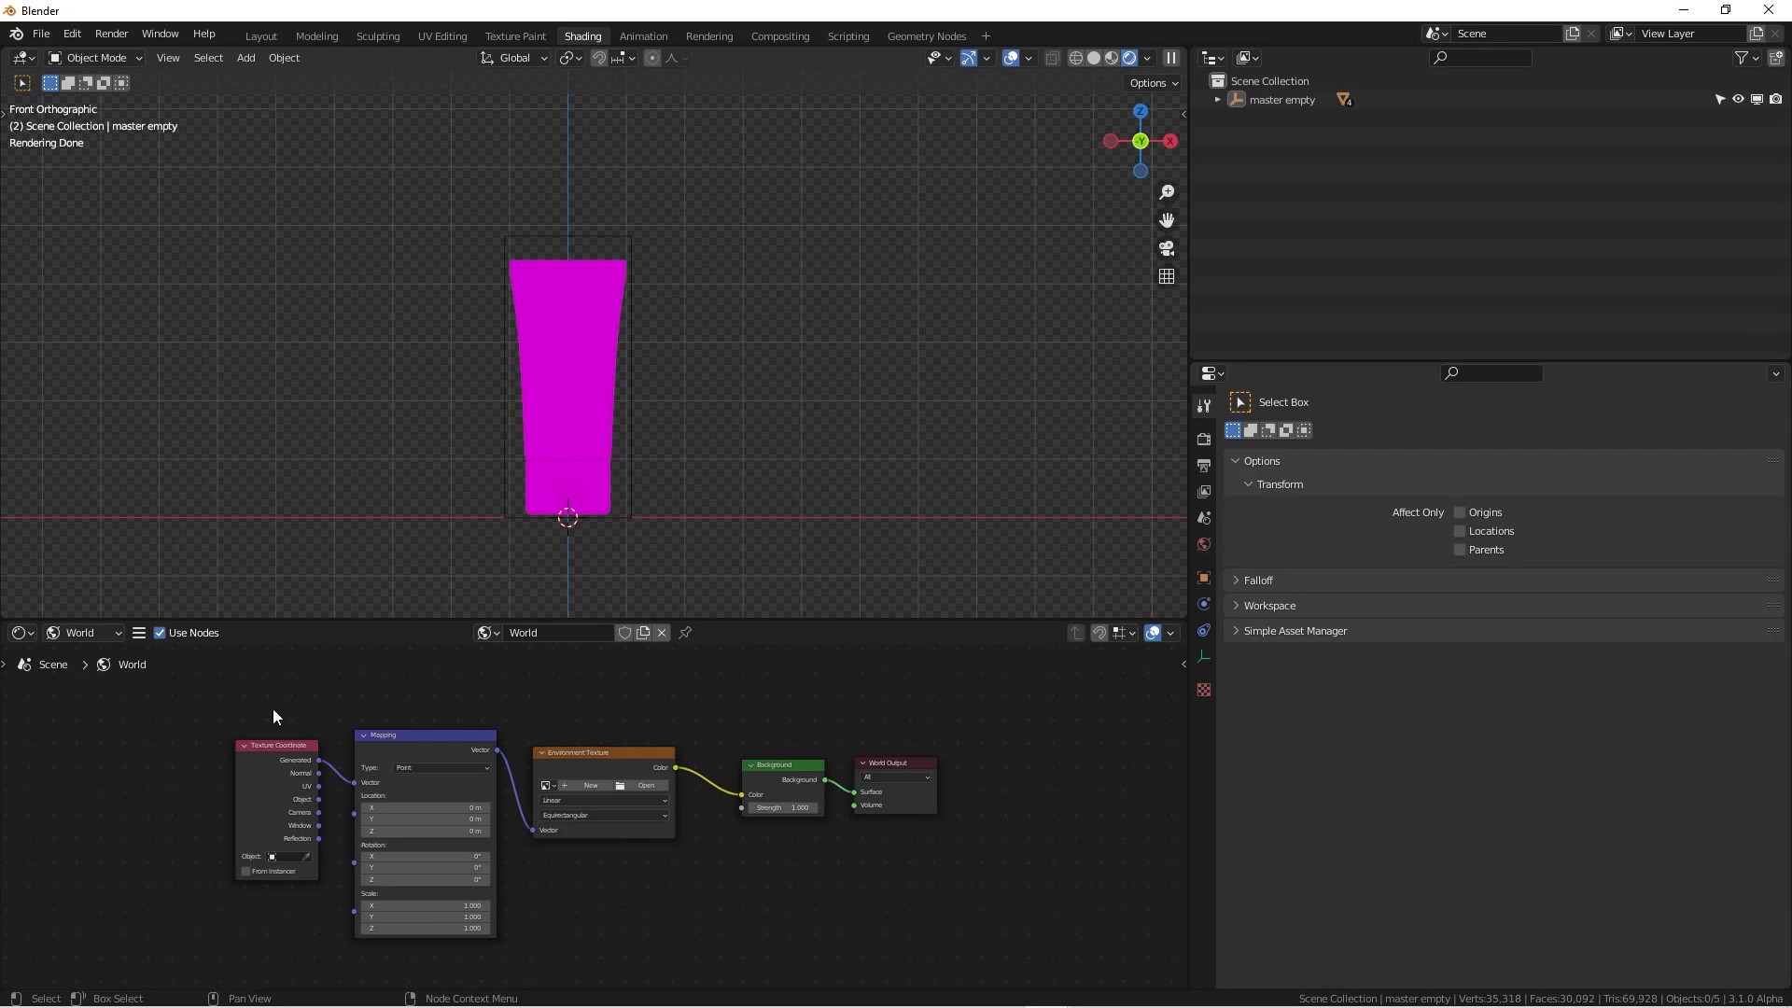
pyautogui.moveTo(634, 709)
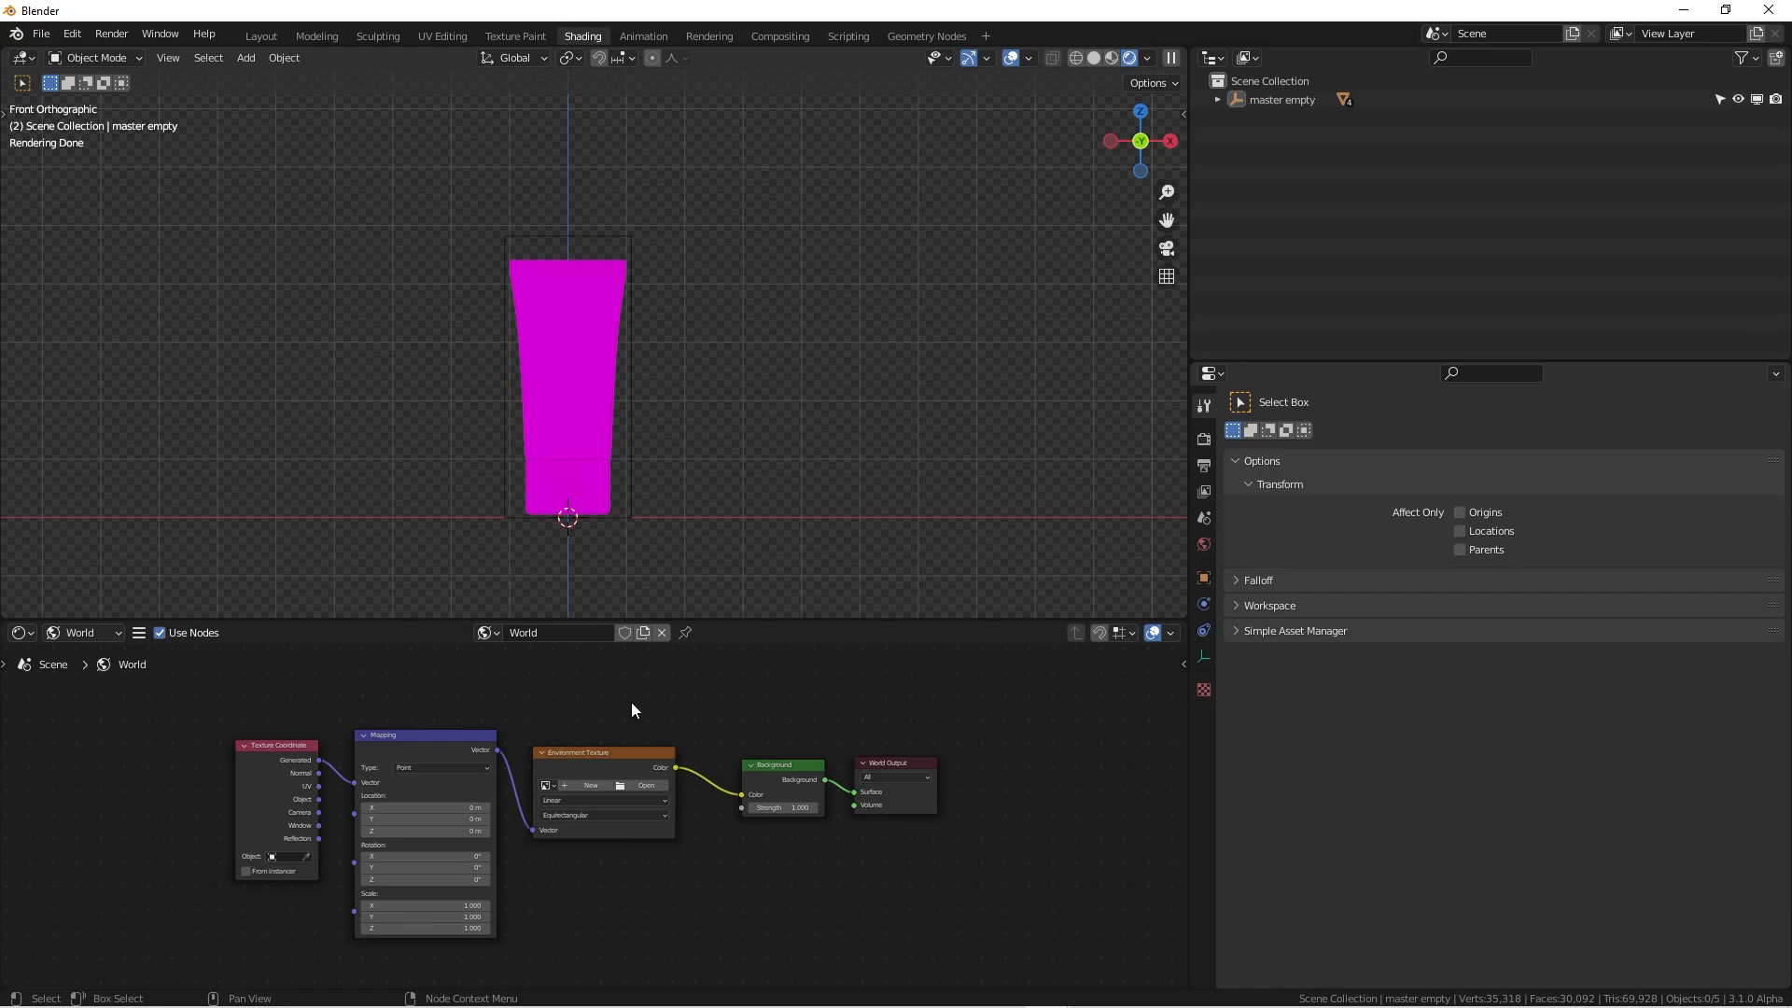
# Search Blender's Preferences for the 'node' add-on (Node Wrangler)
pyautogui.click(71, 33)
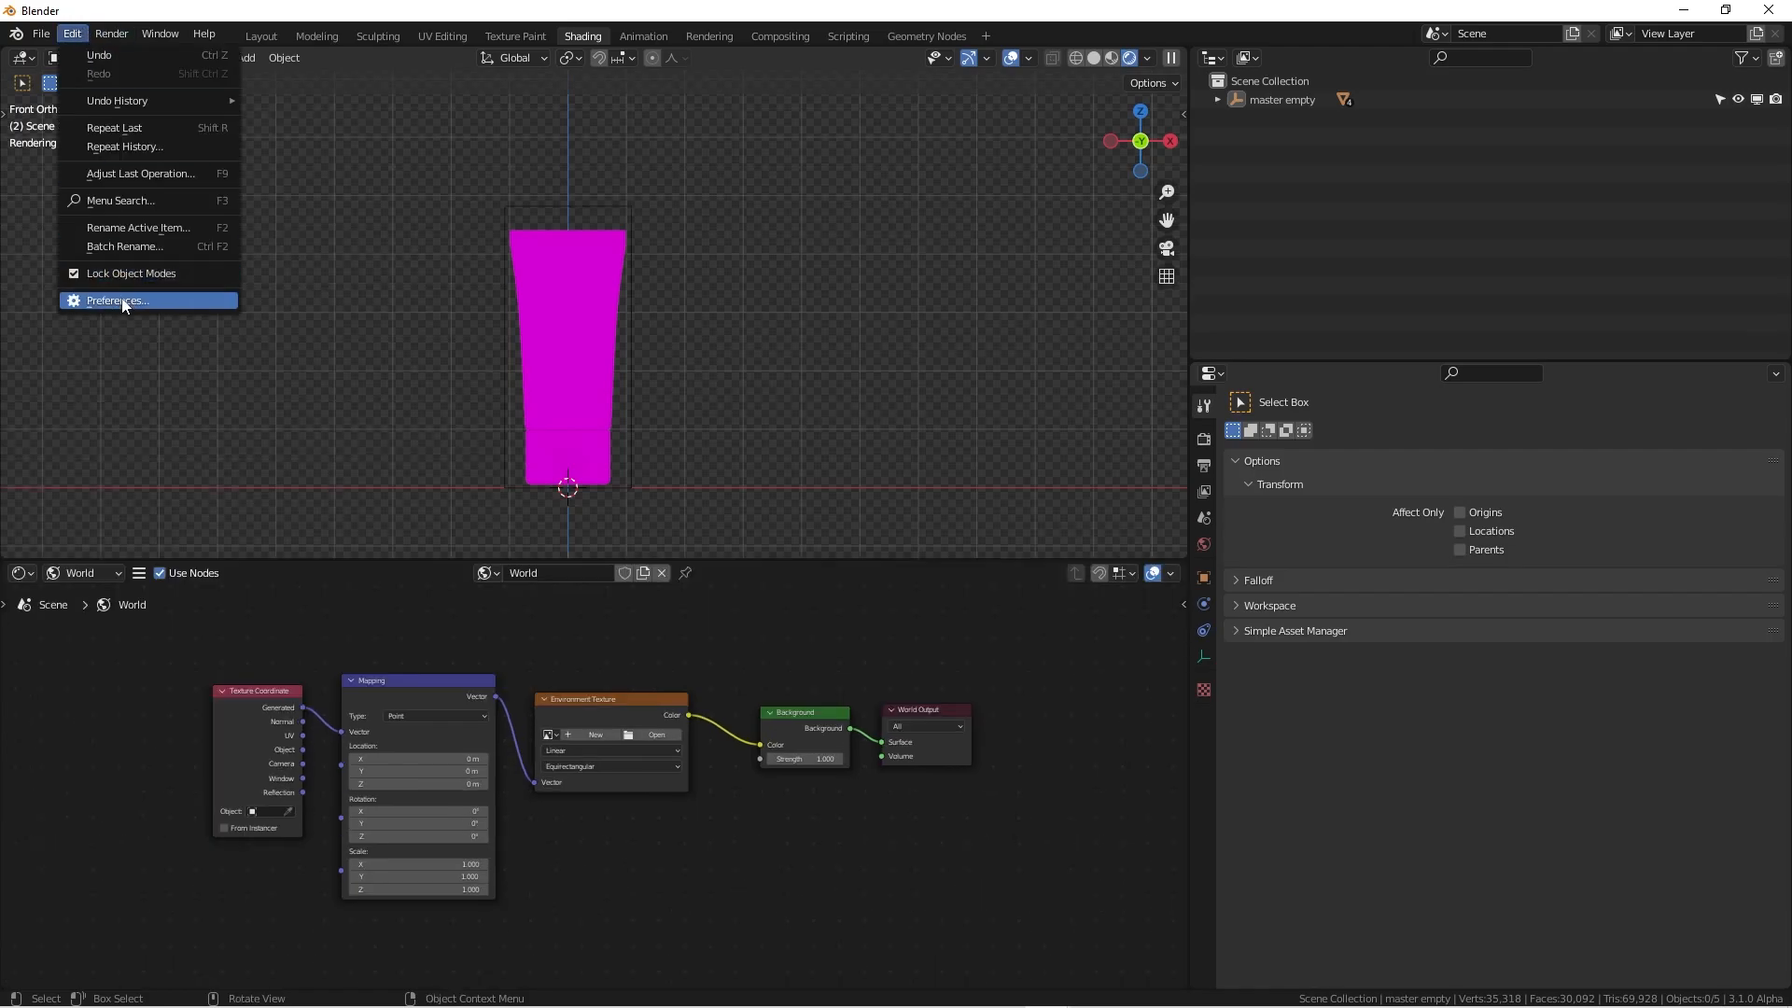
pyautogui.click(113, 301)
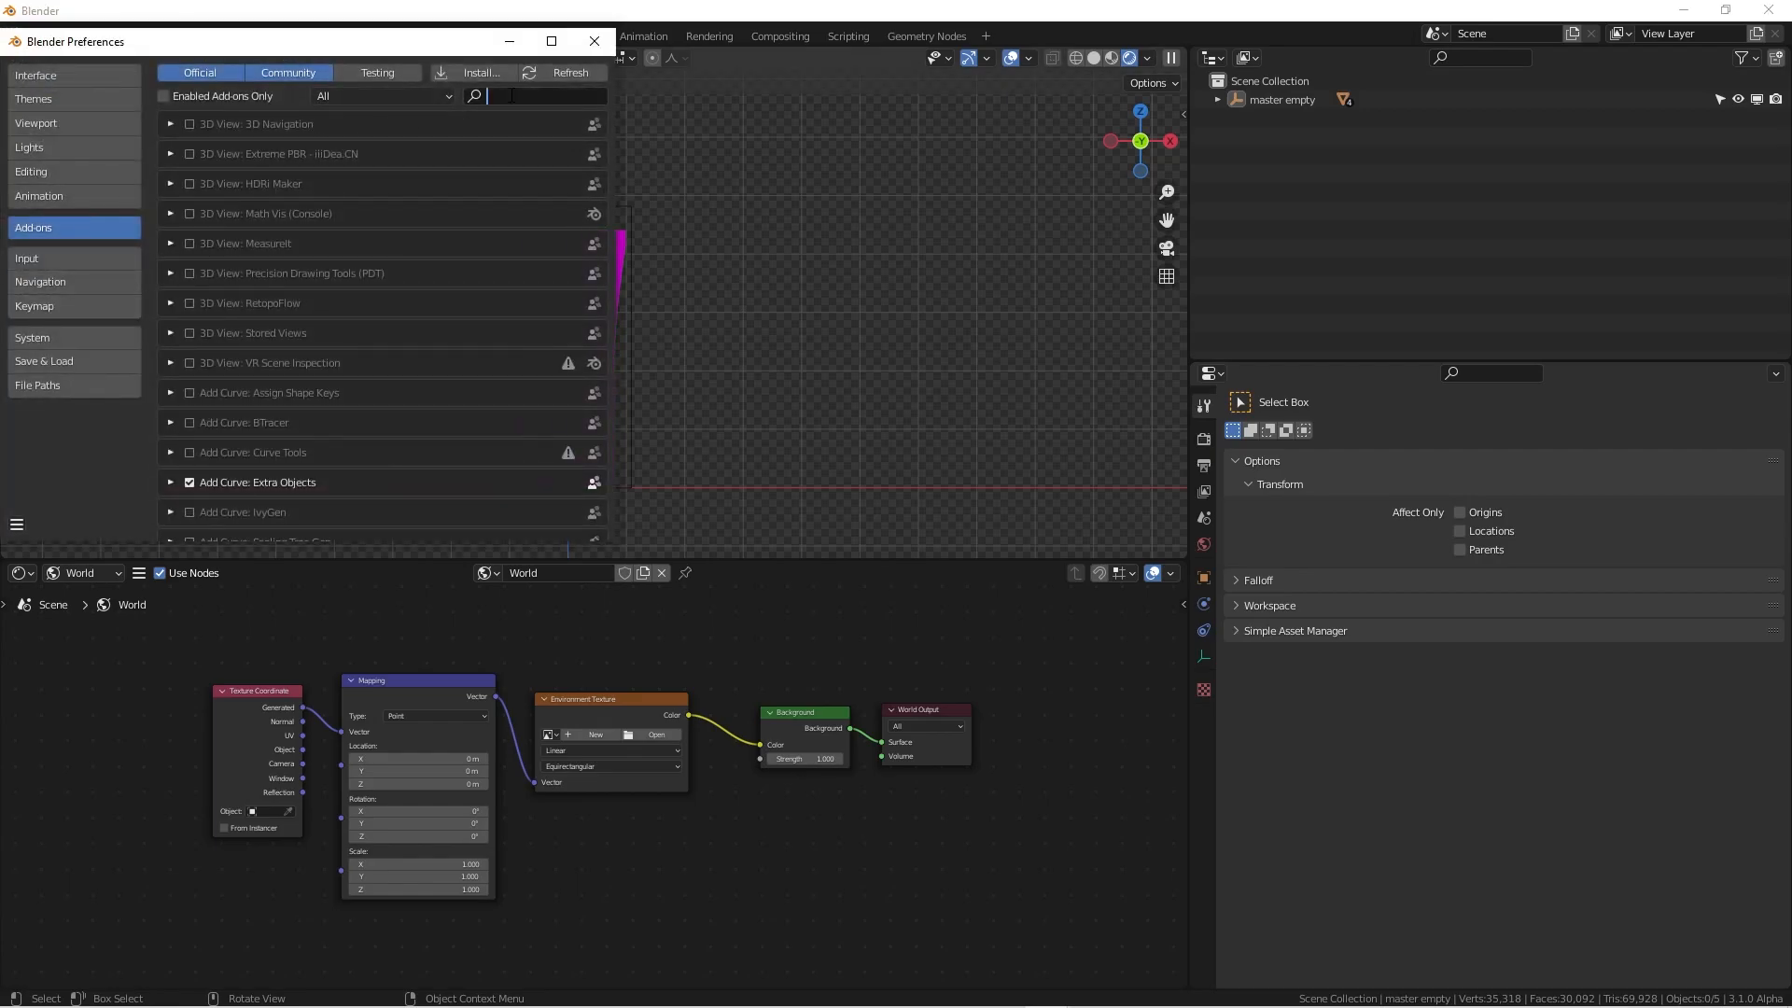
pyautogui.write('node')
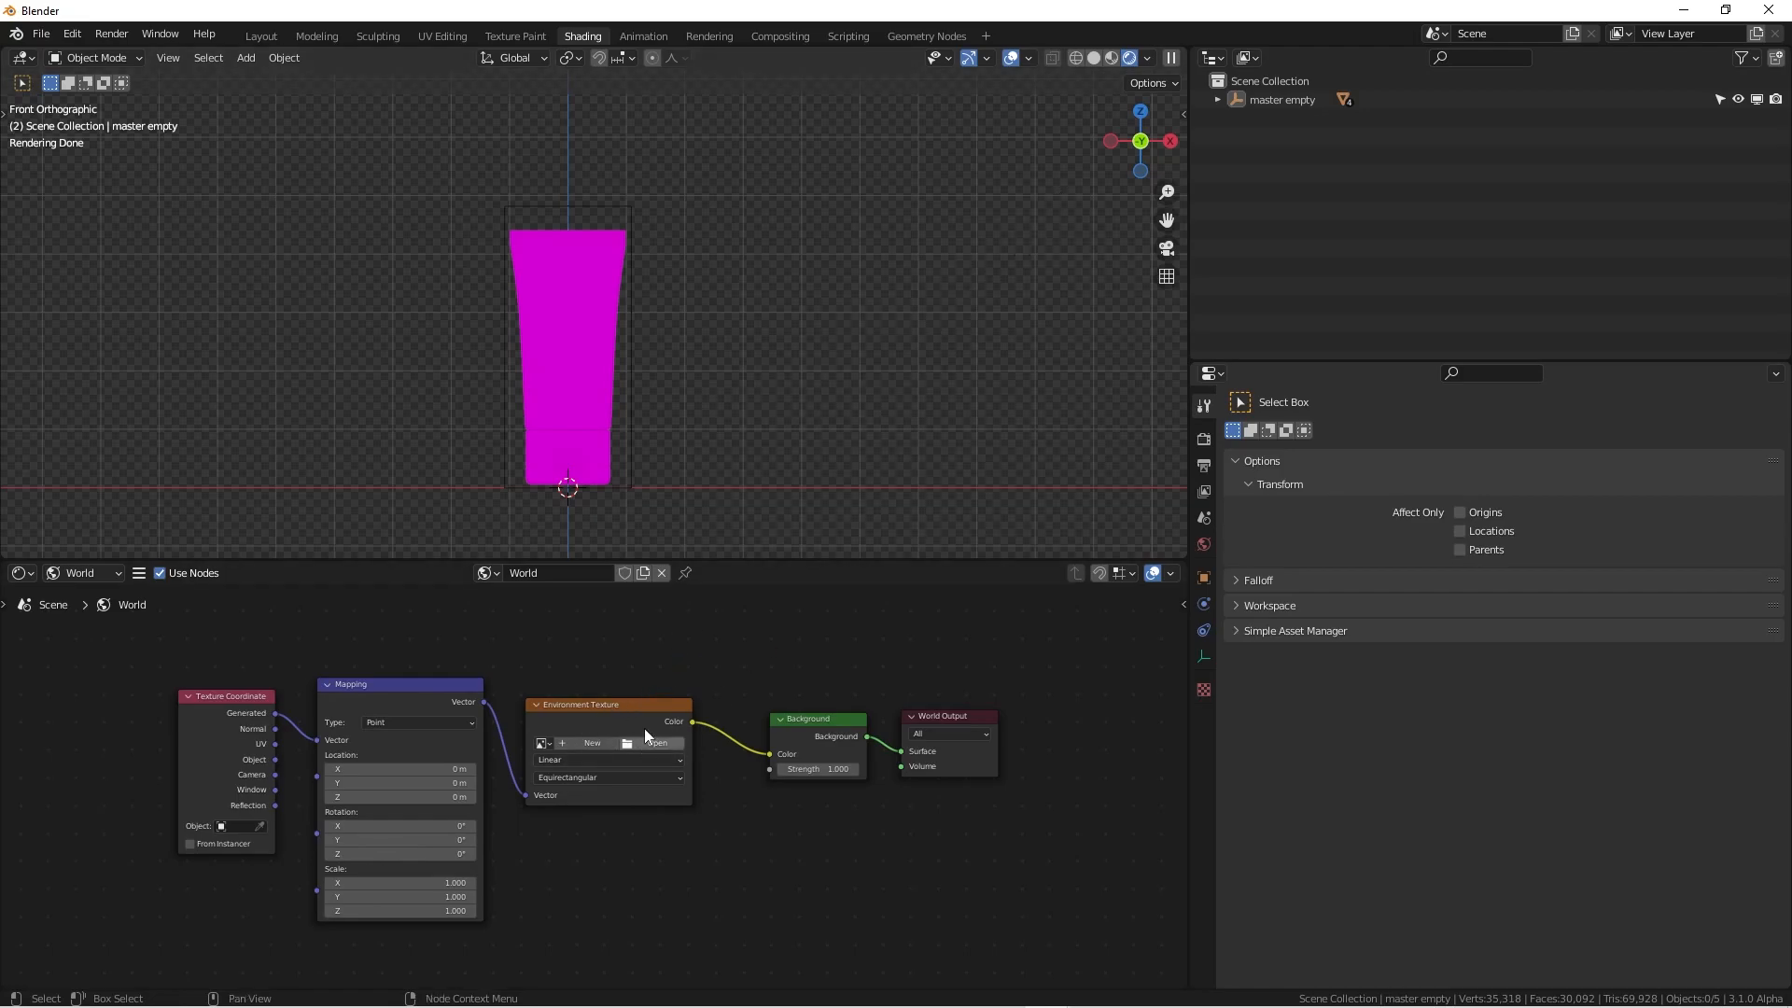
pyautogui.moveTo(738, 476)
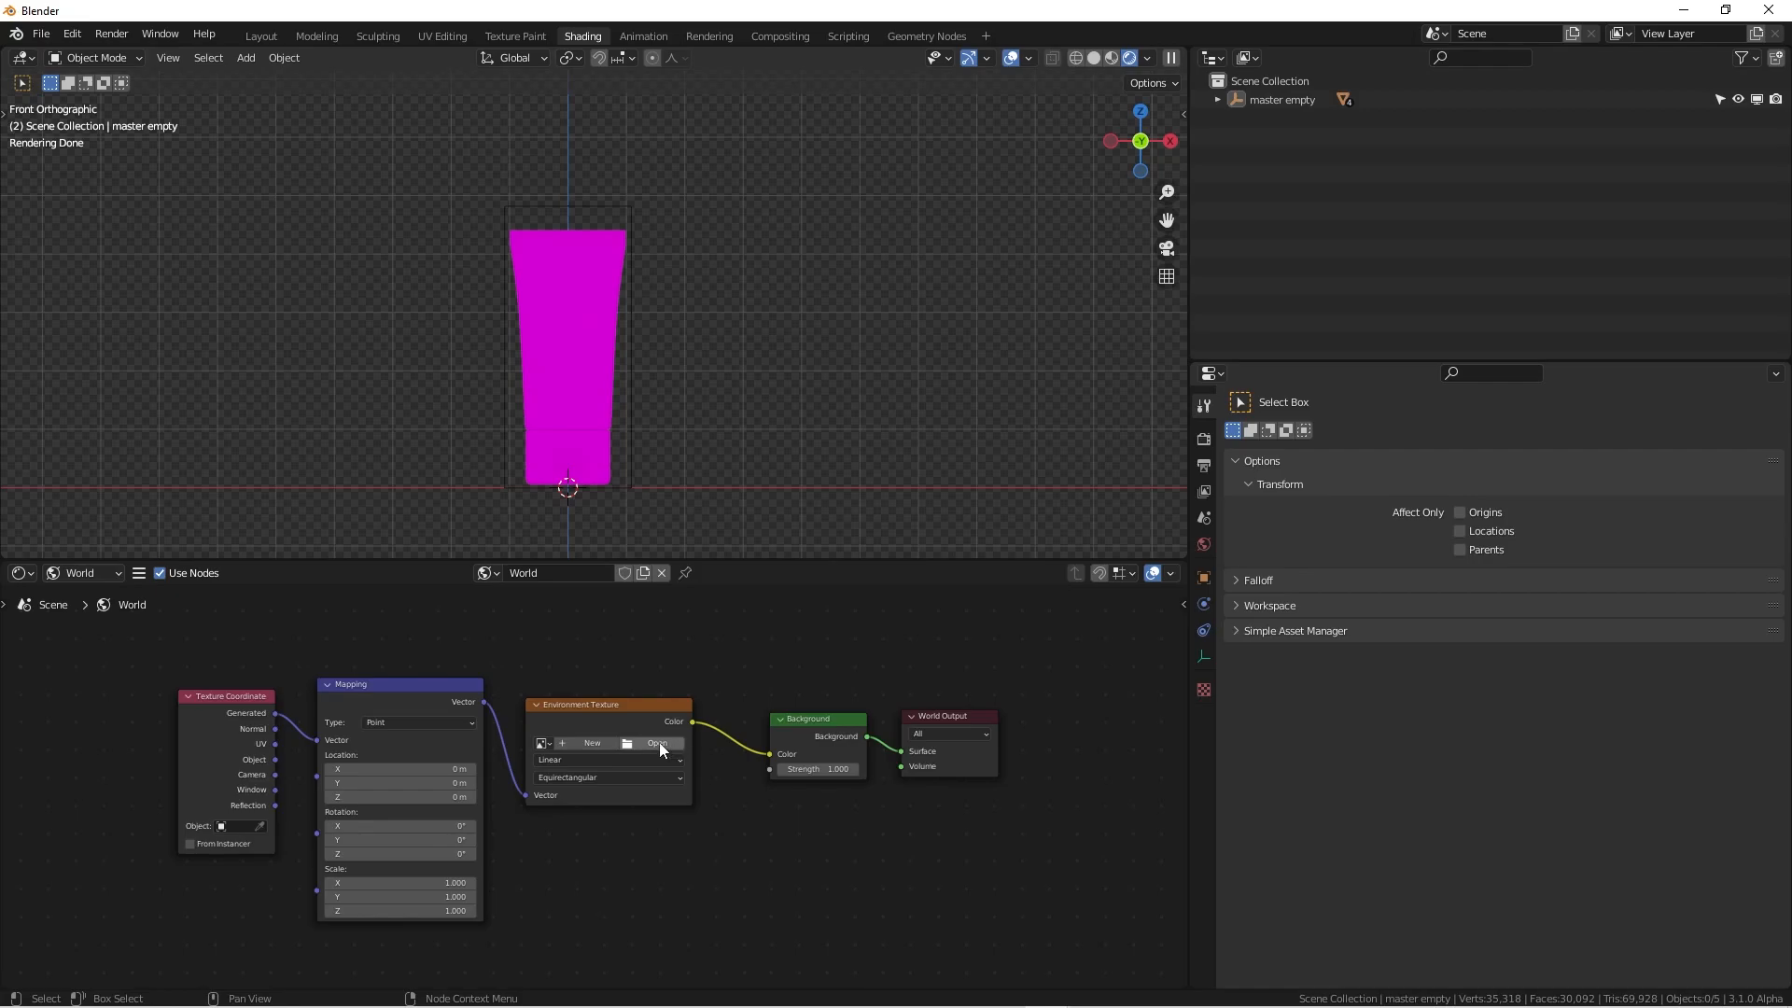
# Load bathroom_4k BW.hdr from Blender 3.1's studiolights/world folder into the Environment Texture
pyautogui.click(657, 743)
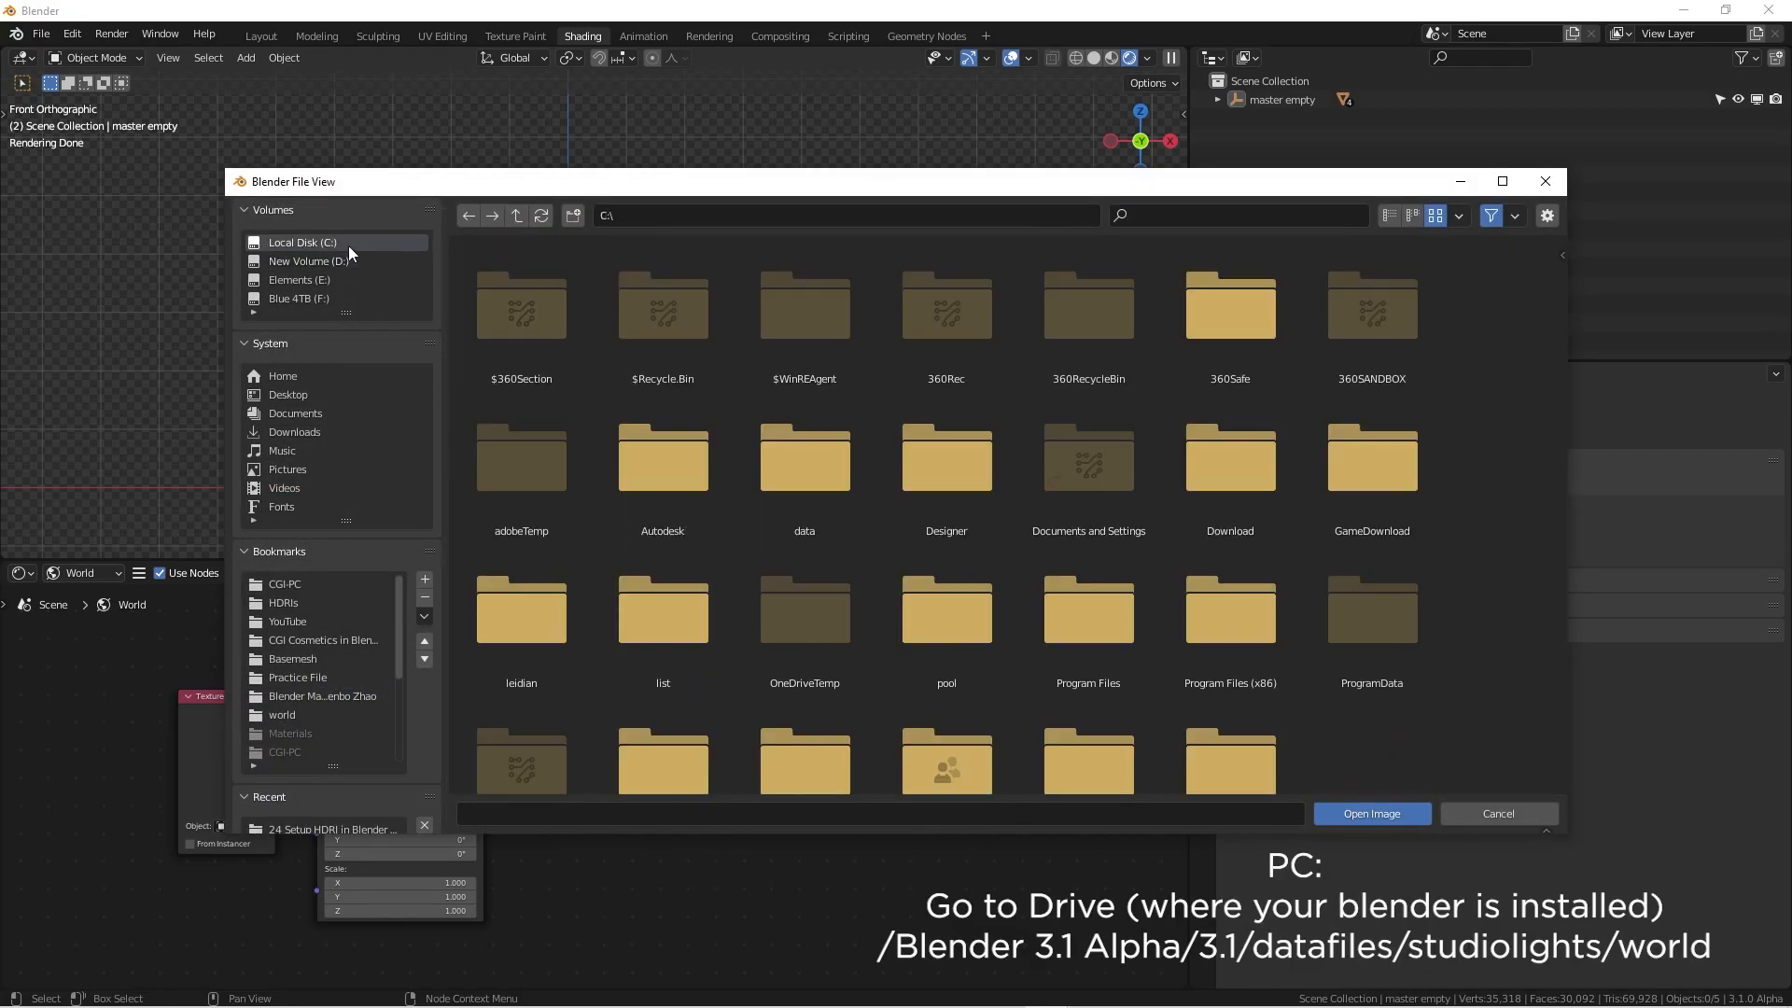
pyautogui.click(306, 260)
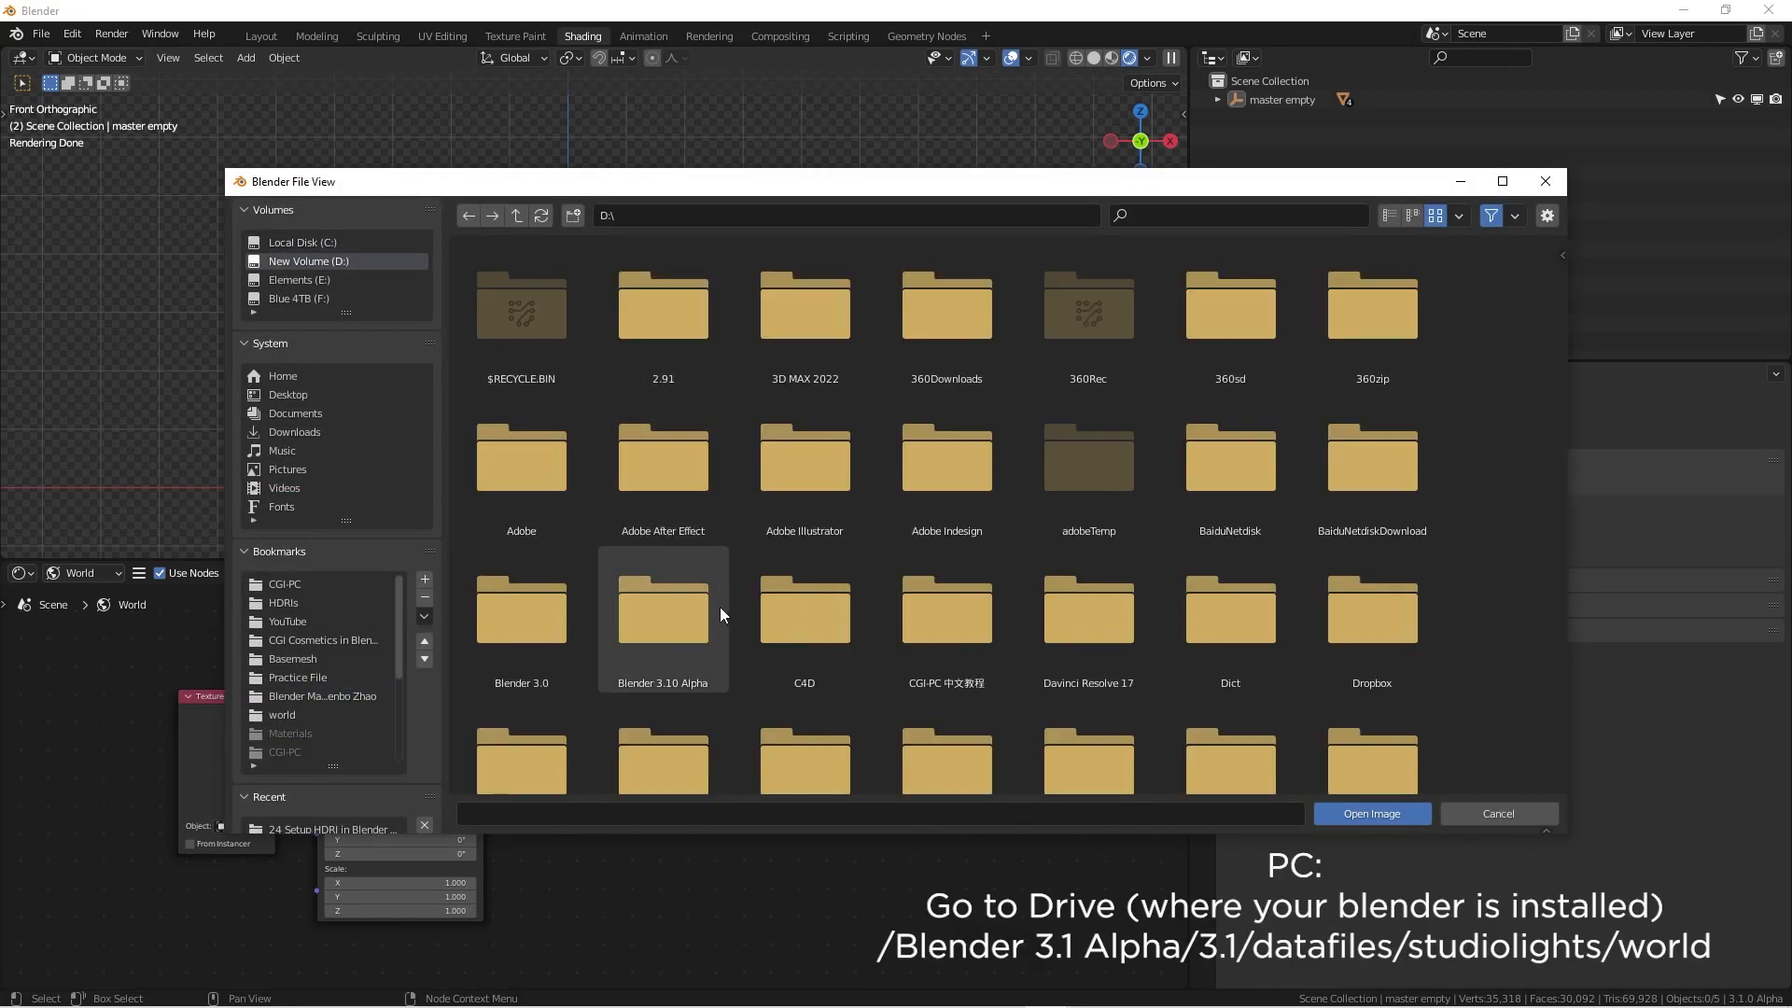
pyautogui.doubleClick(661, 611)
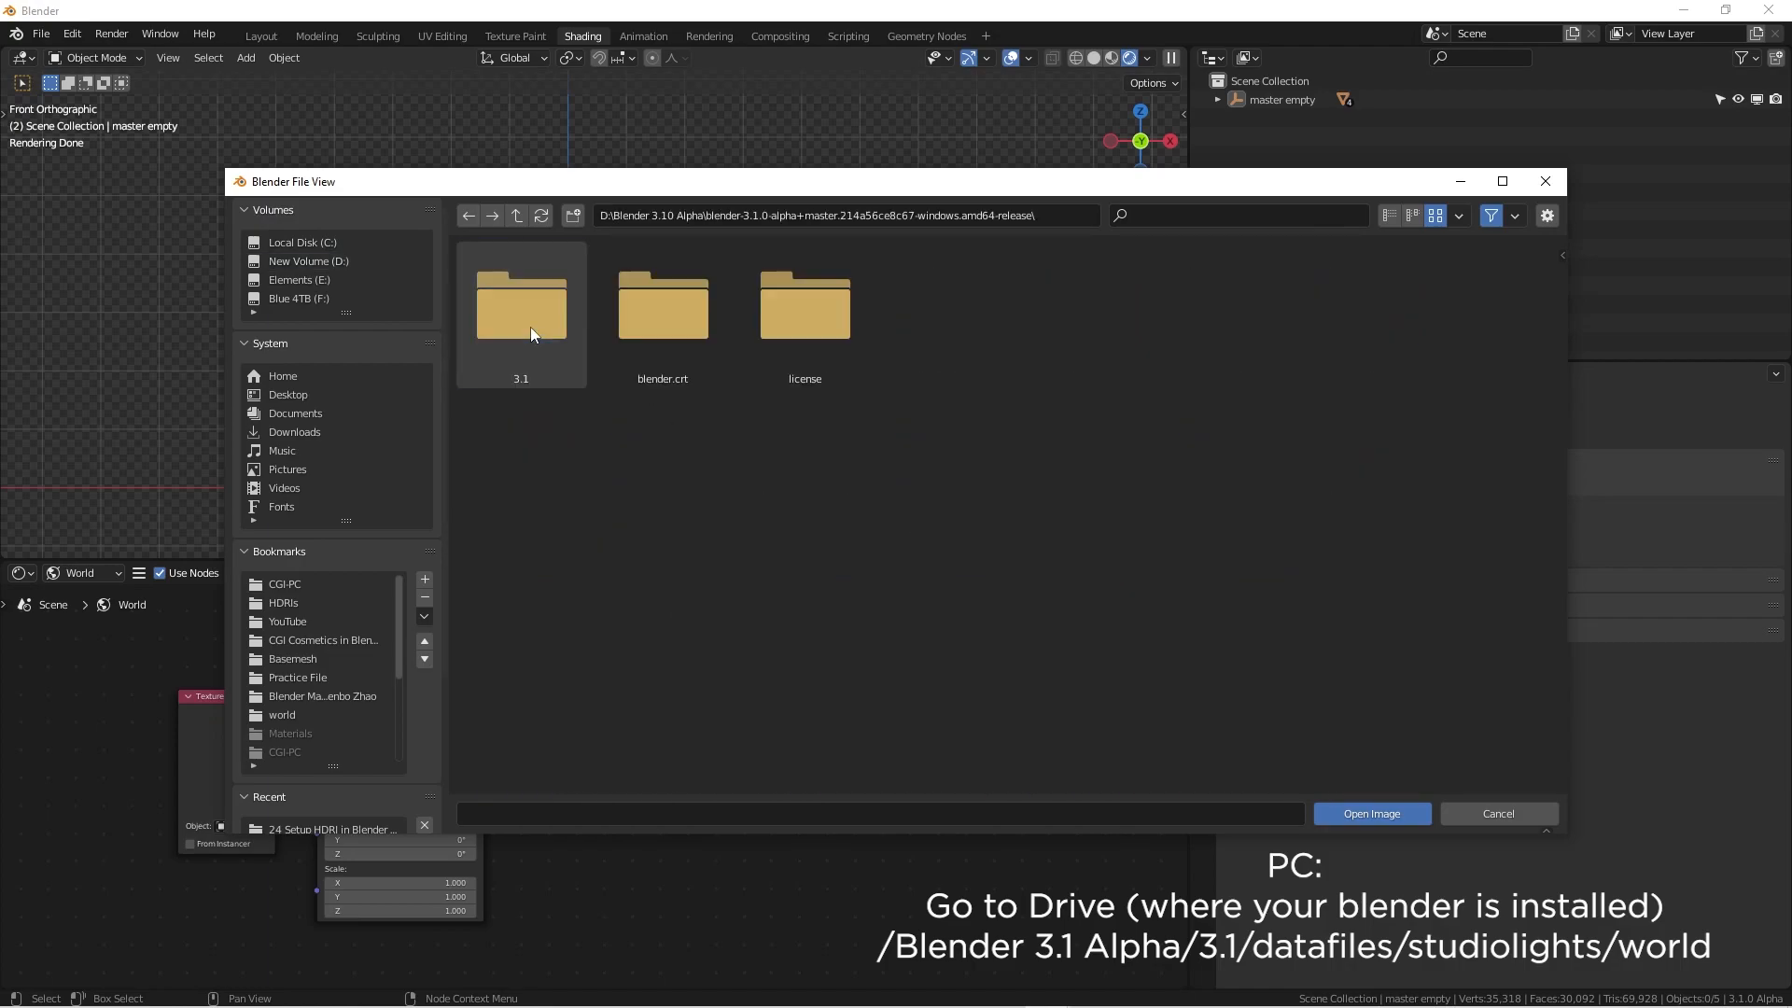
pyautogui.click(520, 306)
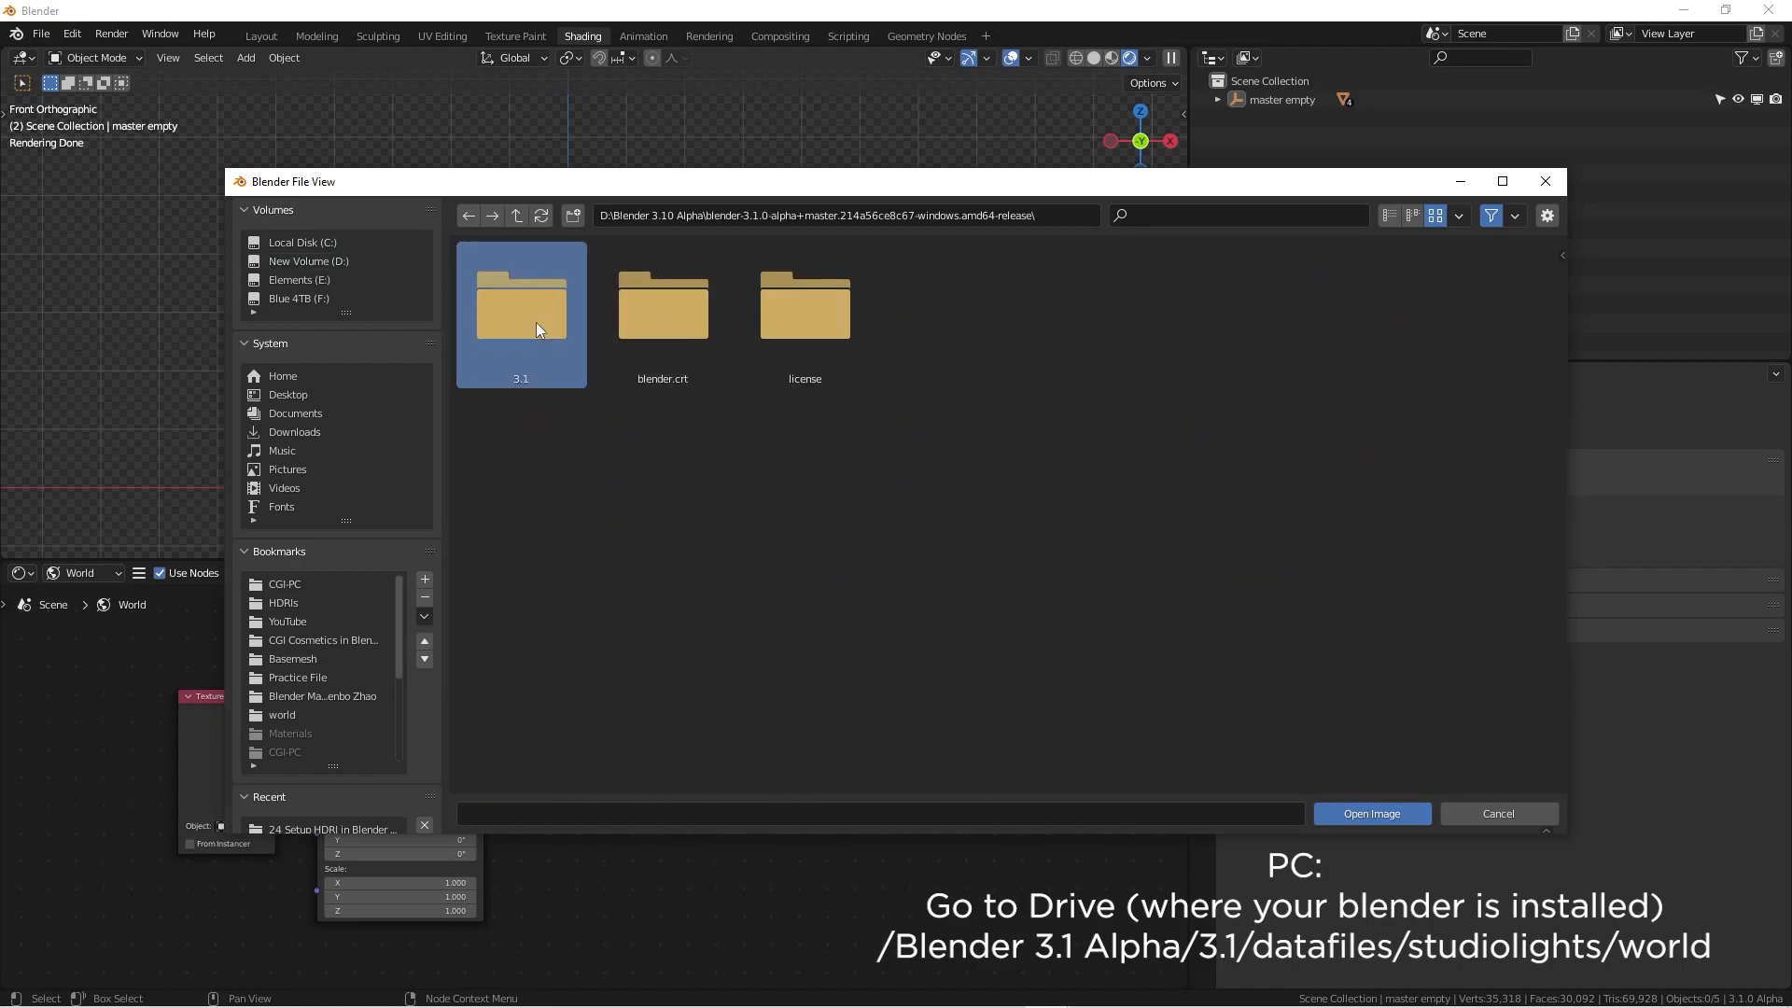
pyautogui.doubleClick(520, 302)
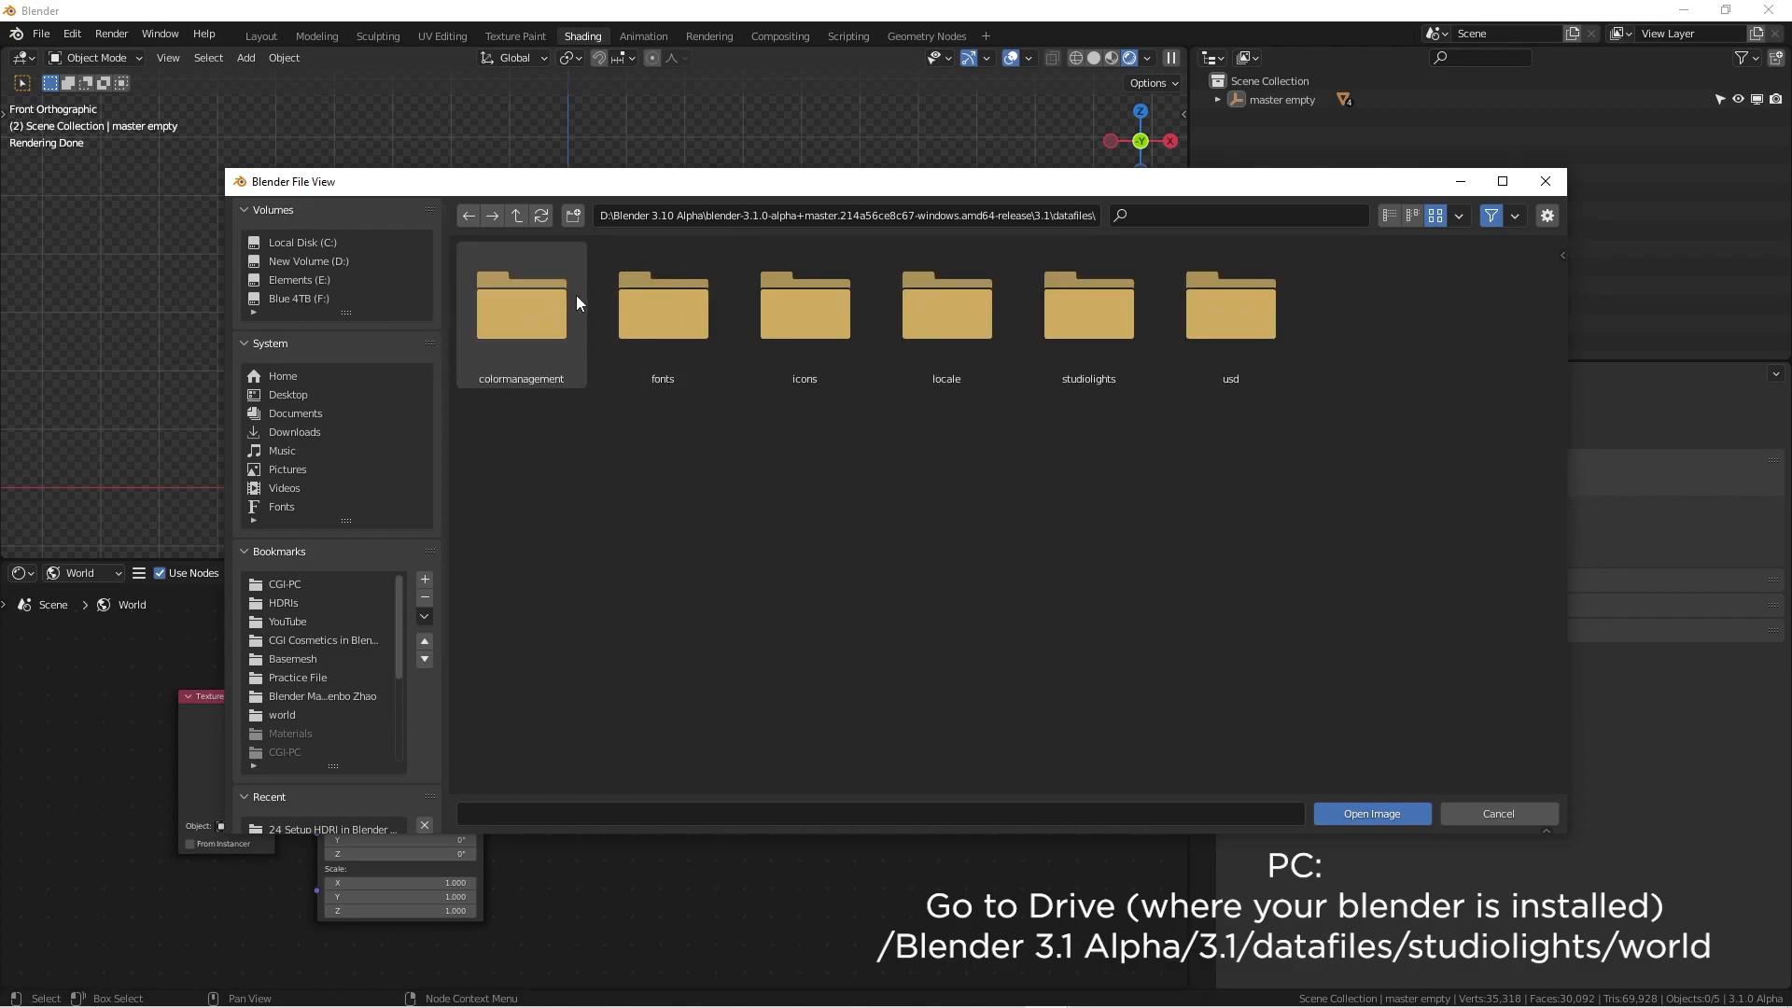
pyautogui.click(1086, 309)
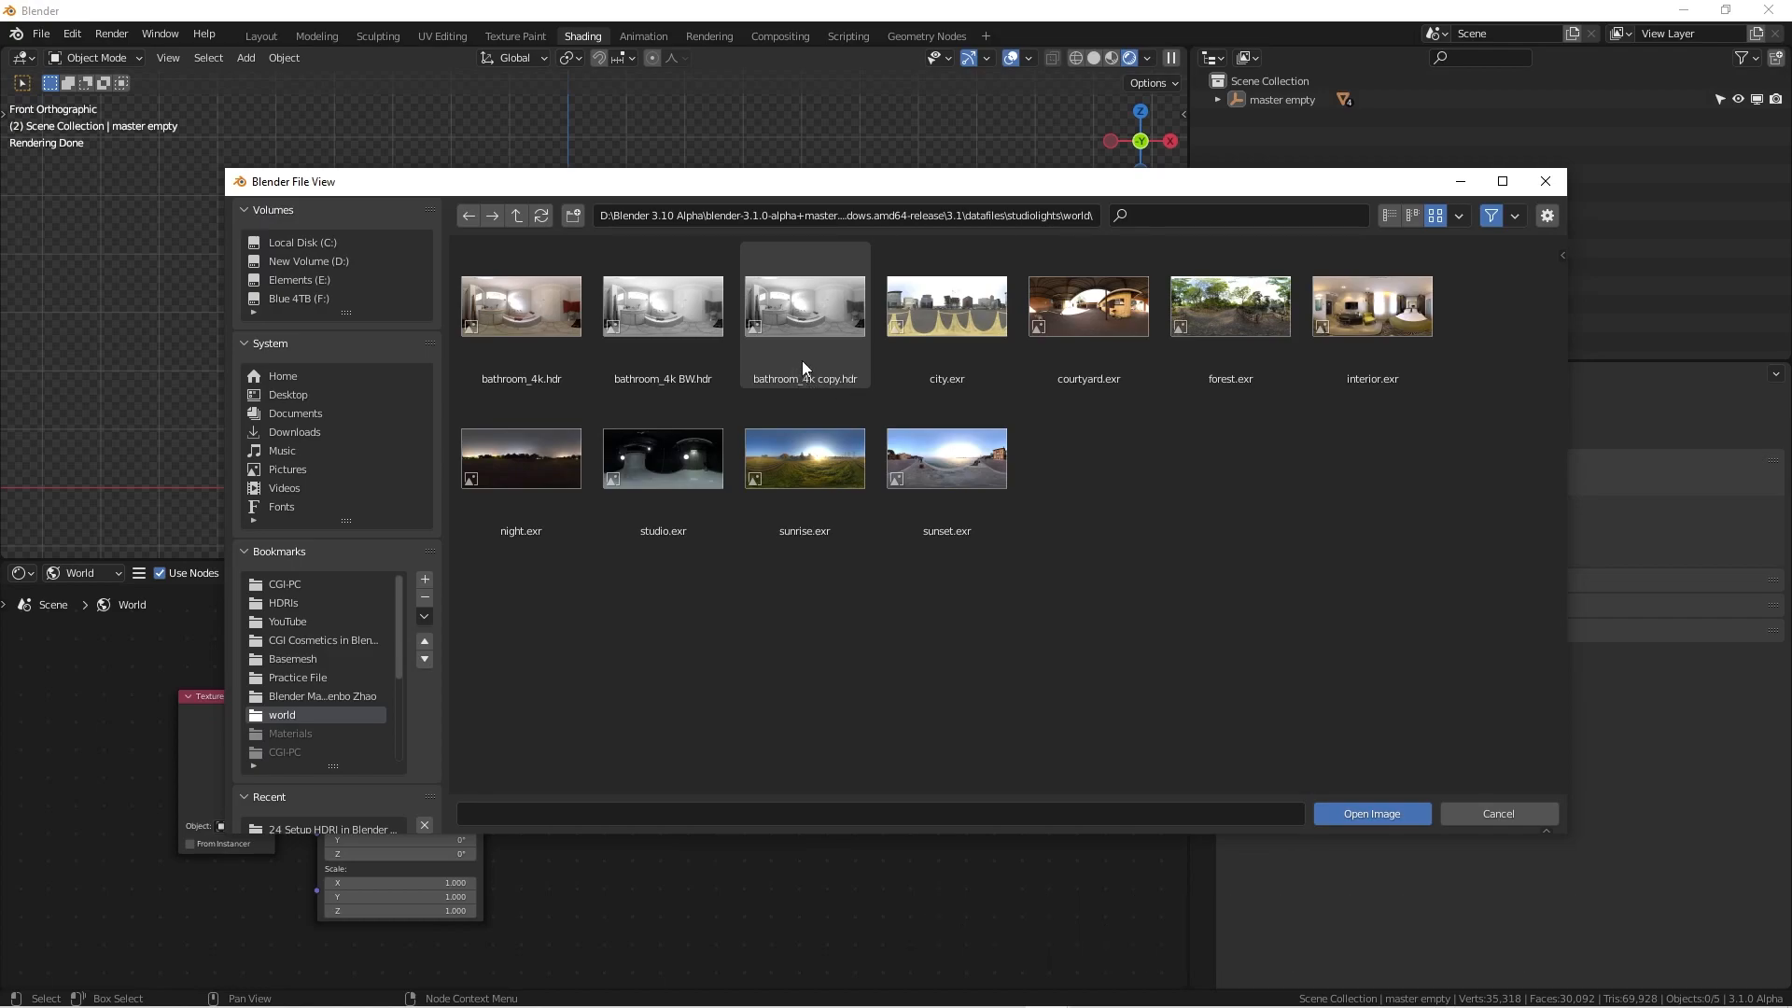
pyautogui.click(661, 306)
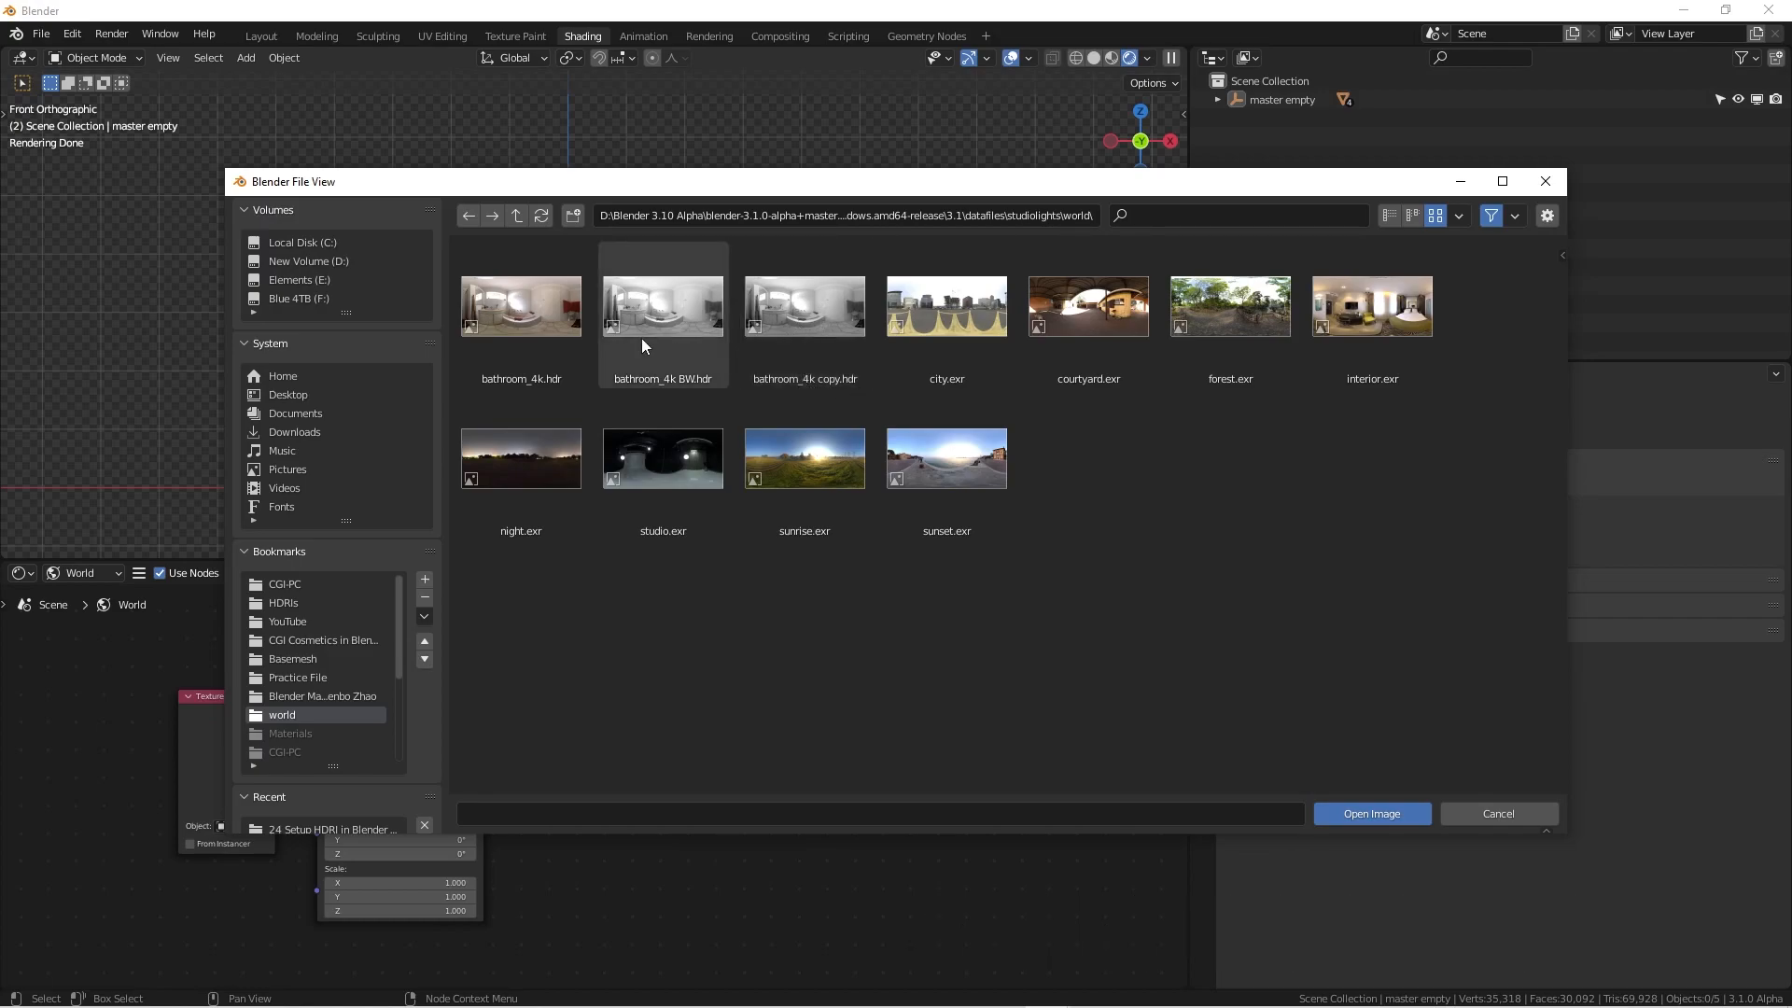
pyautogui.click(663, 305)
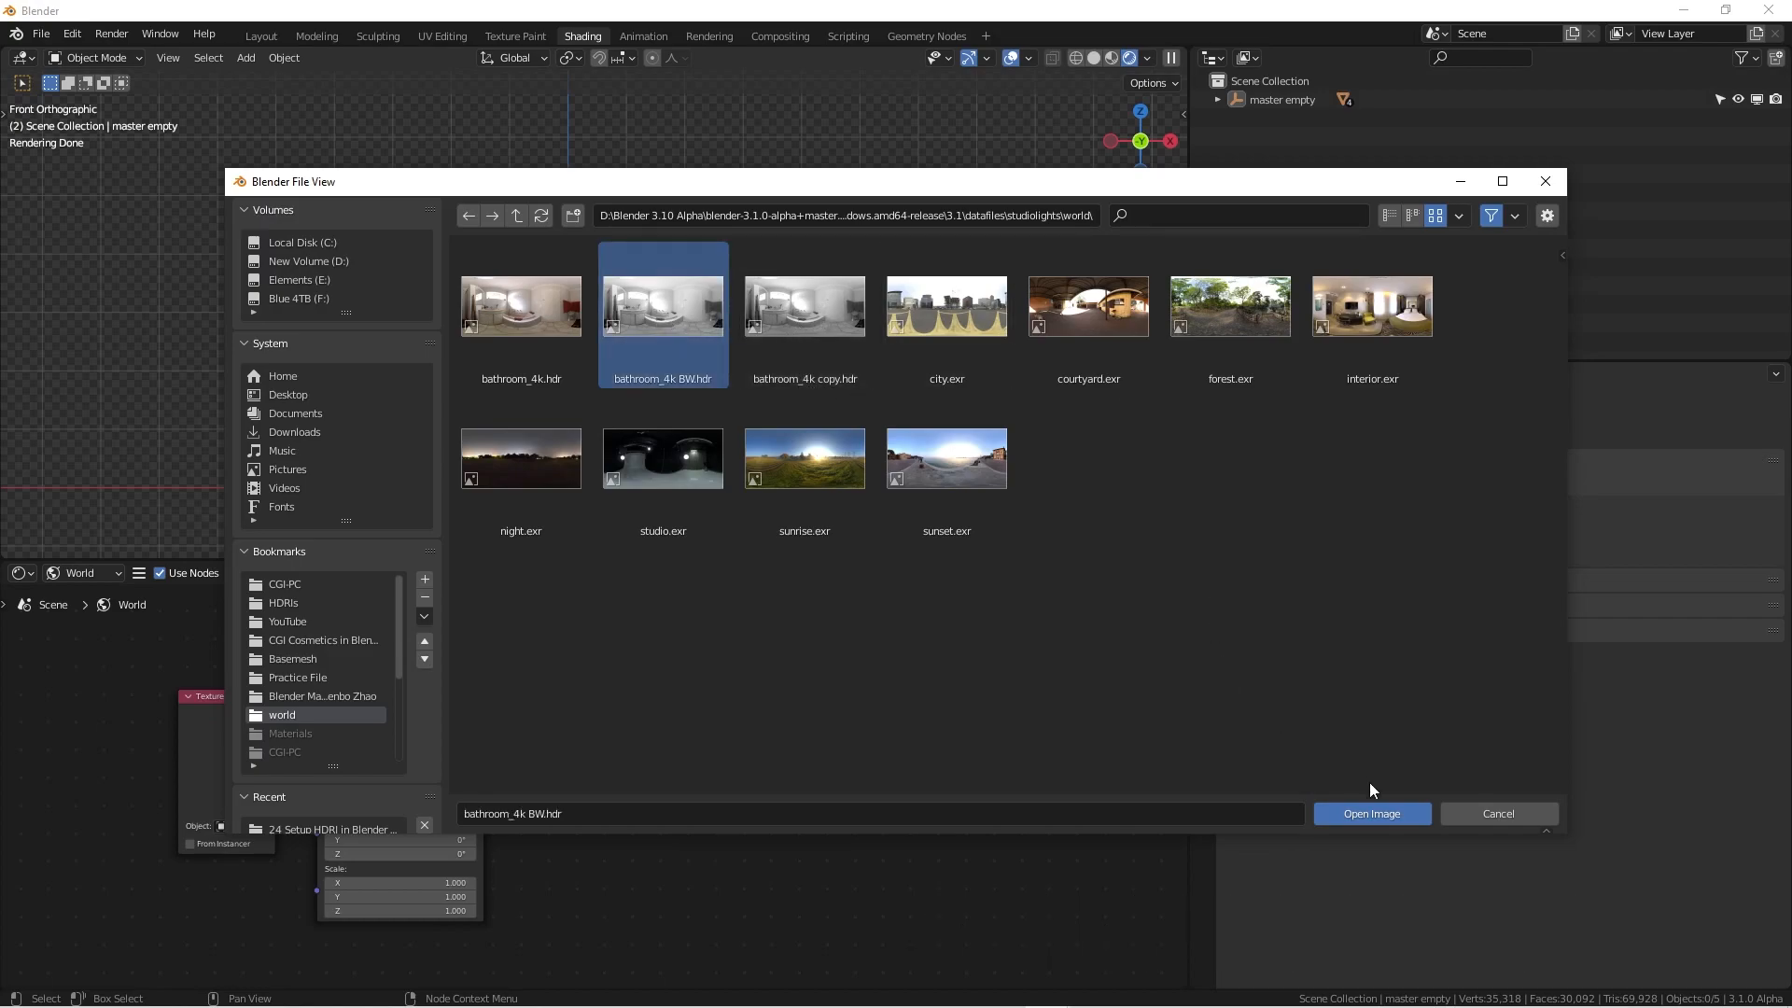
pyautogui.click(1370, 813)
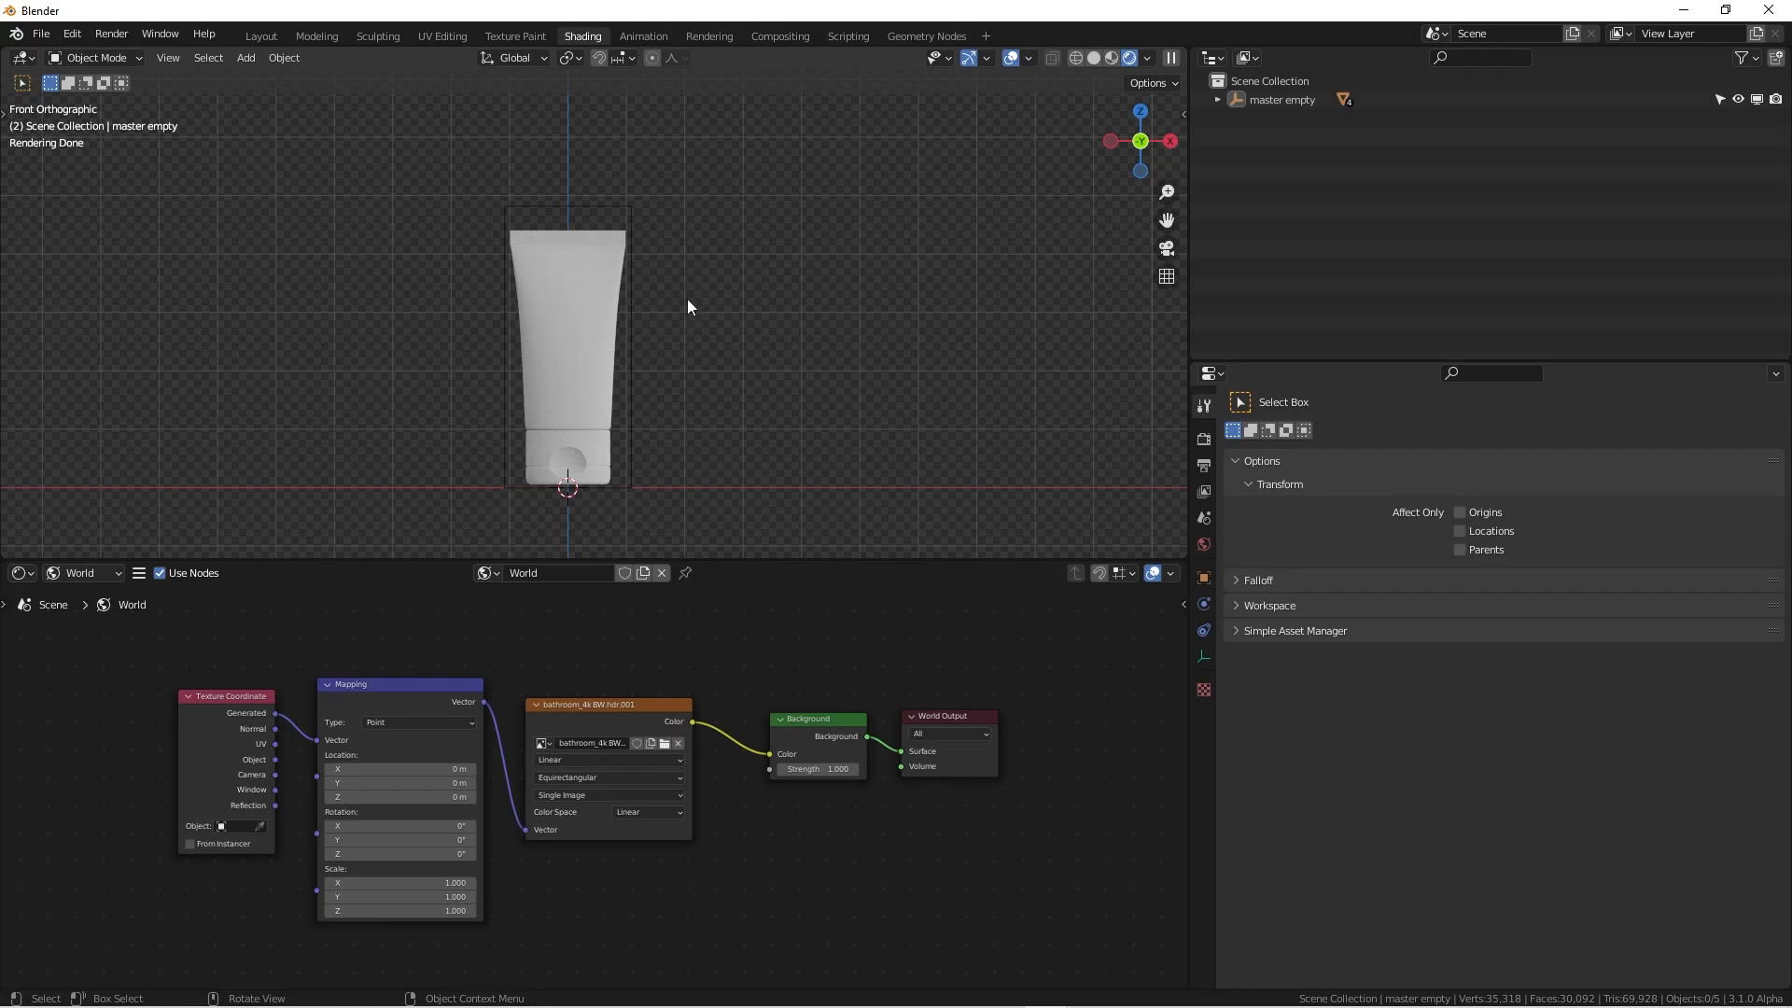
pyautogui.moveTo(674, 338)
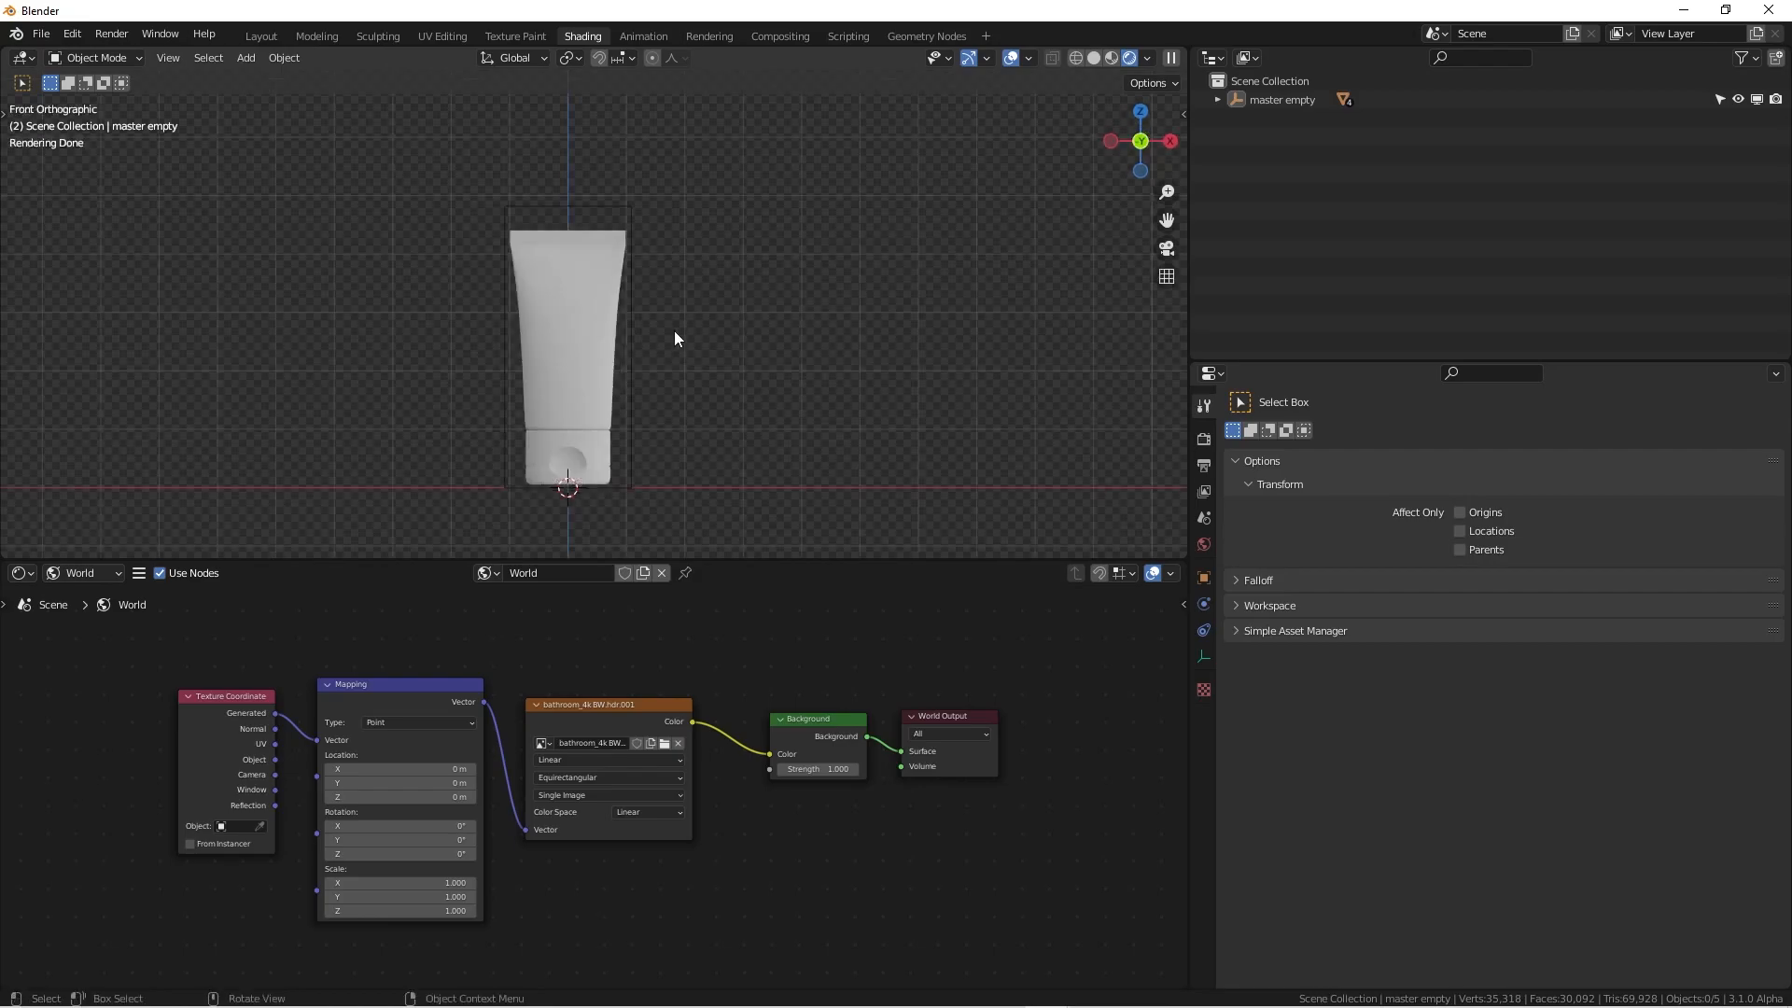
pyautogui.click(1119, 57)
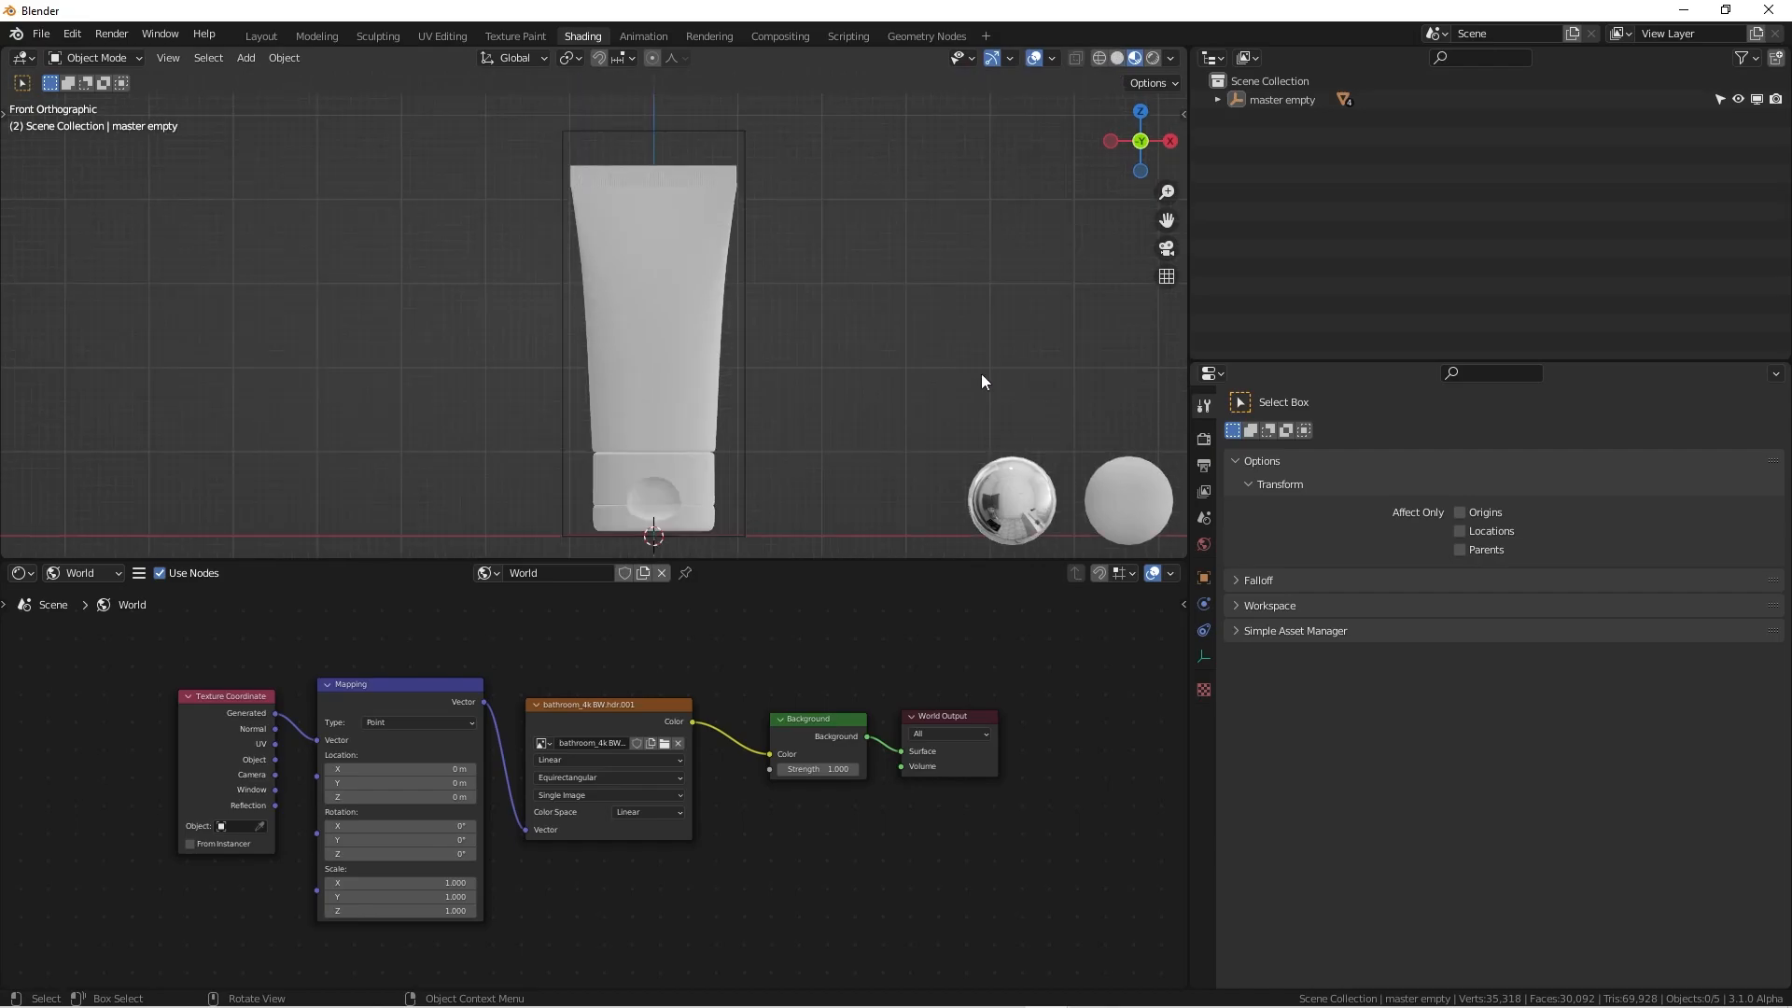
pyautogui.click(1135, 57)
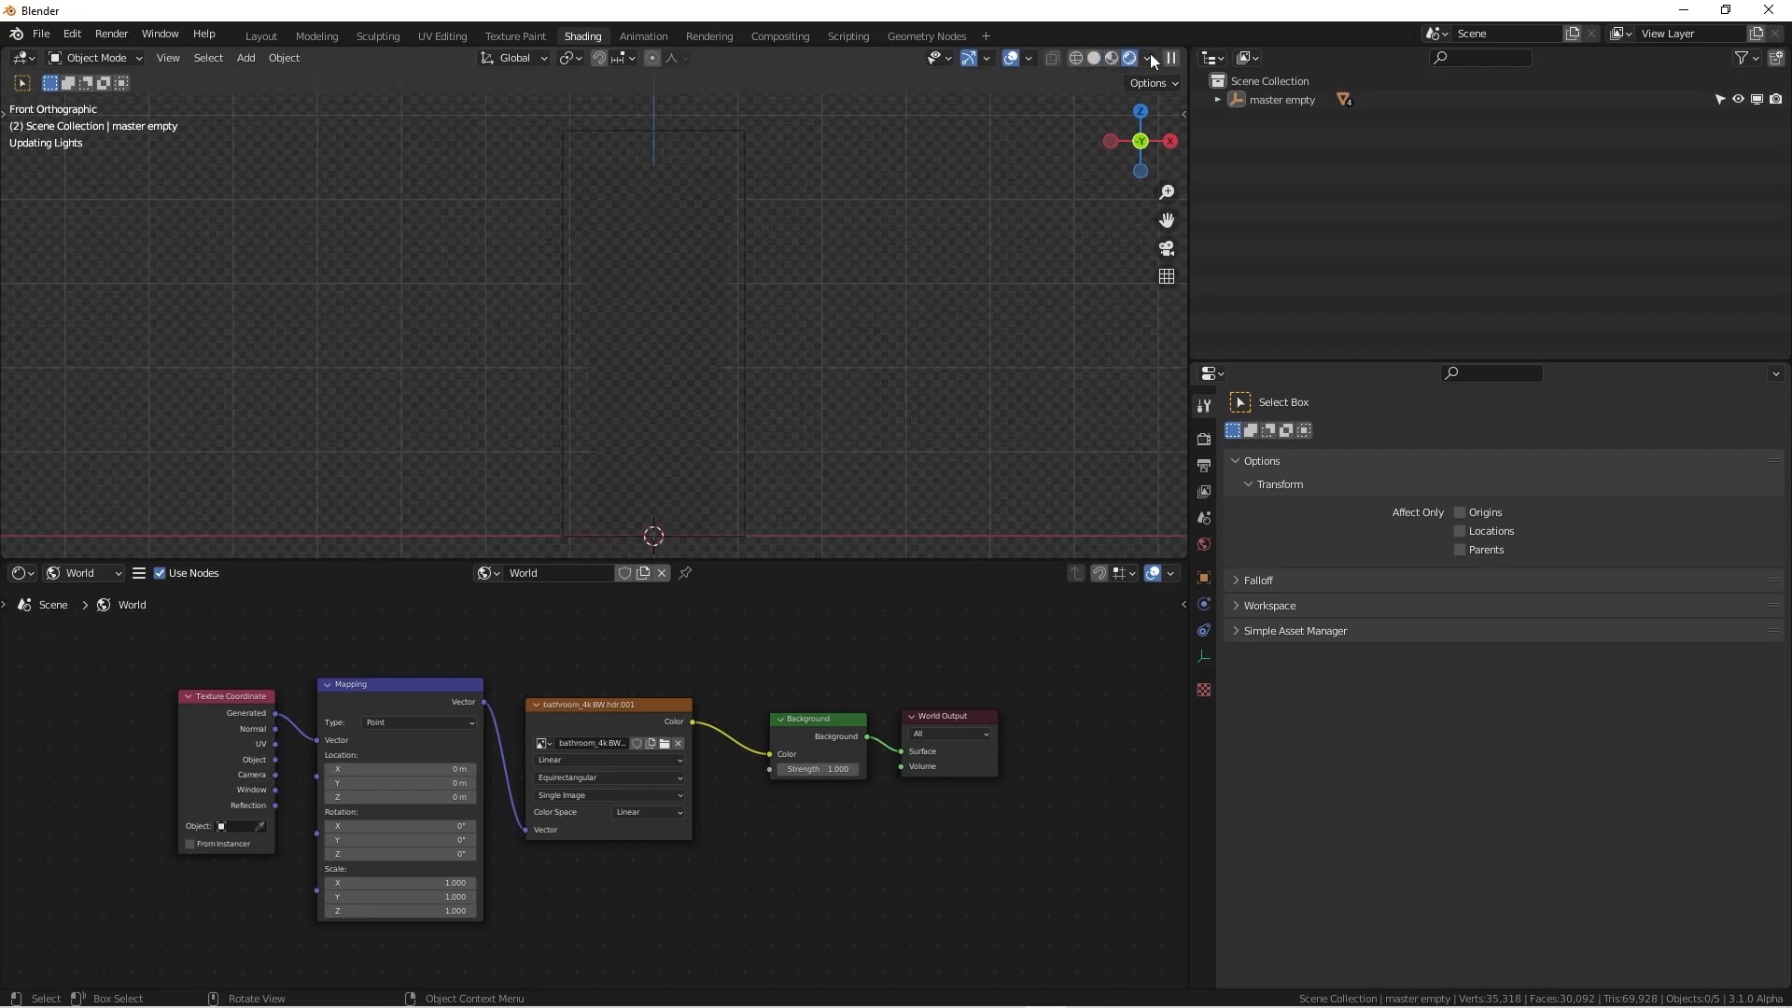
pyautogui.click(1126, 58)
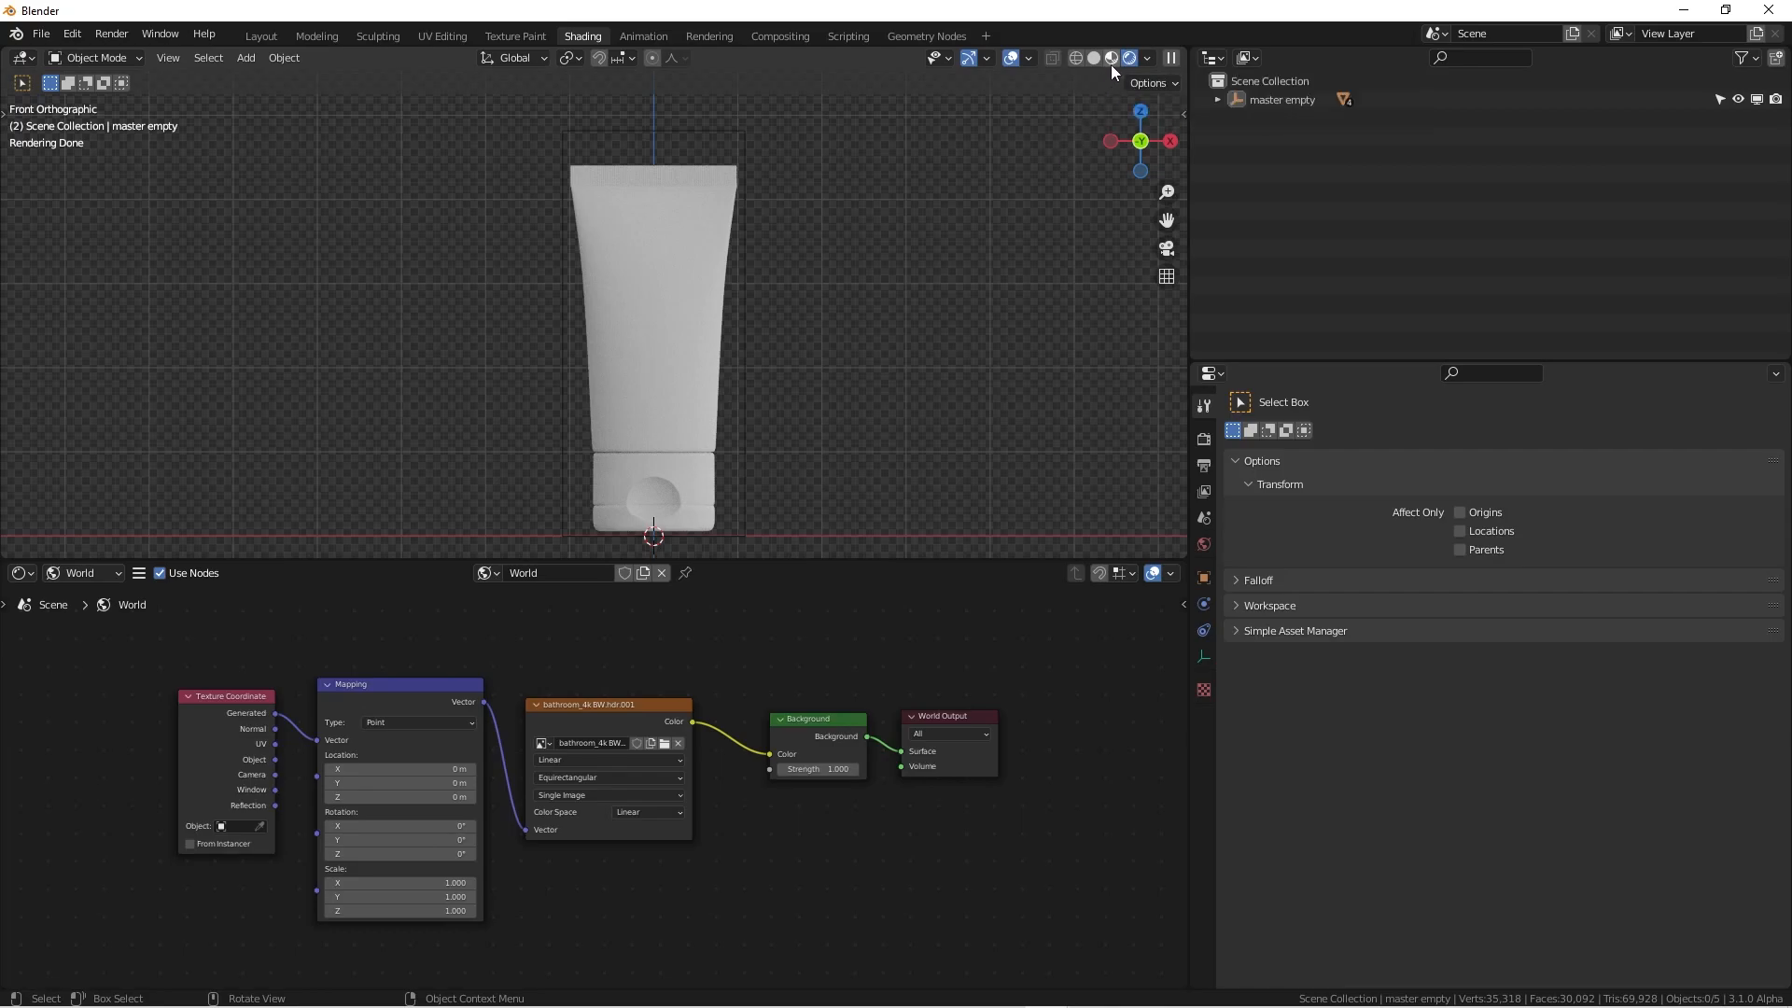
pyautogui.moveTo(758, 279)
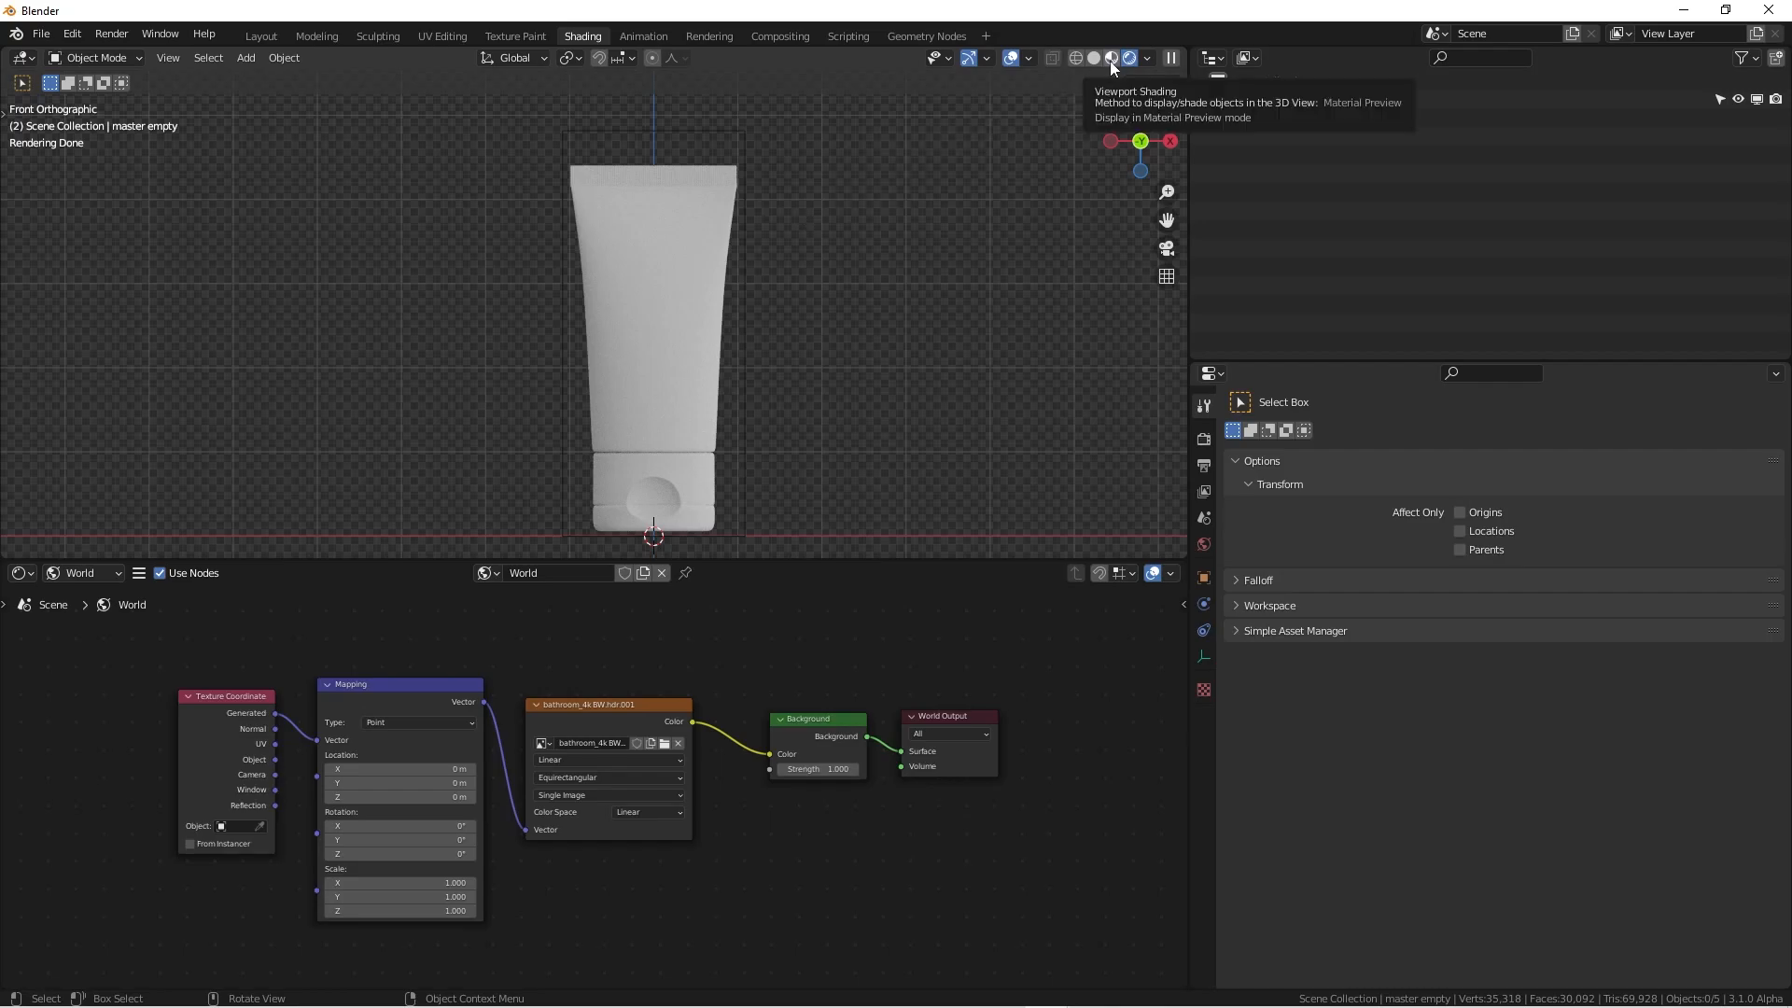
pyautogui.click(1111, 58)
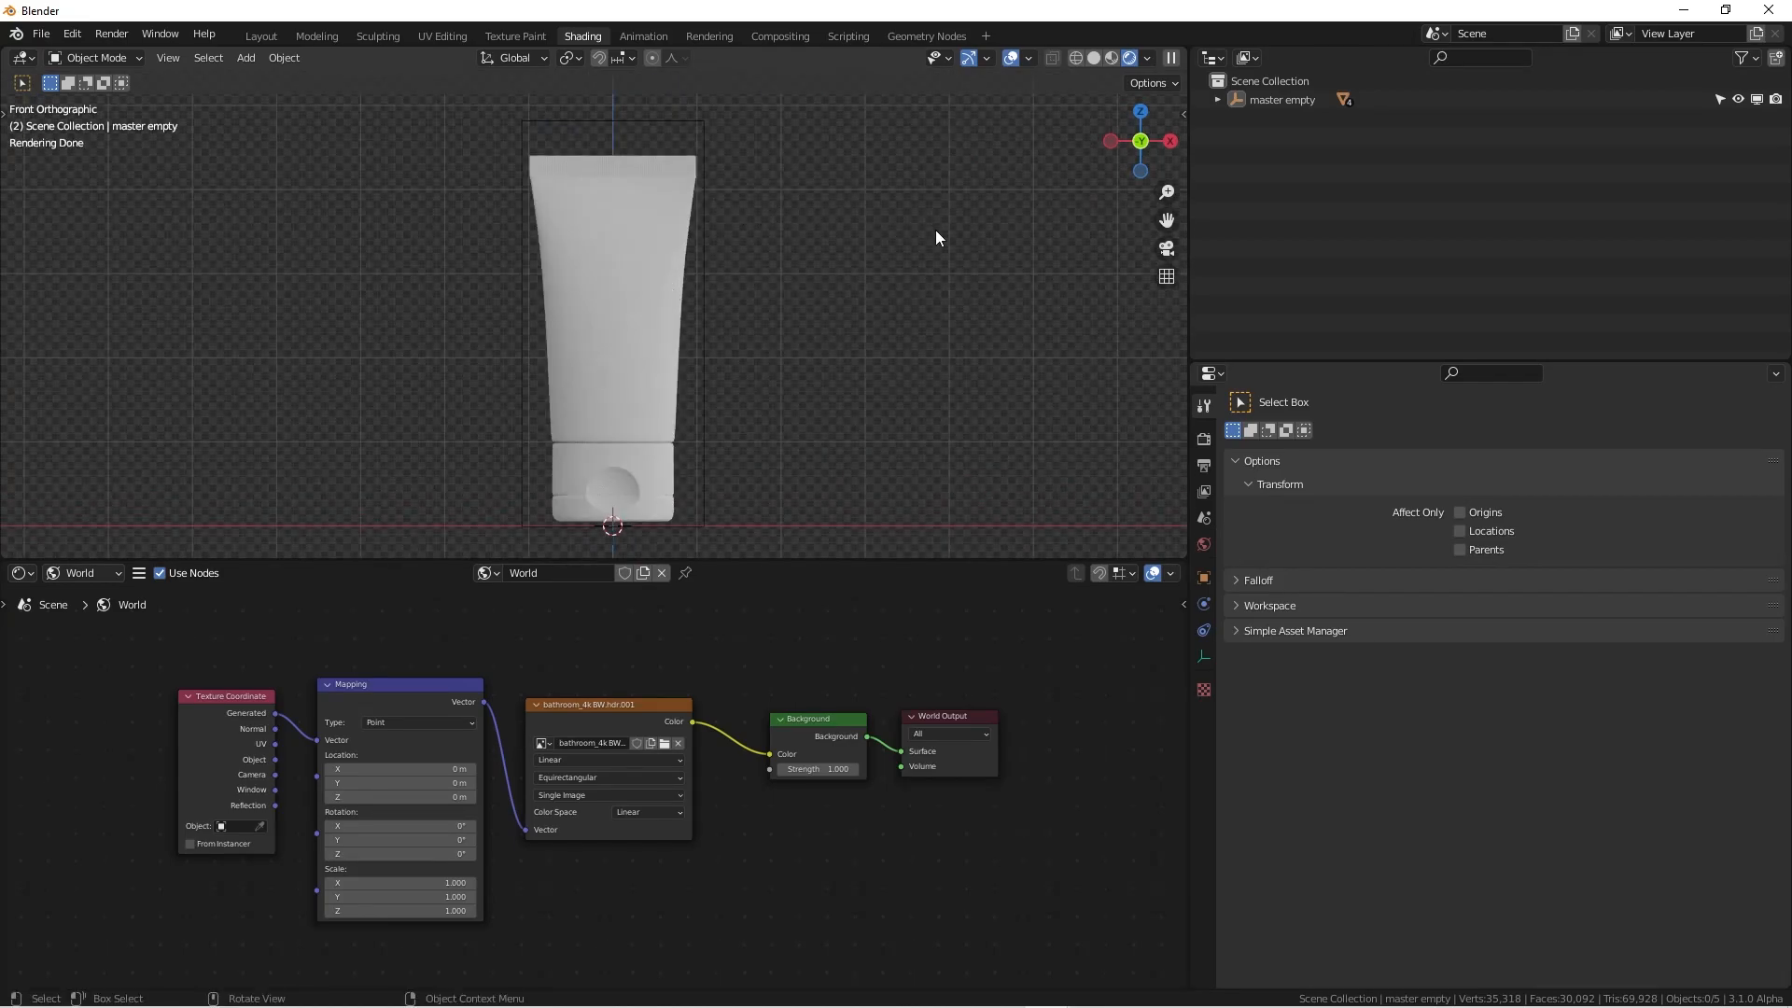
# Select the tube object for removal and bring up the File menu to save defaults
pyautogui.click(1279, 100)
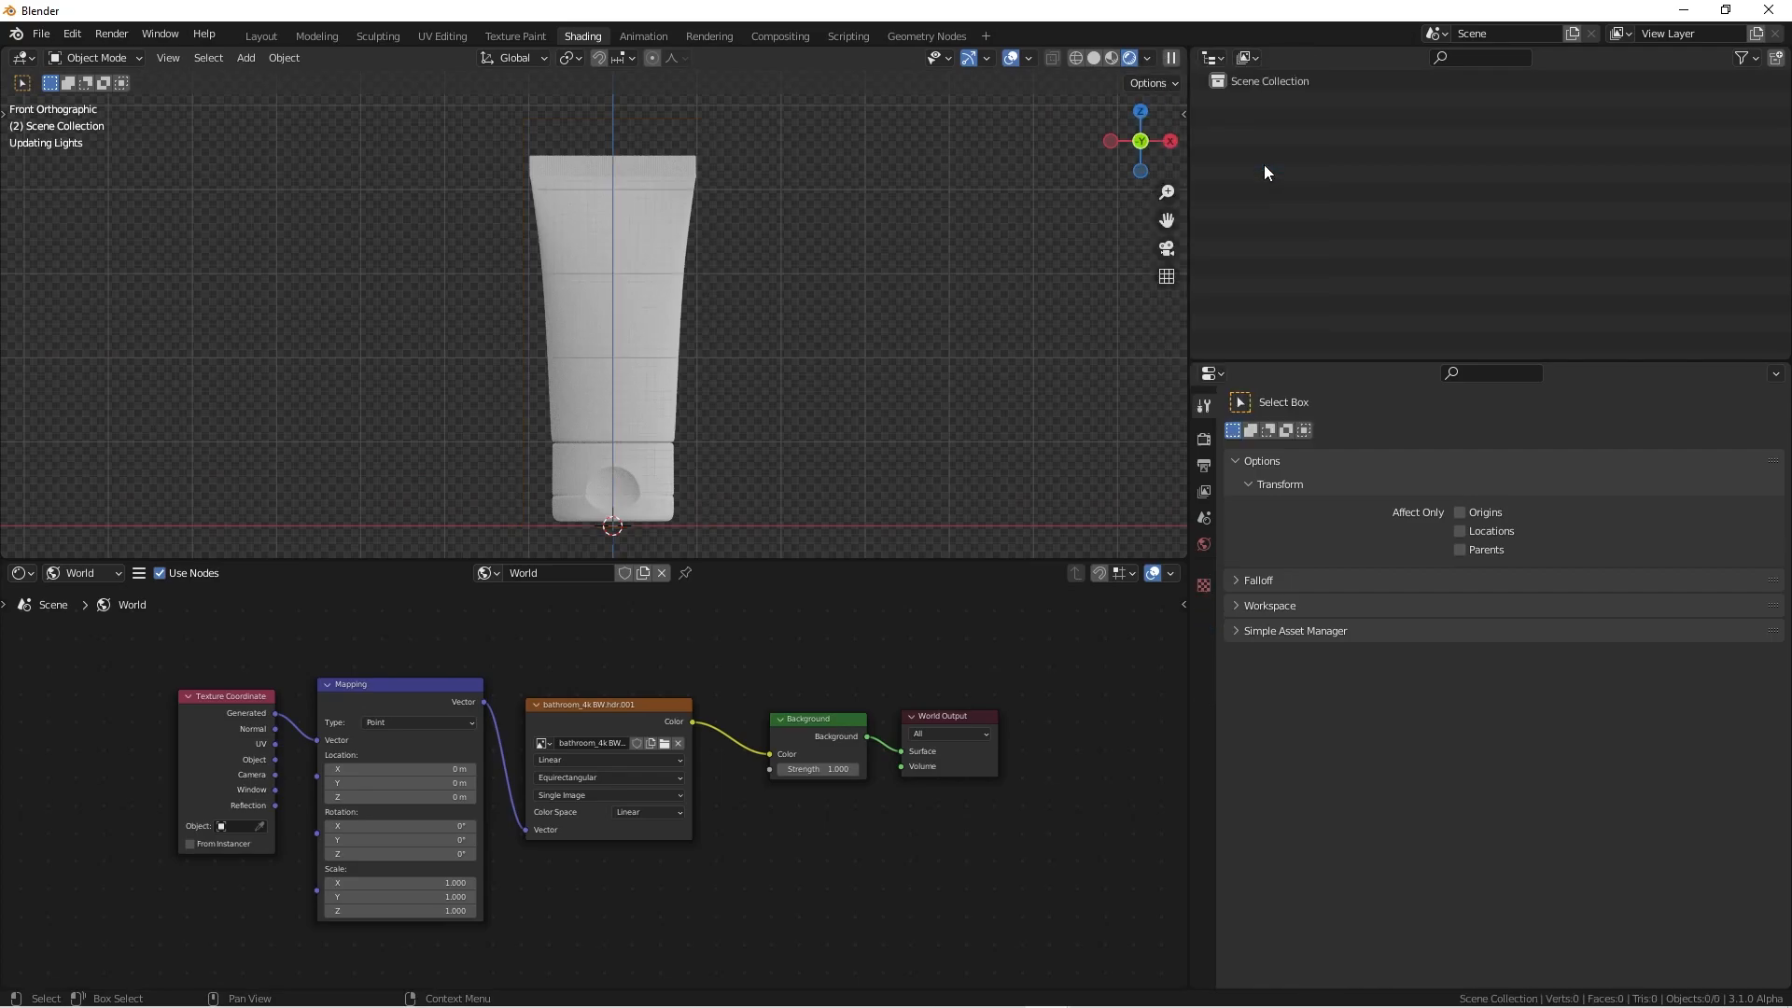
pyautogui.click(40, 33)
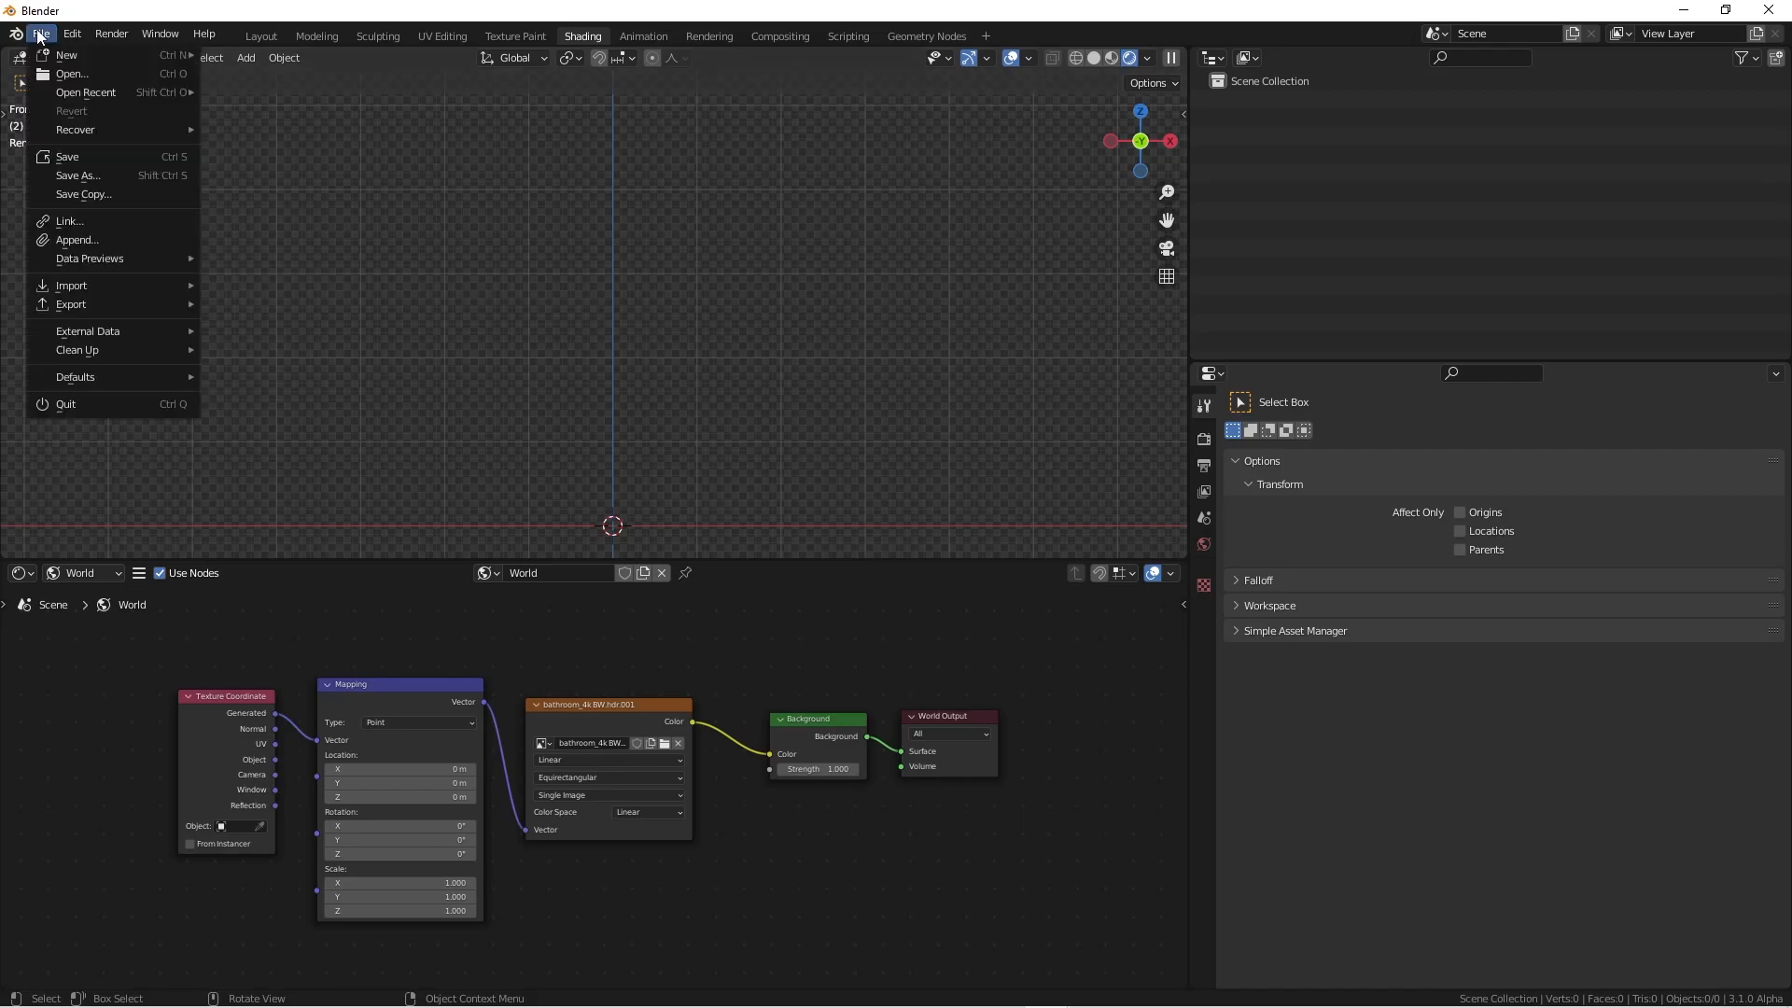
pyautogui.moveTo(77, 350)
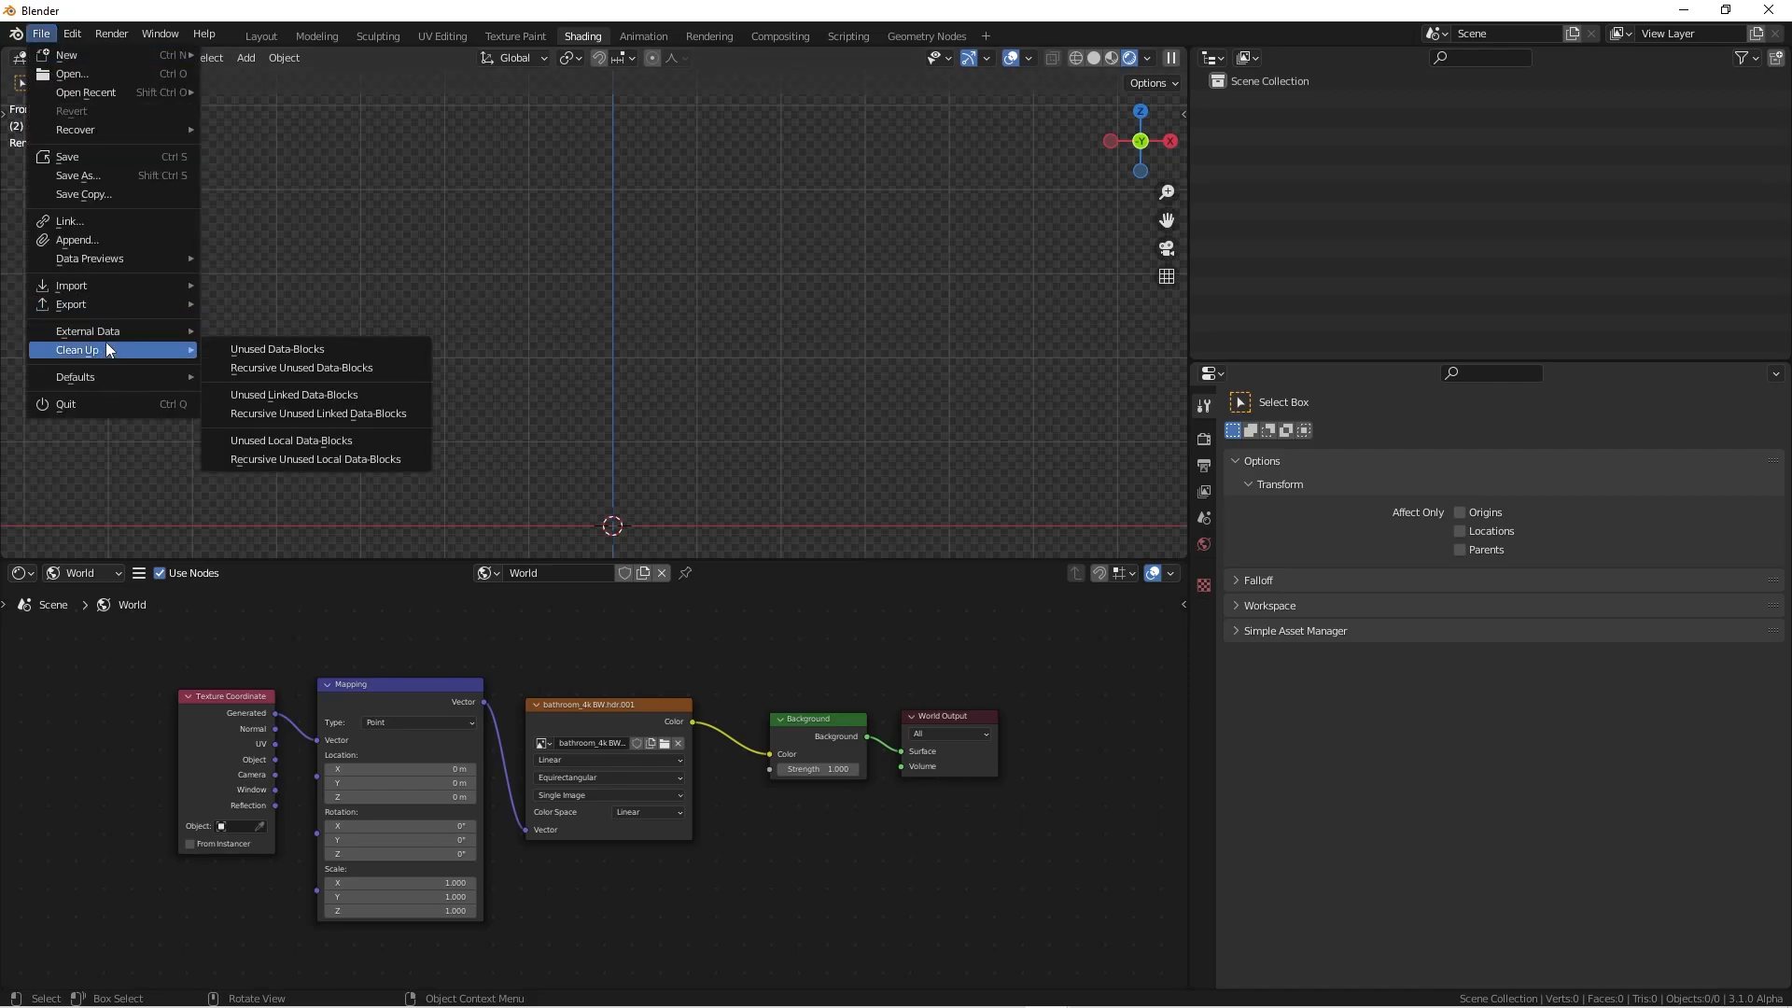
pyautogui.moveTo(75, 376)
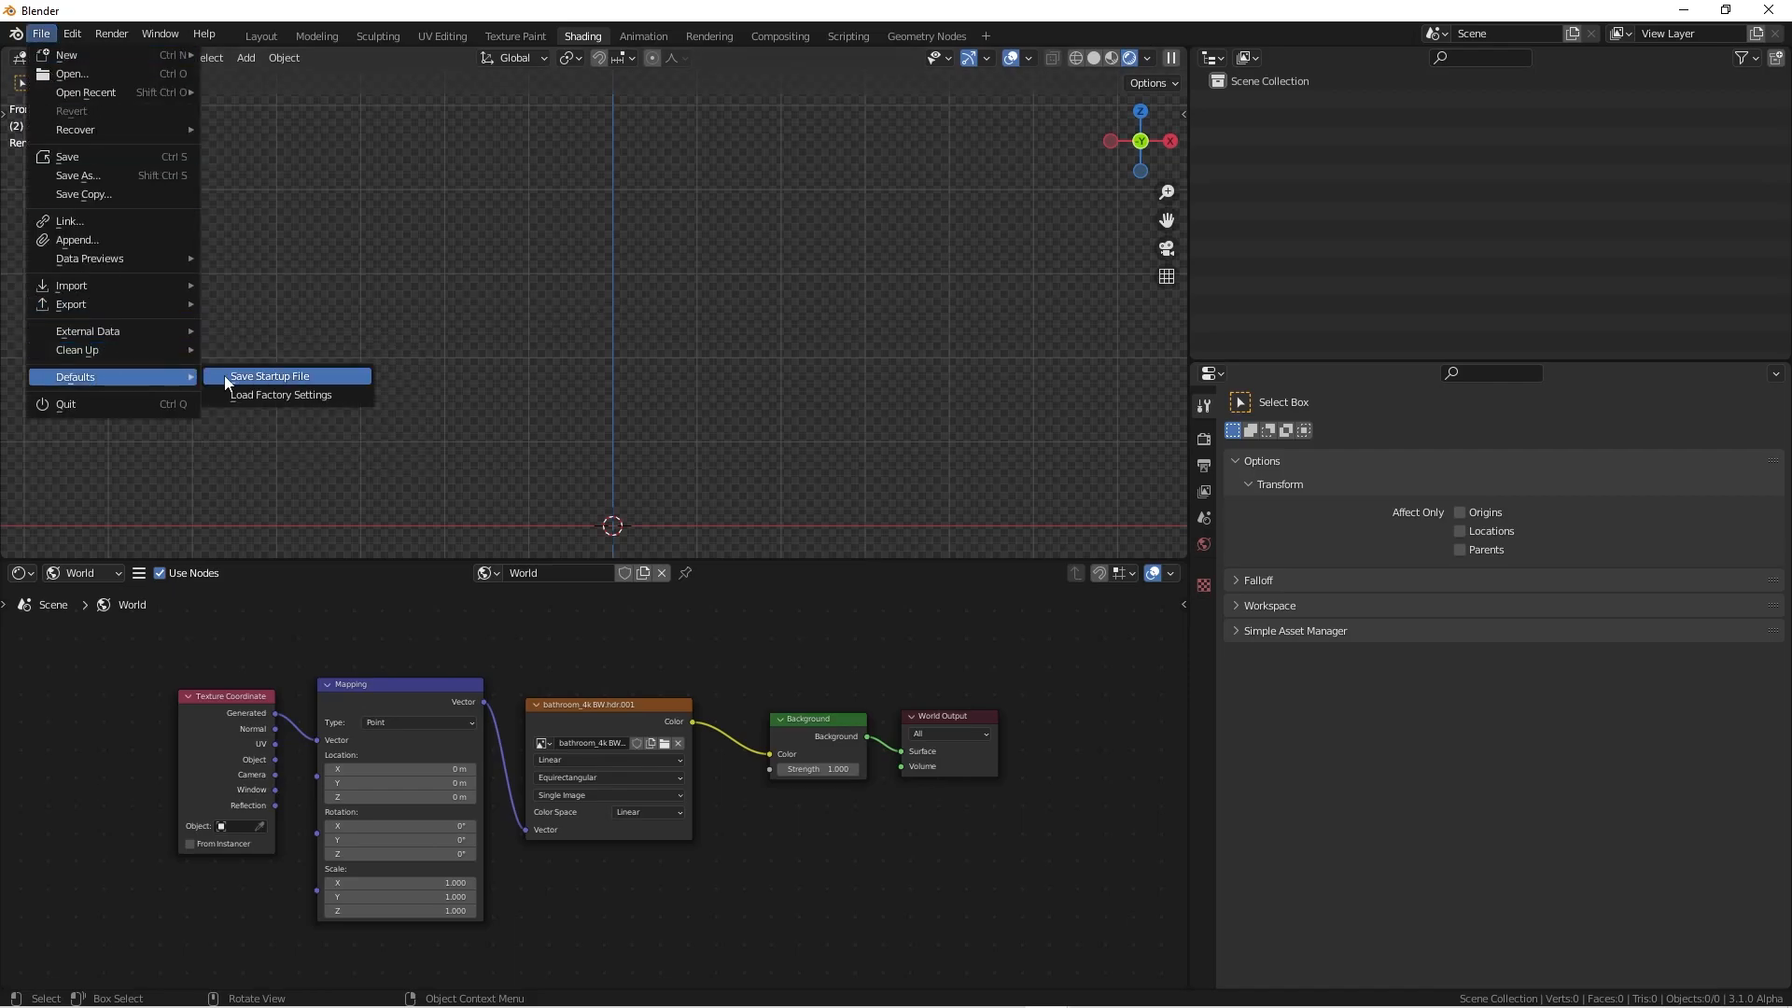
pyautogui.moveTo(268, 376)
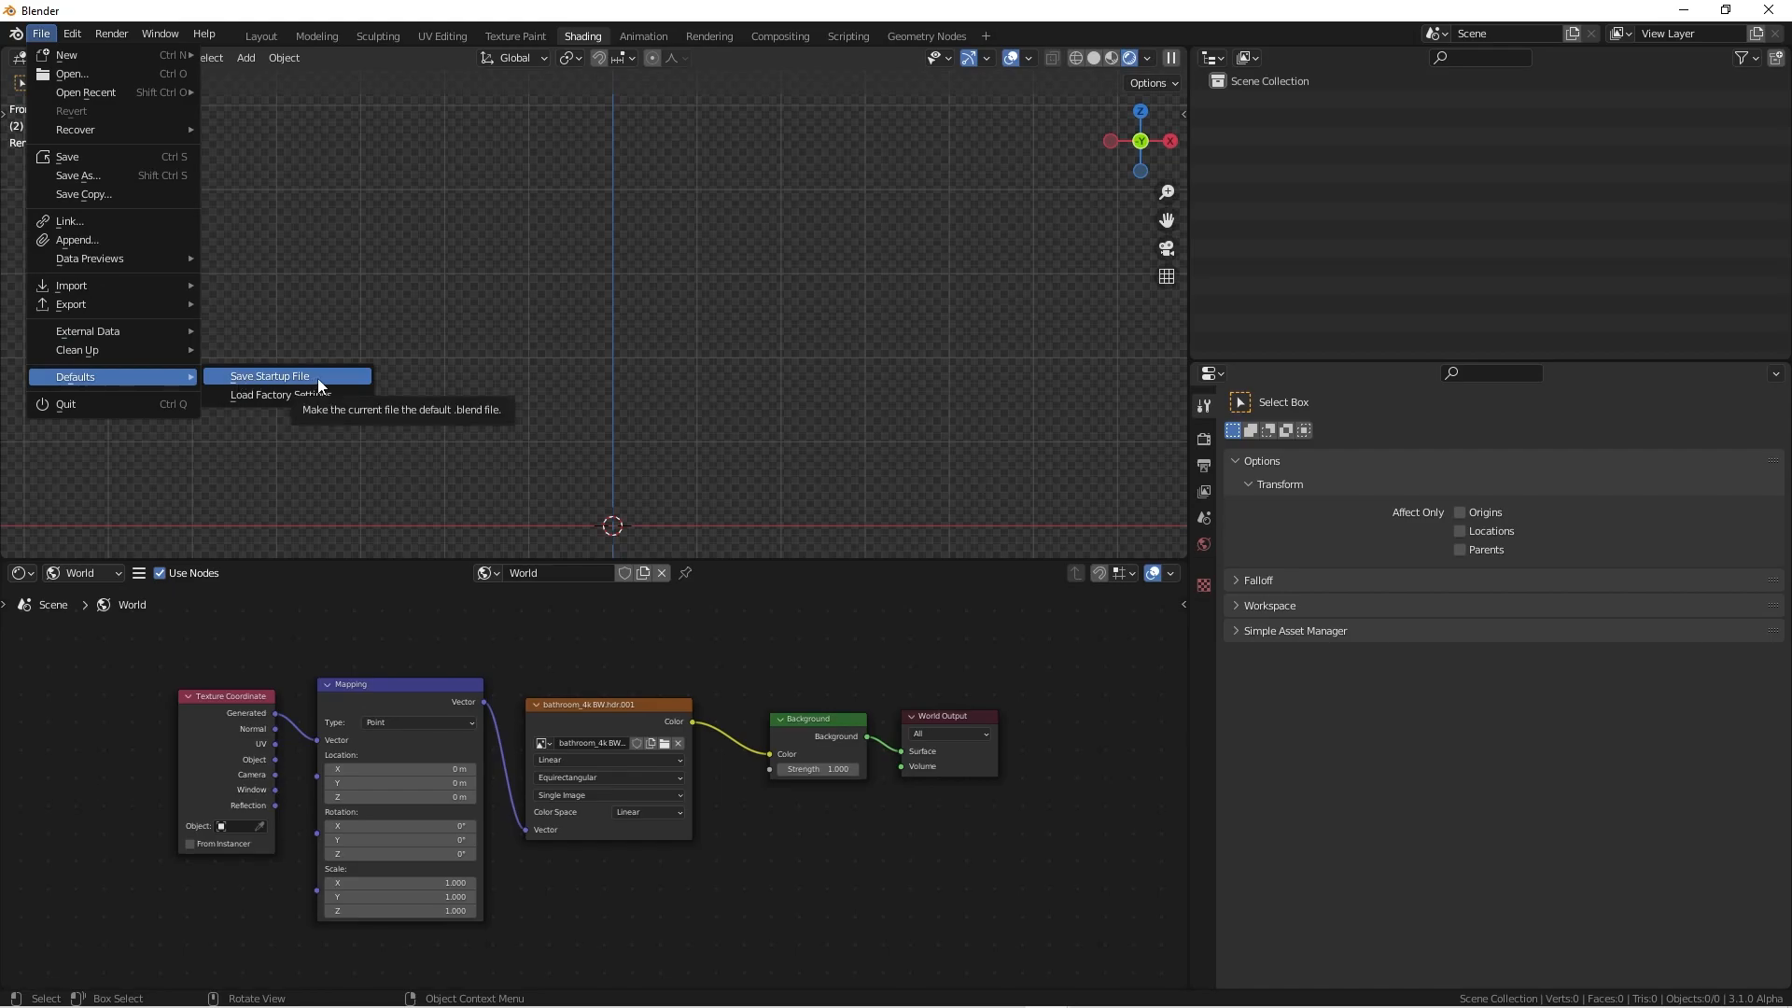
pyautogui.moveTo(526, 393)
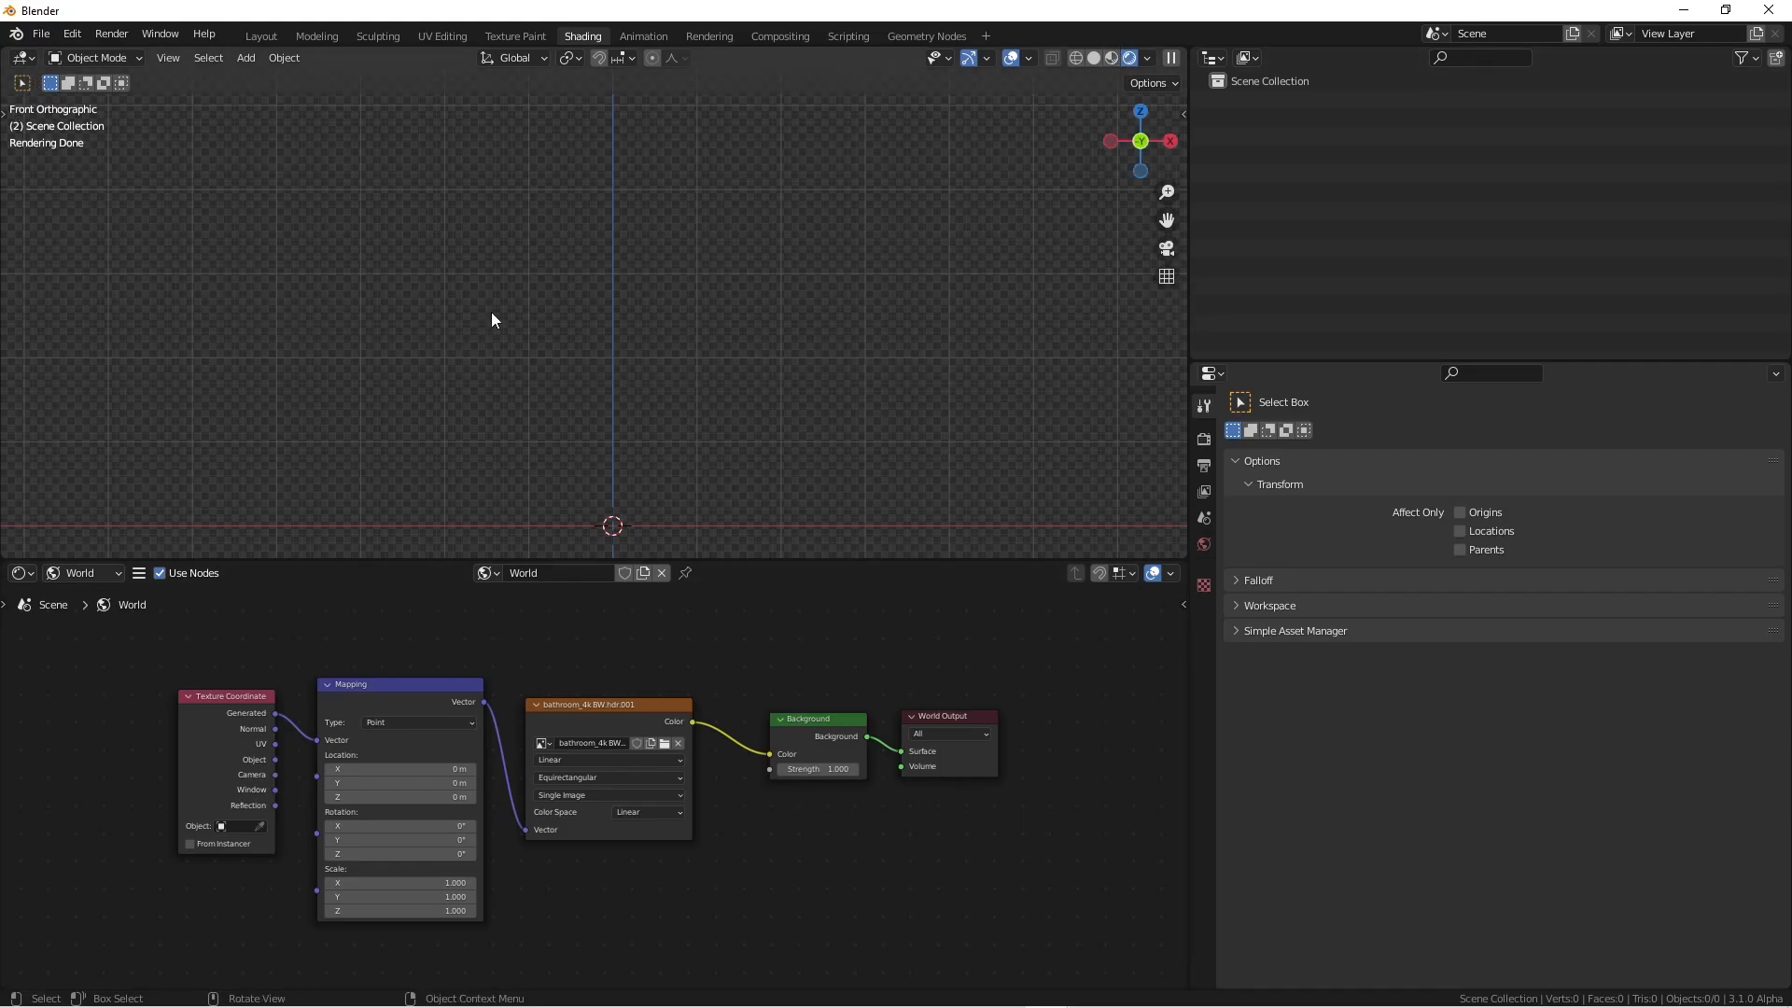
pyautogui.moveTo(738, 280)
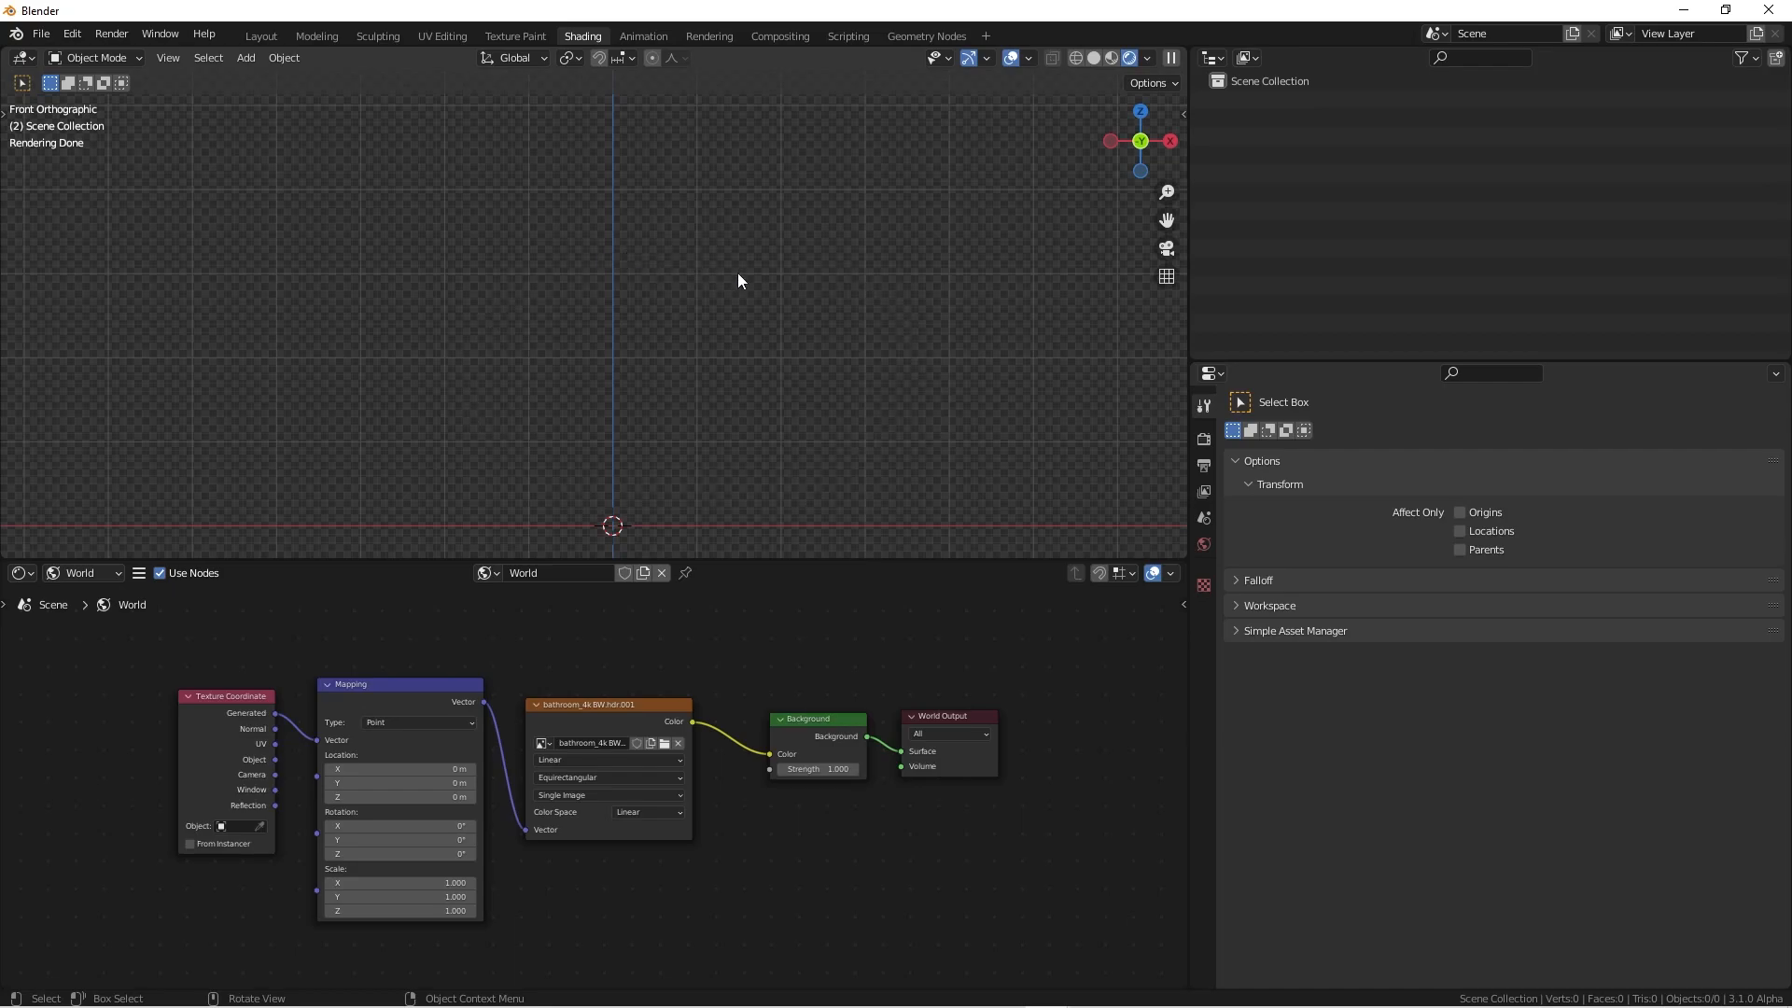
pyautogui.moveTo(602, 321)
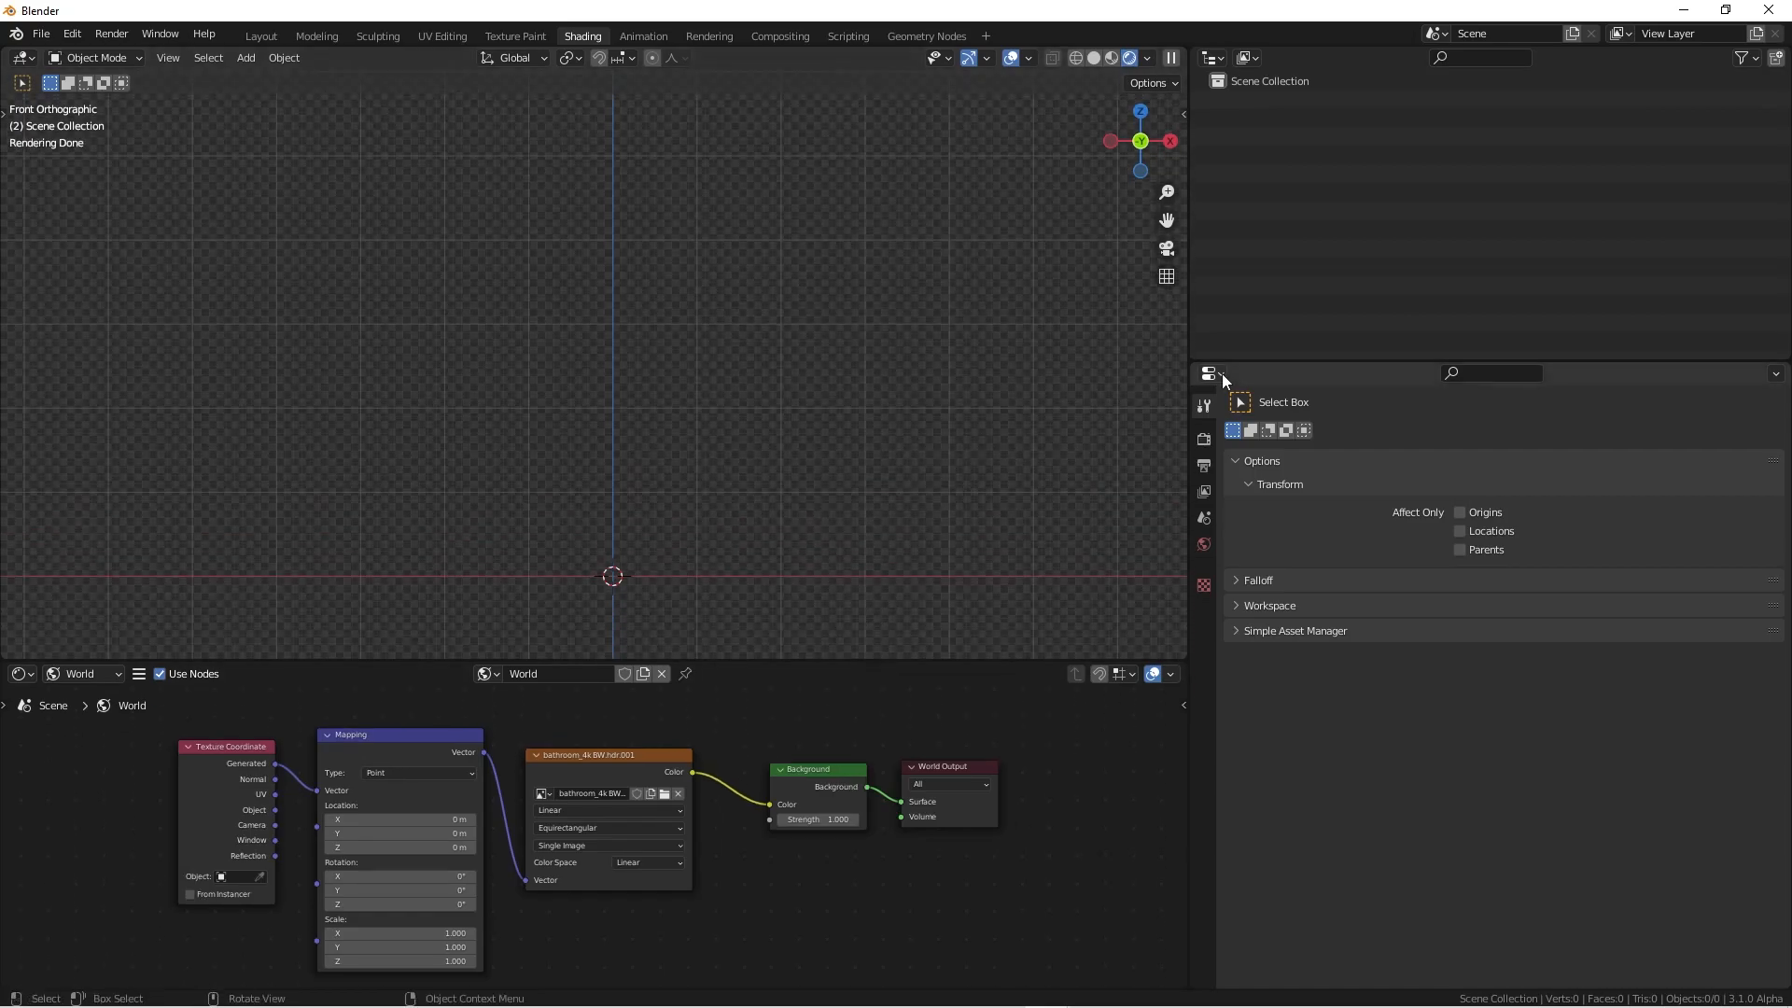
pyautogui.moveTo(785, 423)
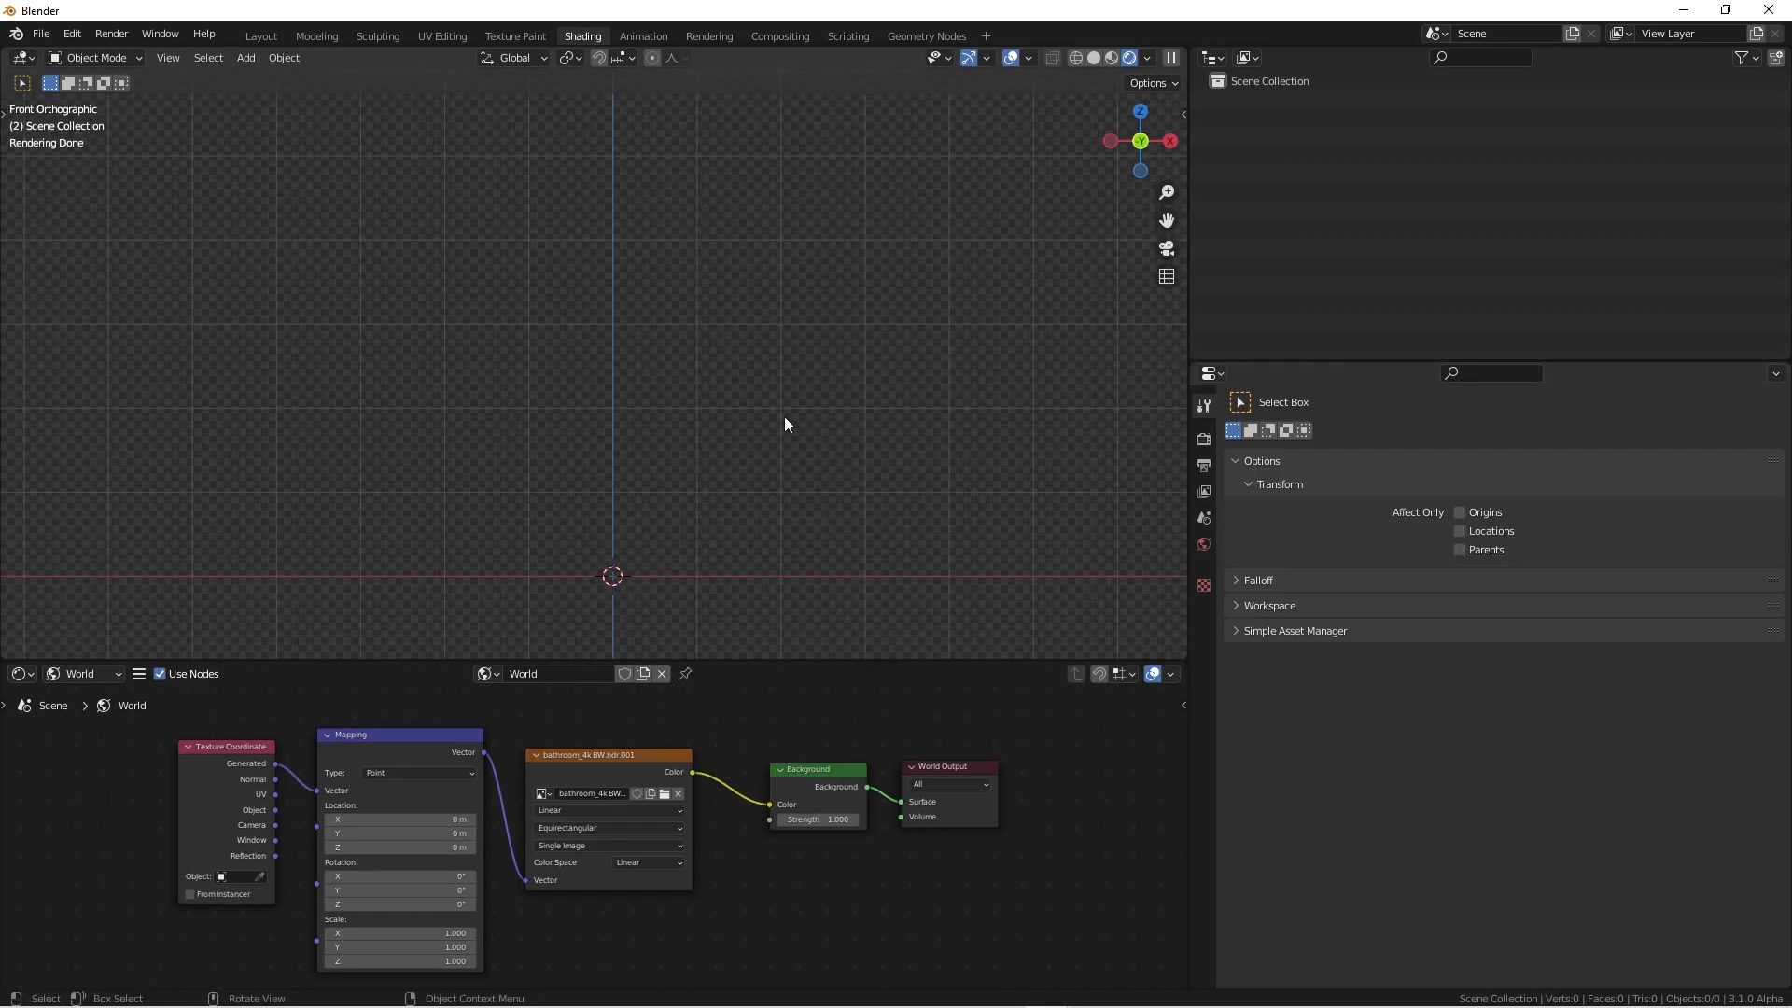